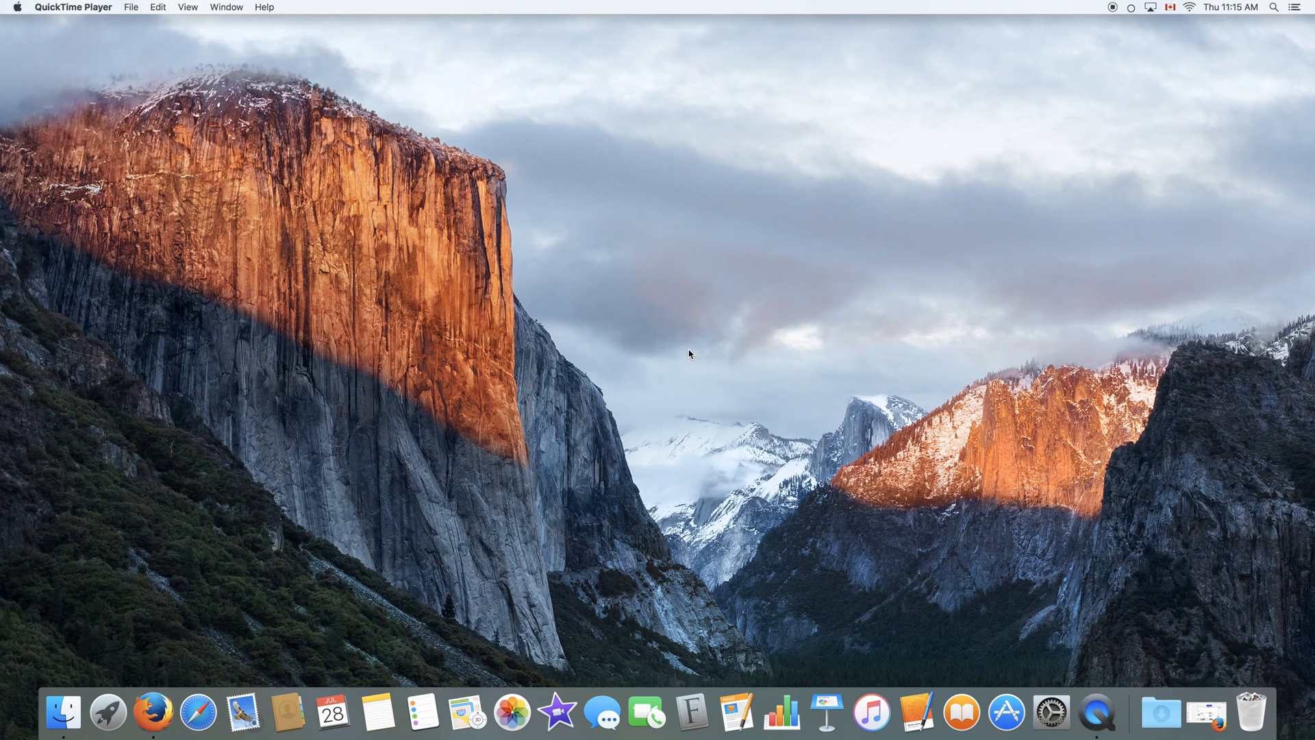
mouse_move(1255, 7)
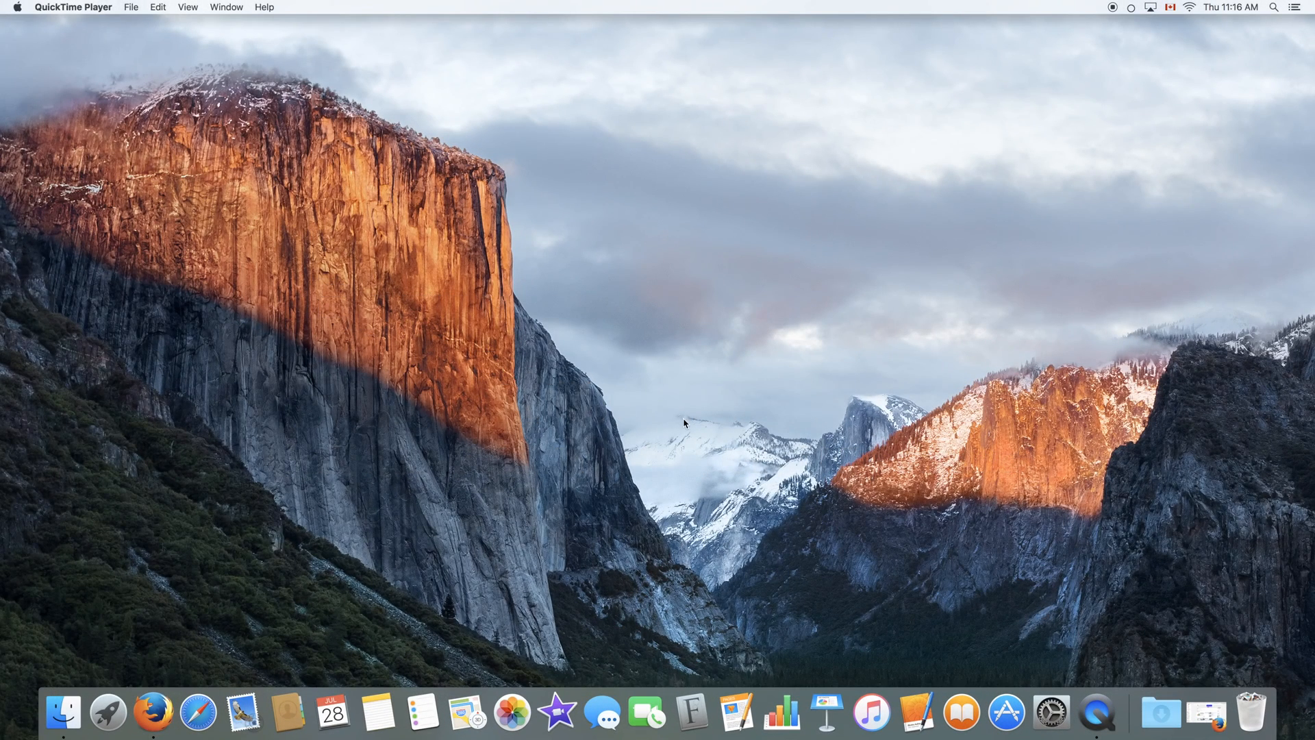
mouse_move(825, 713)
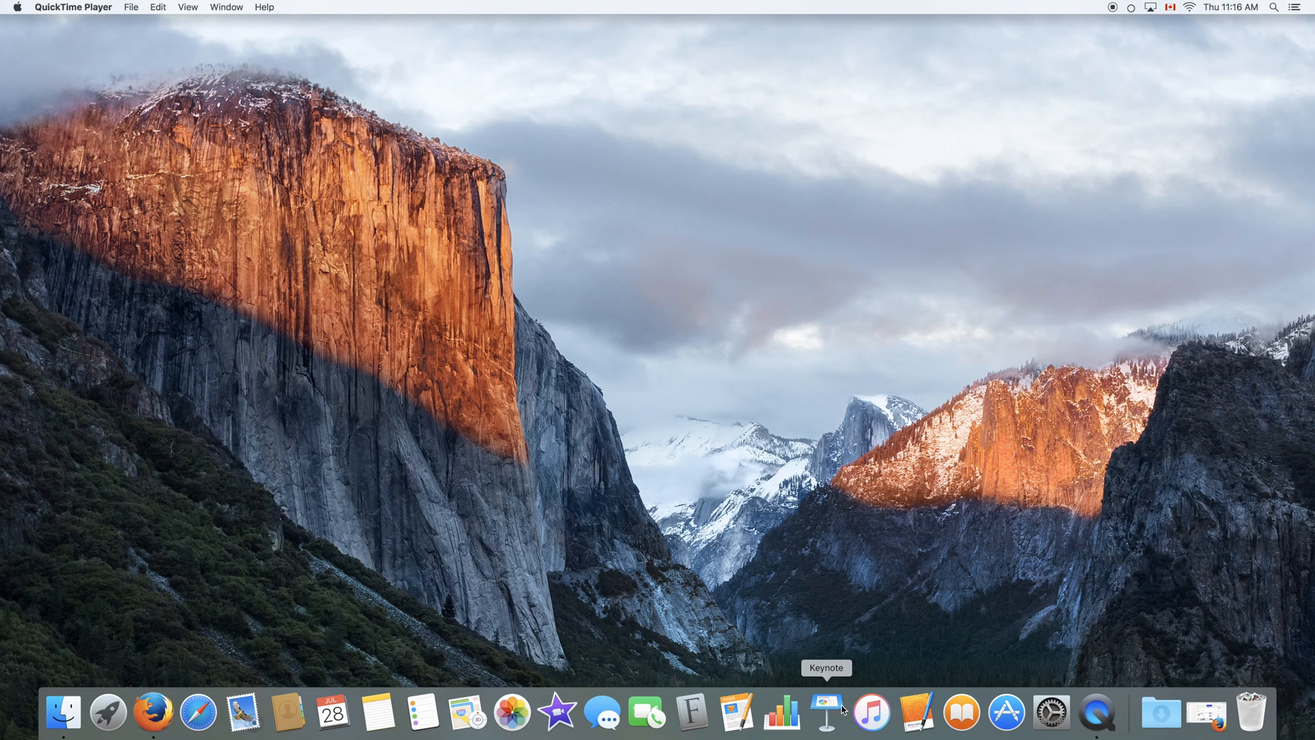
mouse_move(824, 711)
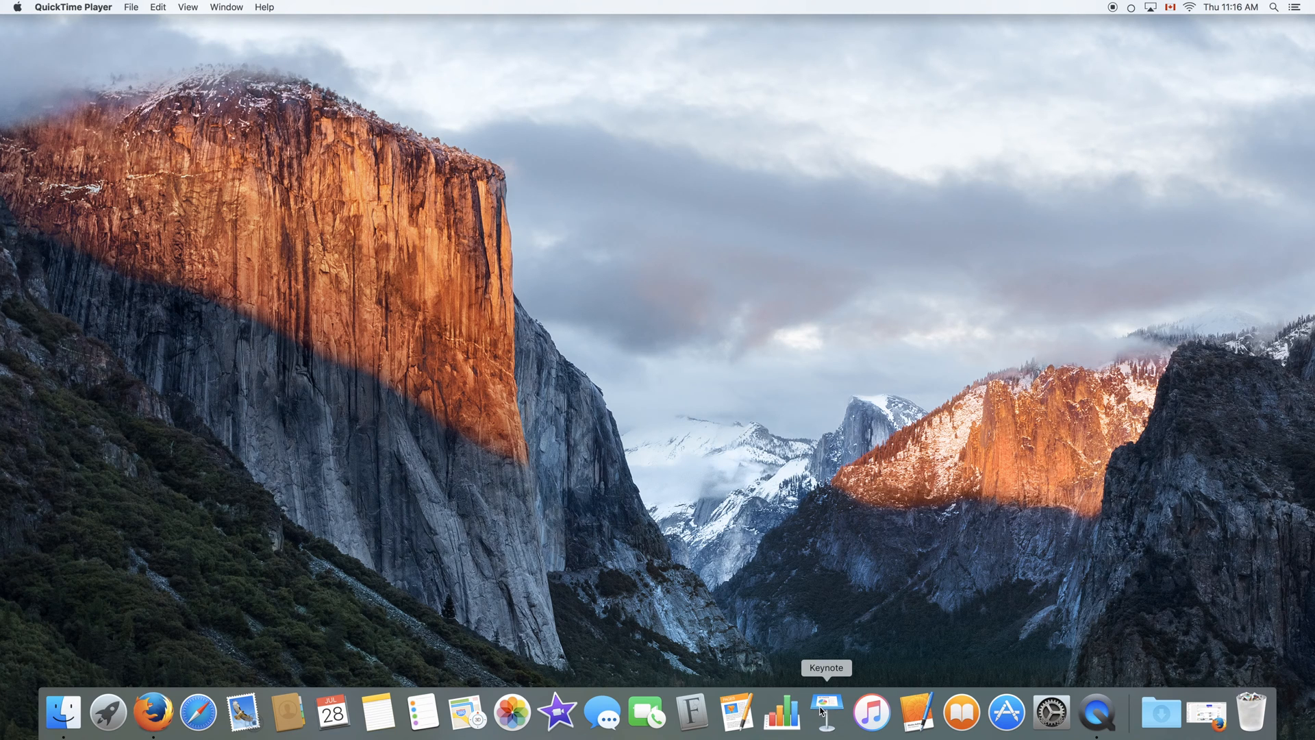
mouse_move(107, 714)
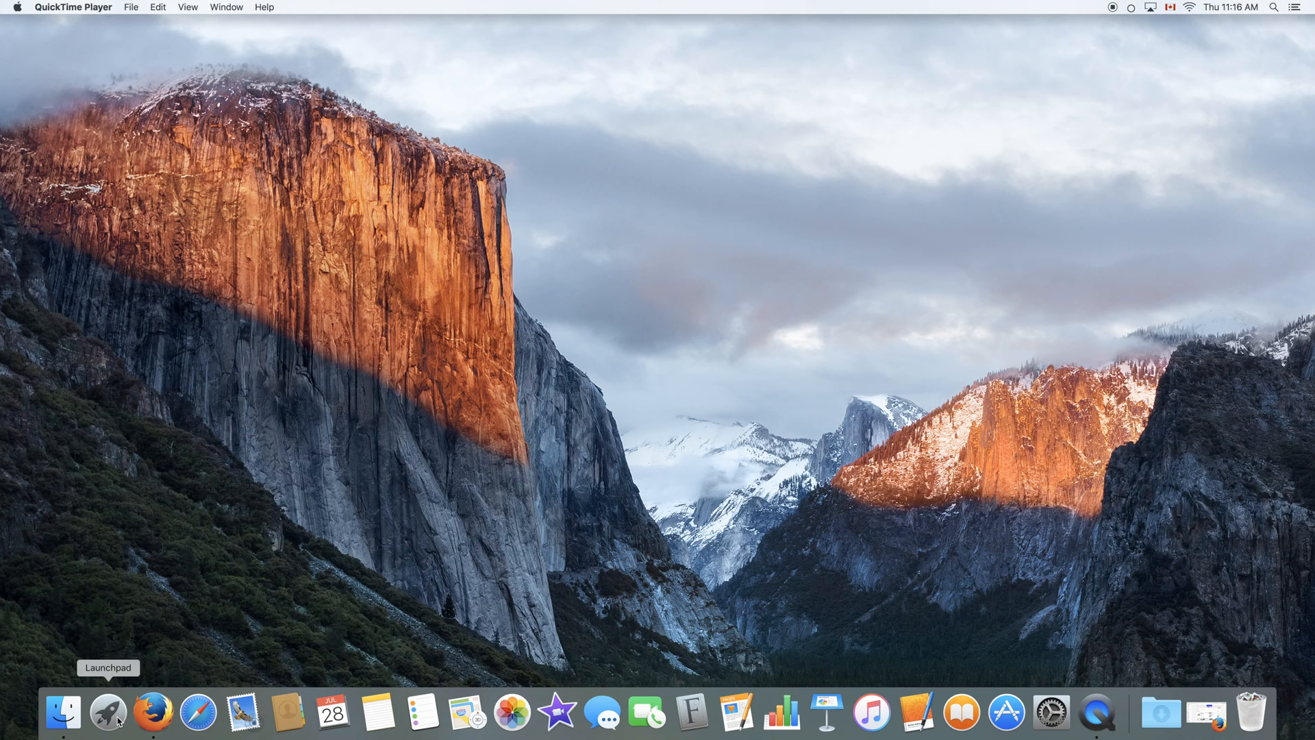
Launch Keynote from the Dock to show the iCloud Keynote folder with Presentation copy
left_click(107, 712)
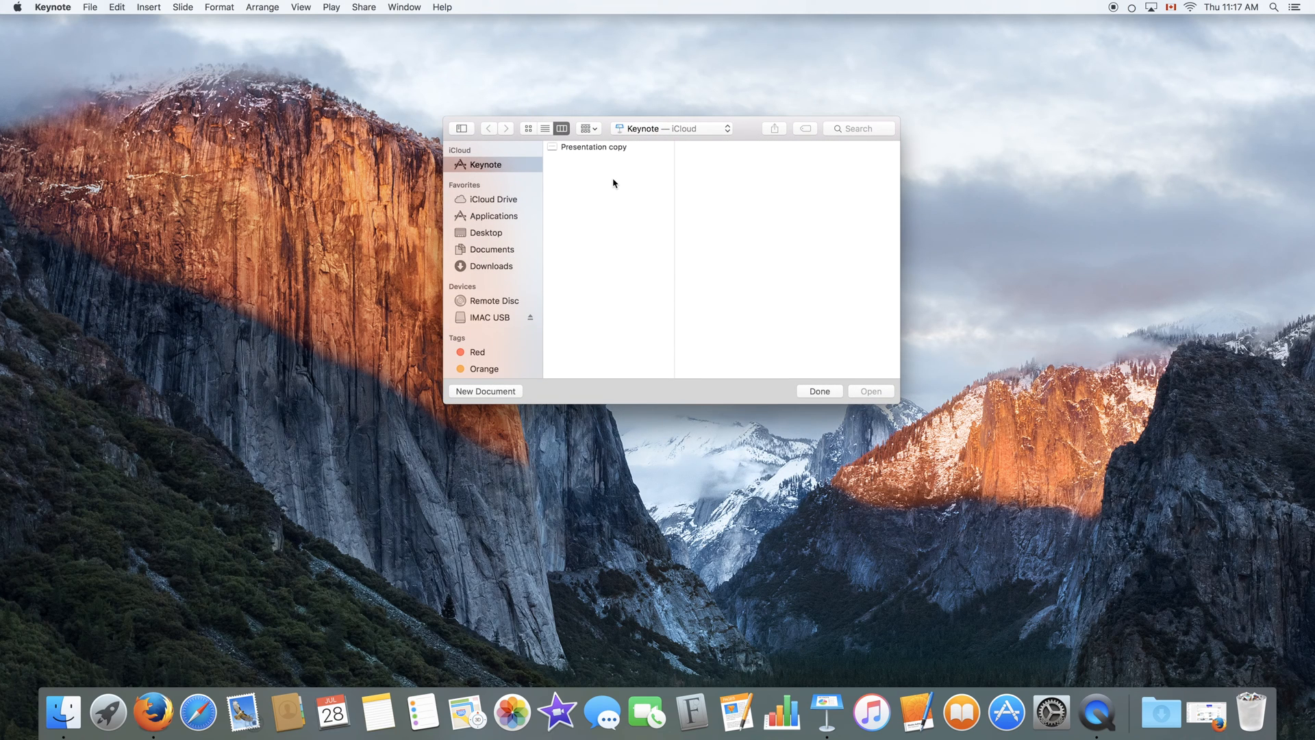
mouse_move(615, 184)
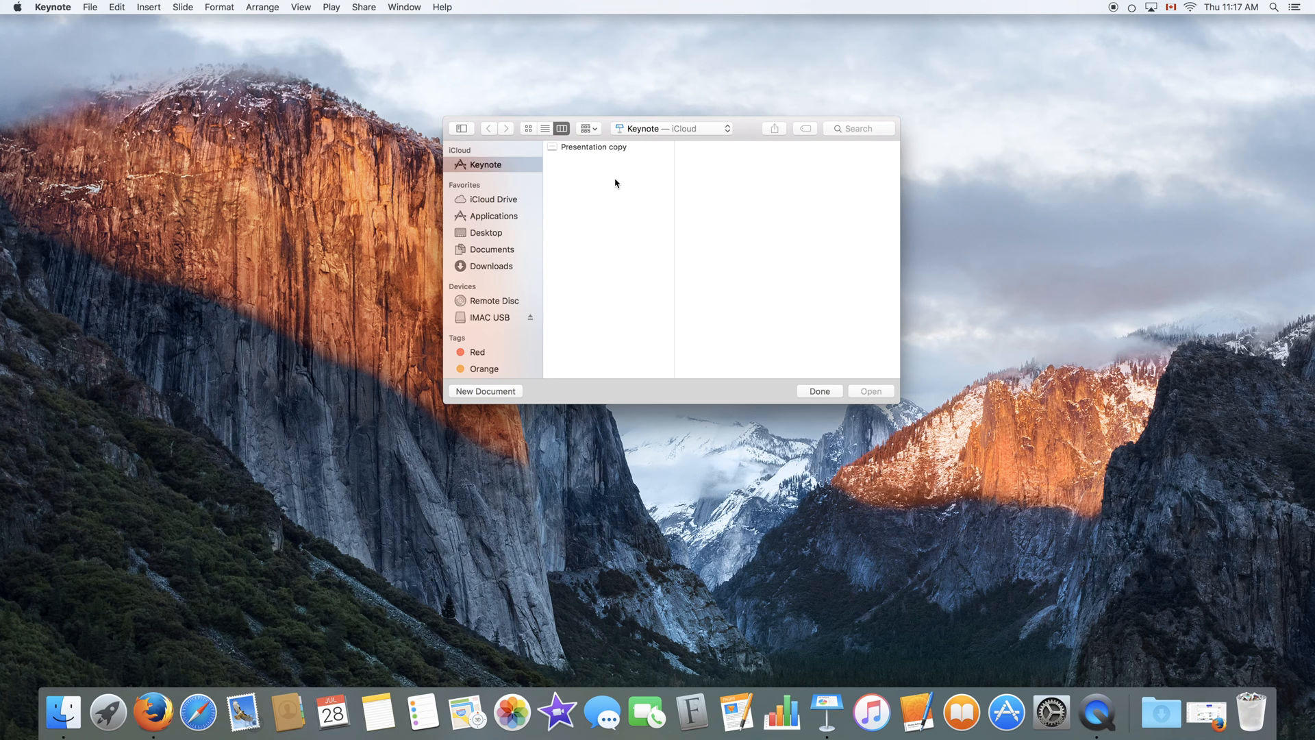
mouse_move(597, 169)
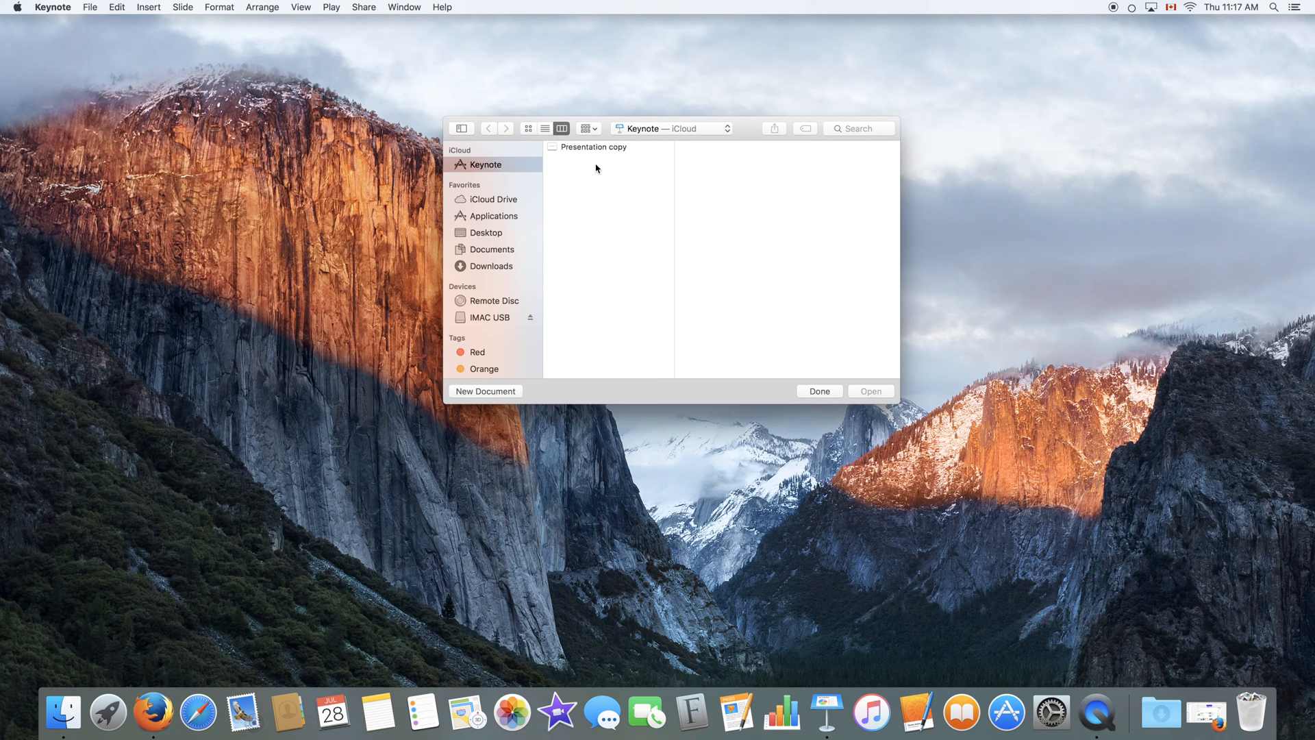
mouse_move(688, 228)
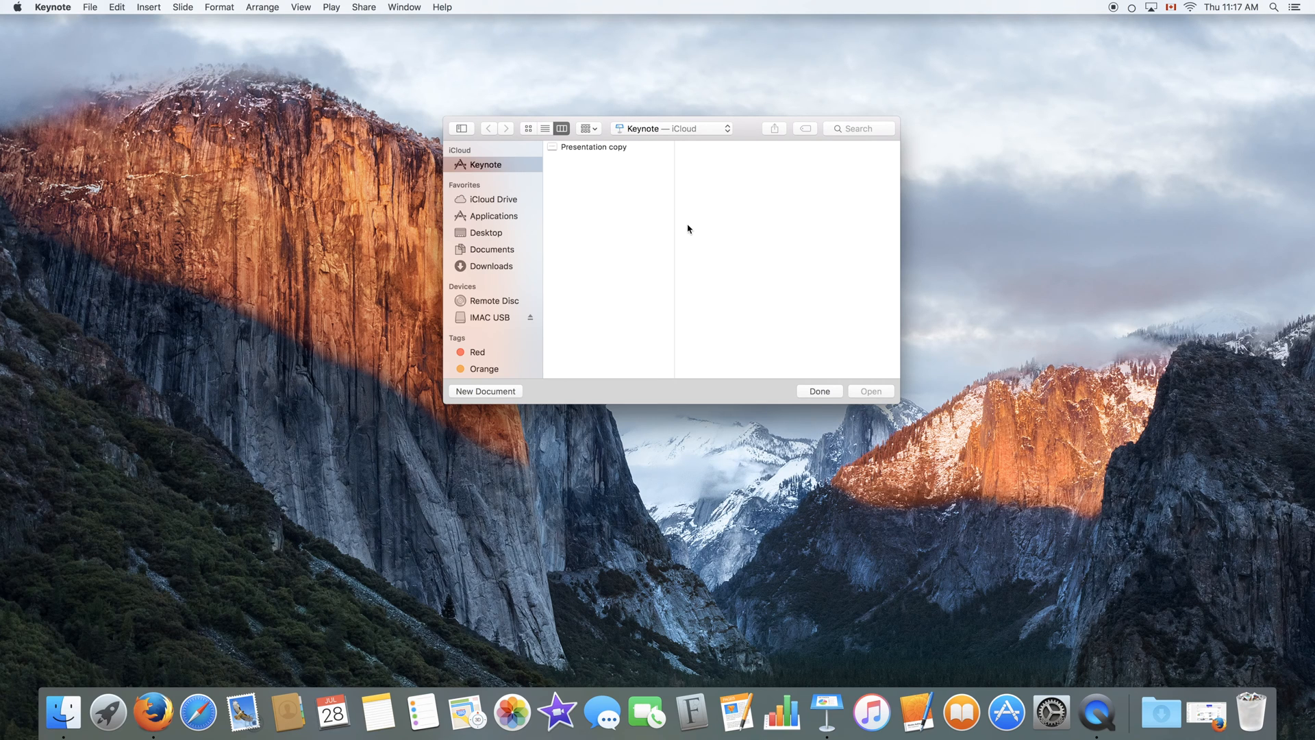
Create a new document using the Wide Renaissance theme
left_click(89, 7)
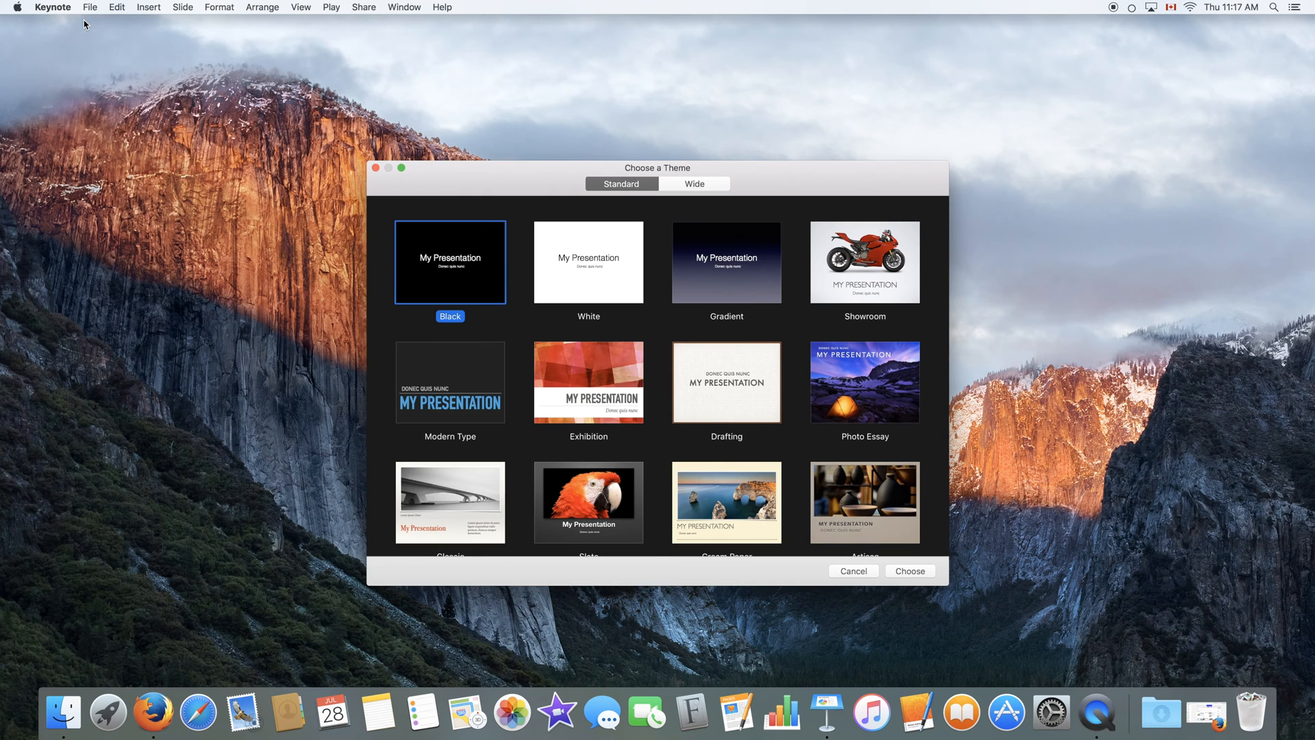
mouse_move(564, 177)
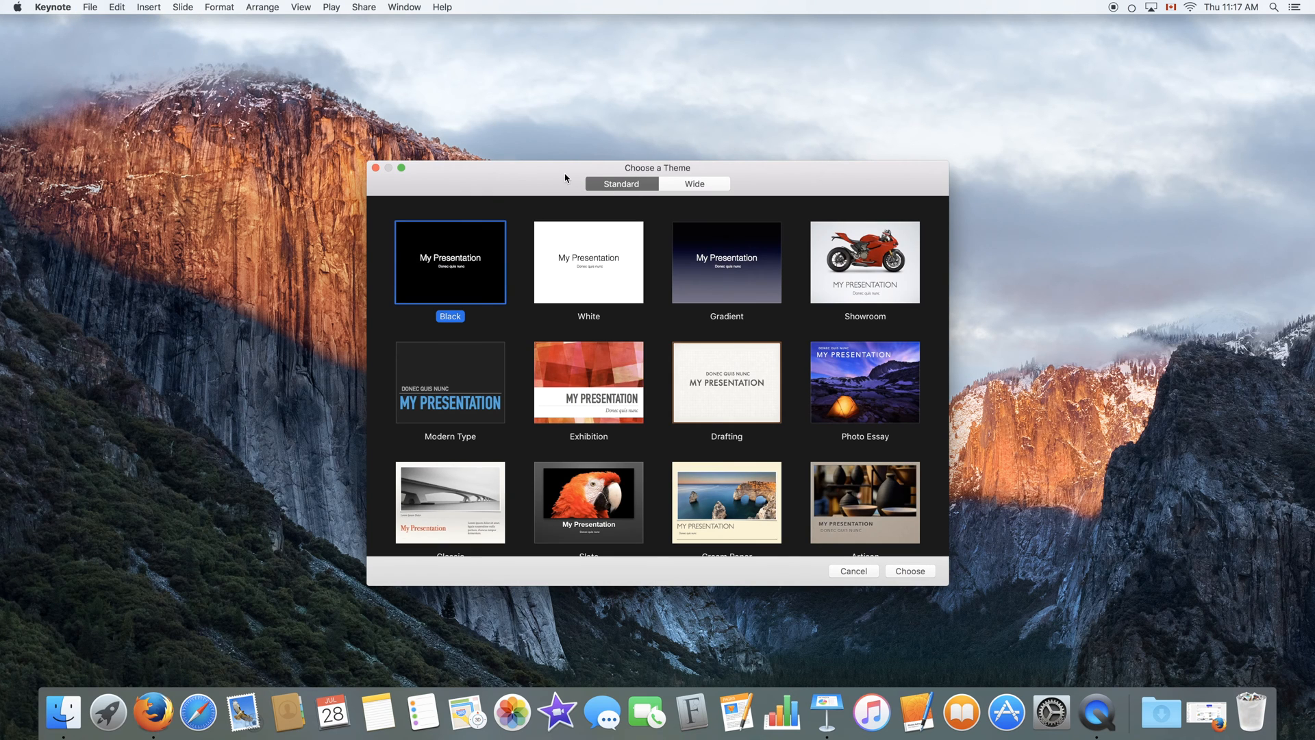
left_click_drag(564, 177, 602, 133)
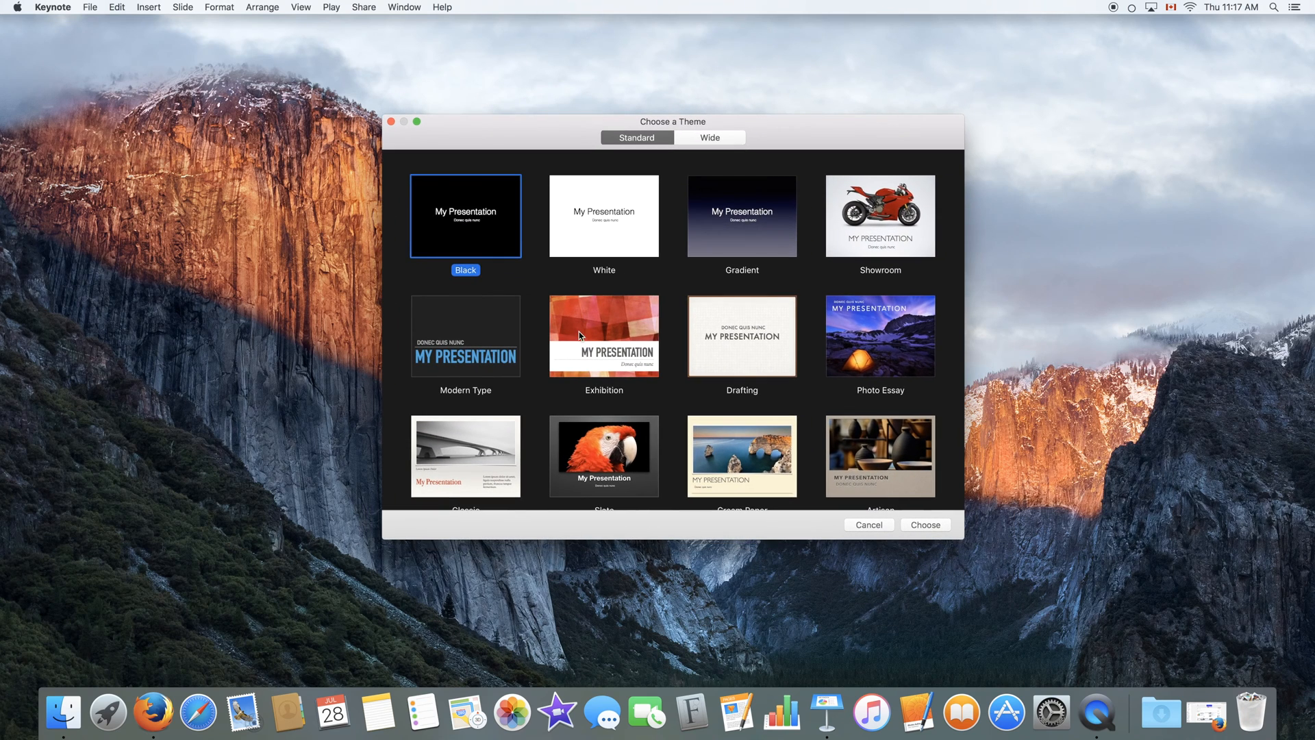
scroll("down", 3)
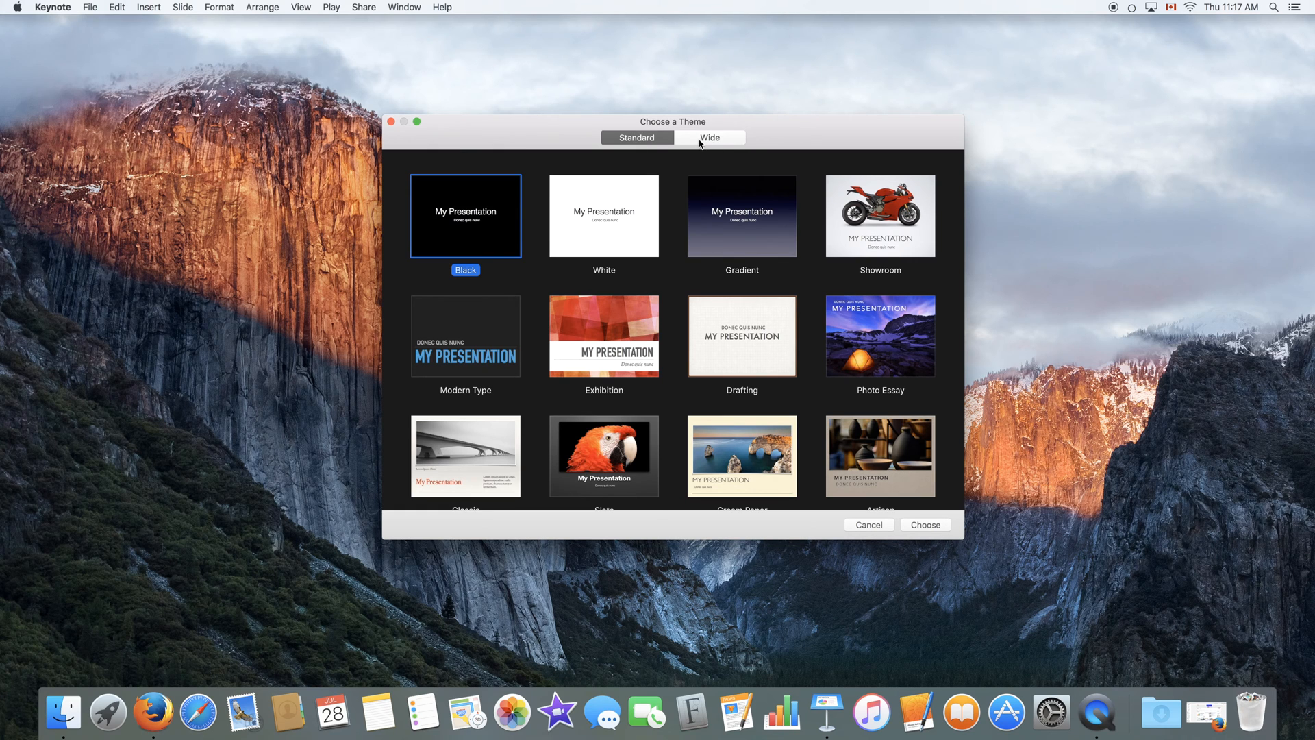
left_click(709, 137)
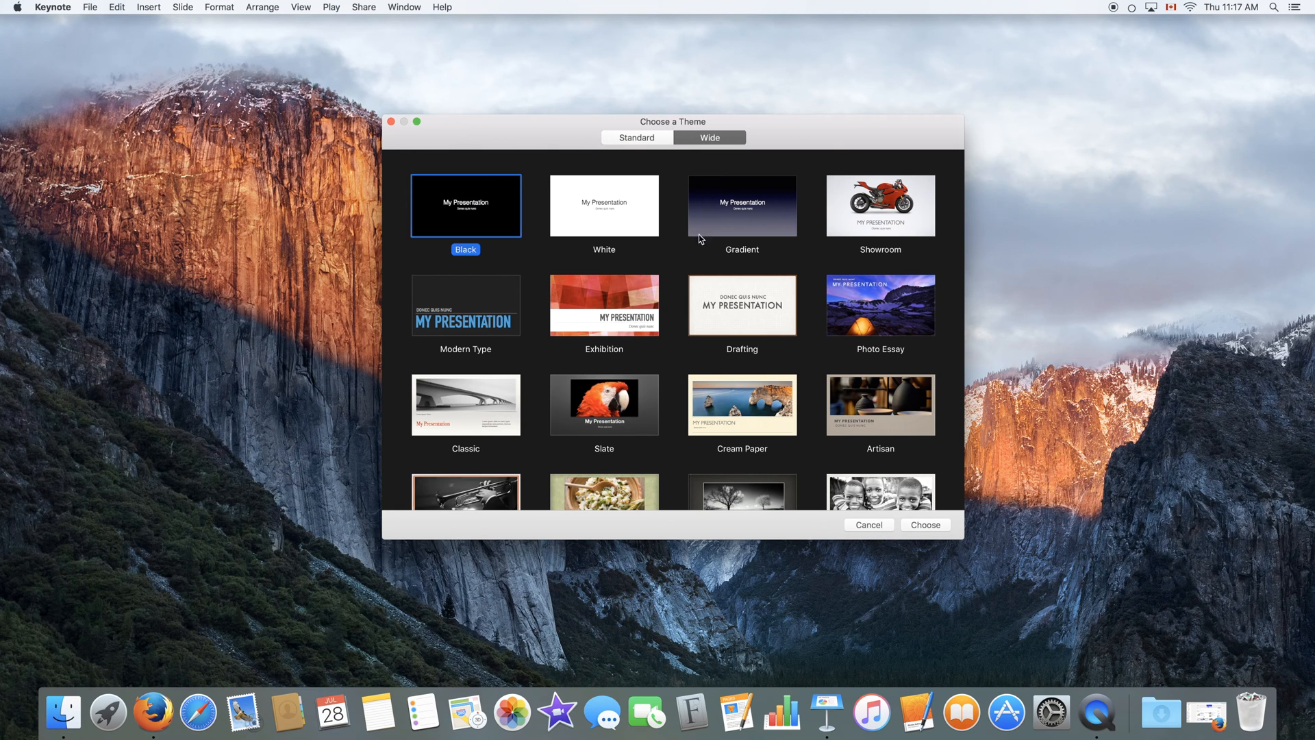
mouse_move(654, 288)
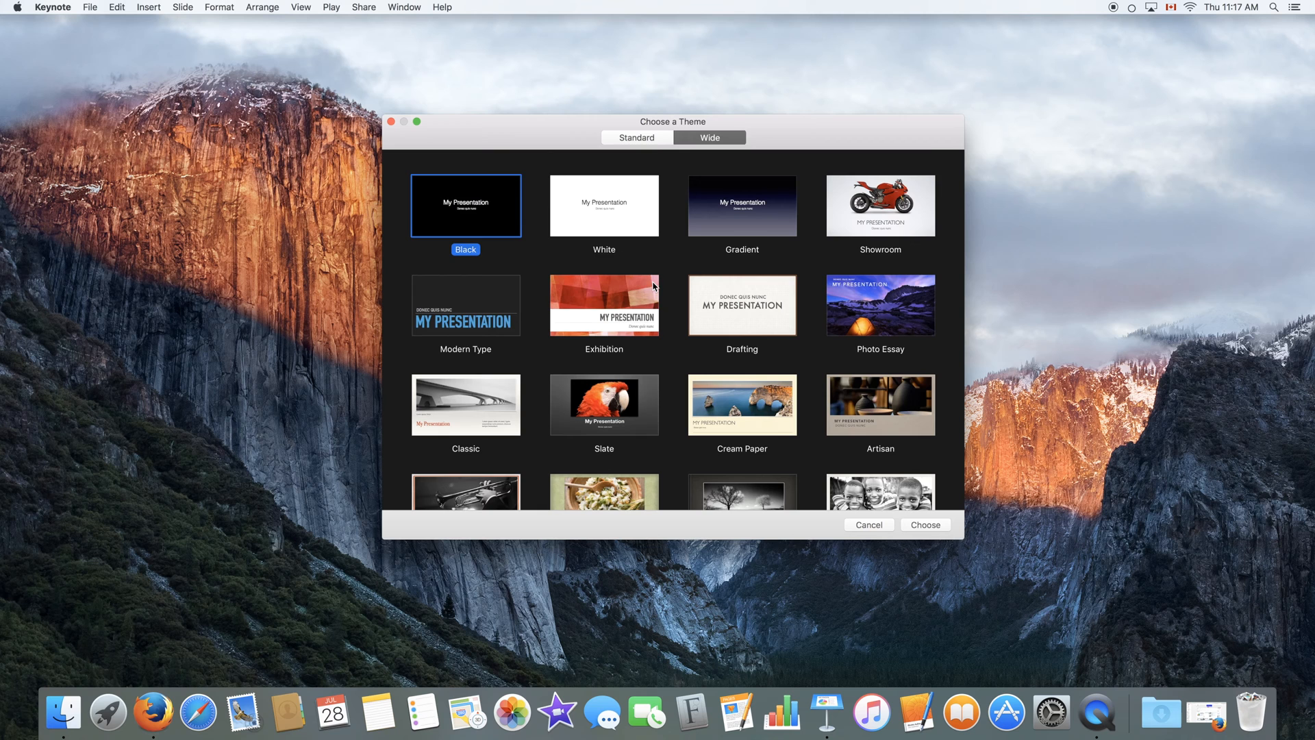
scroll("down", 3)
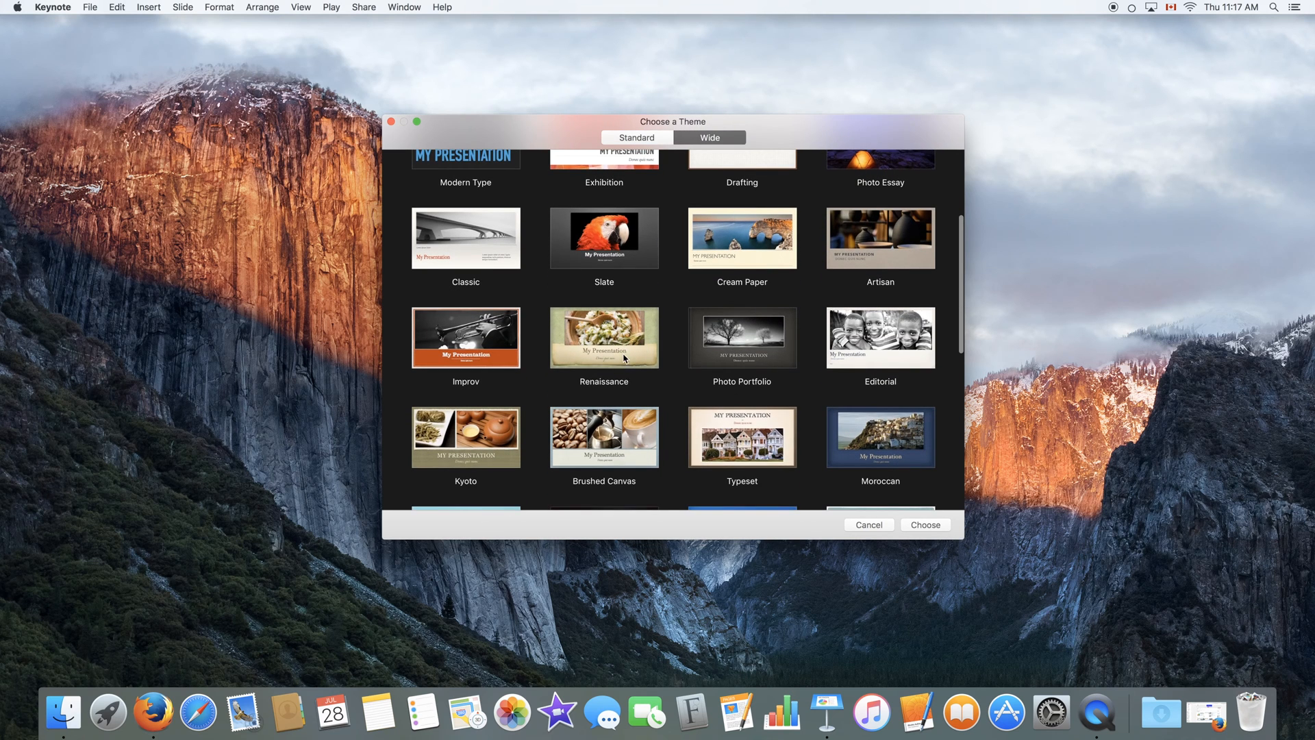
left_click(603, 338)
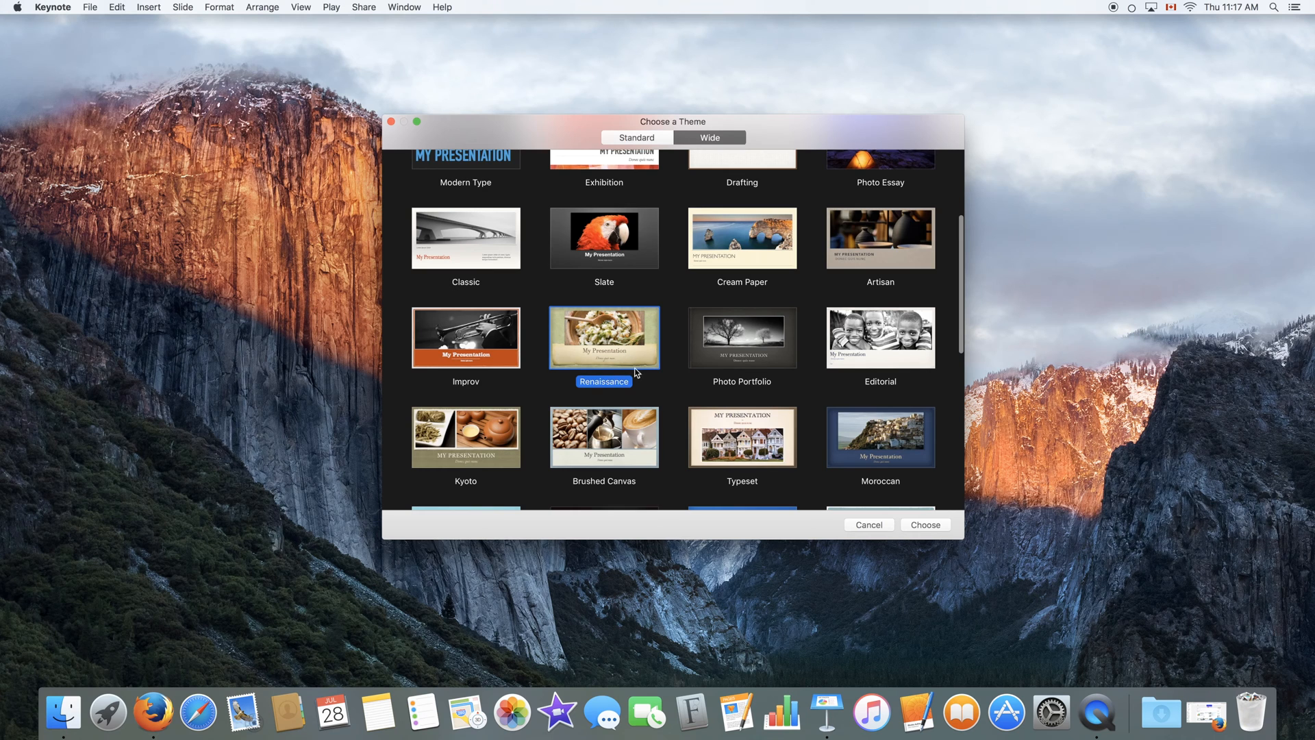
left_click(924, 523)
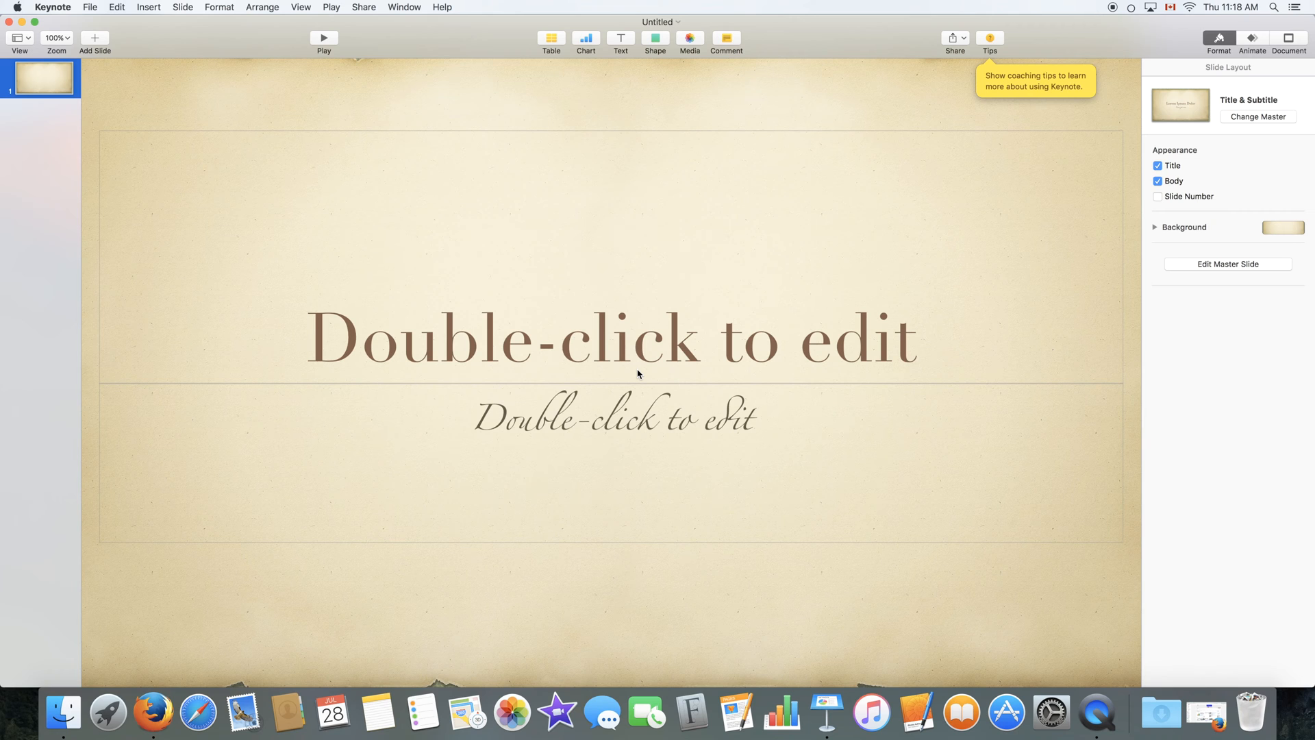
mouse_move(883, 383)
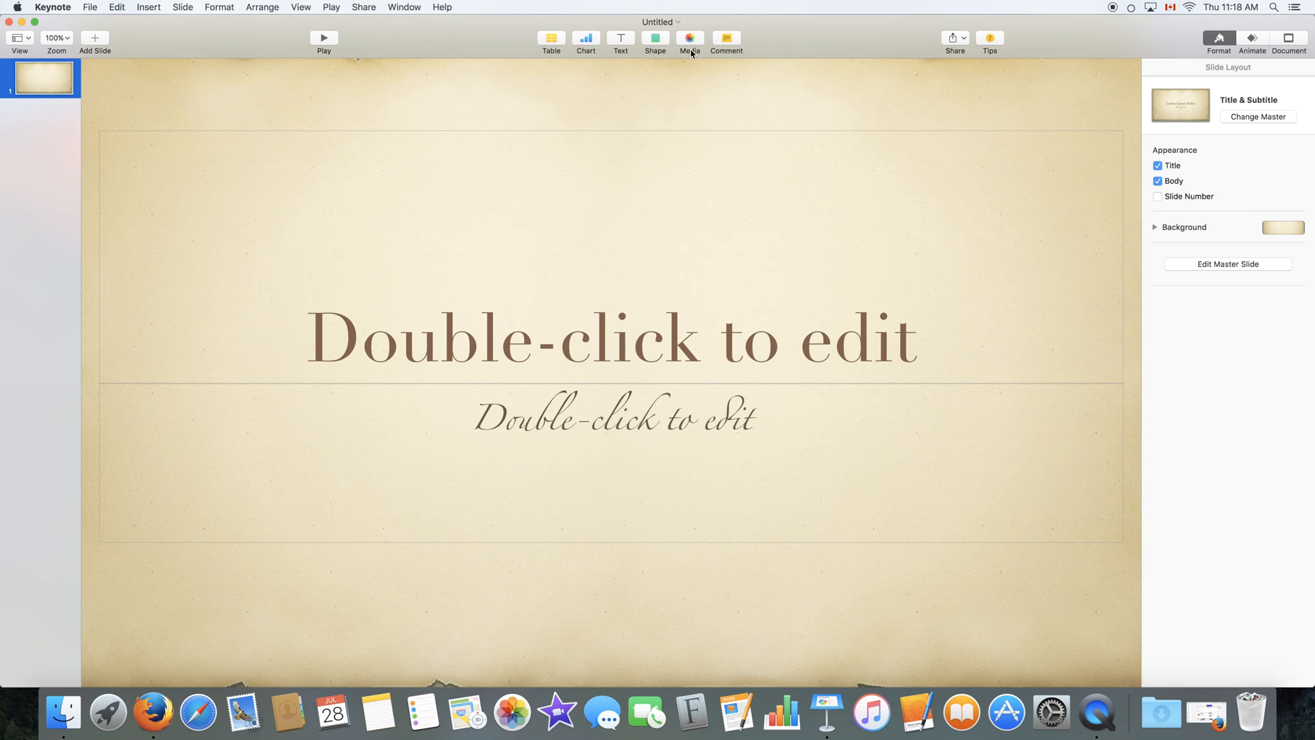
mouse_move(1093, 354)
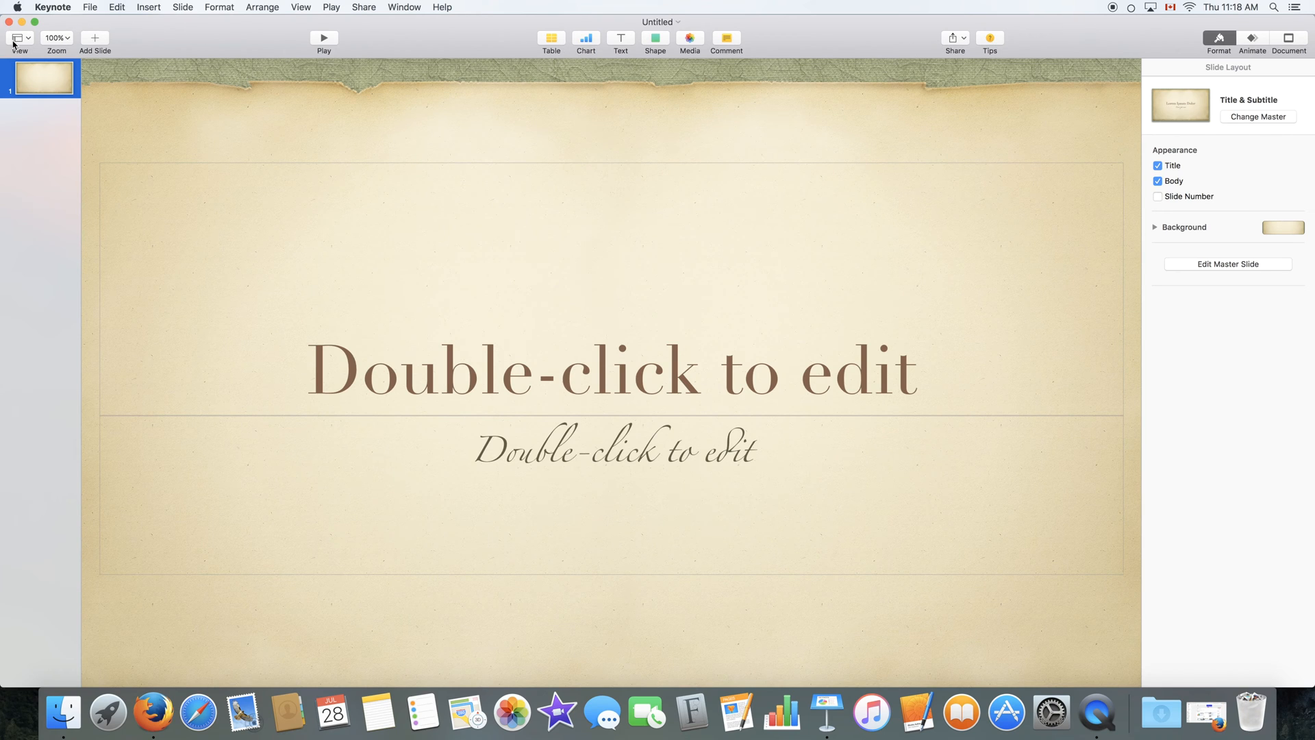
left_click(15, 38)
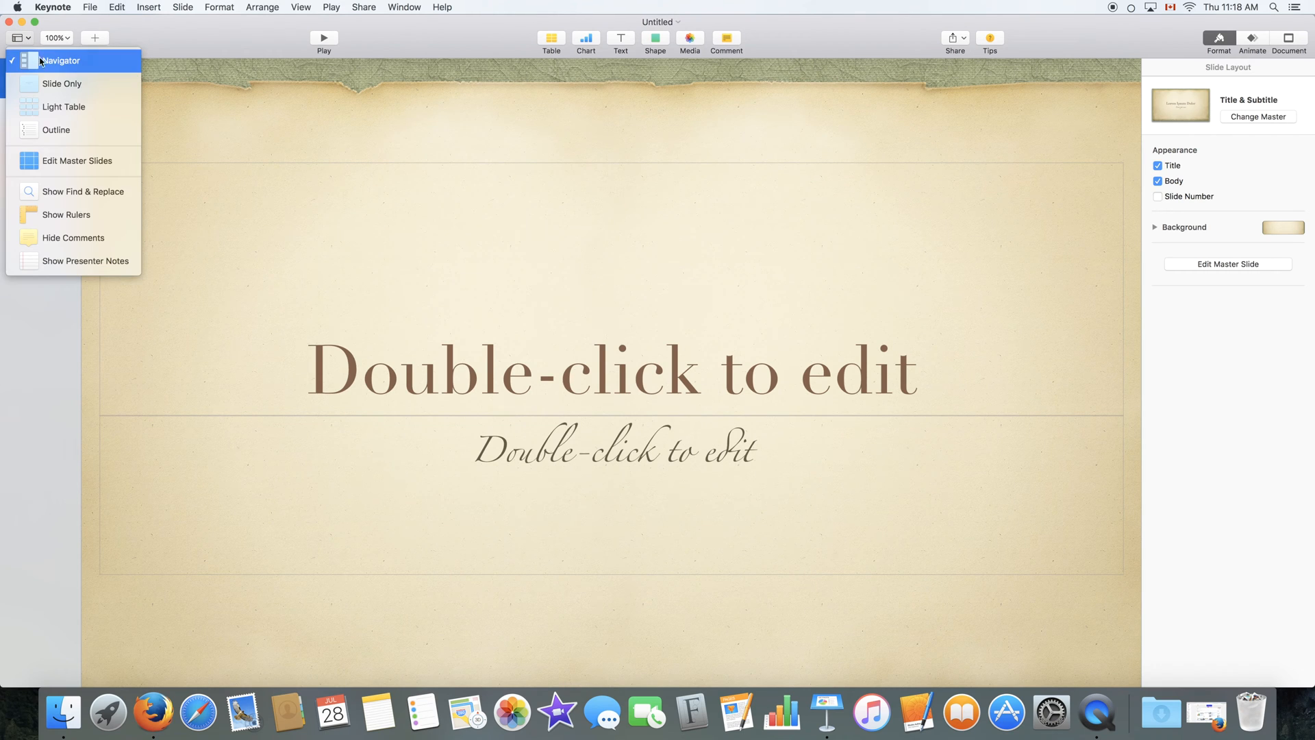
mouse_move(62, 83)
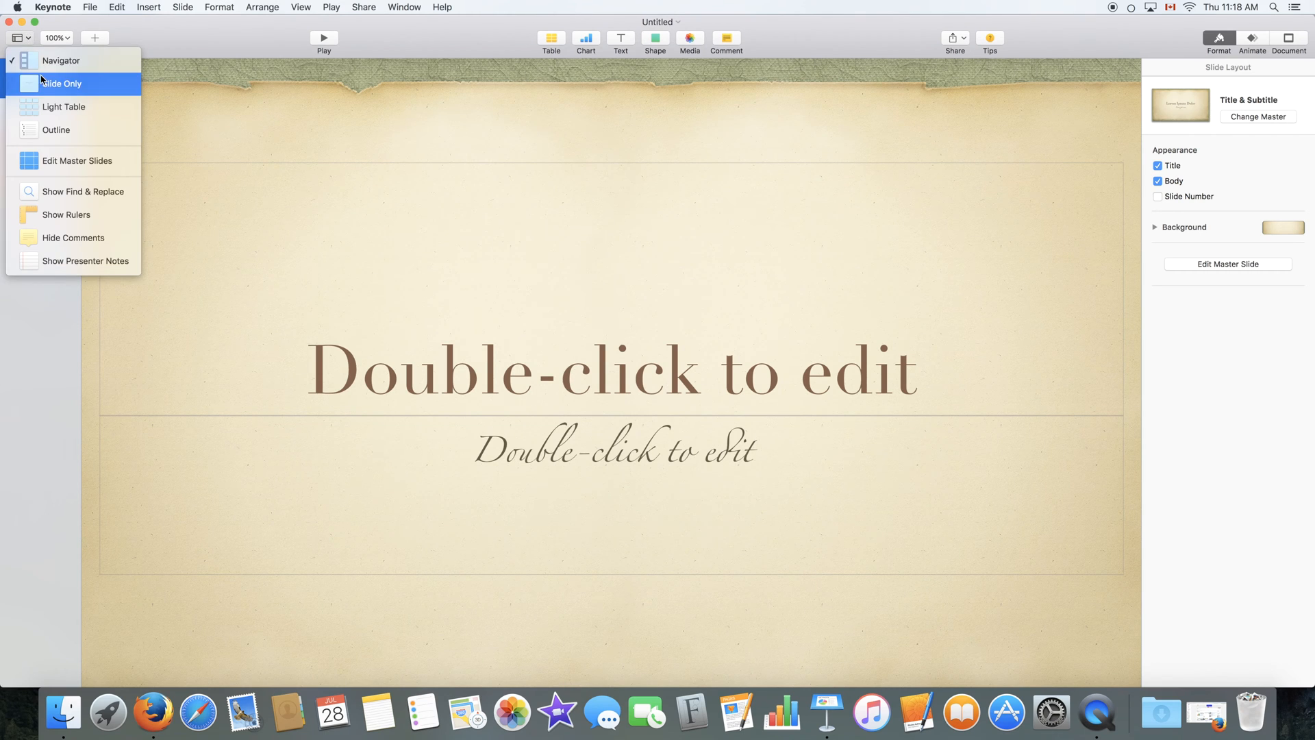
left_click(61, 83)
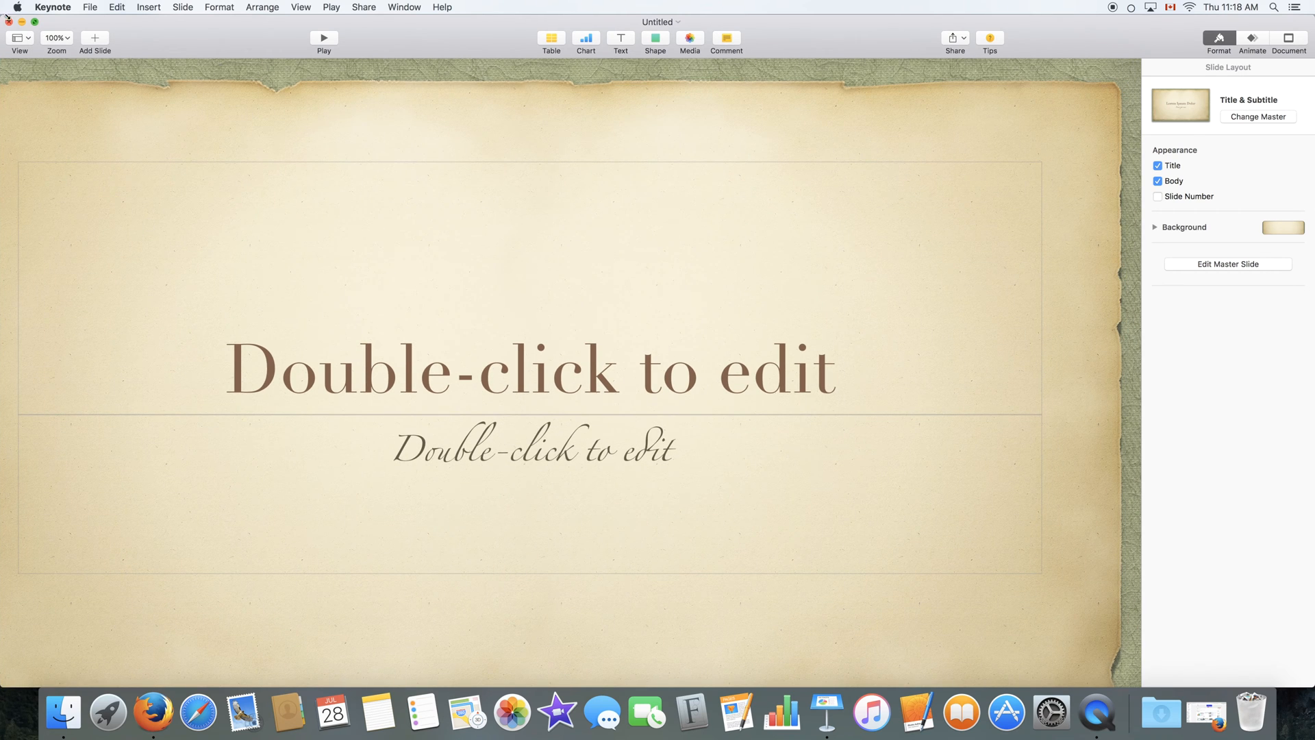
left_click(18, 37)
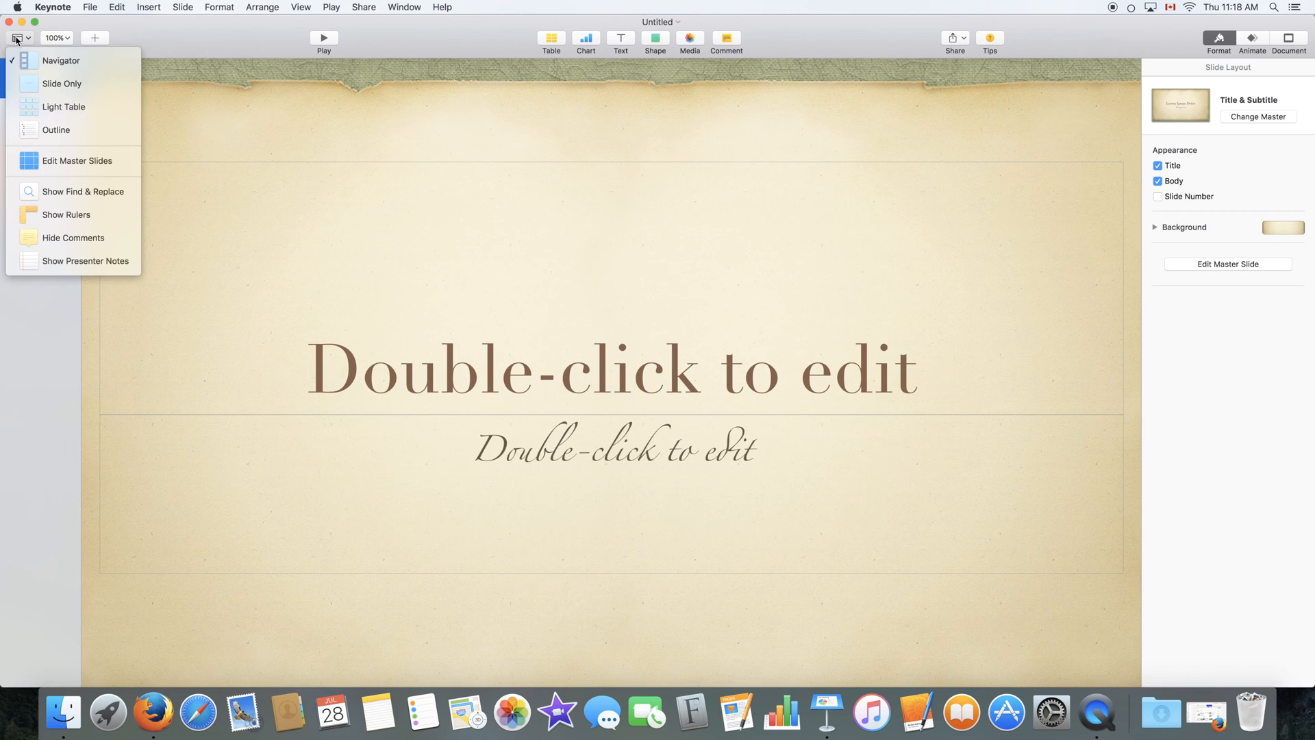
left_click(62, 83)
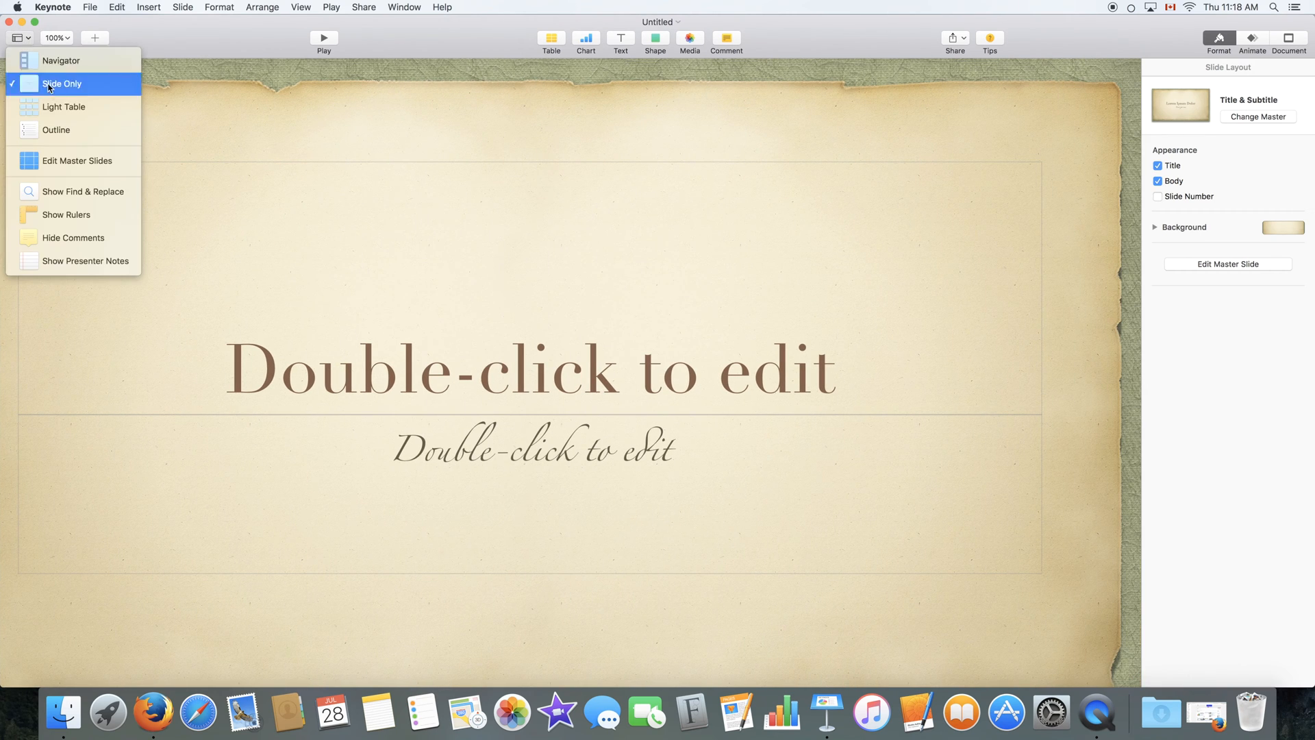
left_click(60, 59)
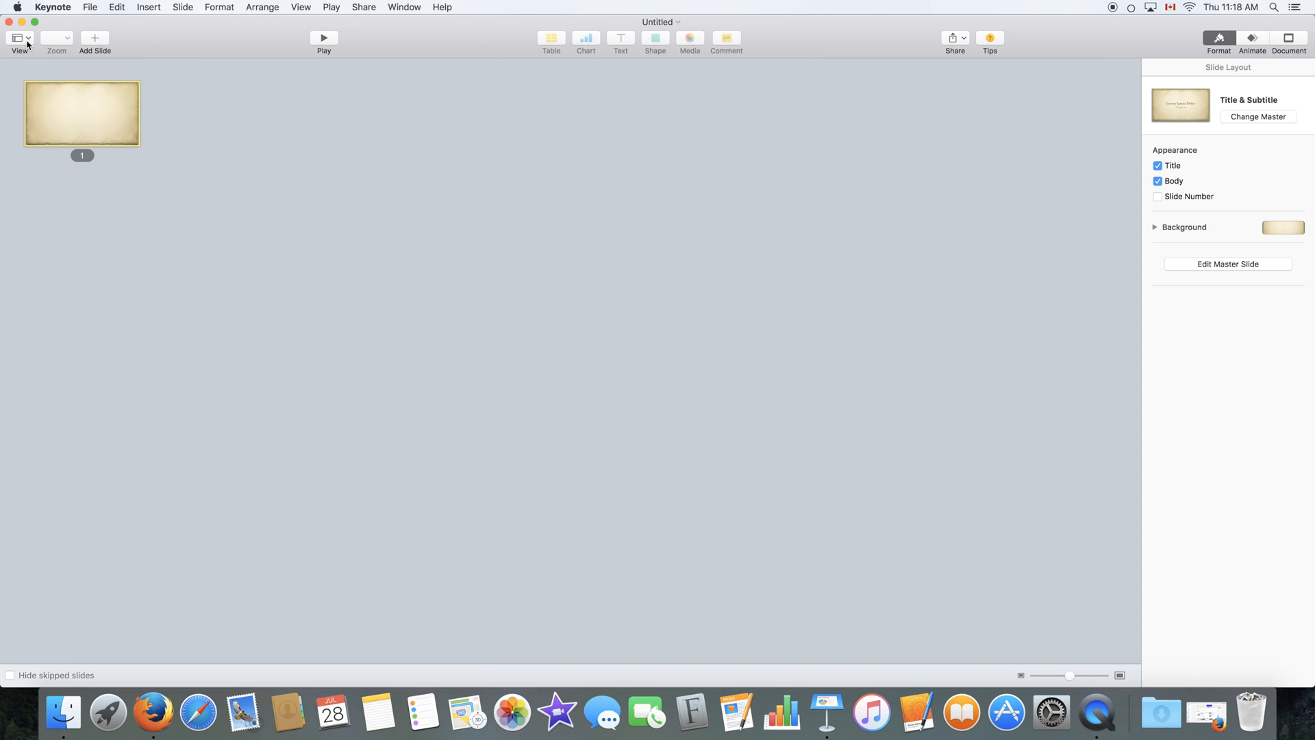
mouse_move(18, 38)
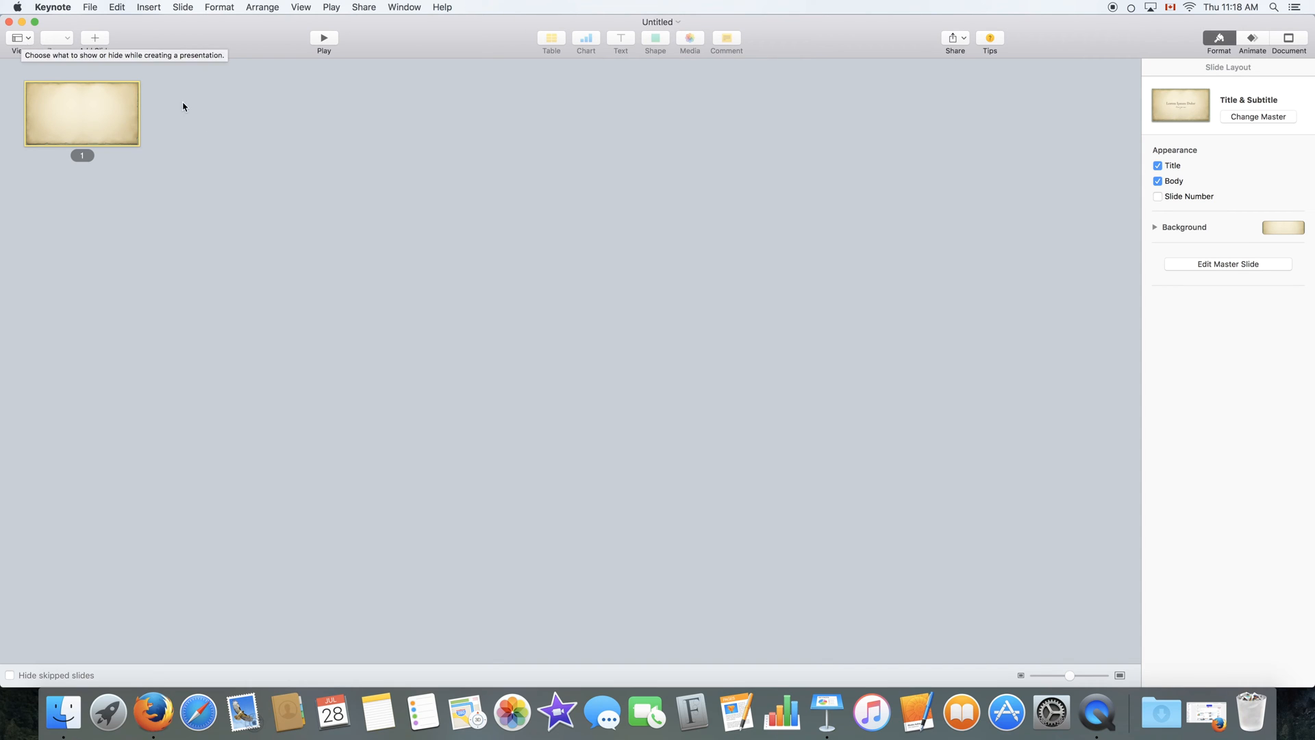
mouse_move(49, 14)
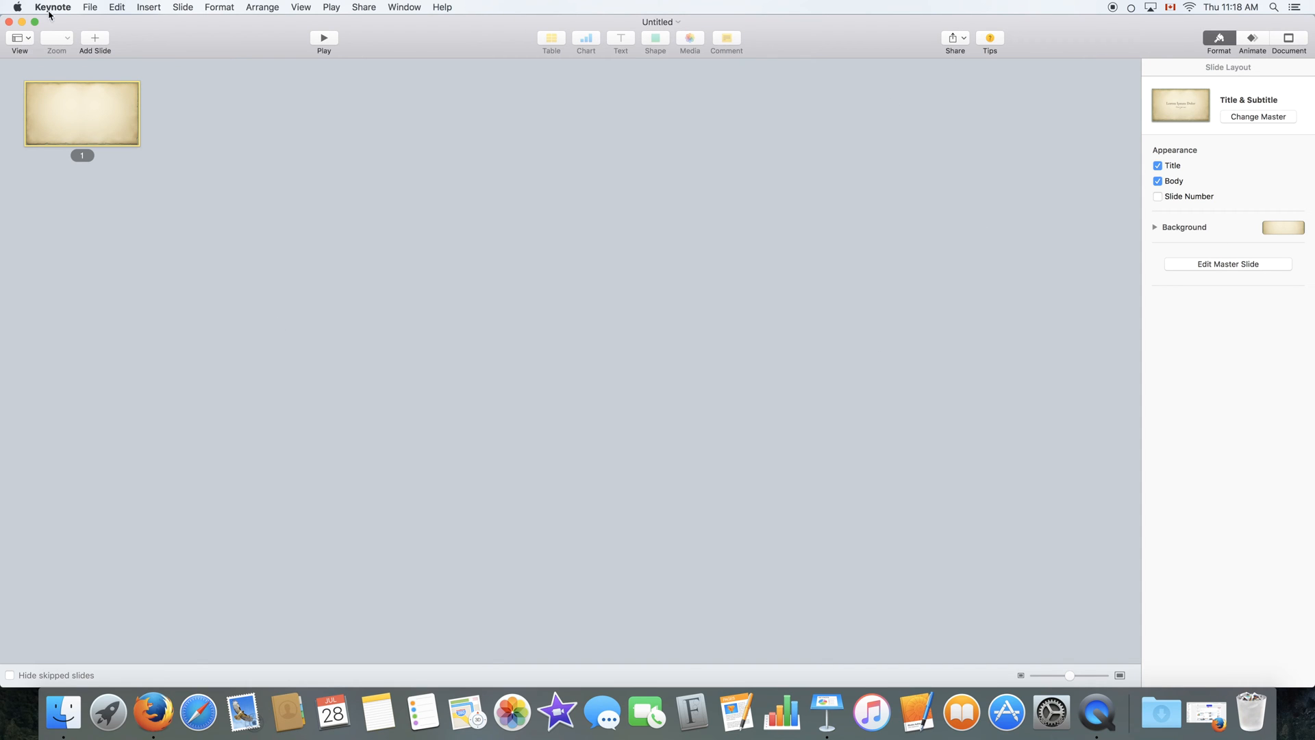
left_click(82, 113)
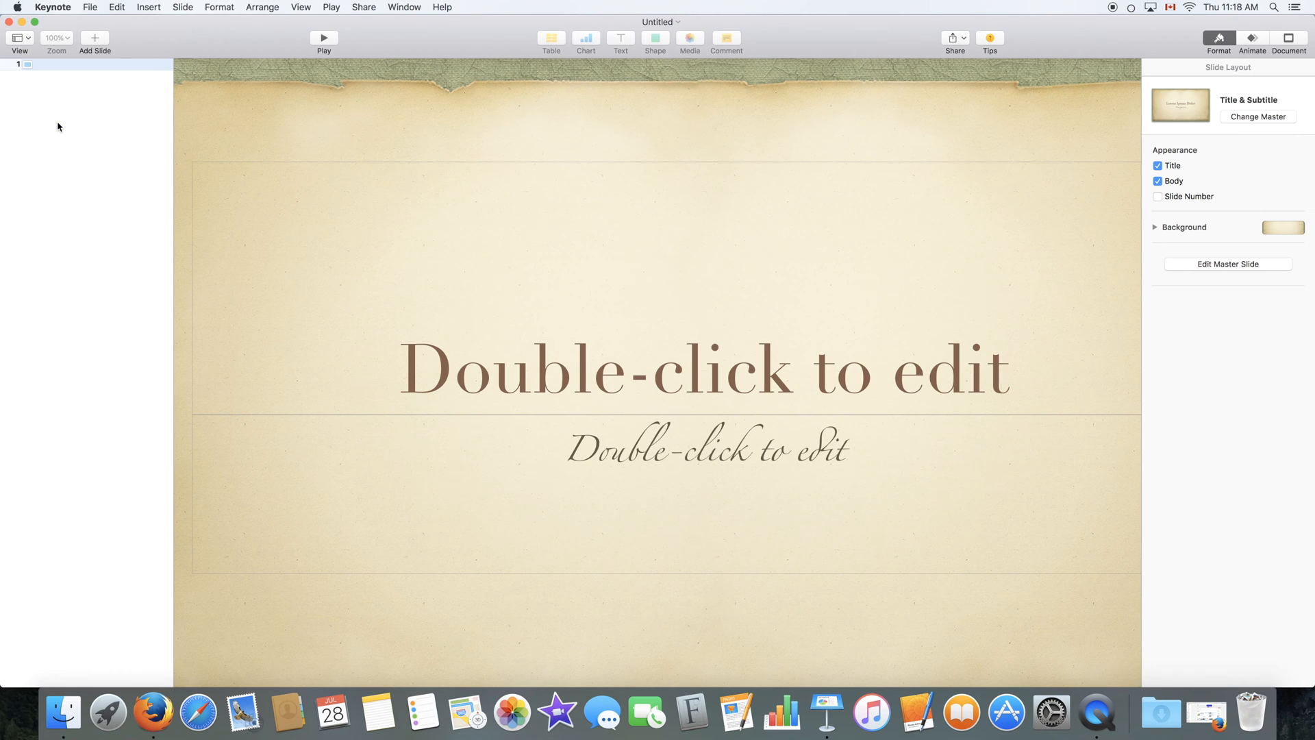
left_click(15, 38)
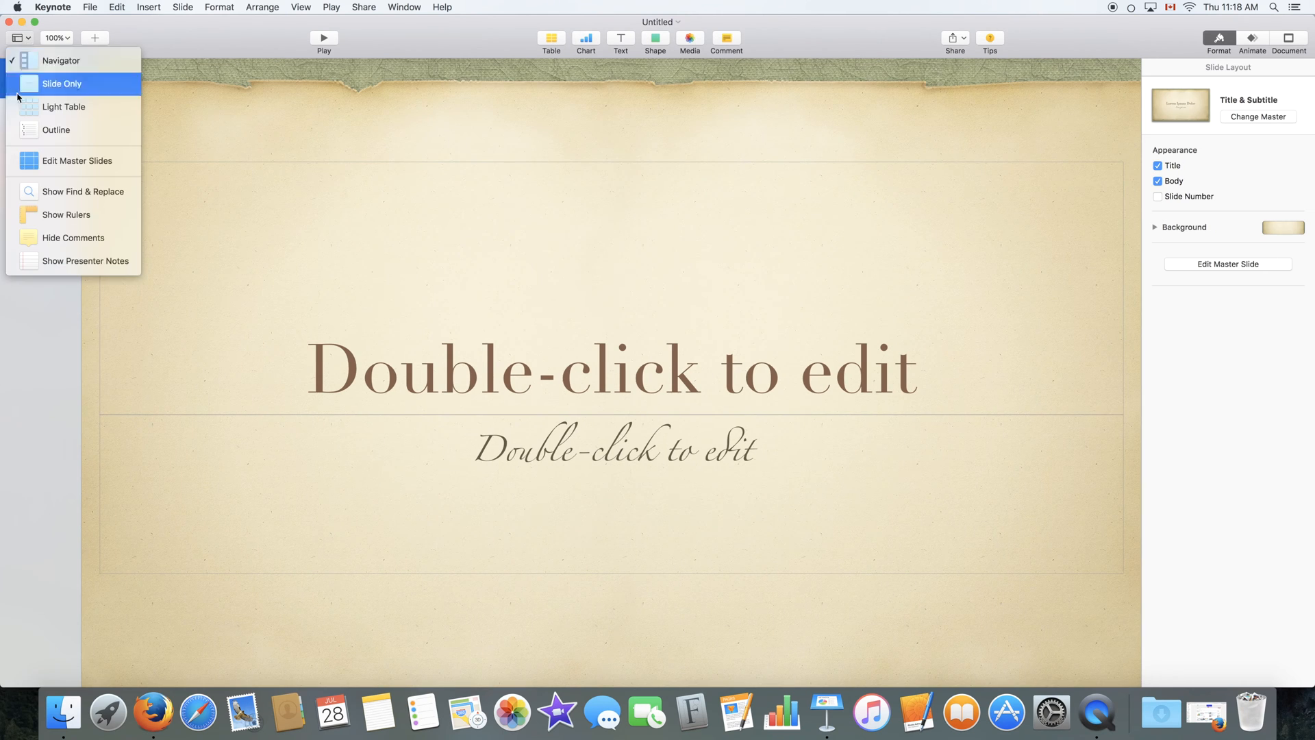
mouse_move(76, 160)
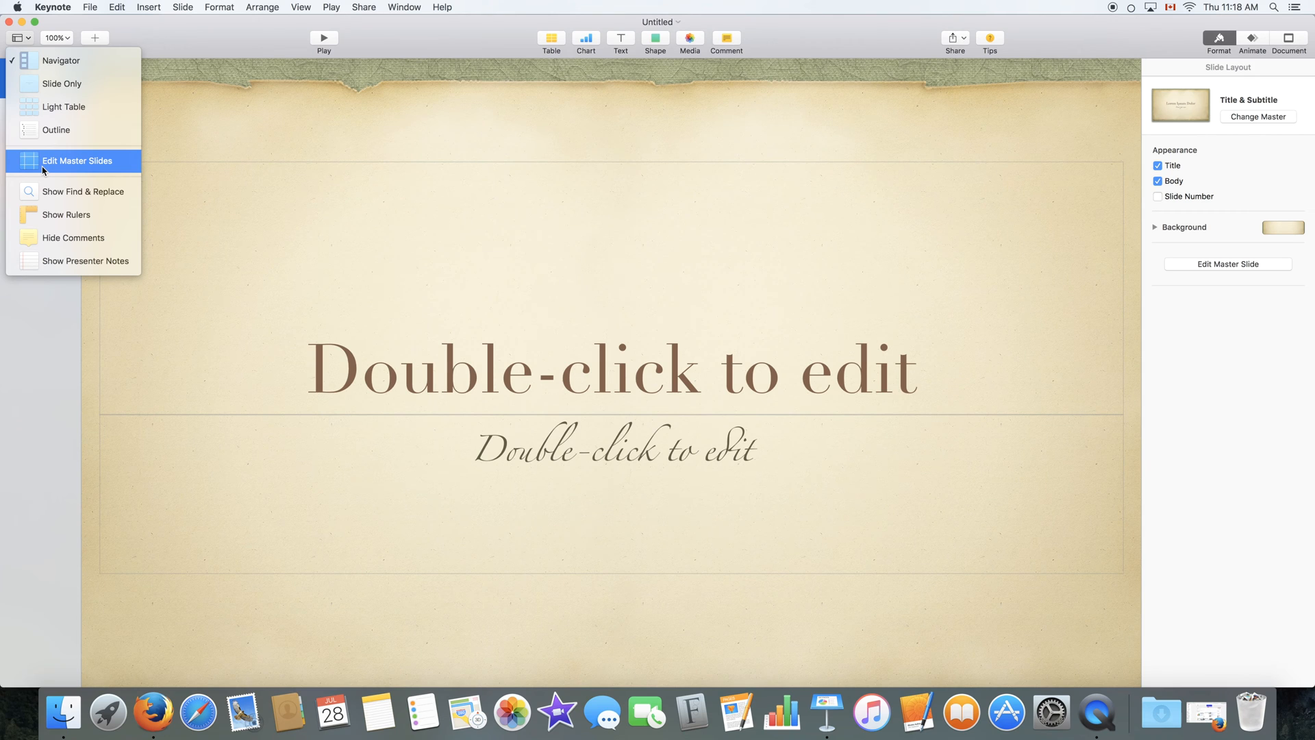
left_click(76, 160)
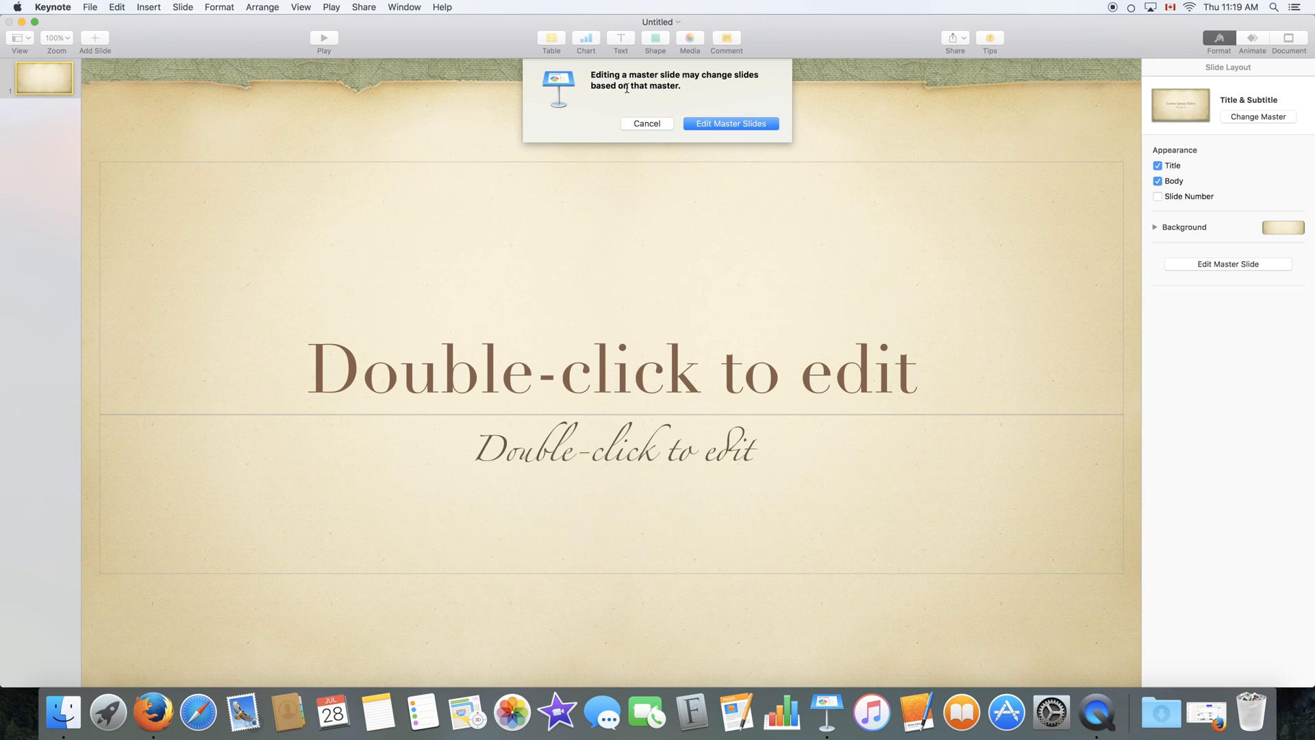
mouse_move(604, 126)
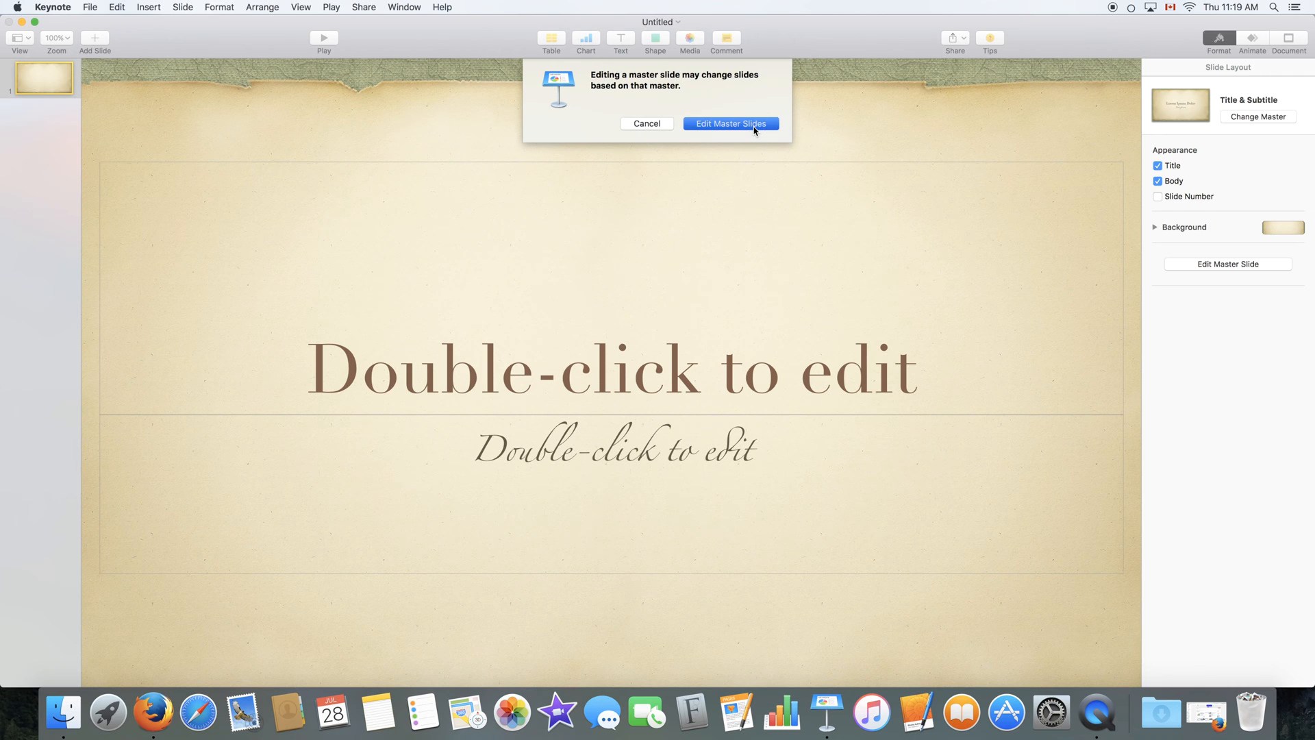
left_click(730, 123)
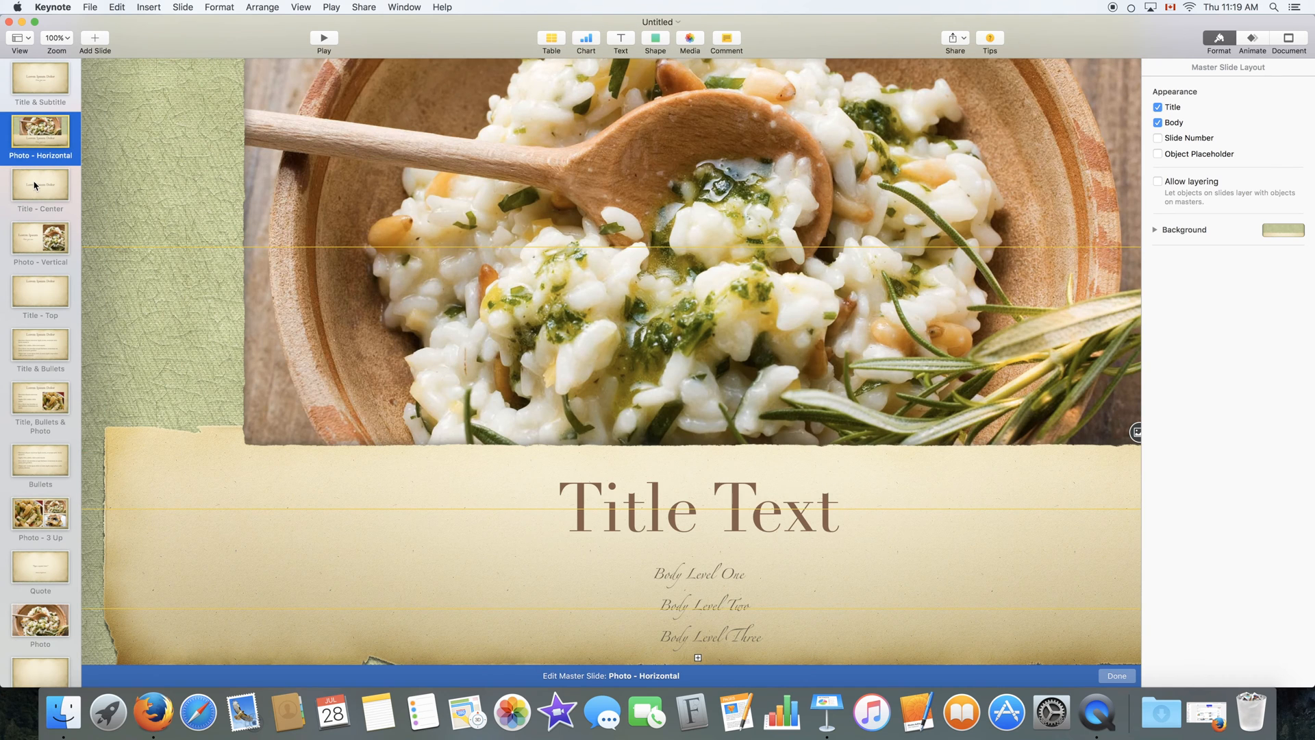
left_click(40, 240)
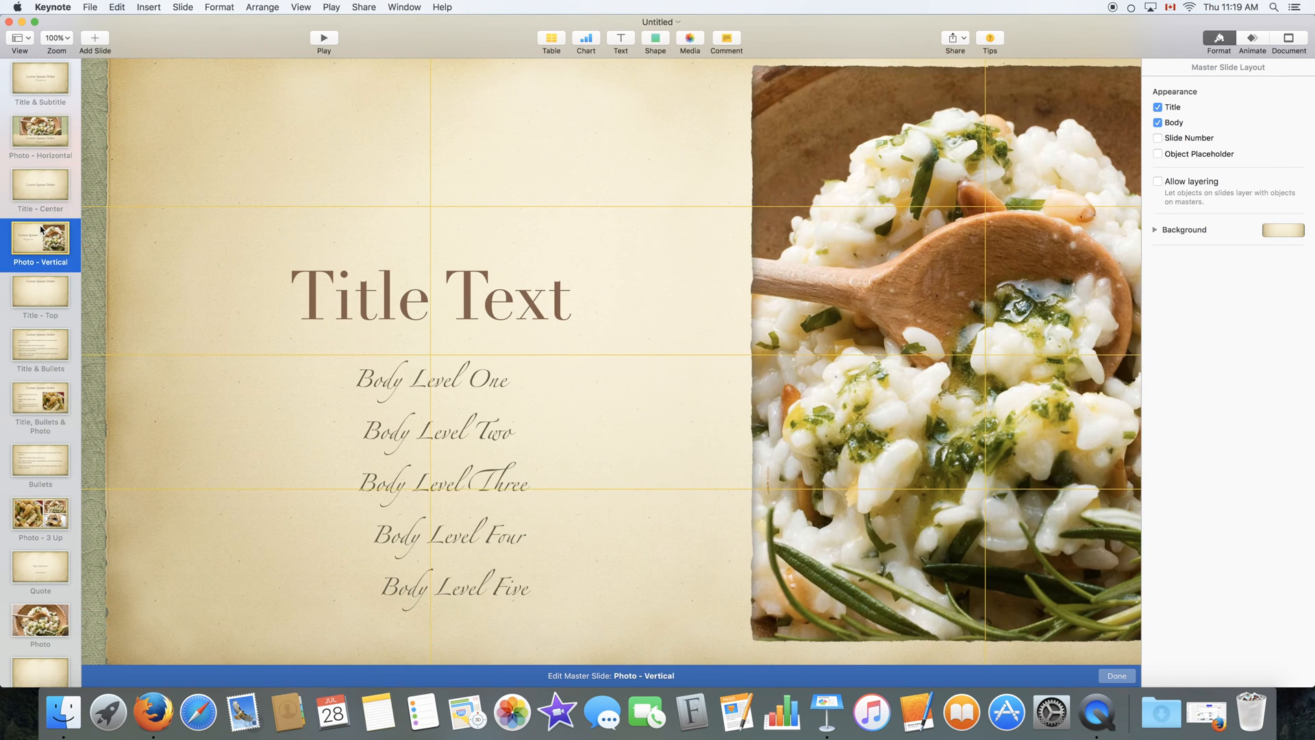
left_click(39, 289)
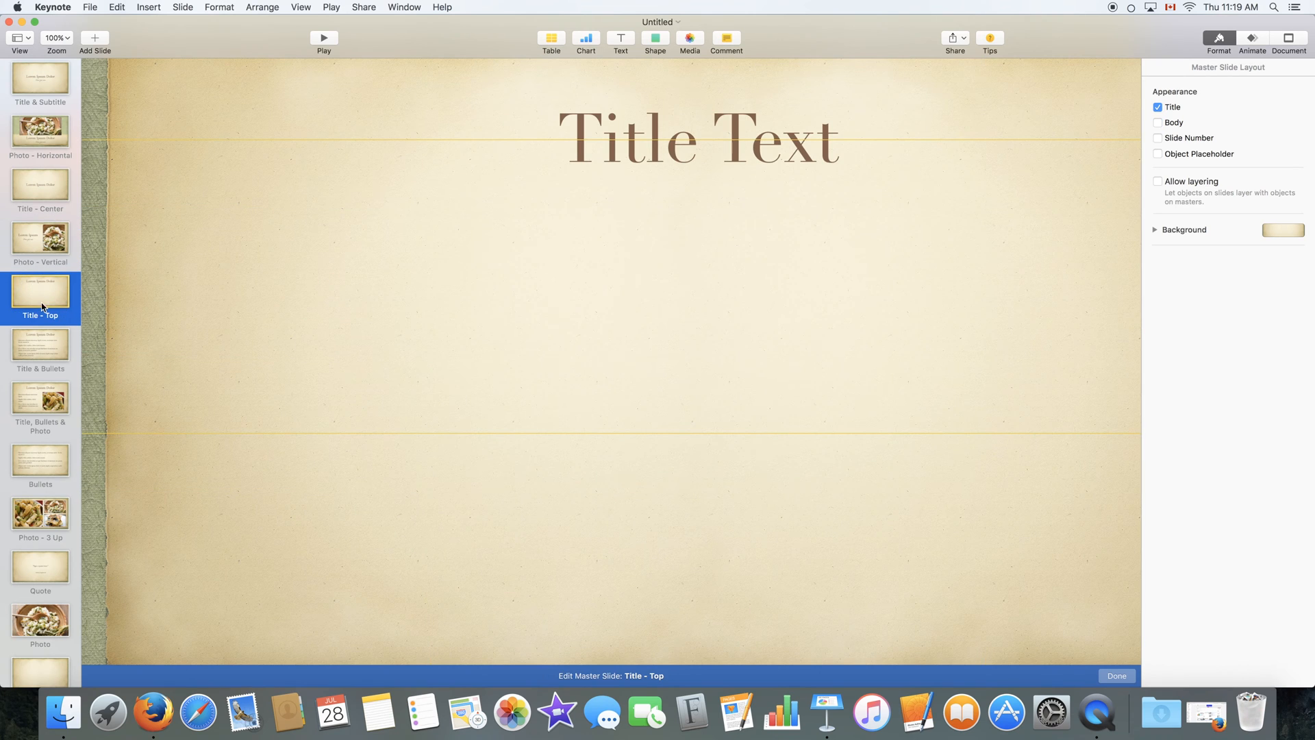
left_click(40, 343)
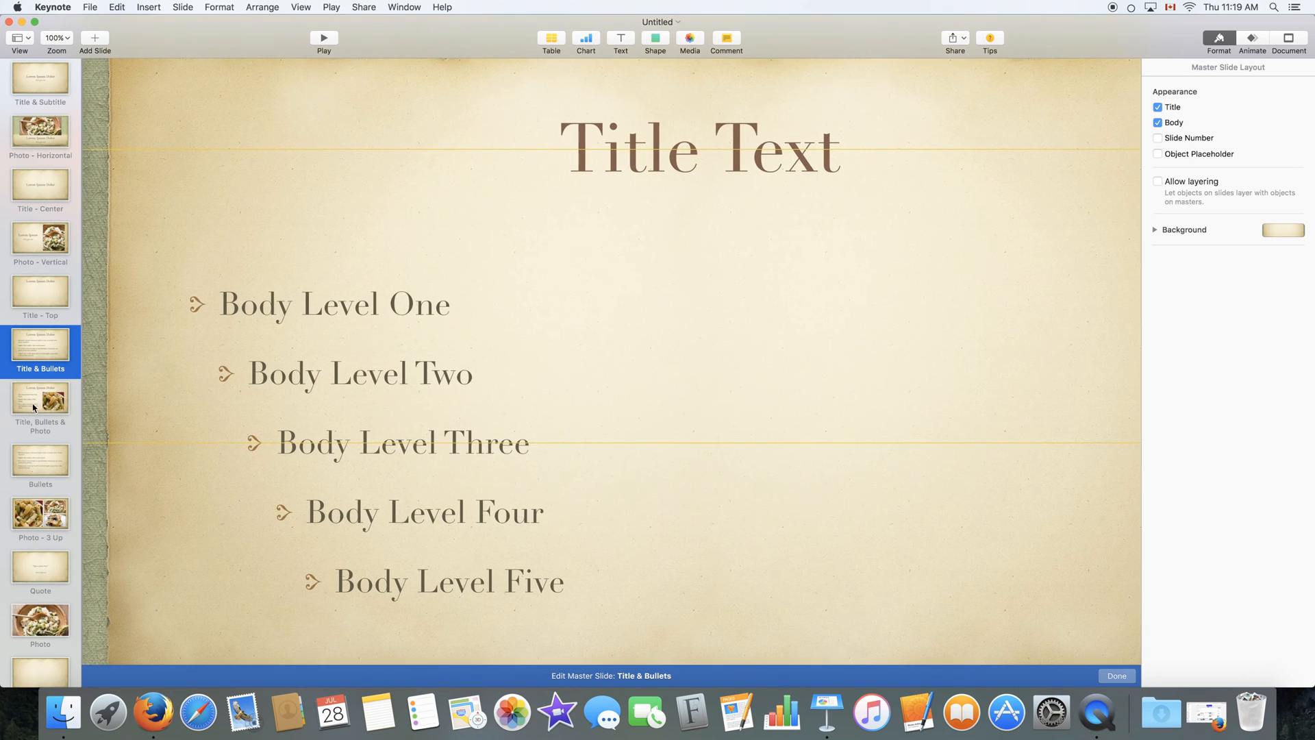
left_click(40, 464)
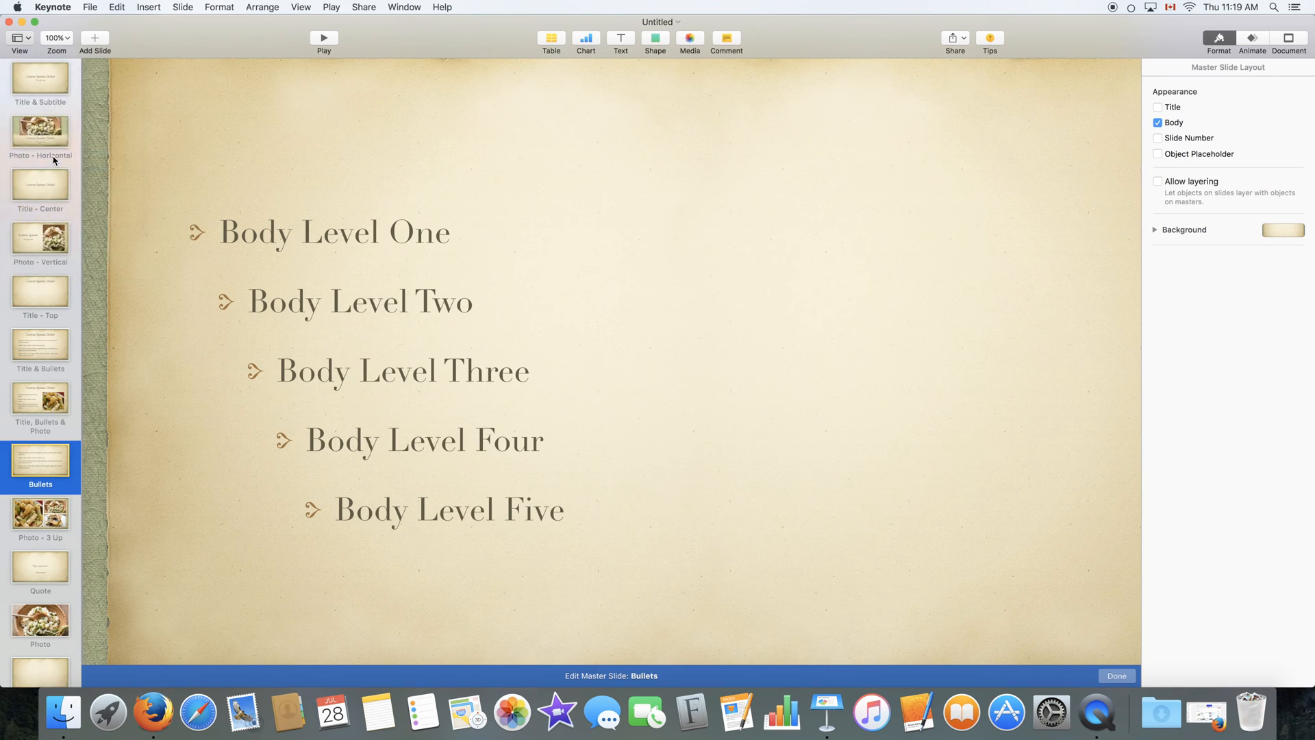
left_click(16, 37)
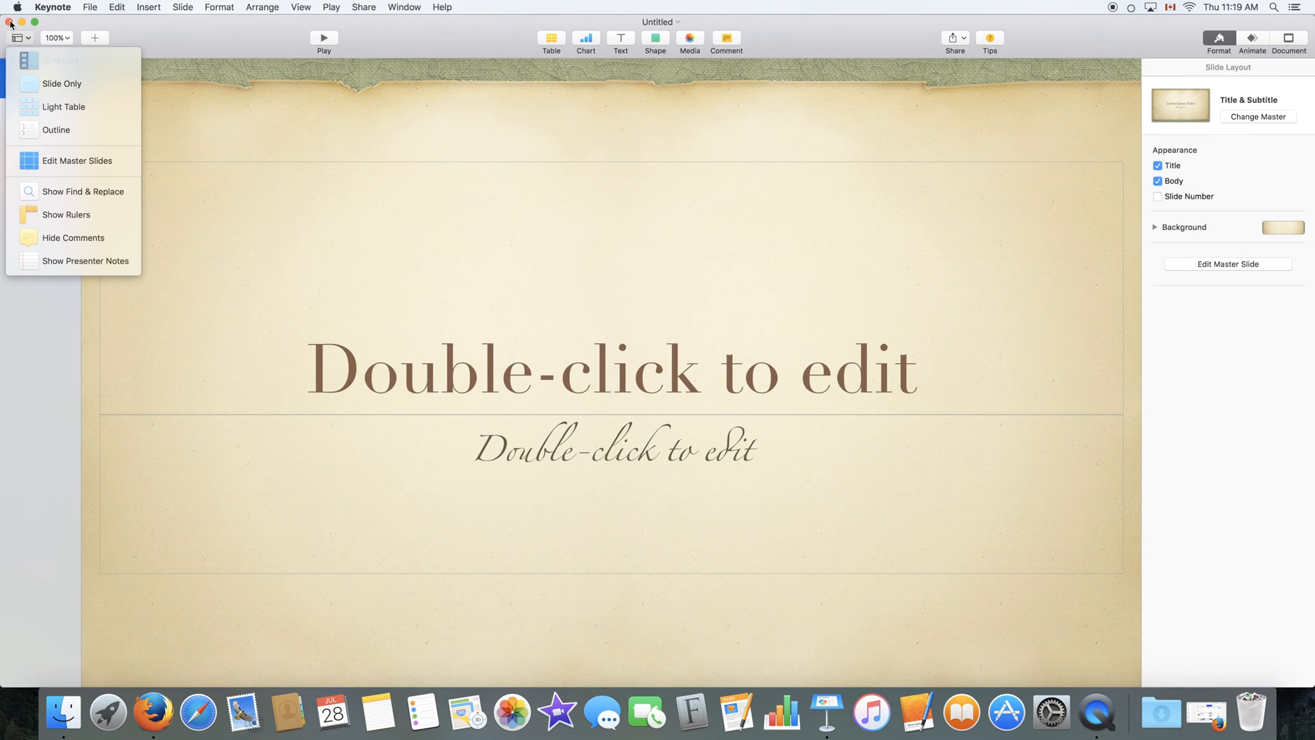
left_click(86, 191)
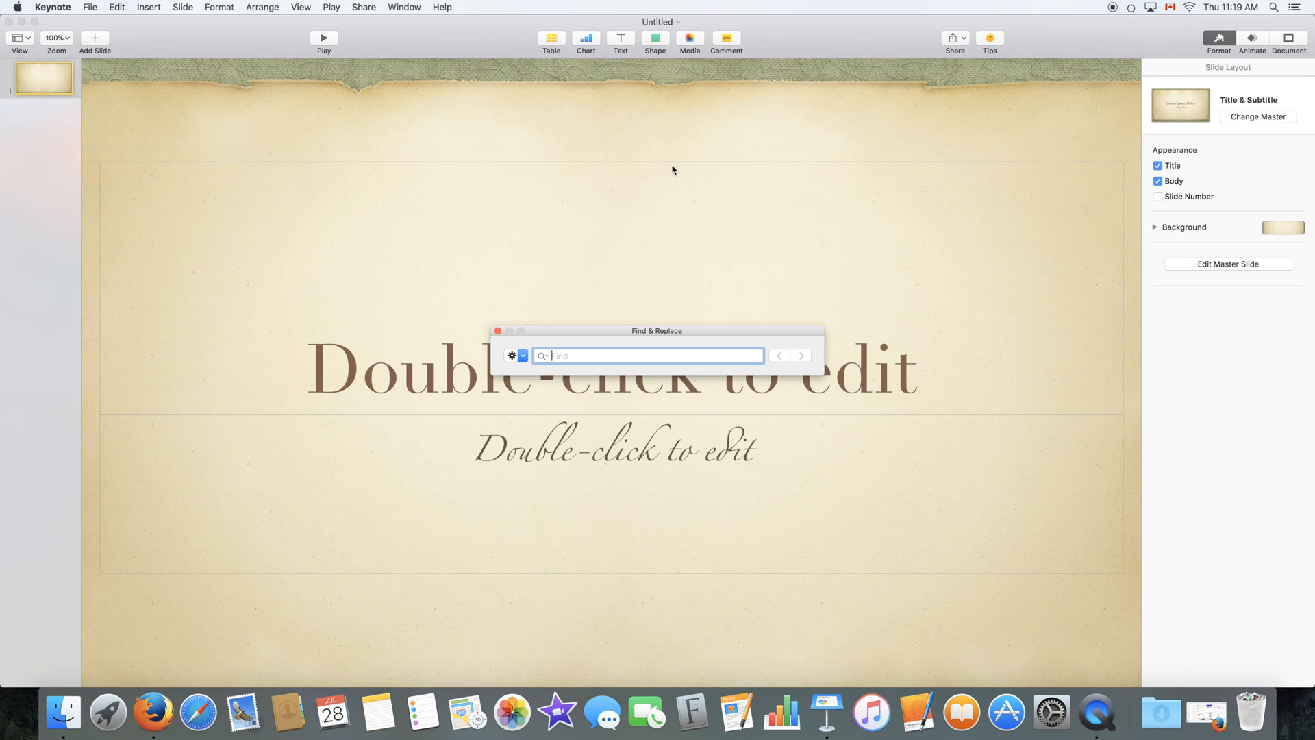
left_click_drag(657, 330, 706, 238)
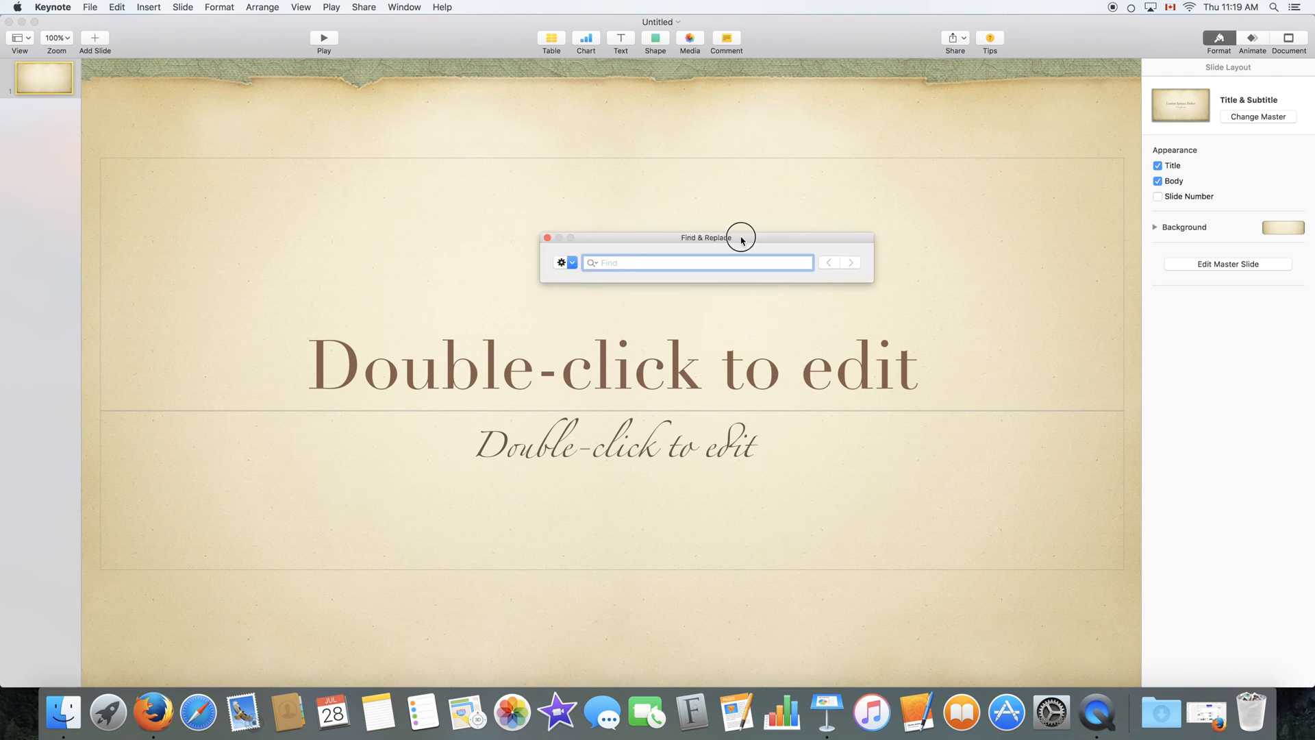
left_click_drag(741, 237, 1082, 351)
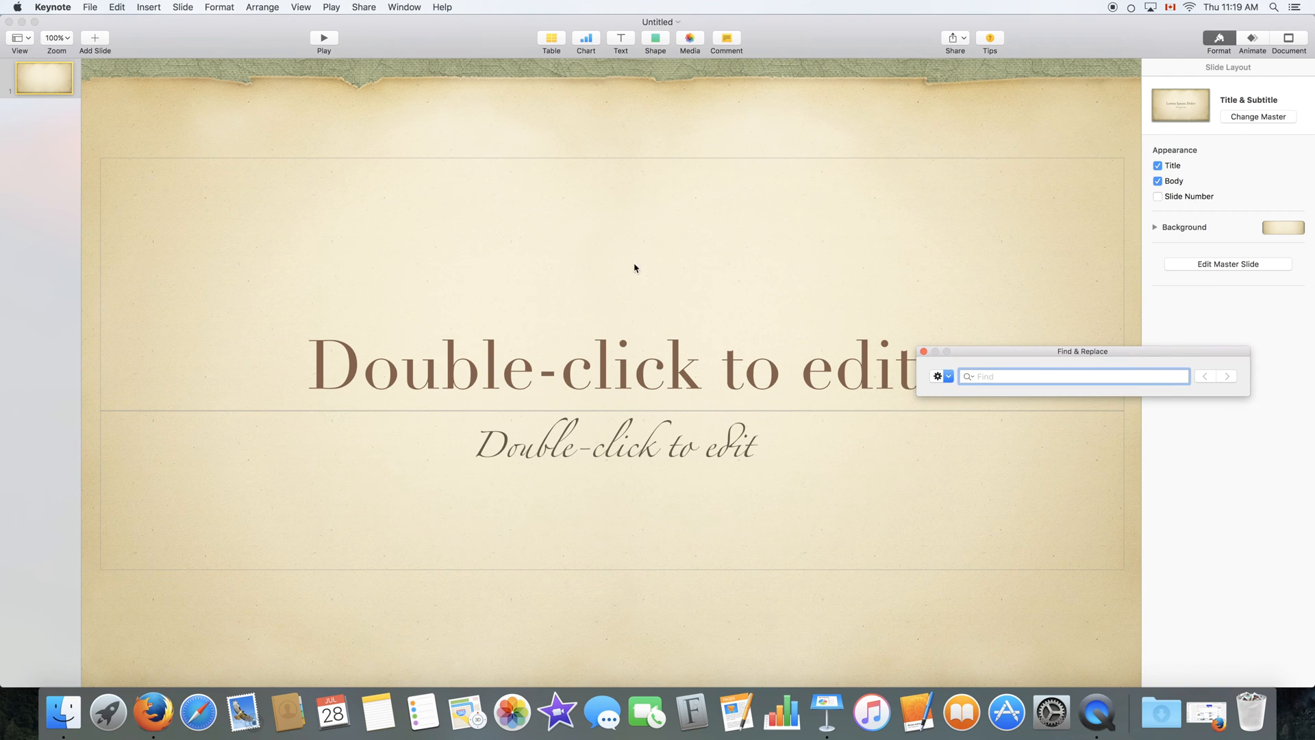
left_click(937, 376)
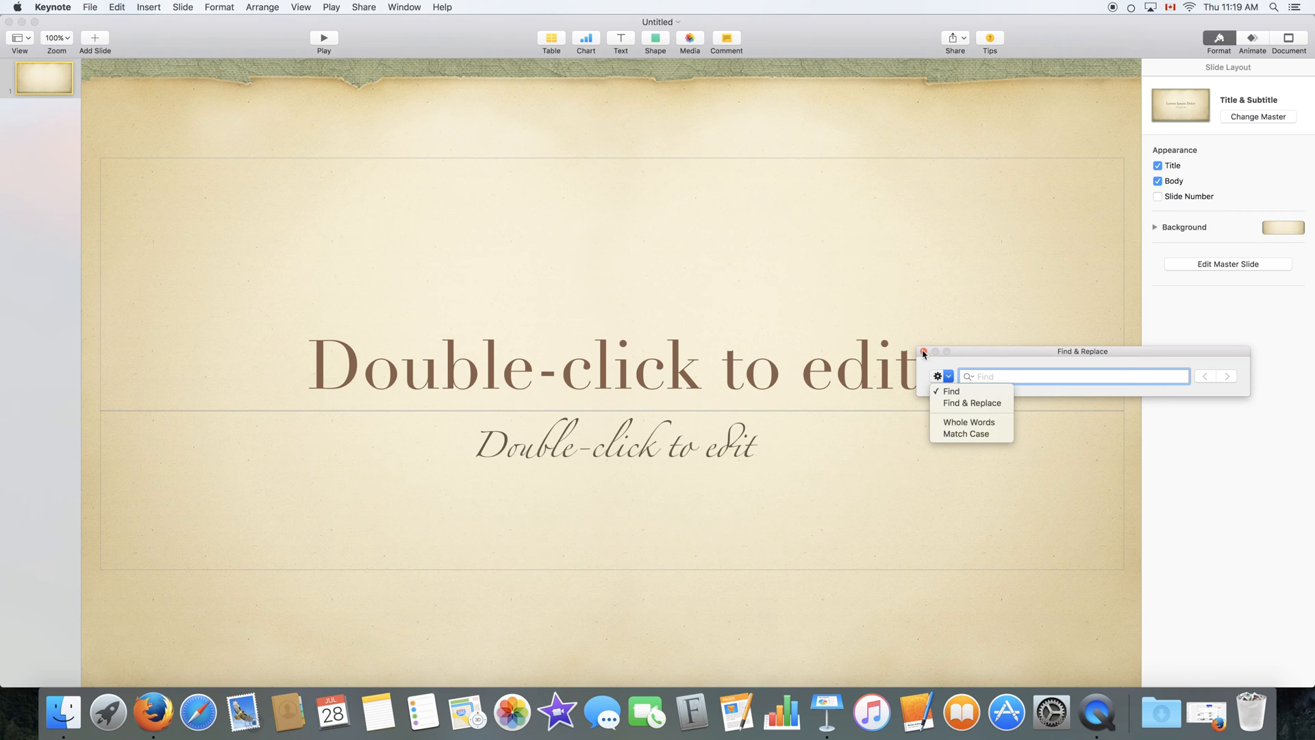
left_click(922, 351)
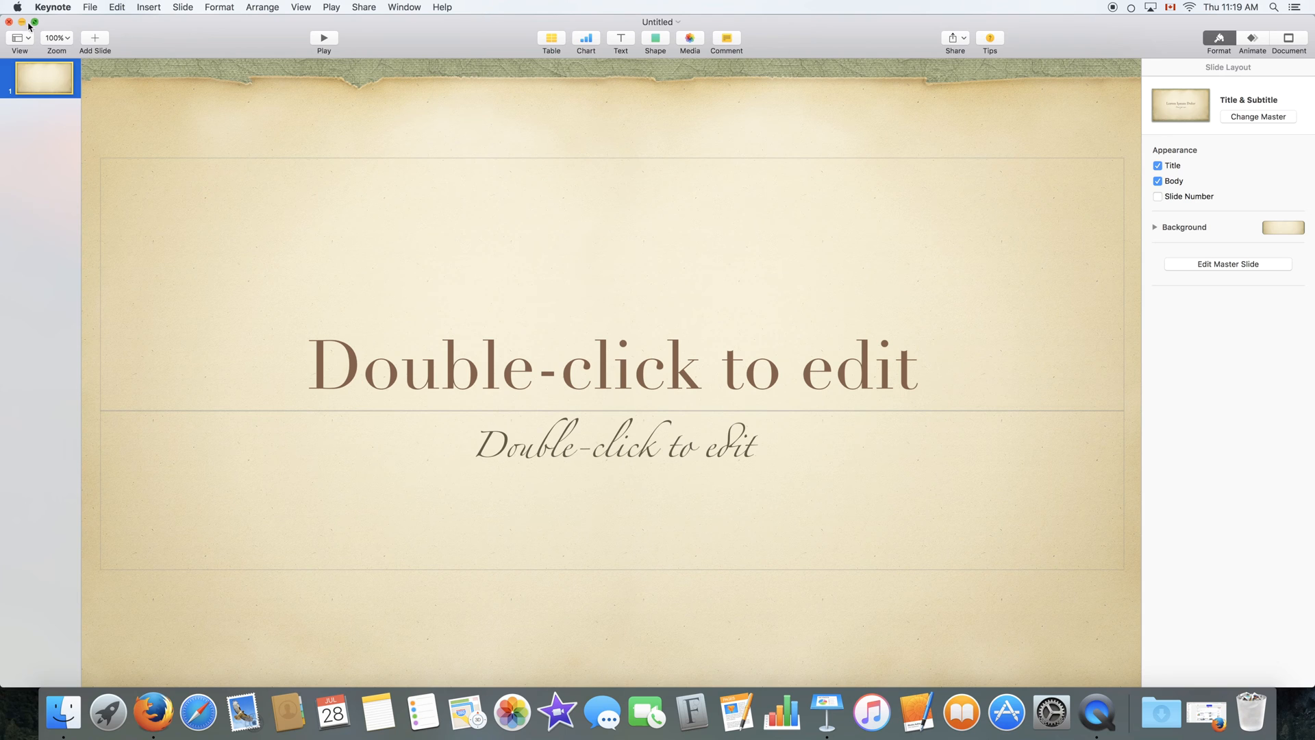
left_click(15, 37)
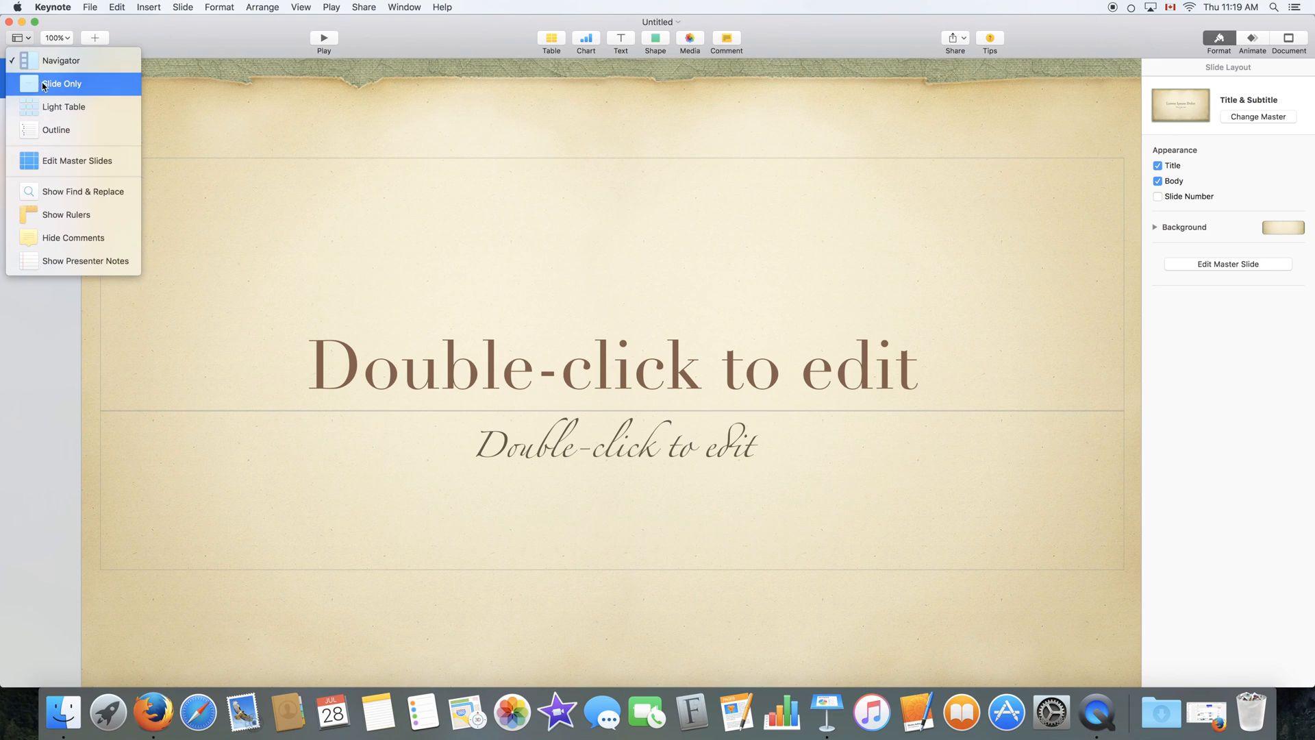
mouse_move(74, 238)
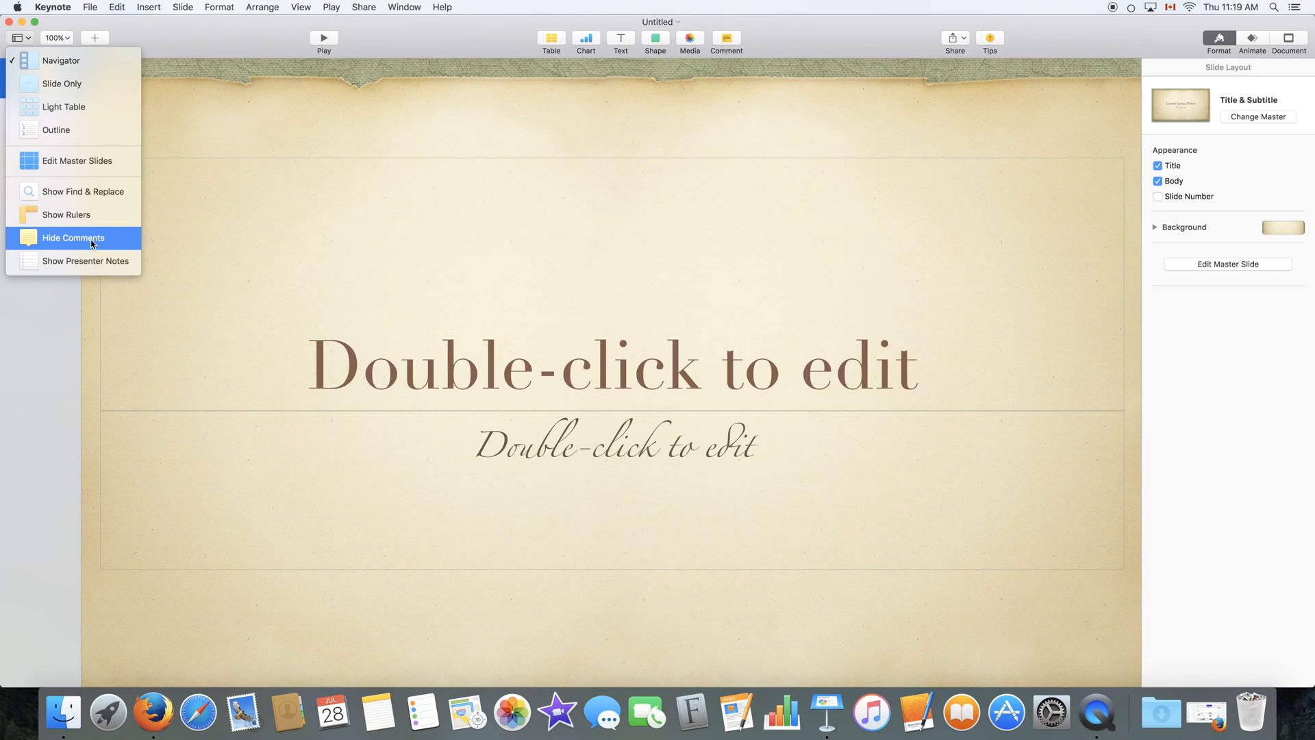
mouse_move(85, 260)
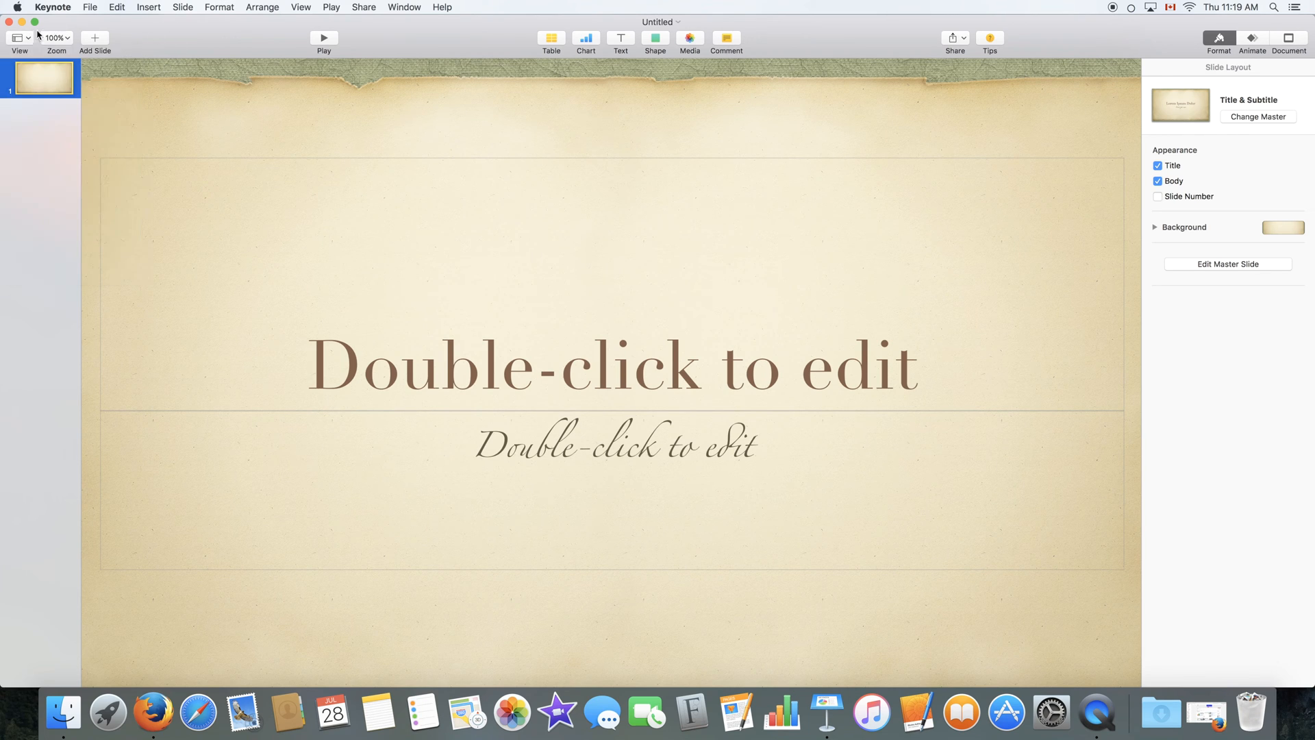
Add a Photo - Horizontal slide after the title slide, then return to slide 1
left_click(56, 38)
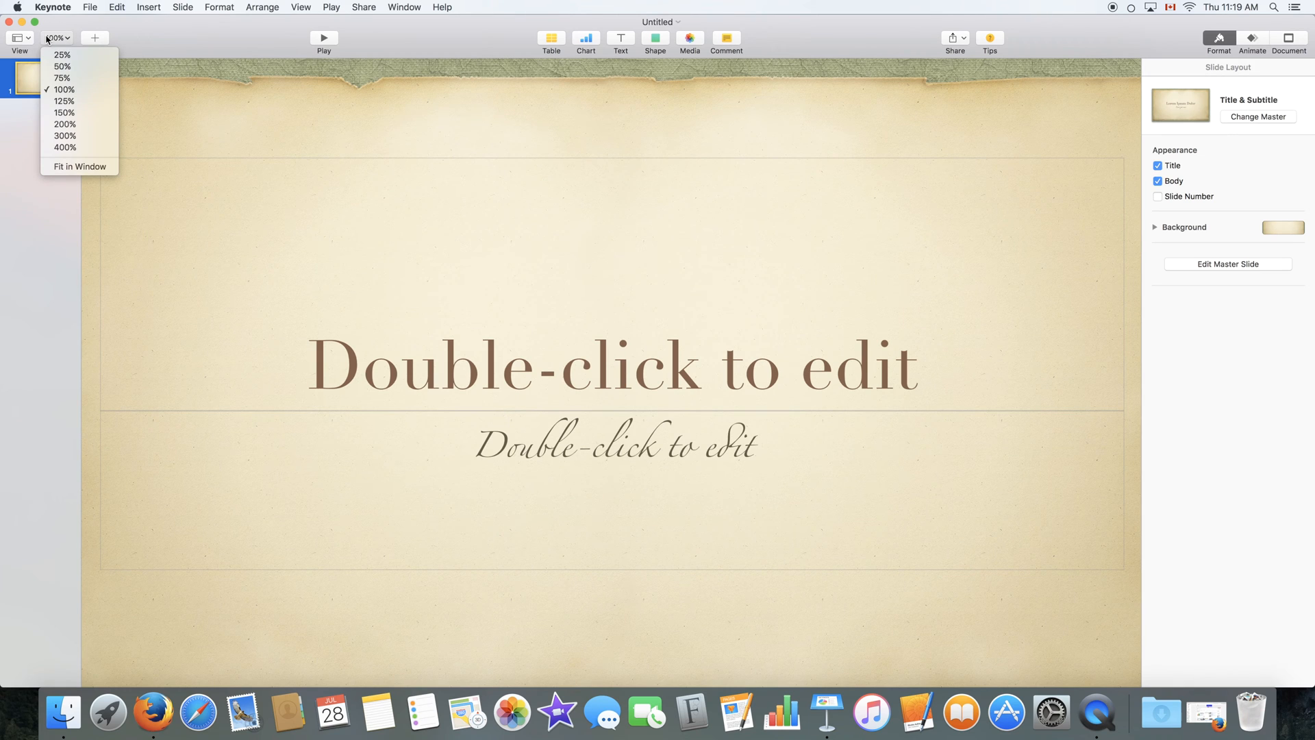
mouse_move(83, 136)
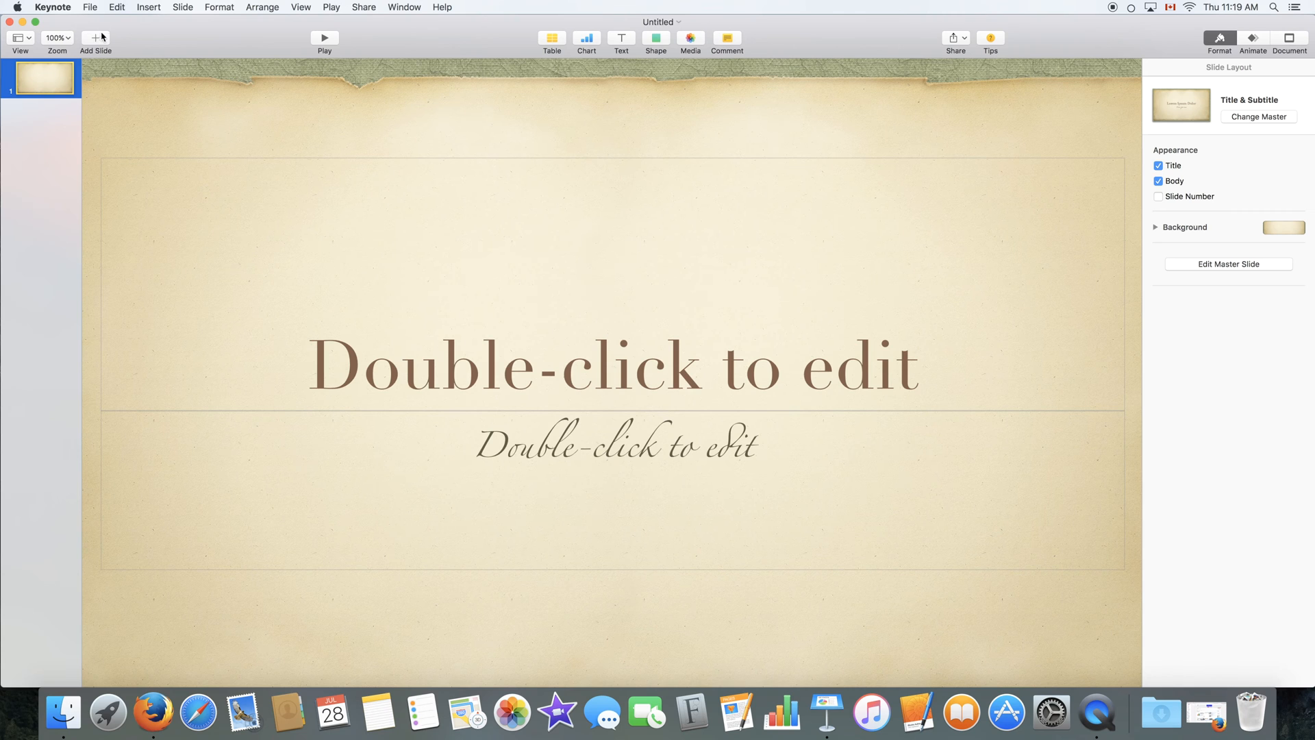
mouse_move(96, 38)
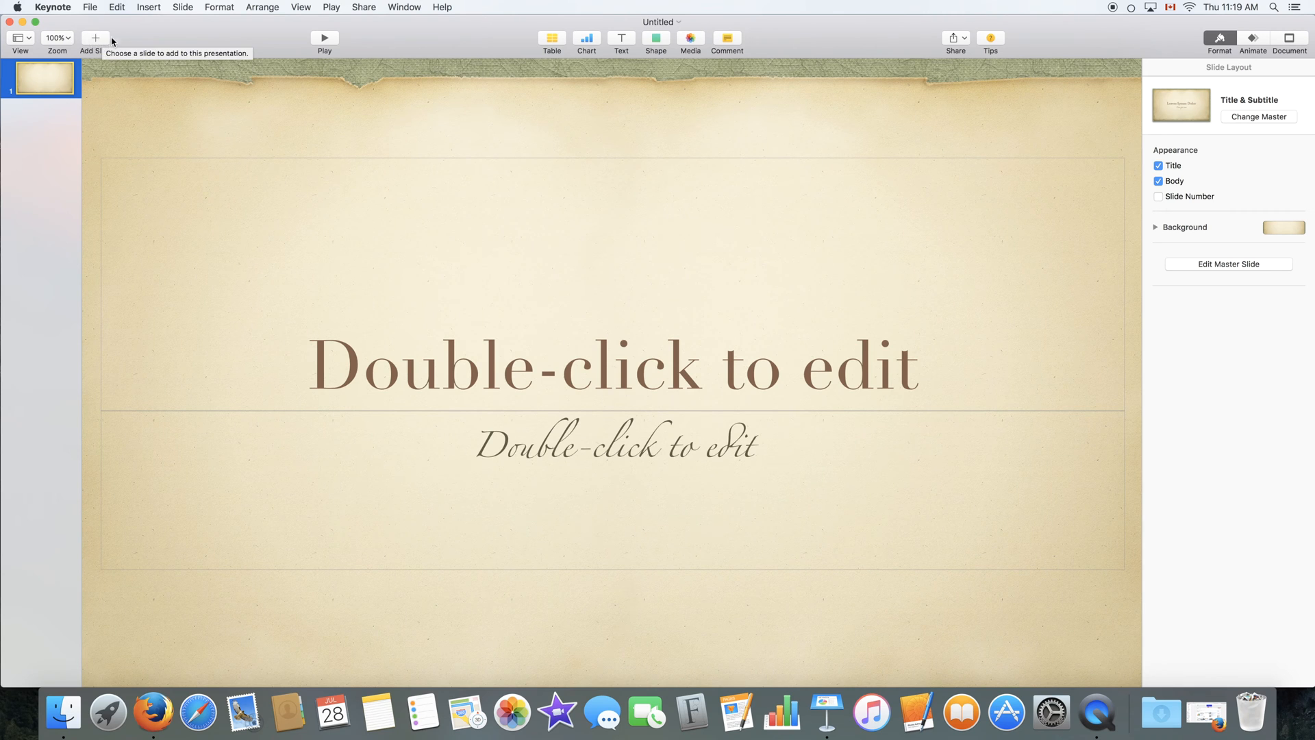
left_click(94, 38)
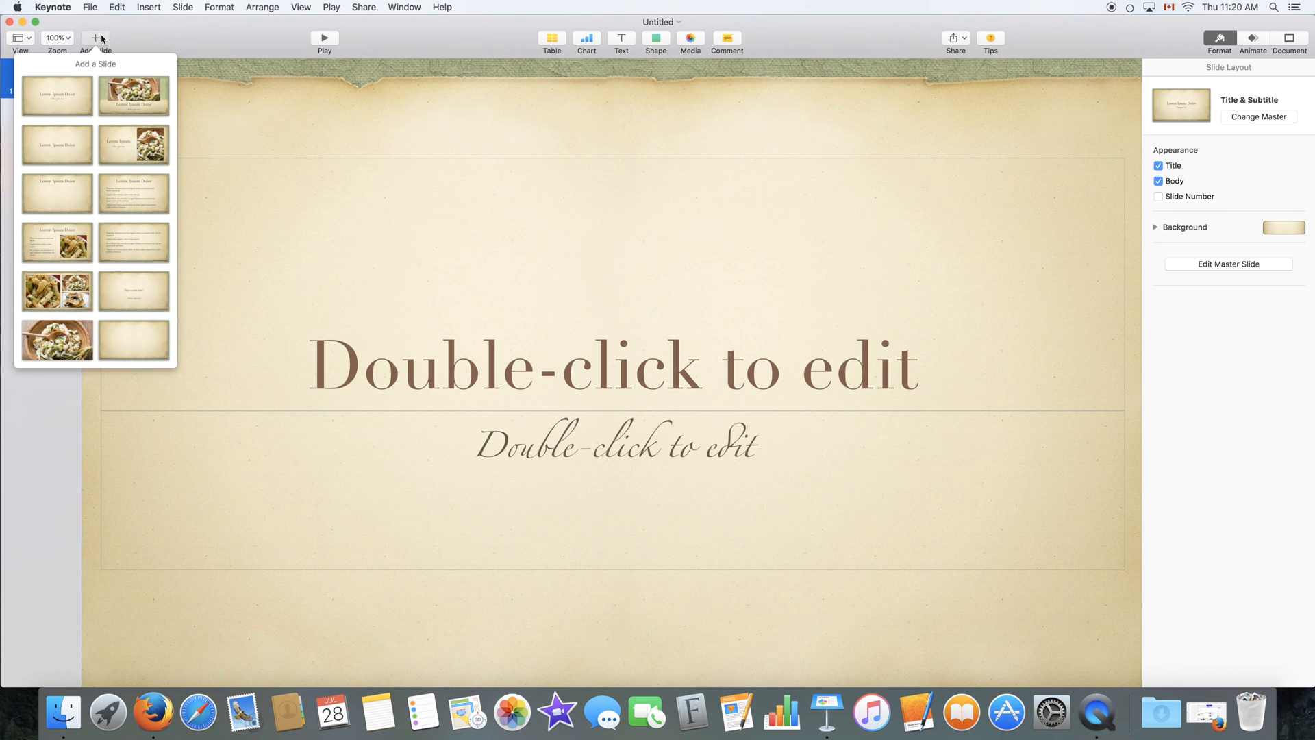
mouse_move(111, 145)
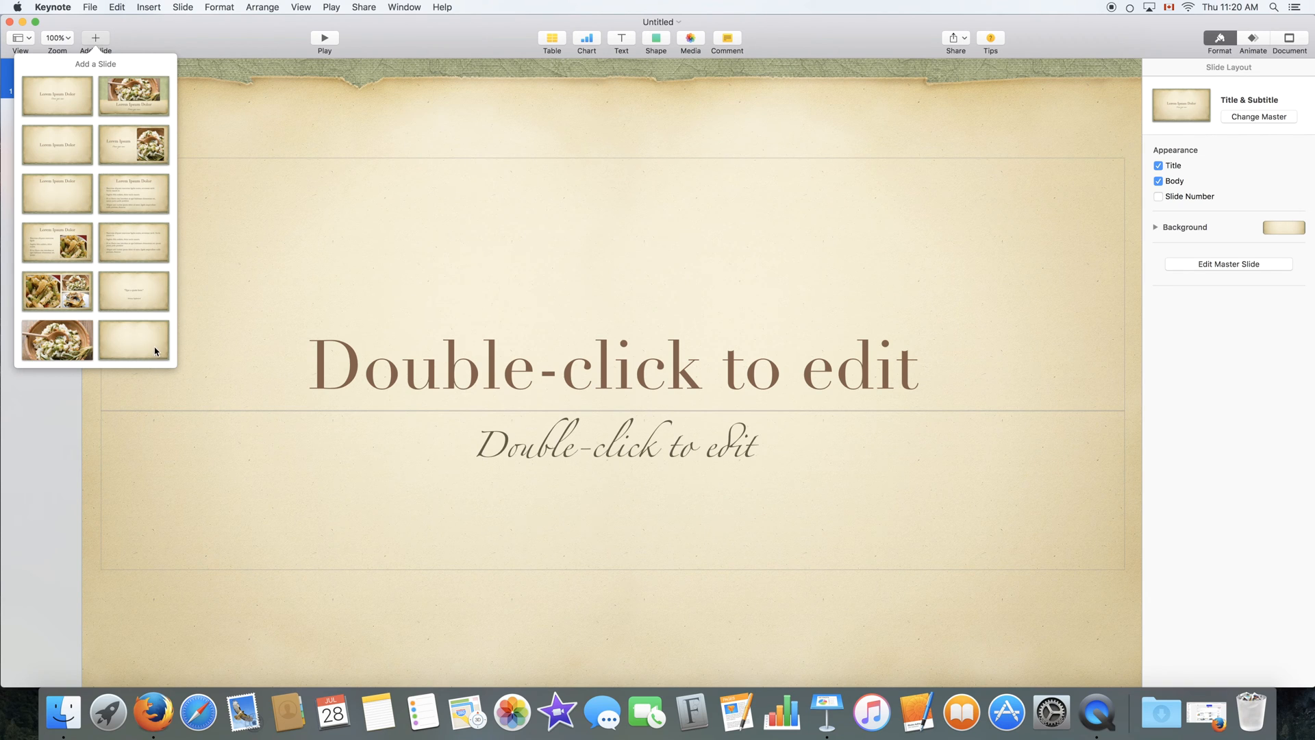
mouse_move(53, 334)
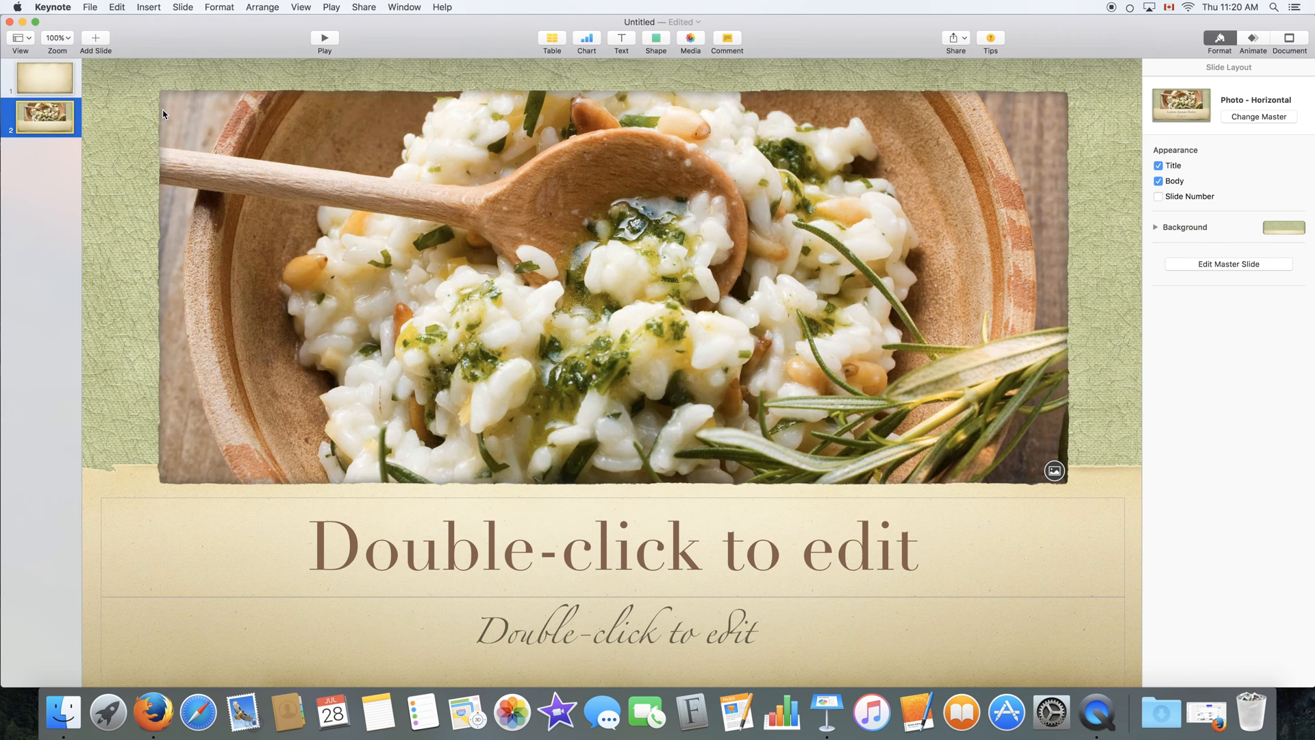
left_click(44, 78)
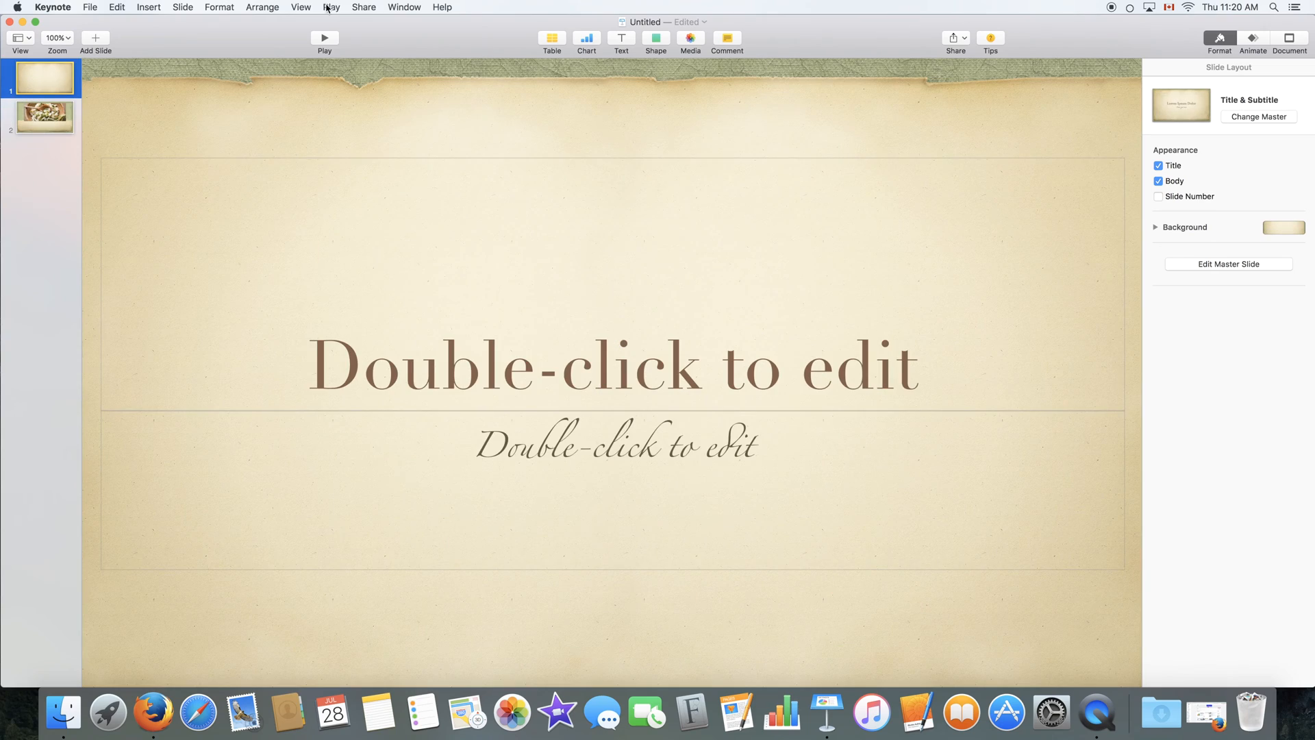
Select slide 2, the Photo - Horizontal slide with the food photo
left_click(42, 118)
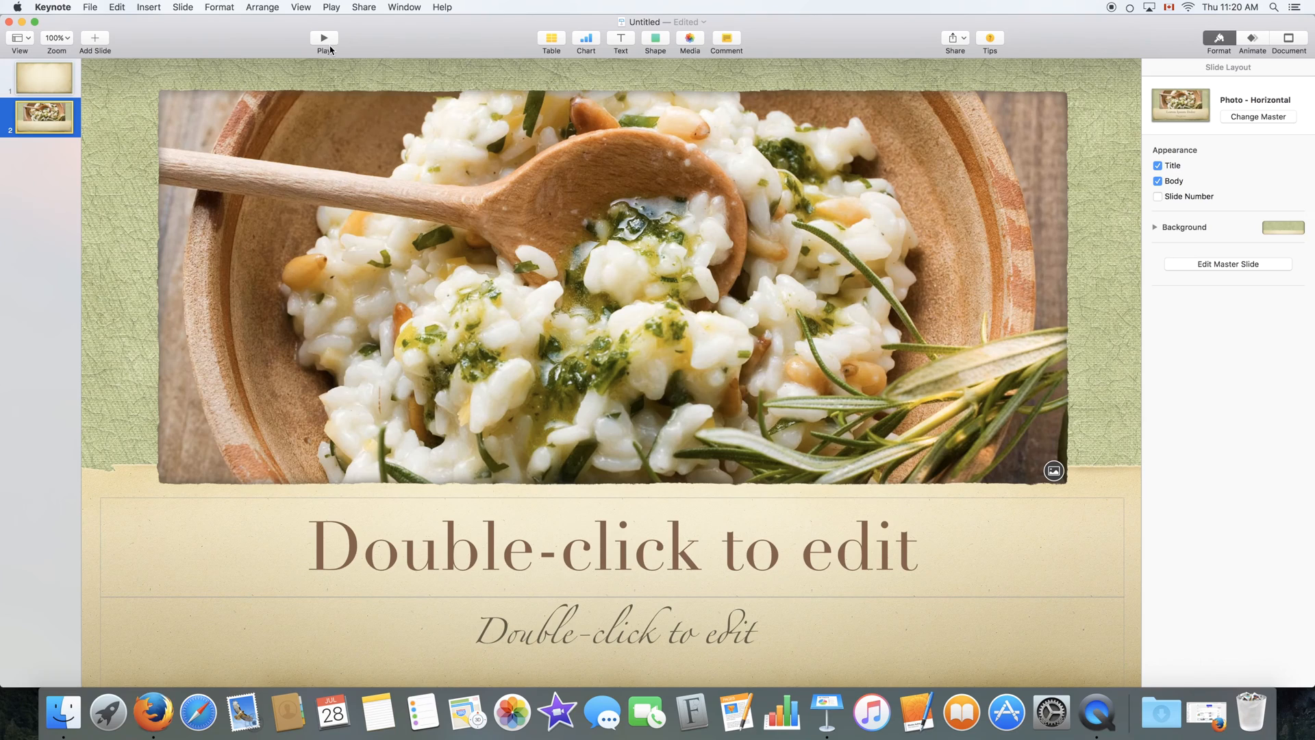
mouse_move(599, 64)
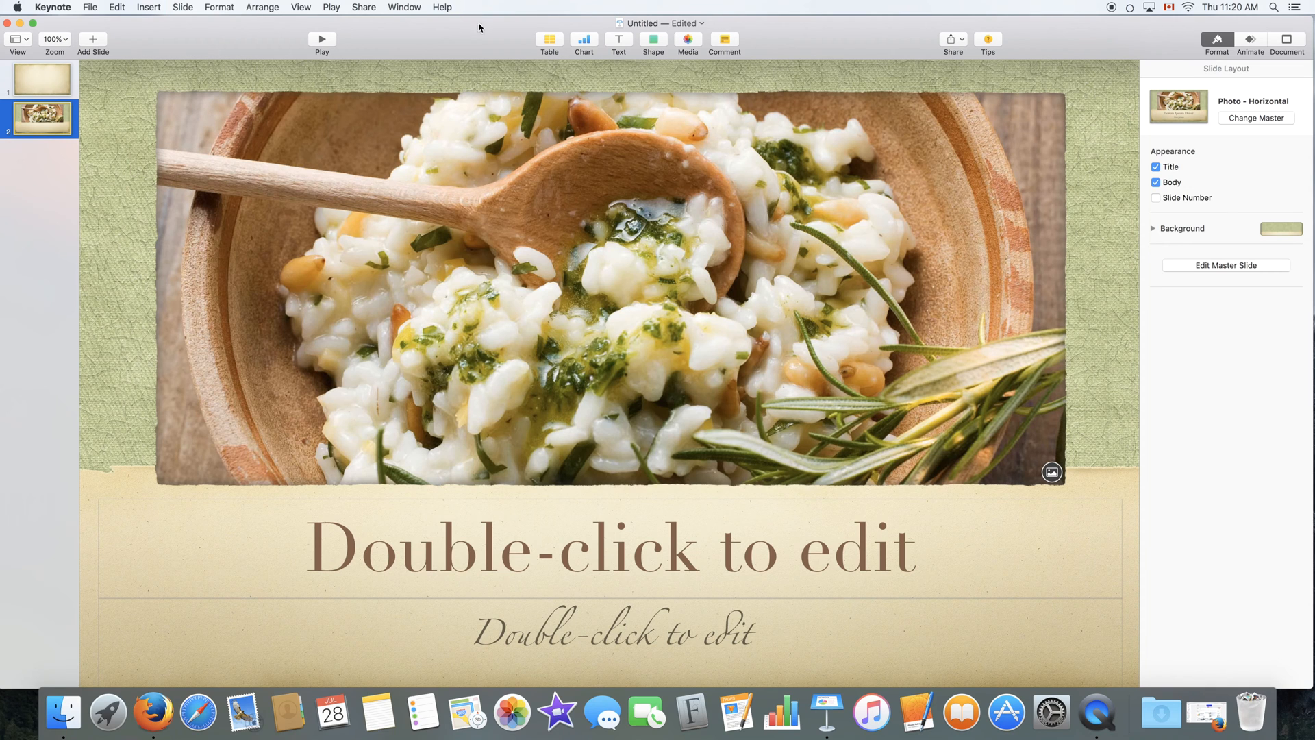
Insert a dark-style table on the photo slide and drag it lower
left_click(549, 39)
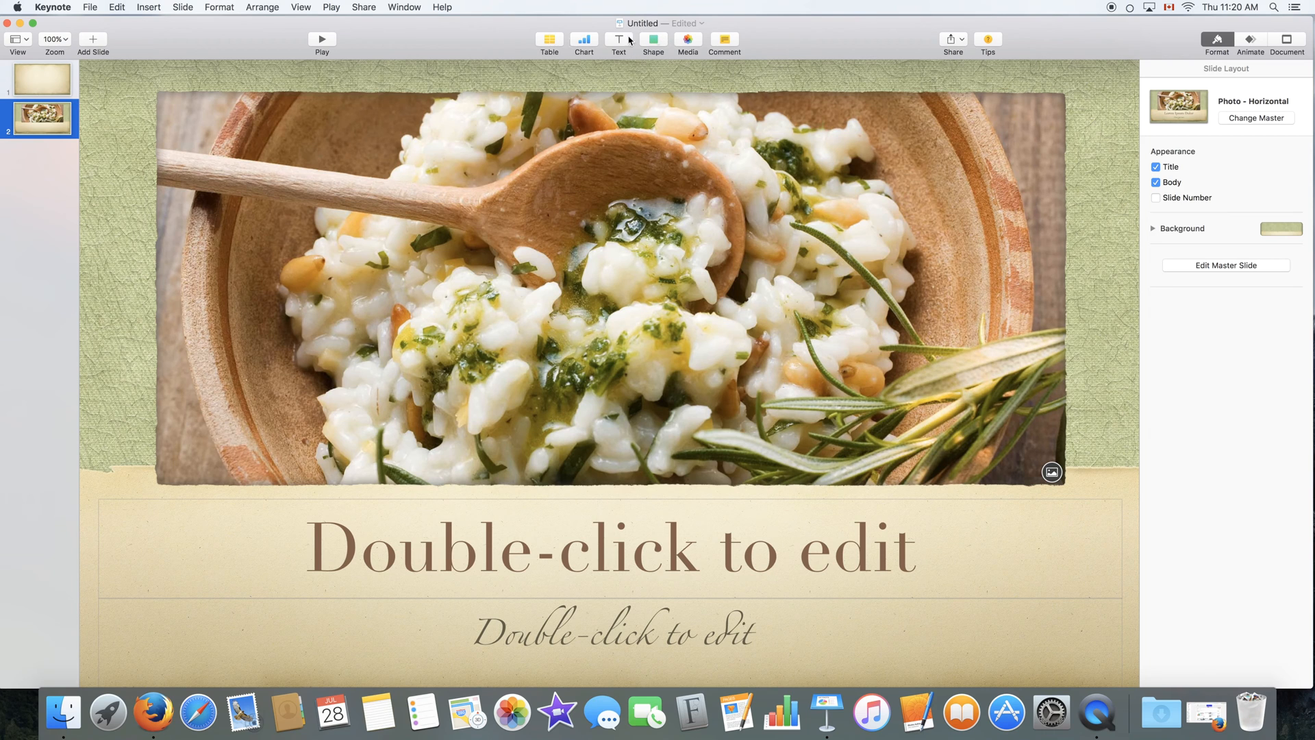
left_click(549, 40)
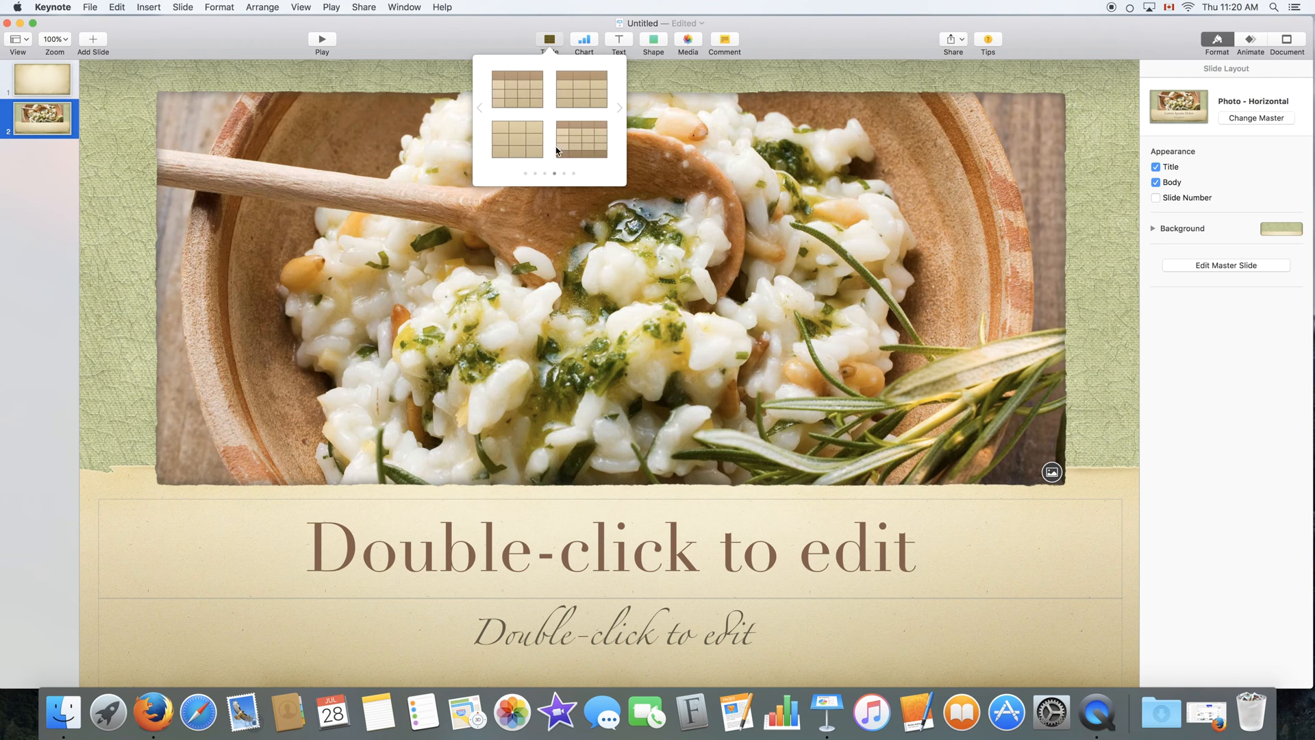
left_click(620, 108)
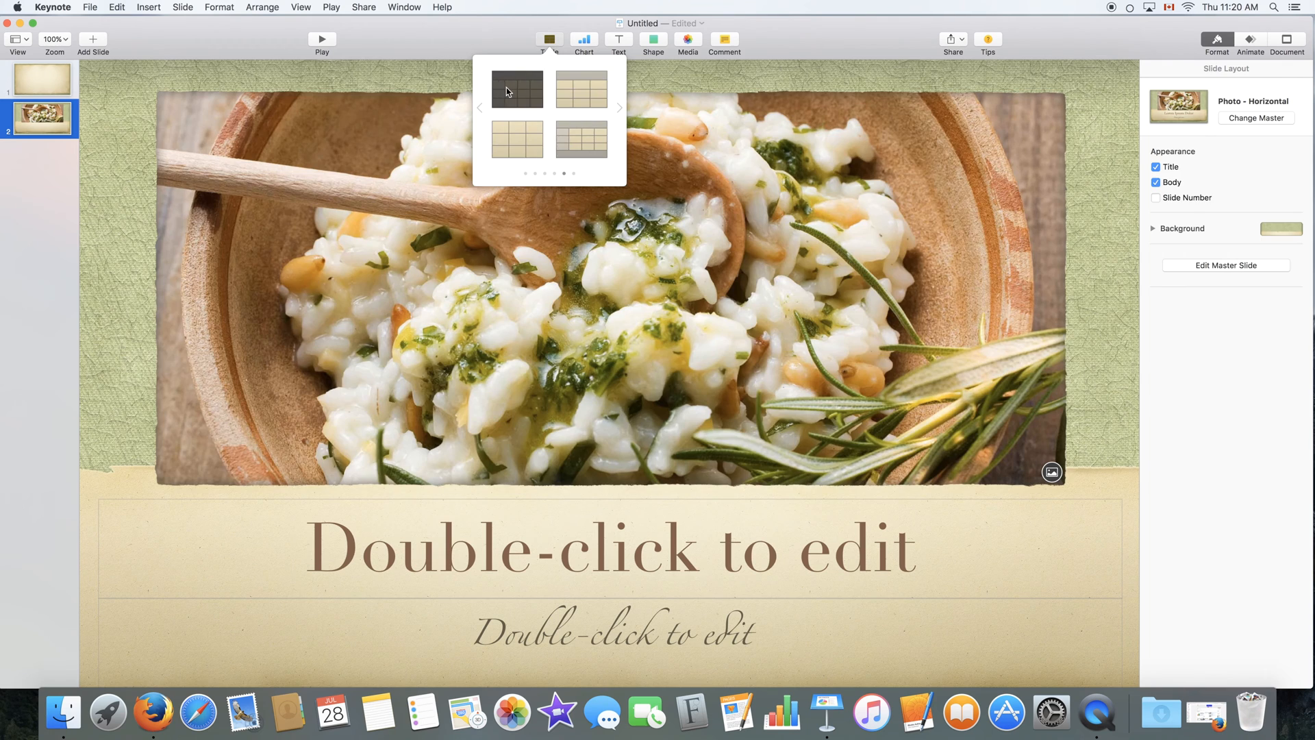
left_click(516, 89)
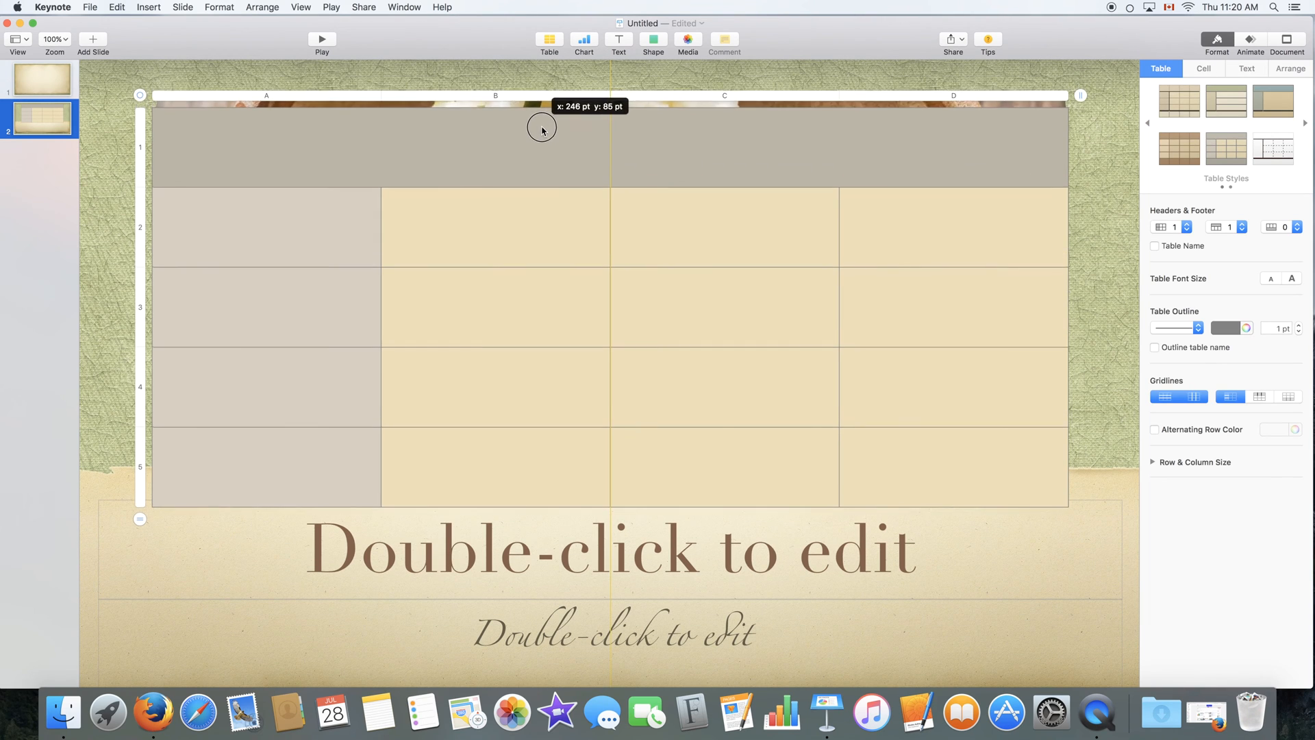
left_click_drag(542, 129, 552, 198)
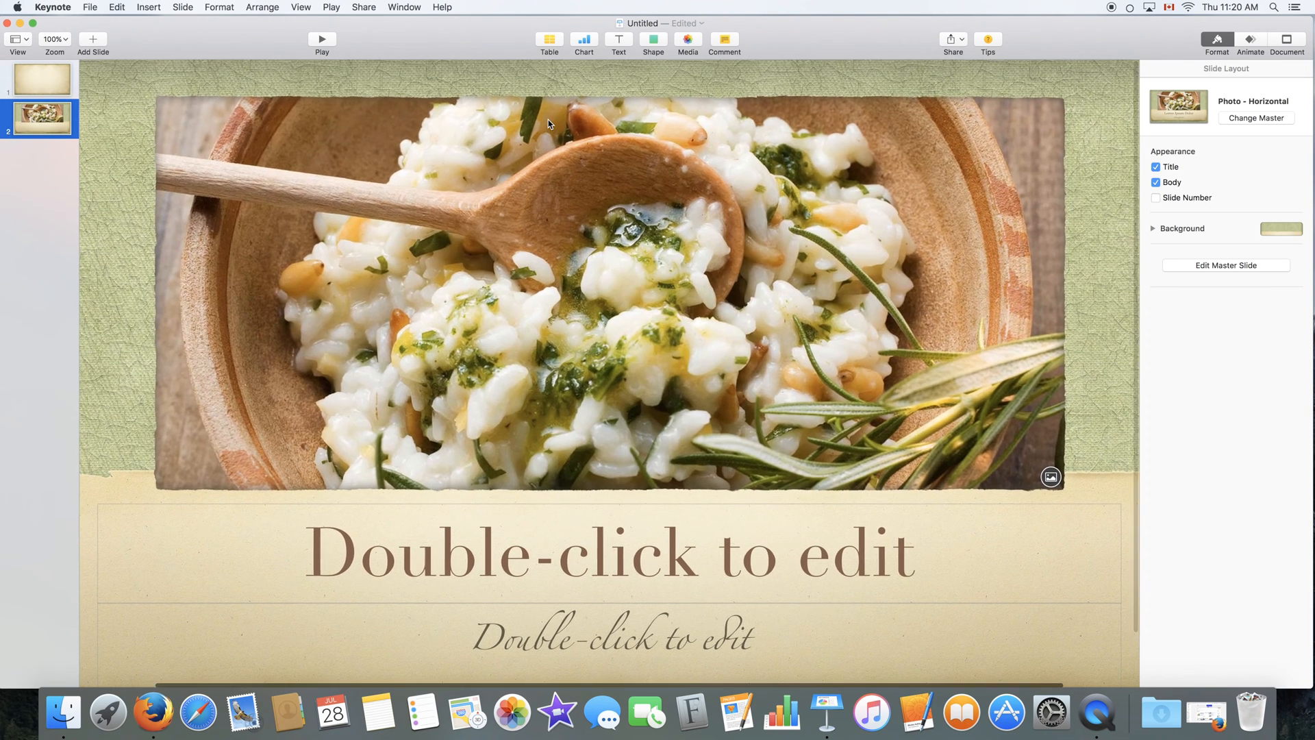
left_click(116, 7)
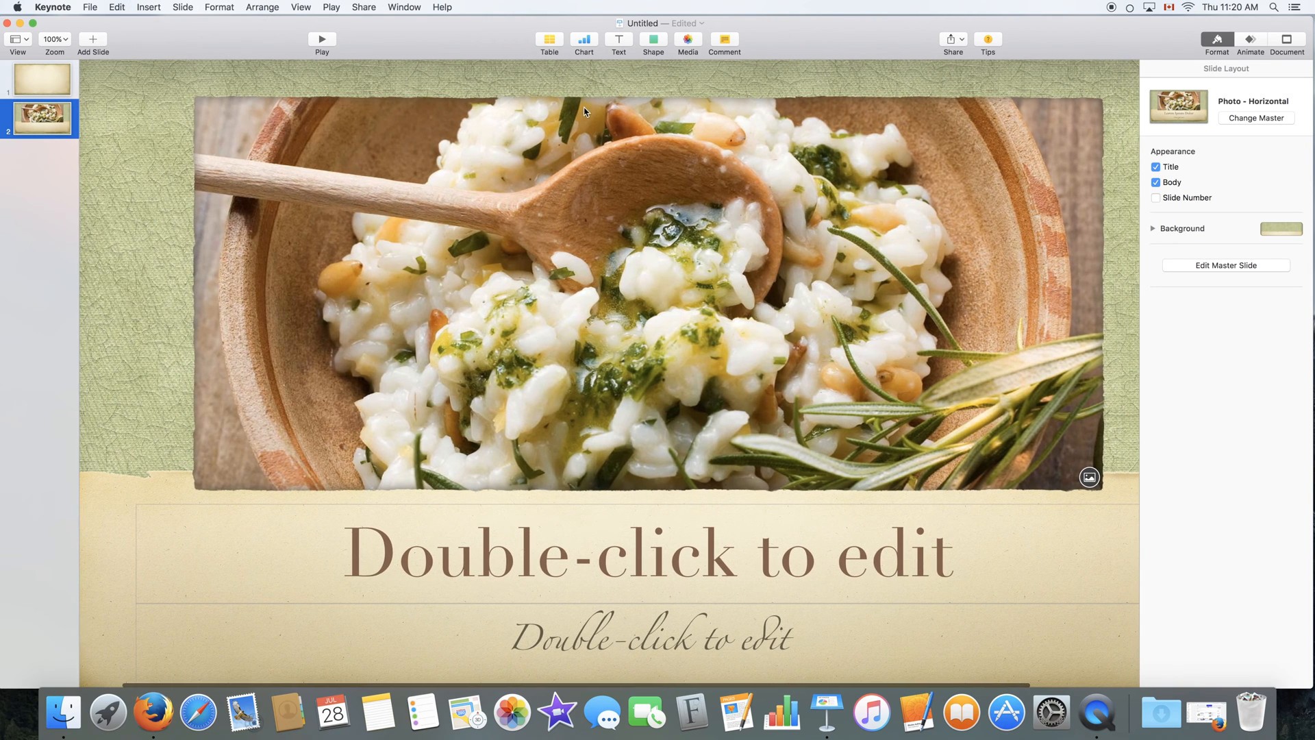
left_click(583, 40)
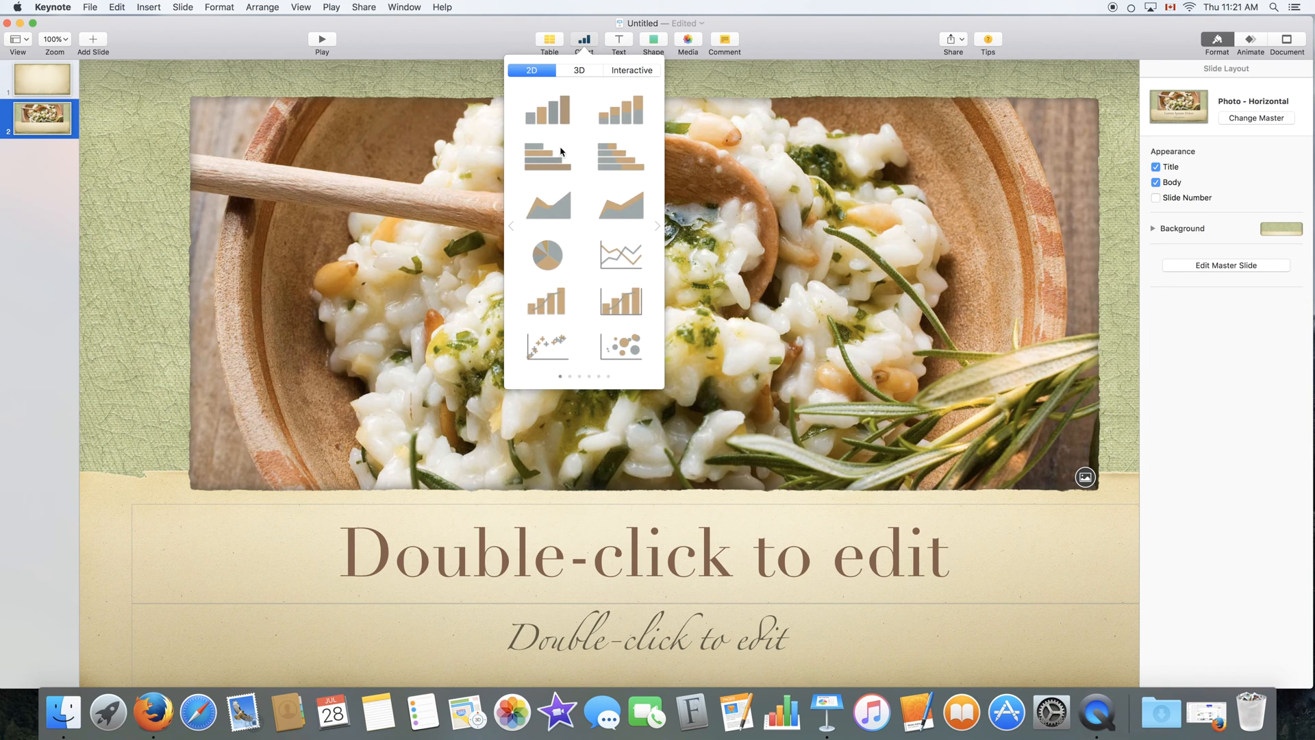
left_click(579, 70)
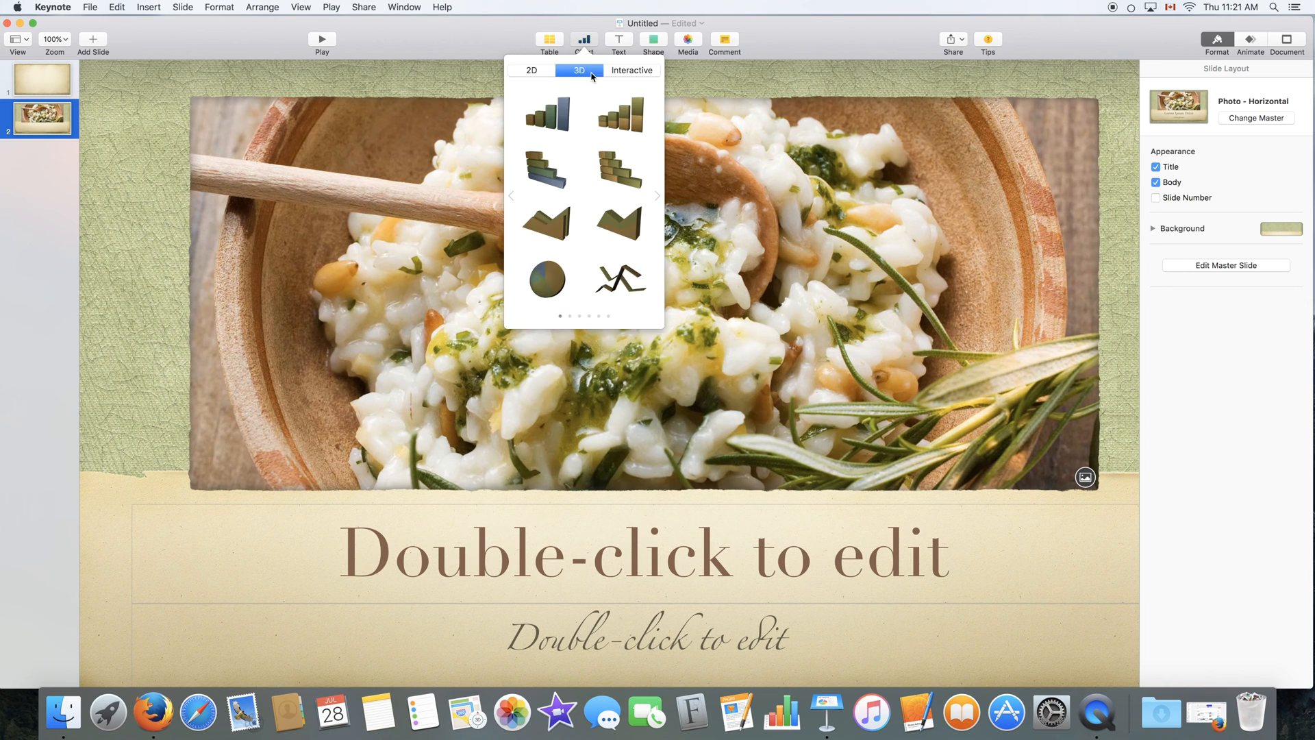
left_click(631, 71)
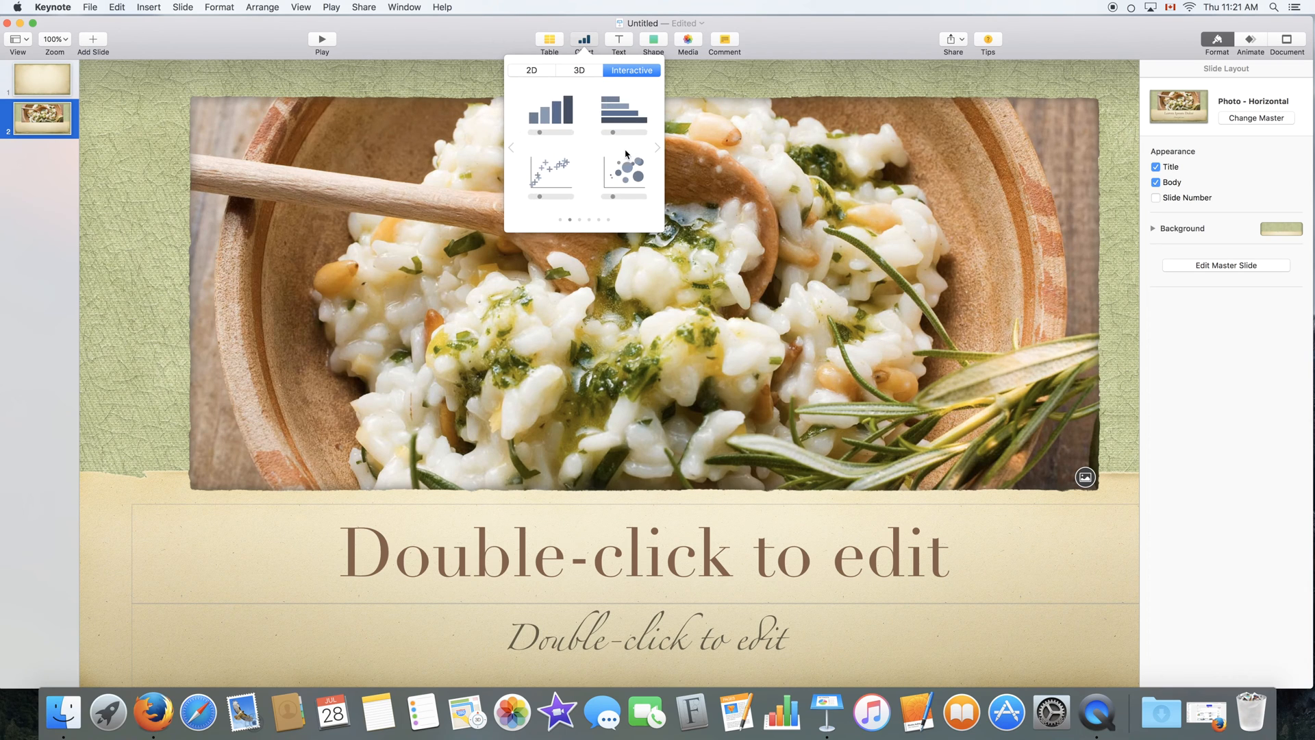
left_click(531, 70)
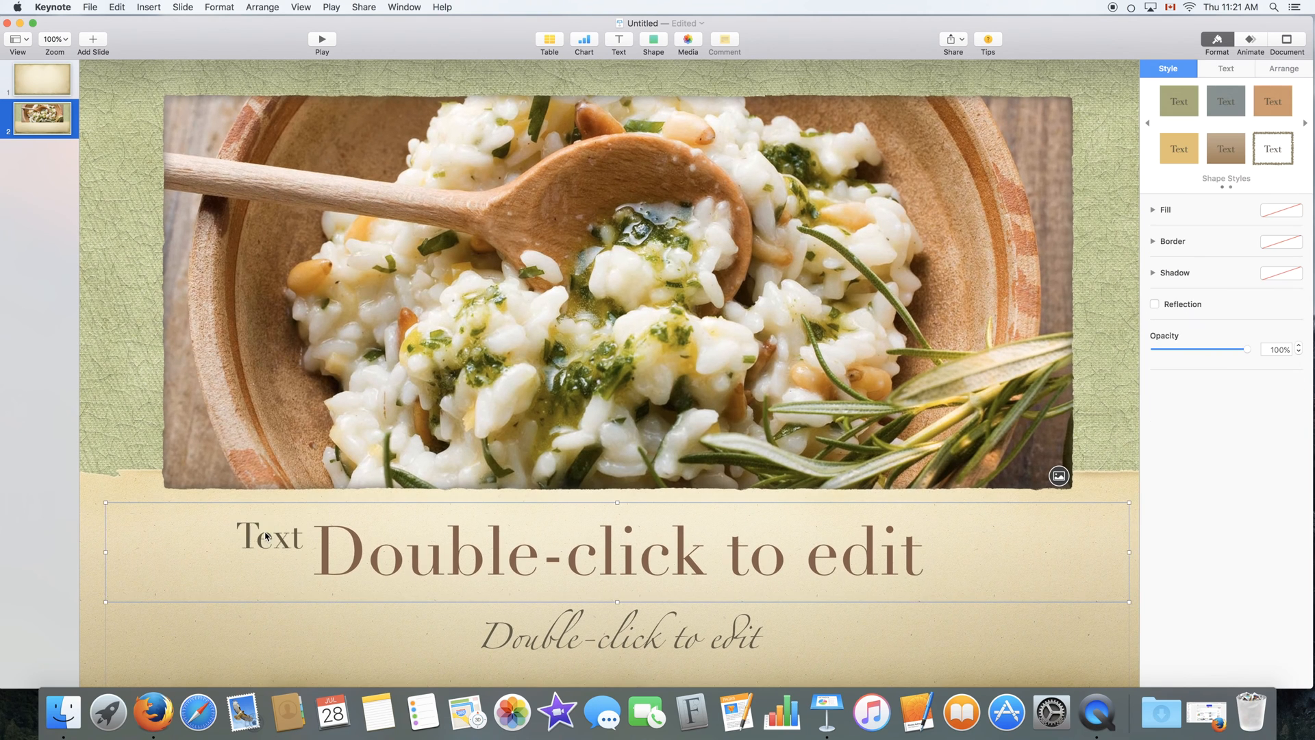
left_click_drag(268, 537, 825, 295)
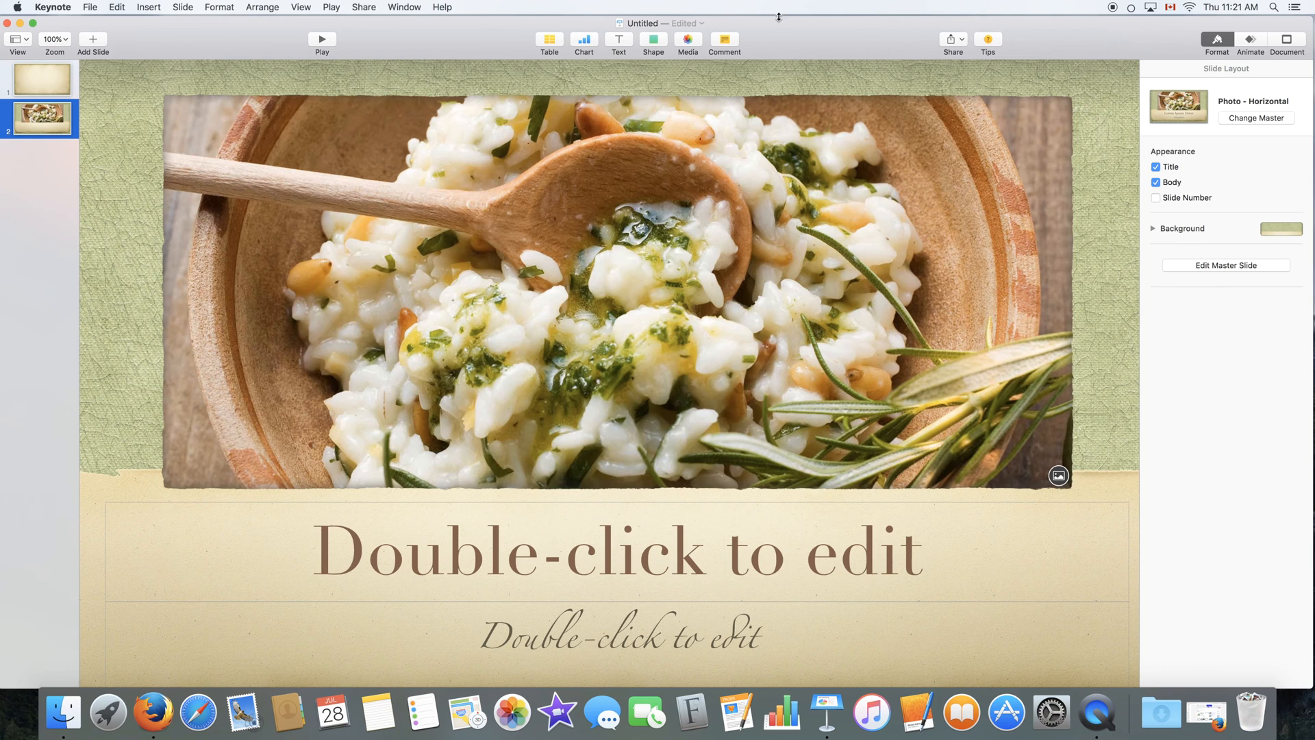
left_click(652, 39)
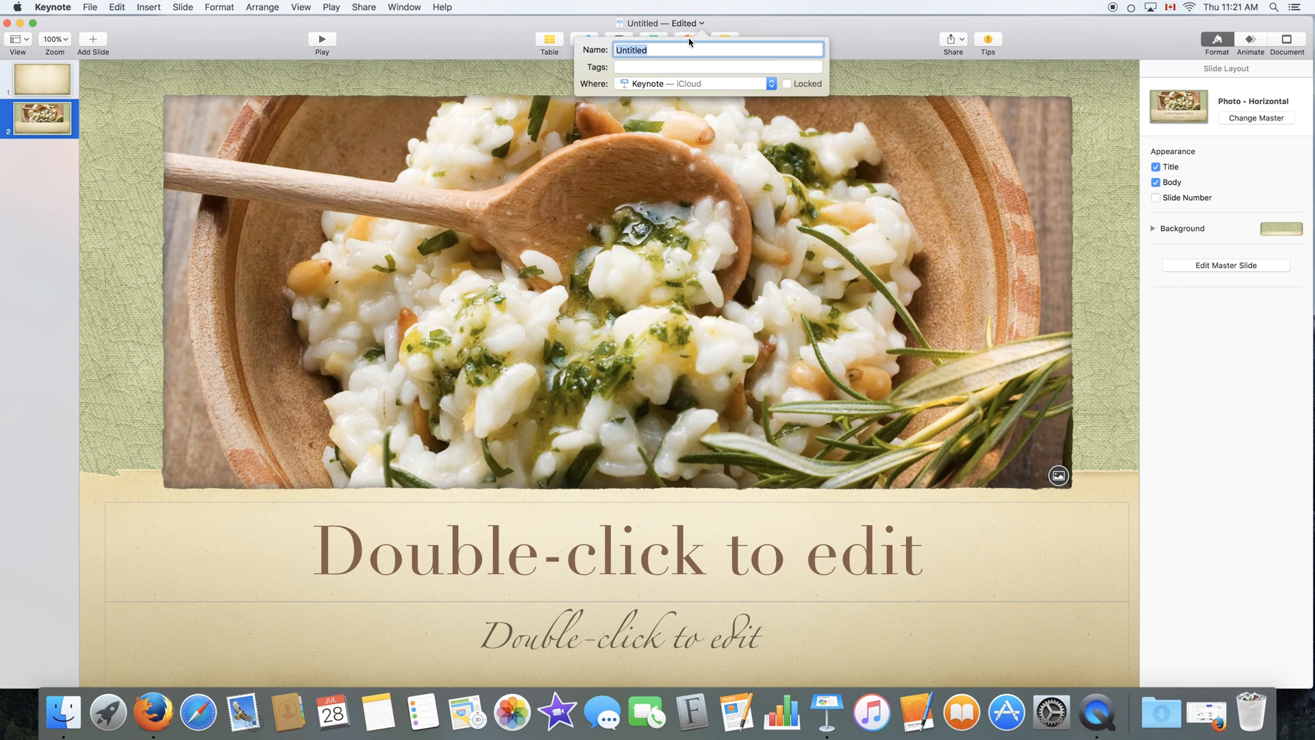
left_click(687, 40)
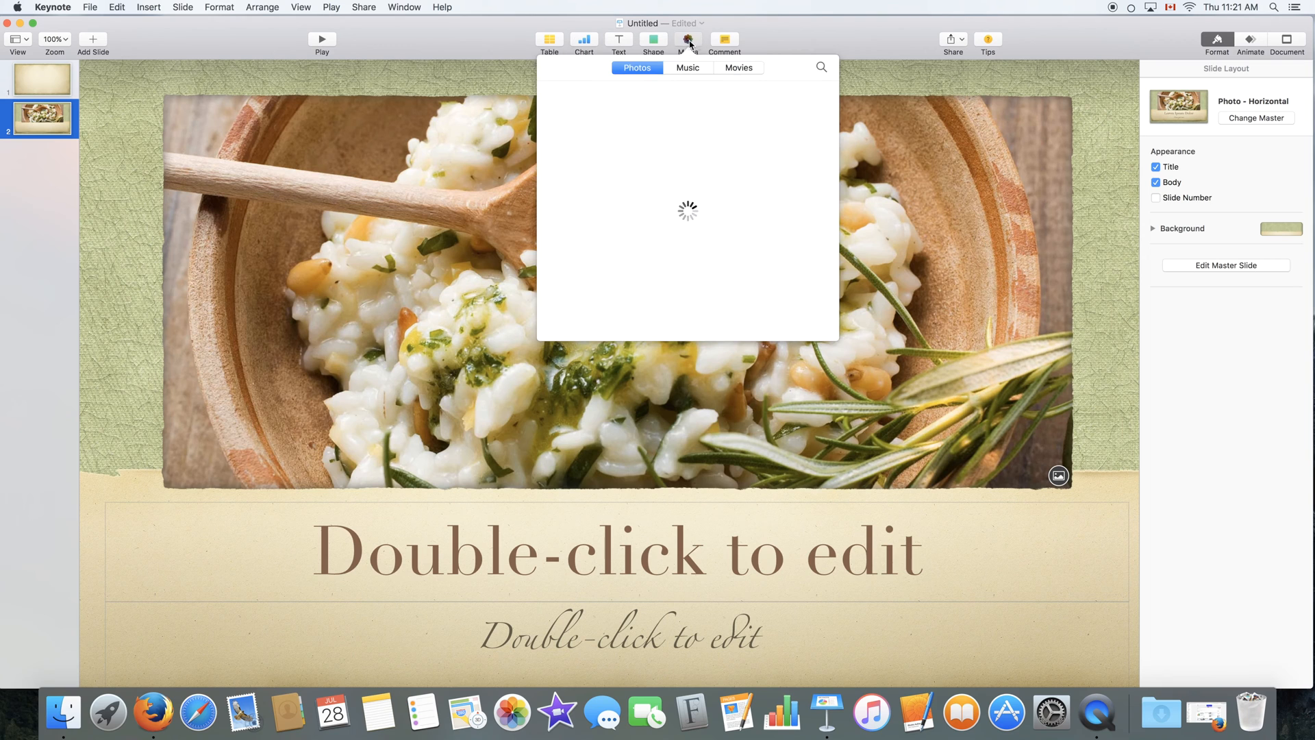
left_click(687, 40)
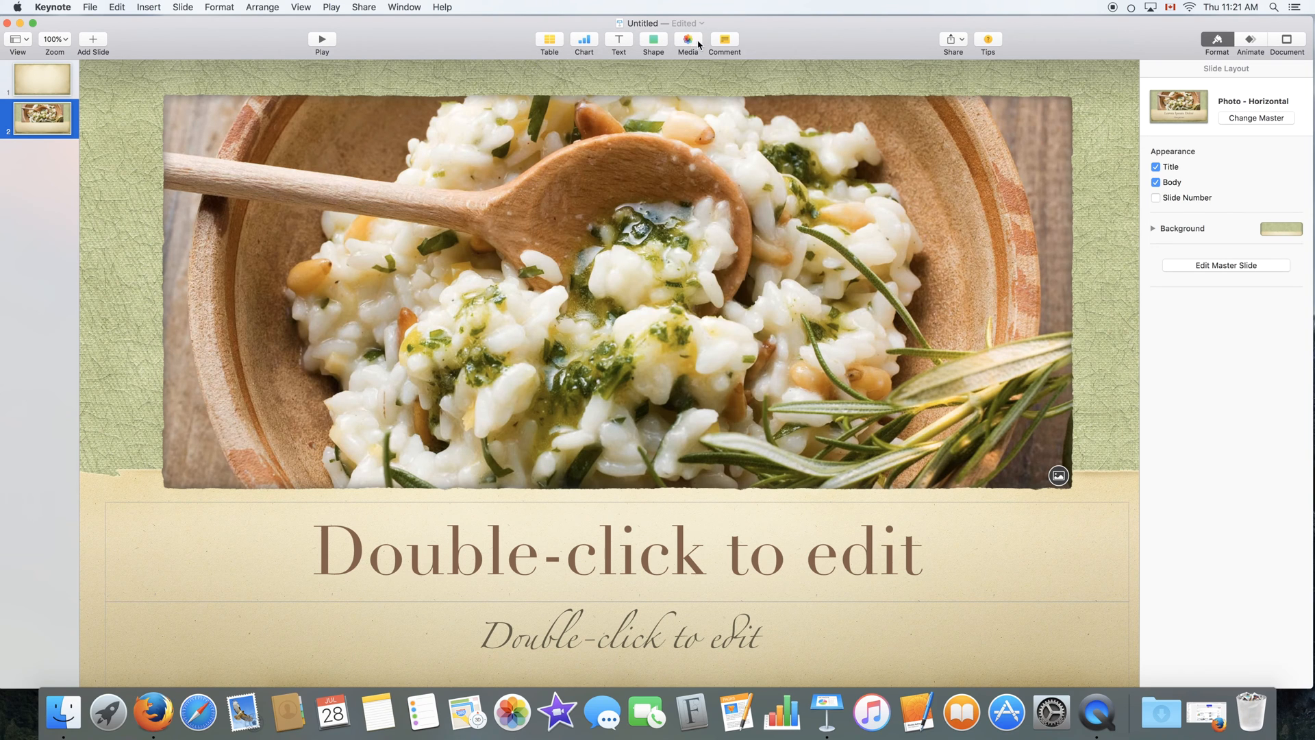
mouse_move(725, 40)
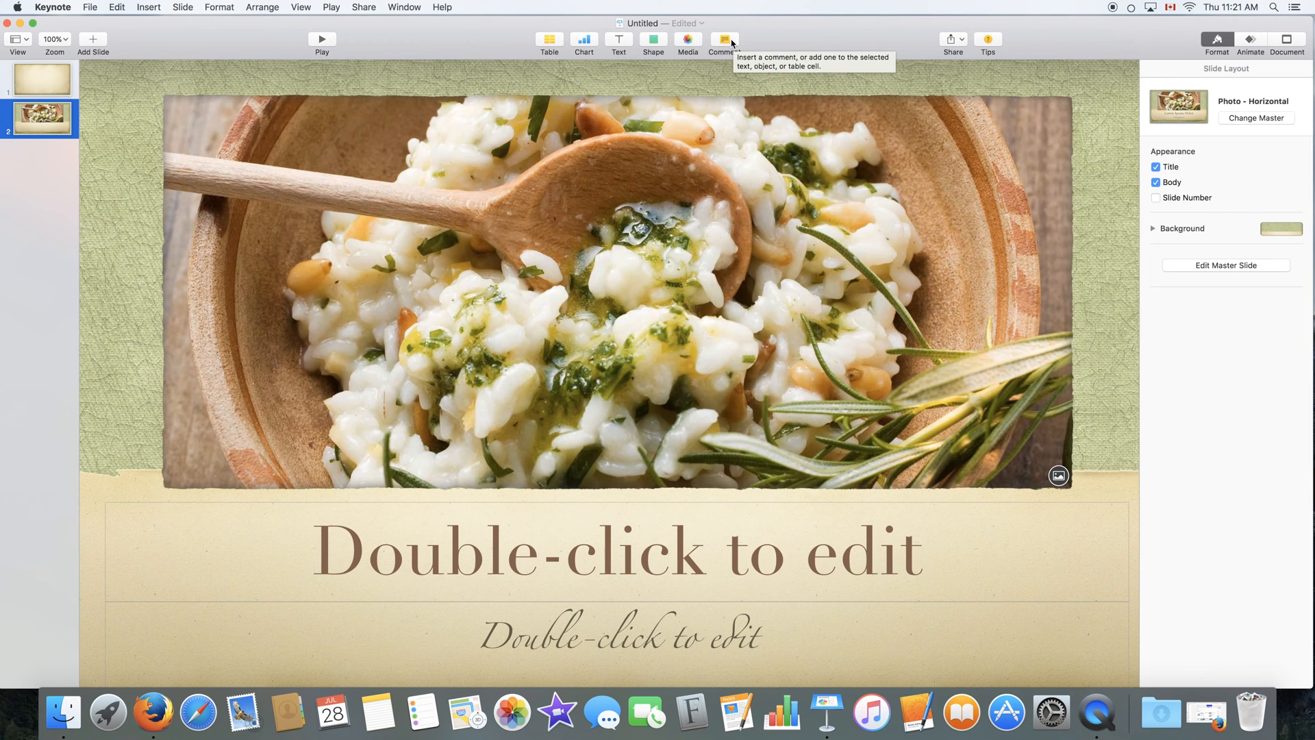
mouse_move(671, 403)
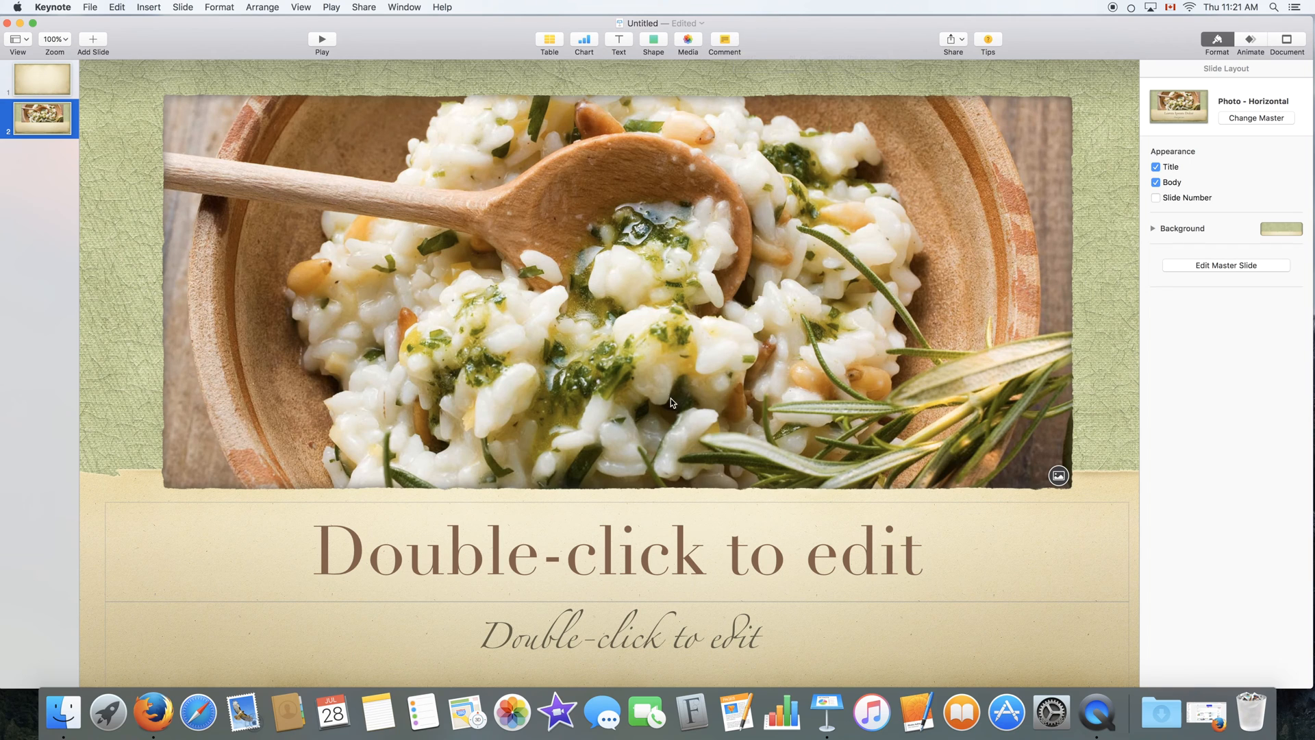
mouse_move(879, 85)
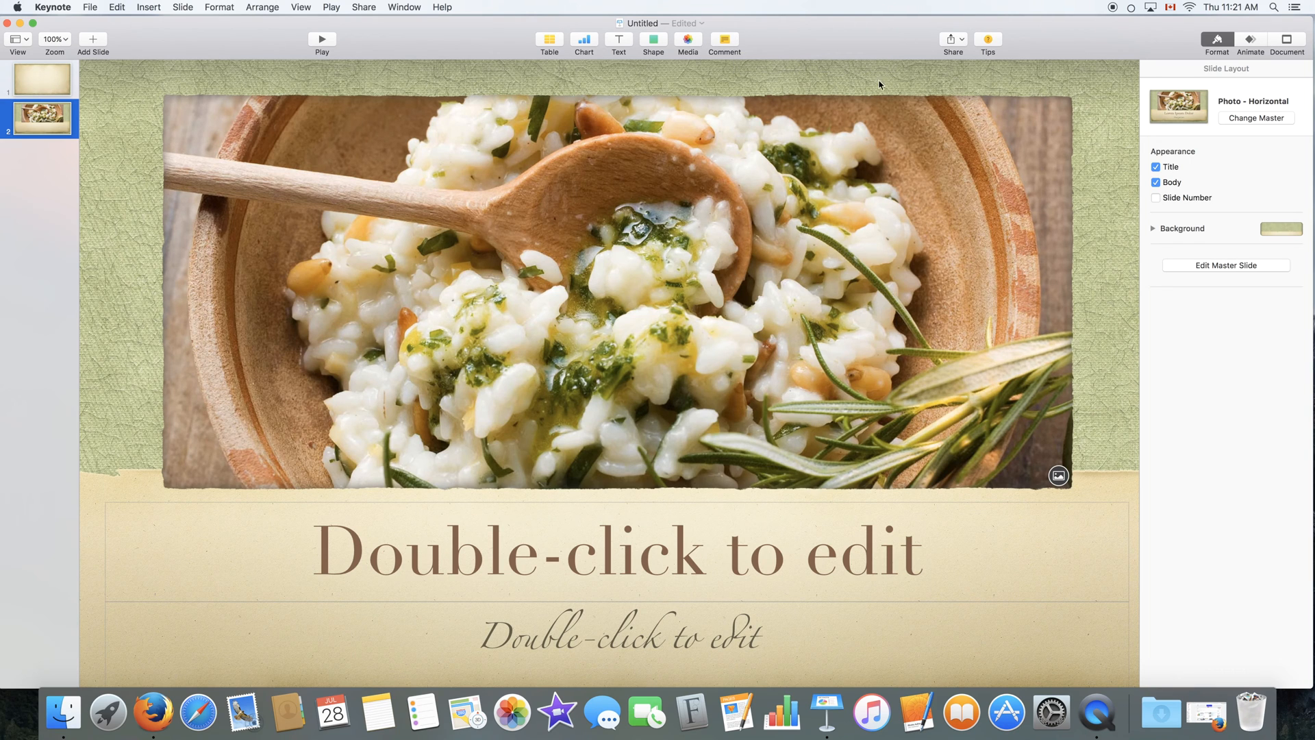
mouse_move(1020, 25)
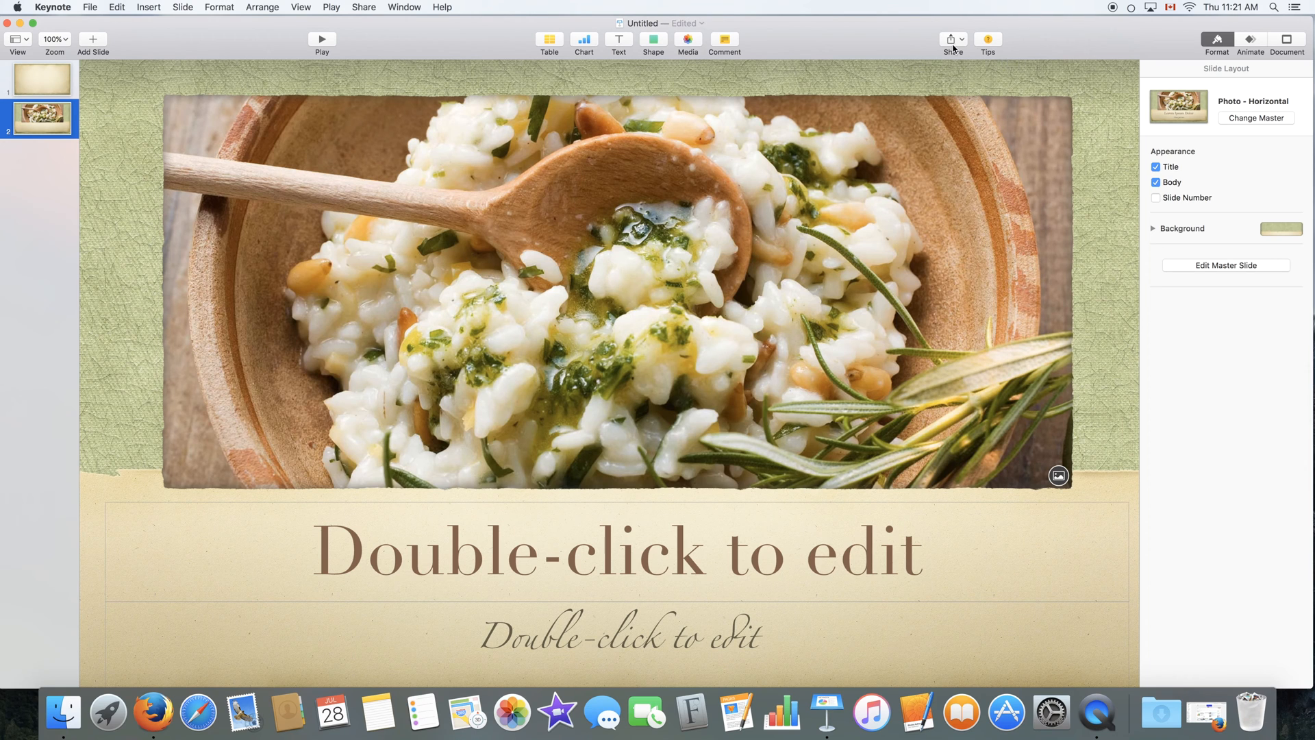
left_click(951, 39)
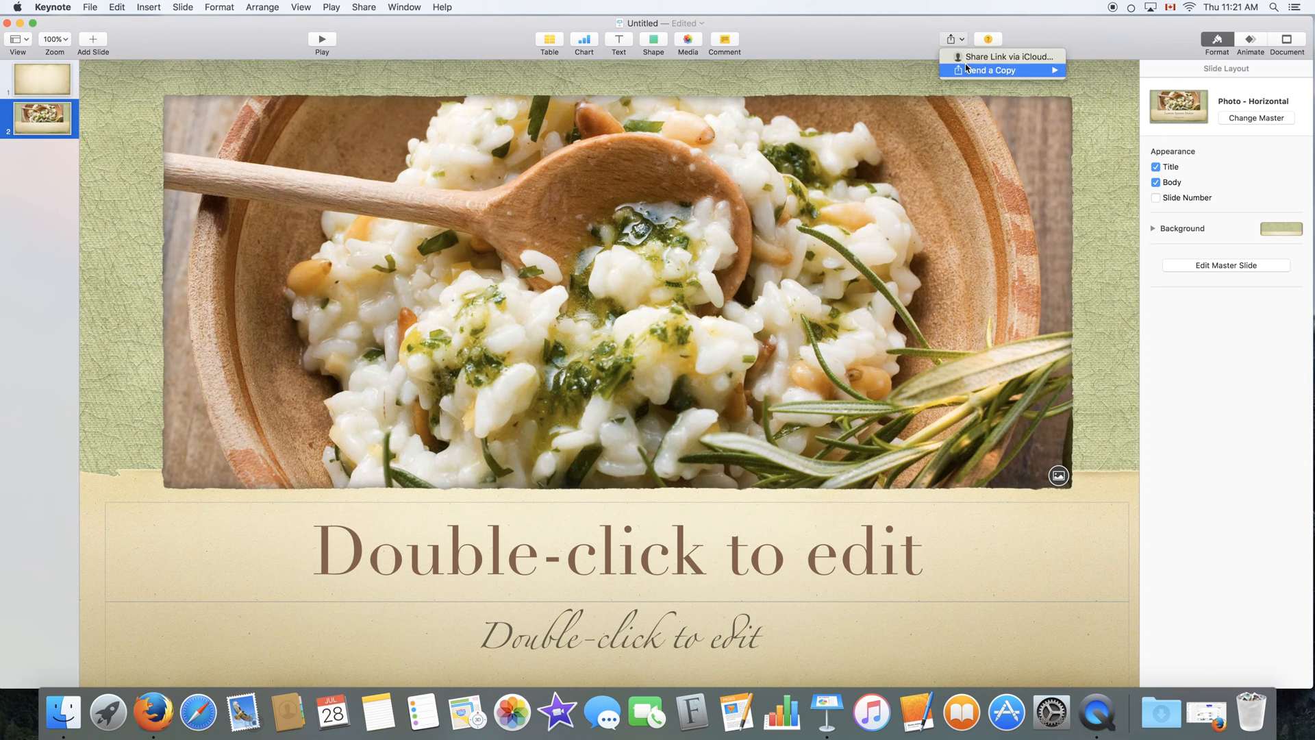
mouse_move(1002, 56)
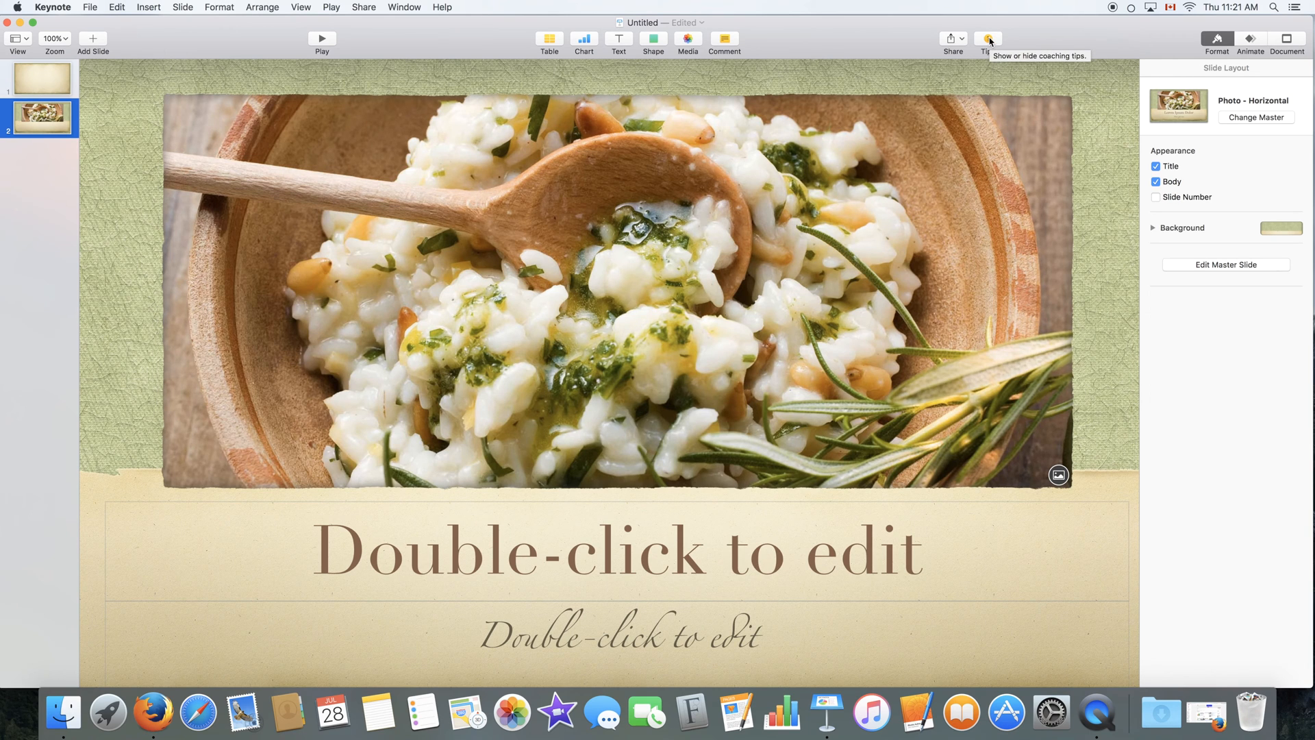
mouse_move(1005, 41)
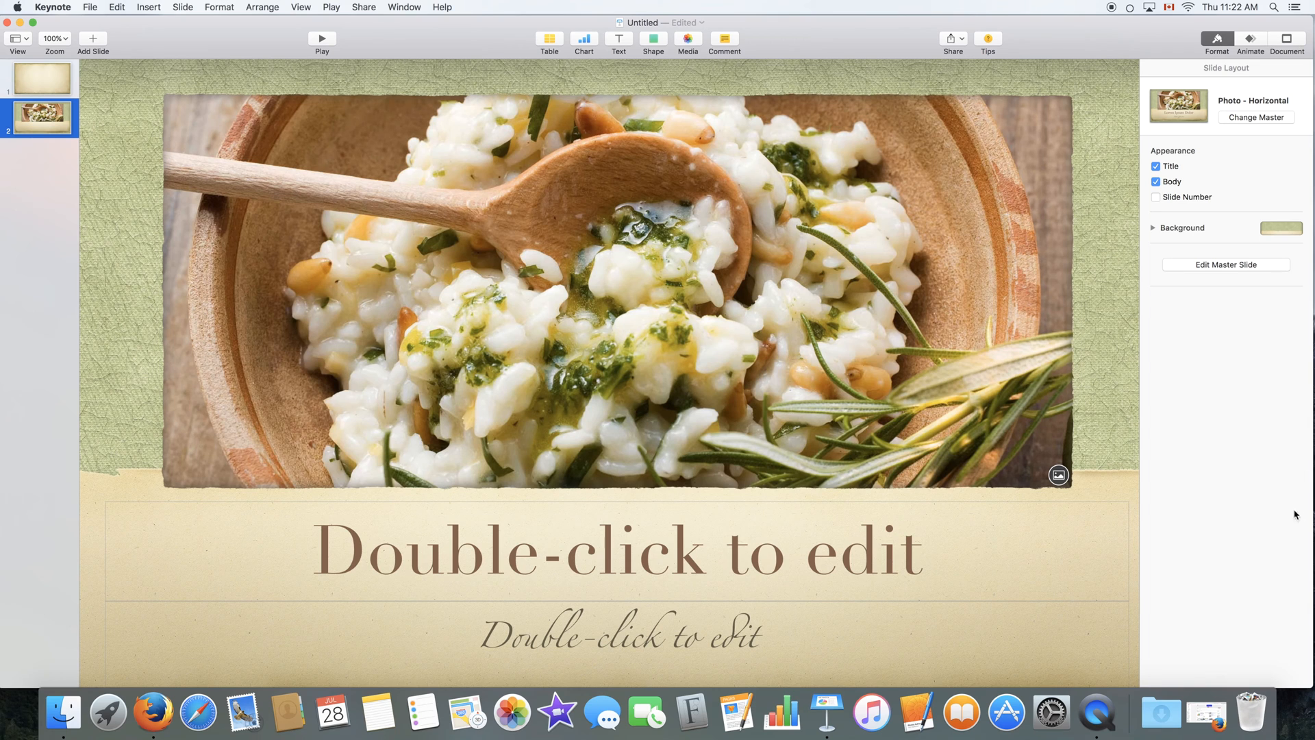
mouse_move(1155, 71)
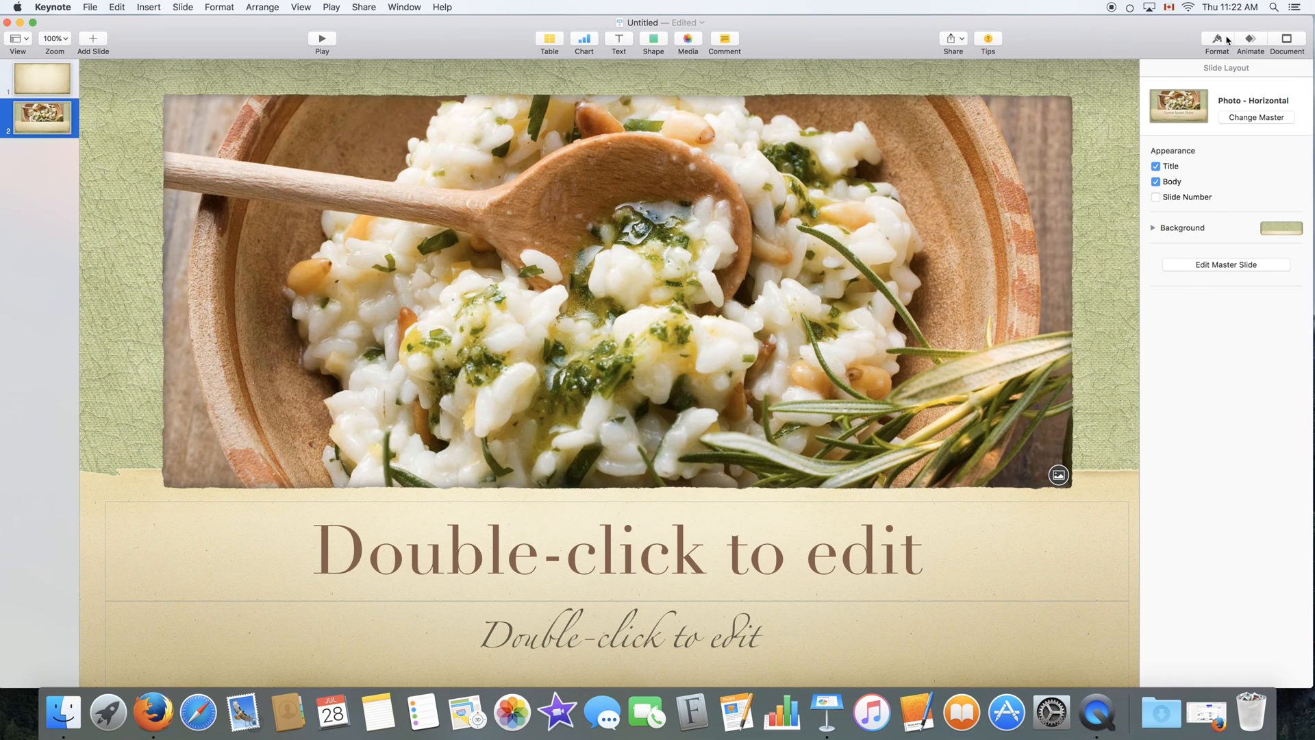
Try Color Fill for the slide background, revert to the textured Image Fill, then hide the inspector
left_click(1215, 39)
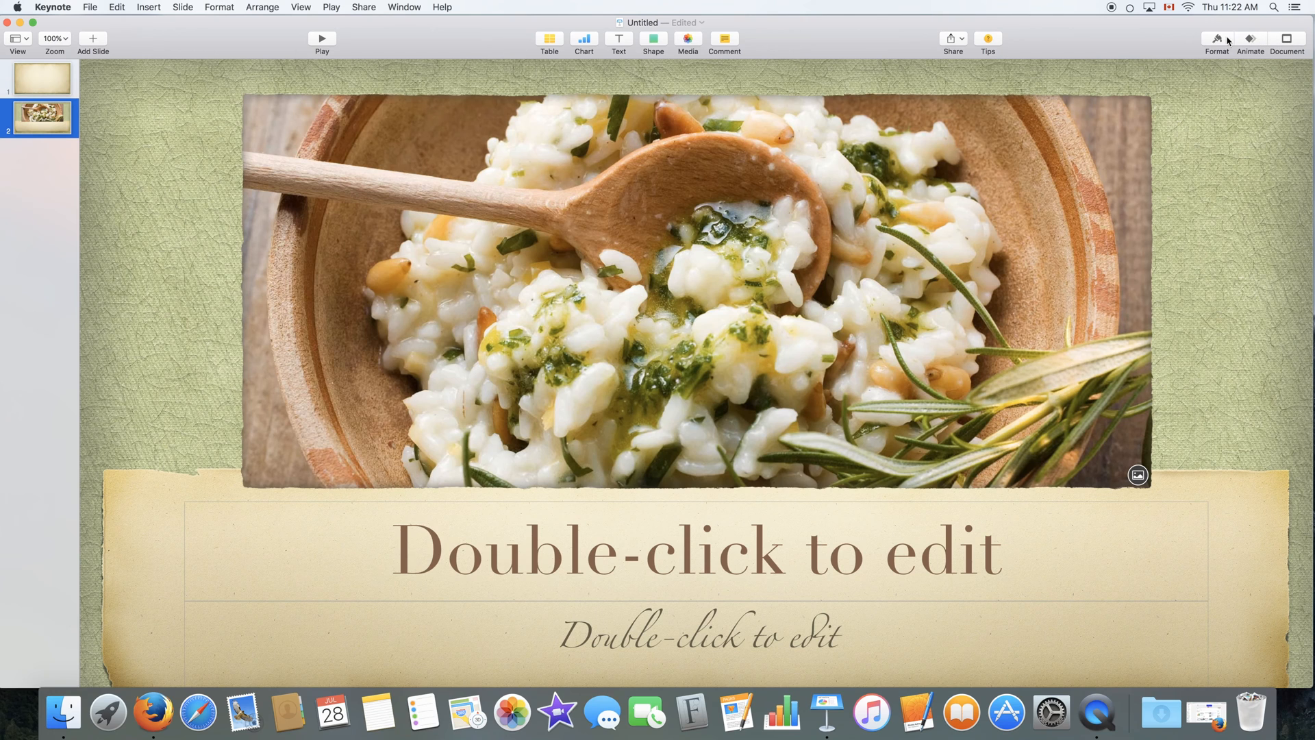
left_click(1216, 38)
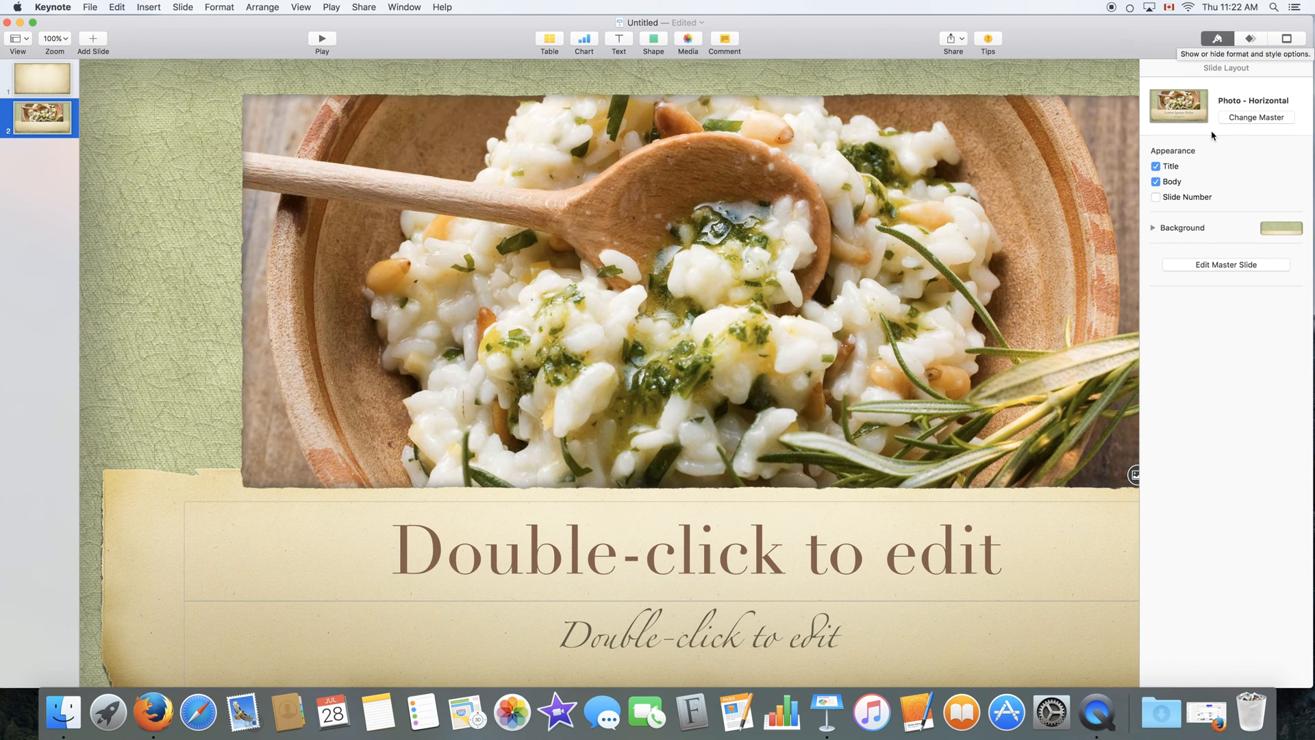
left_click(1182, 228)
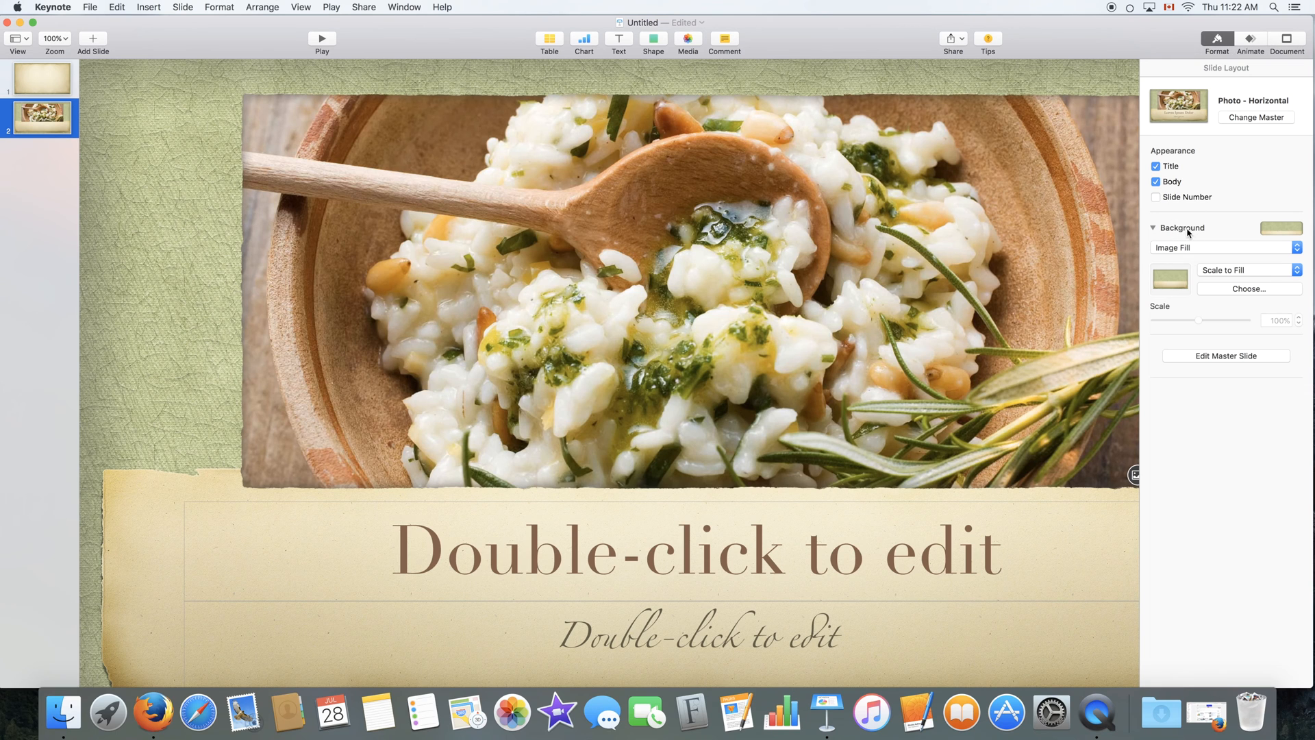
left_click(1223, 246)
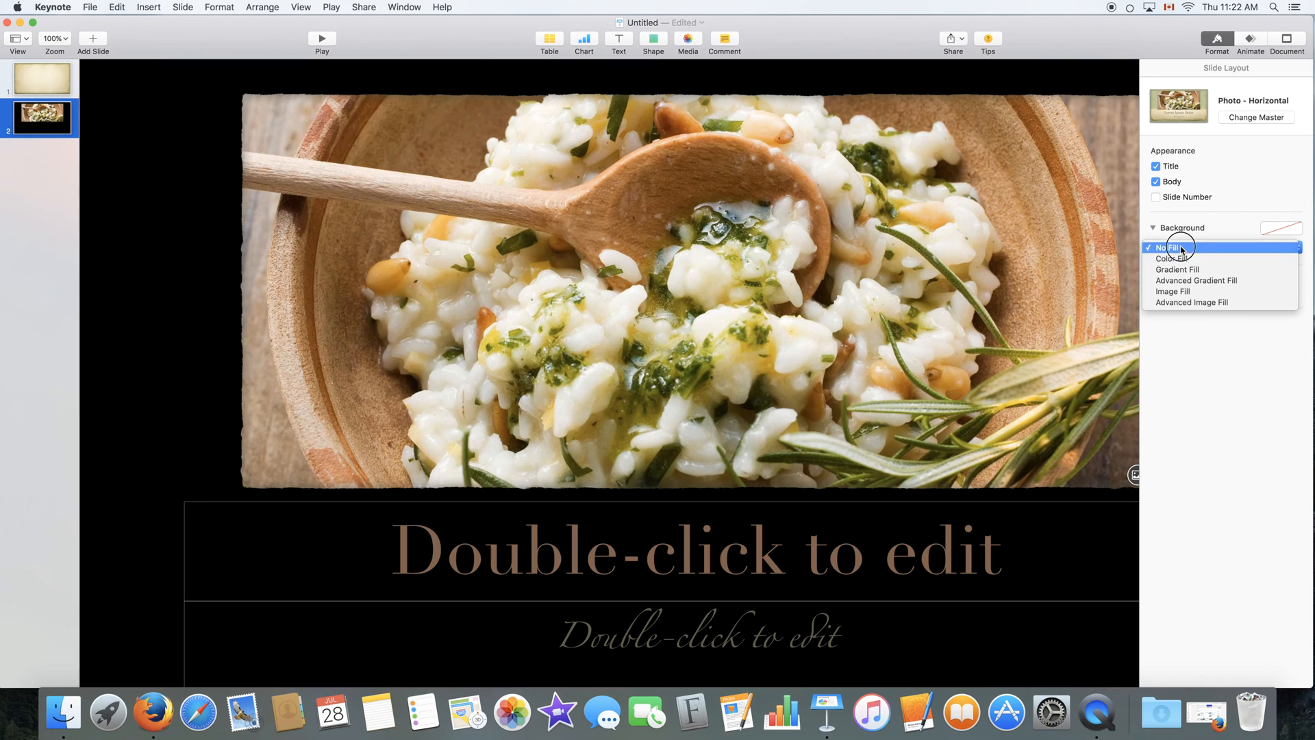
mouse_move(1211, 258)
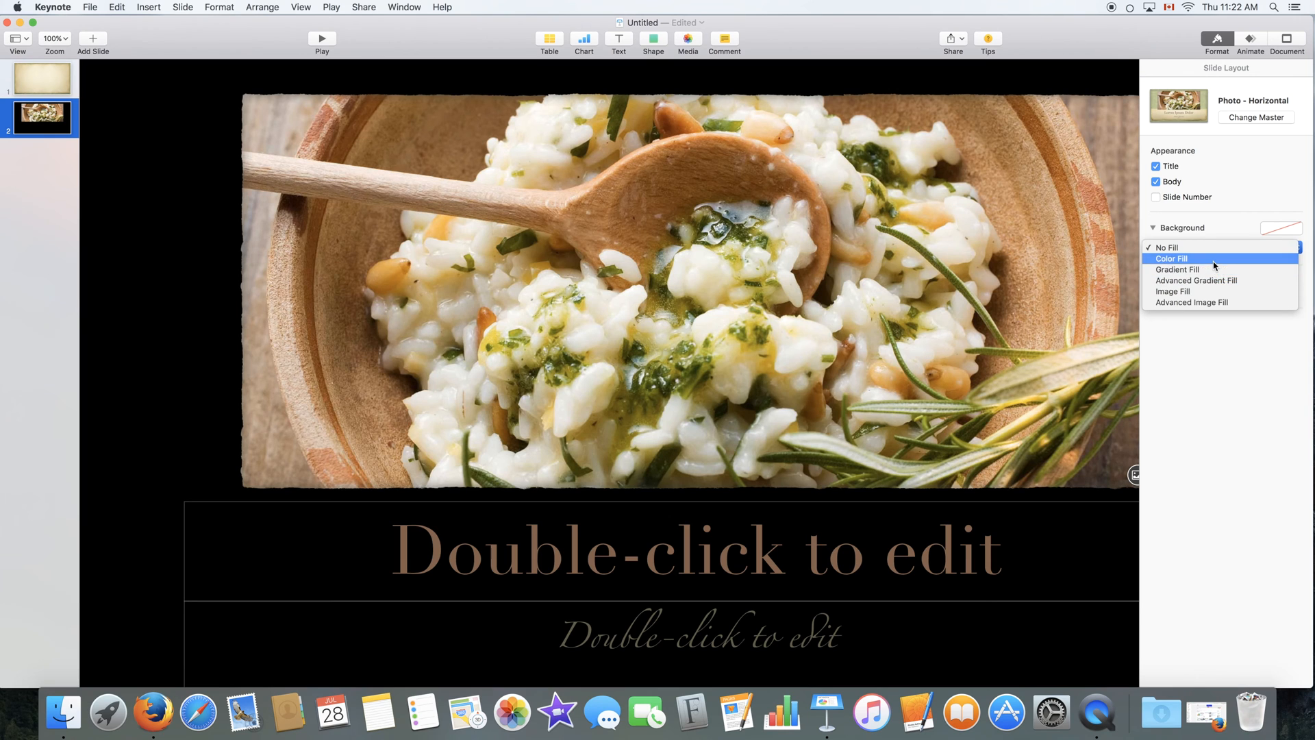
left_click(1170, 258)
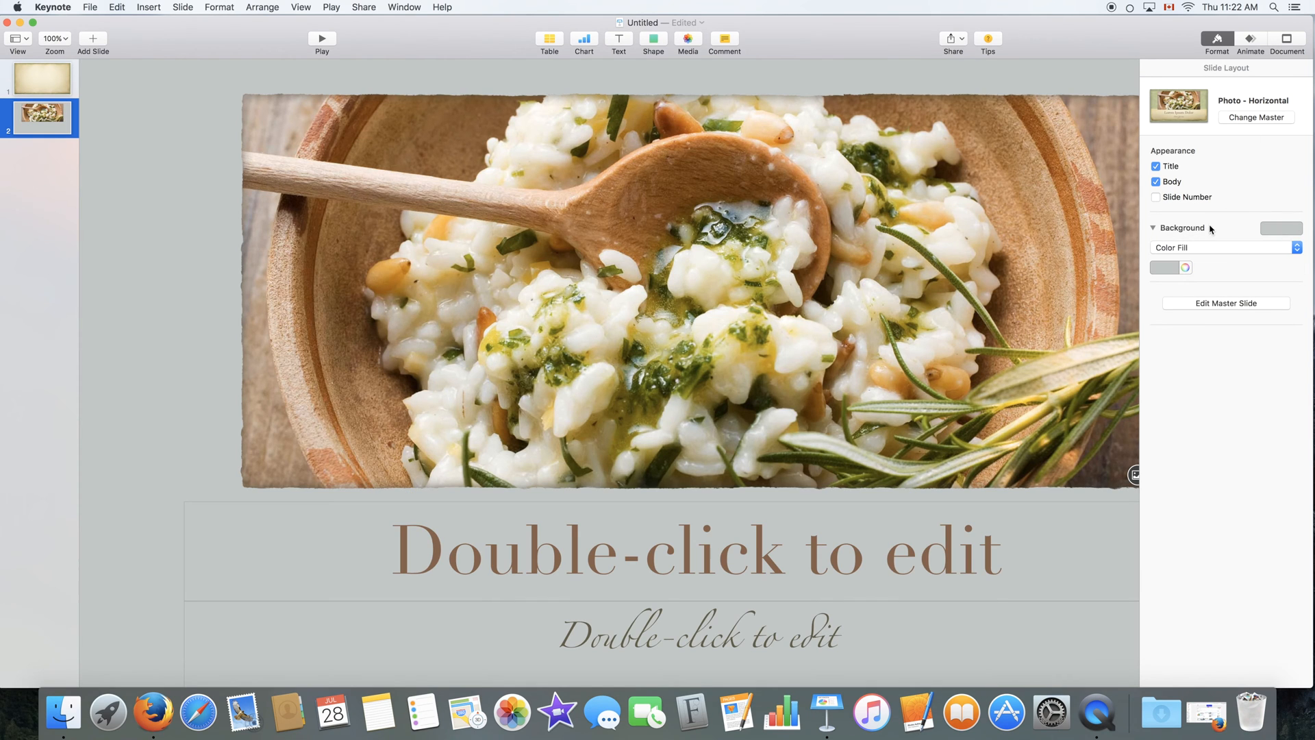
left_click(1222, 246)
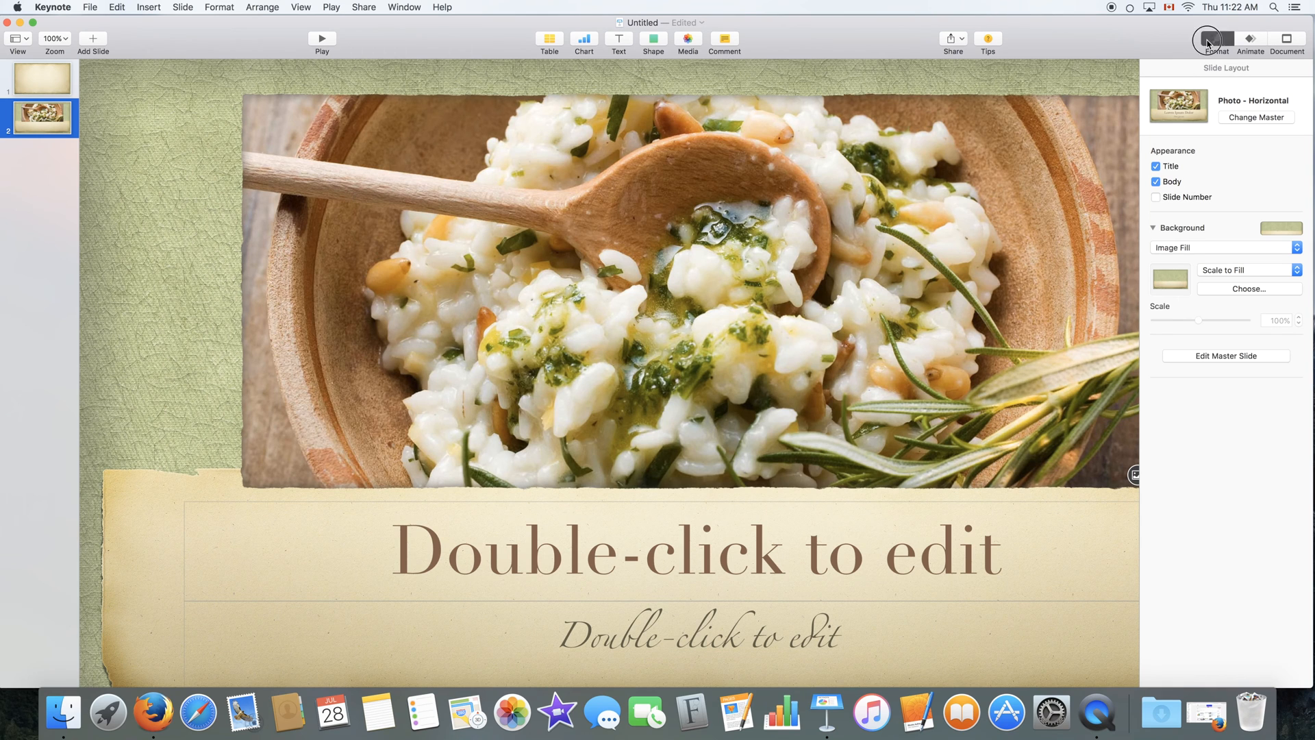
left_click(1217, 39)
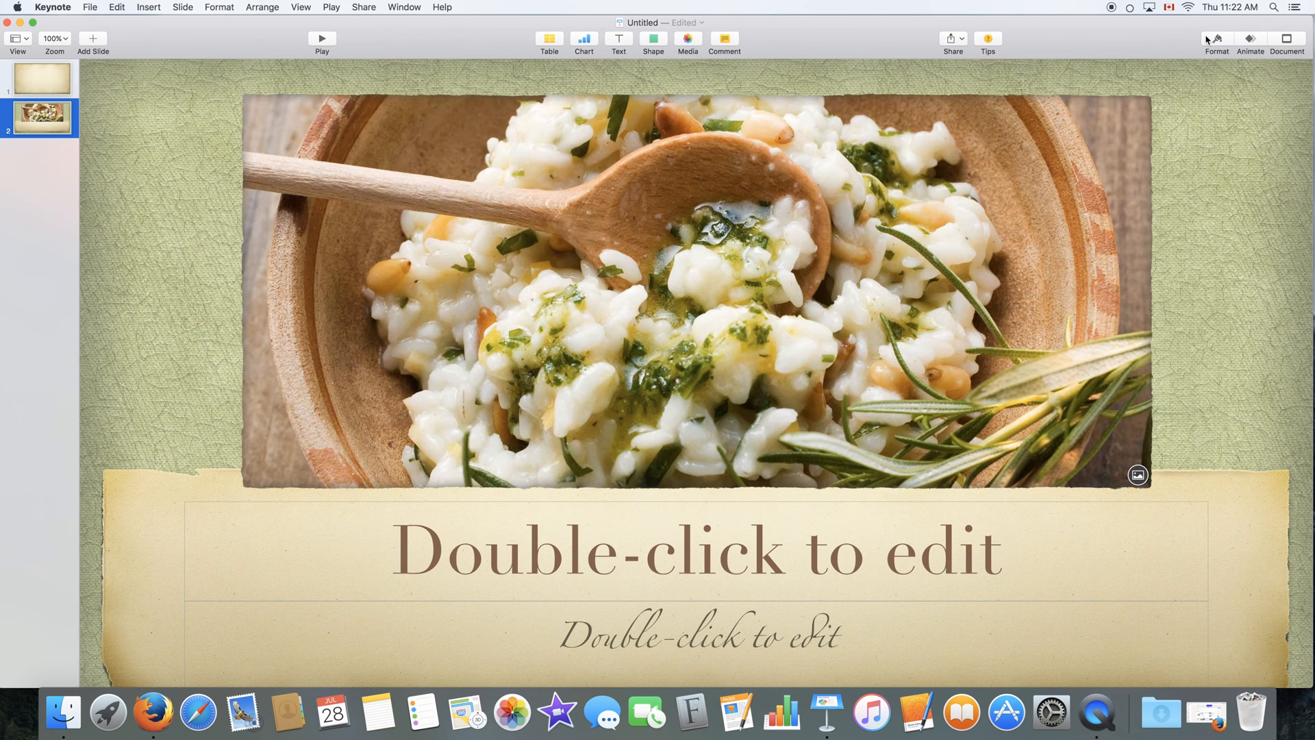
Review the photo's Build In and Action animation options, then show Document settings
left_click(1249, 38)
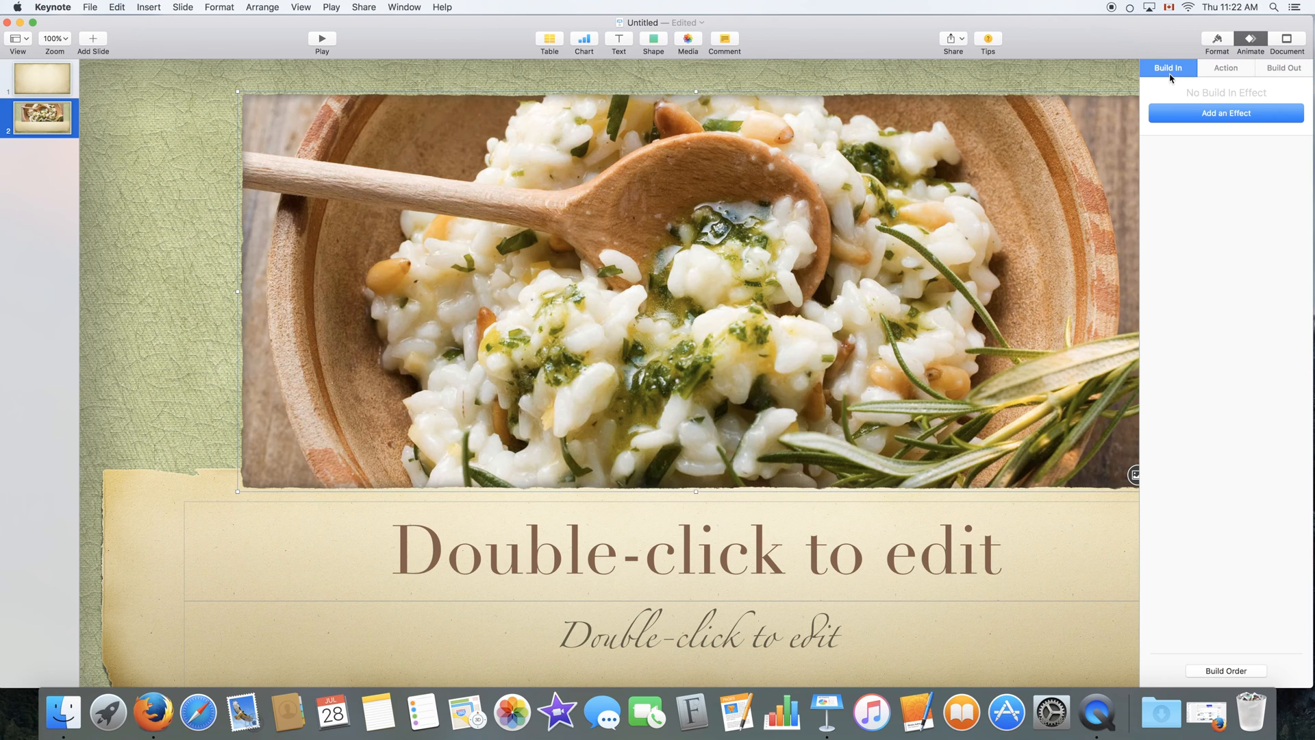
left_click(1225, 113)
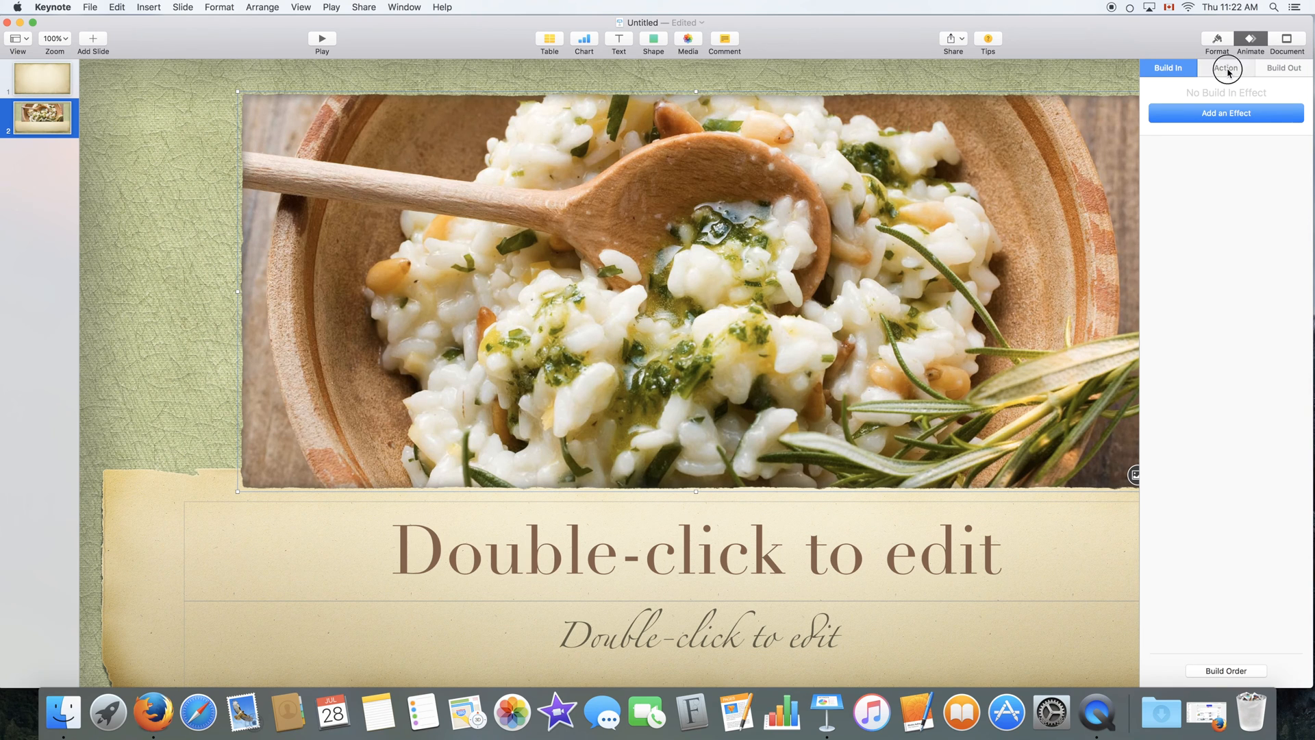
left_click(1166, 68)
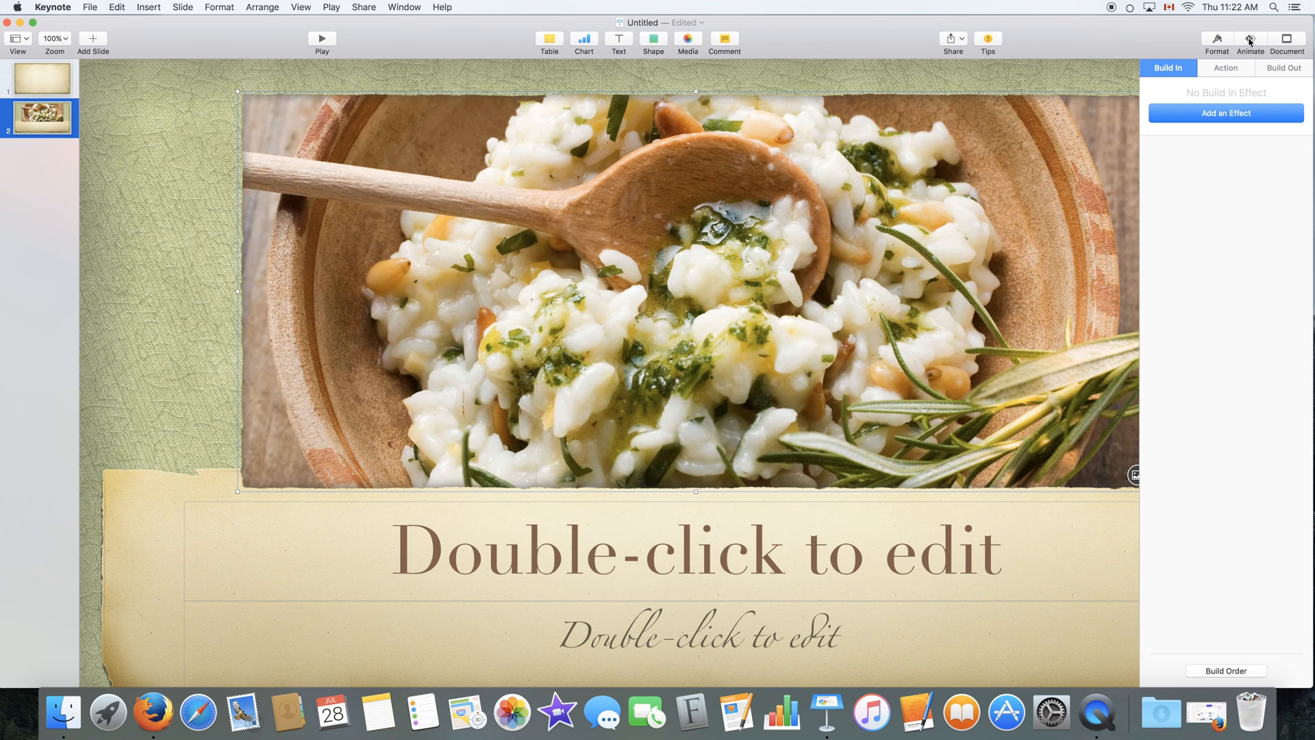
left_click(1288, 38)
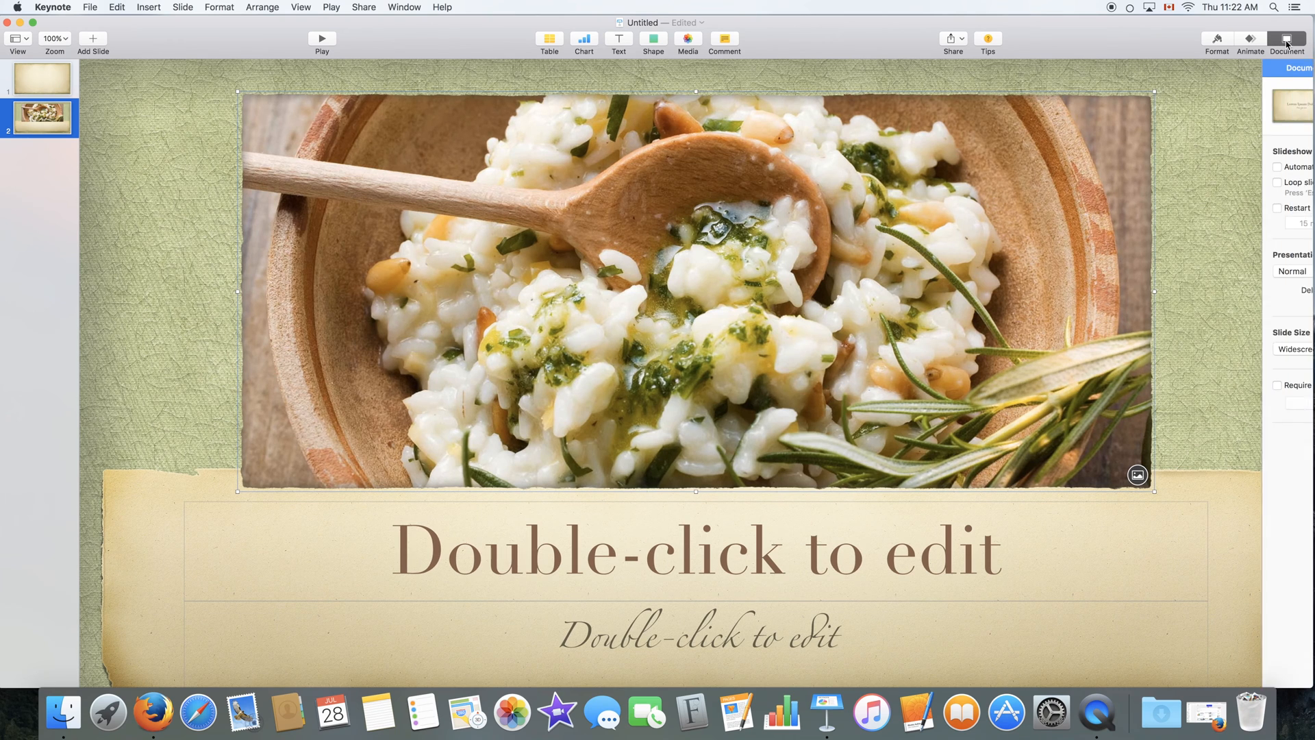
Toggle the slide size between Standard (4:3) and Widescreen (16:9)
left_click(1286, 38)
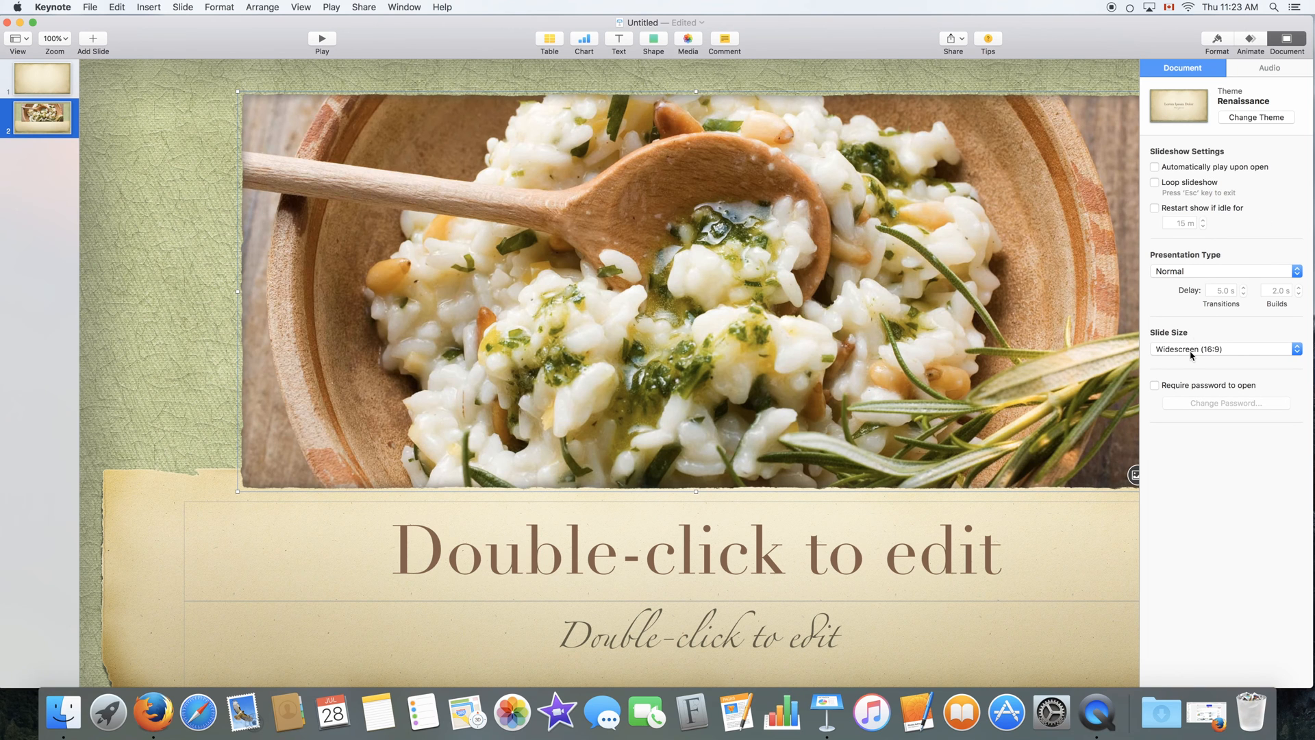
left_click(1224, 349)
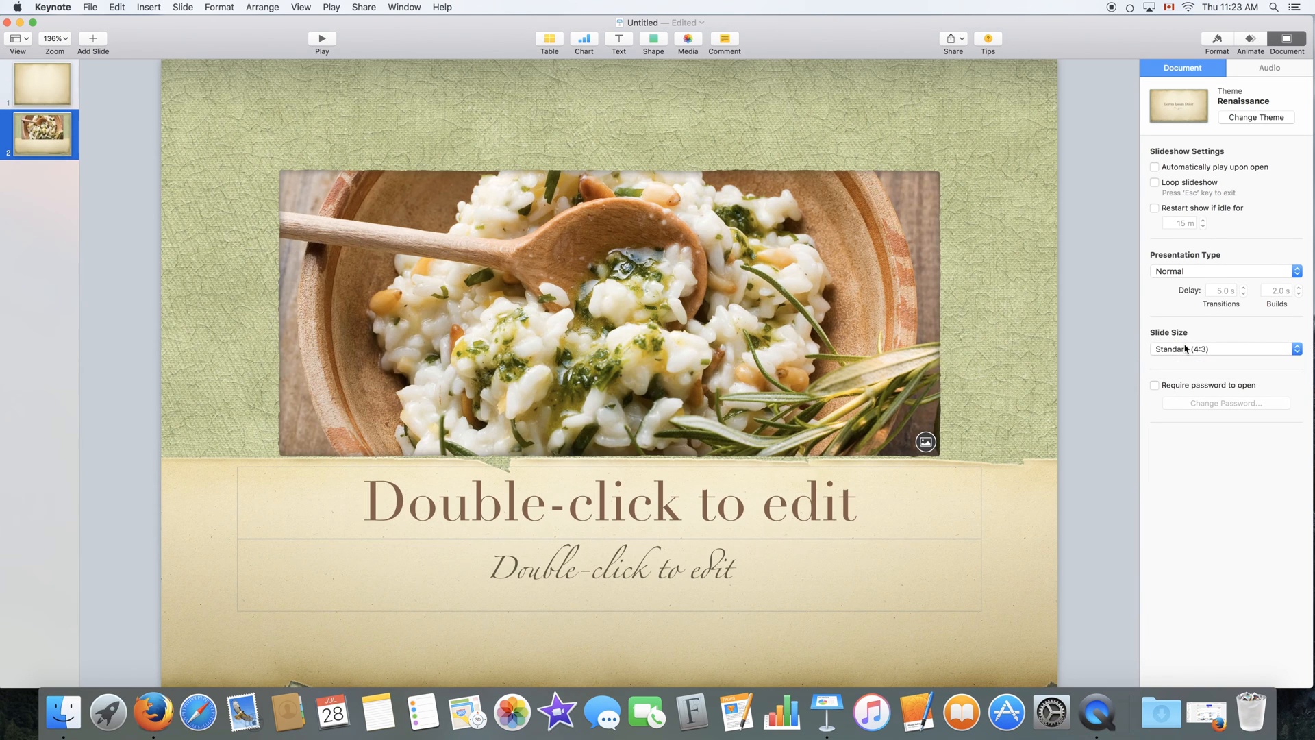
left_click(1223, 349)
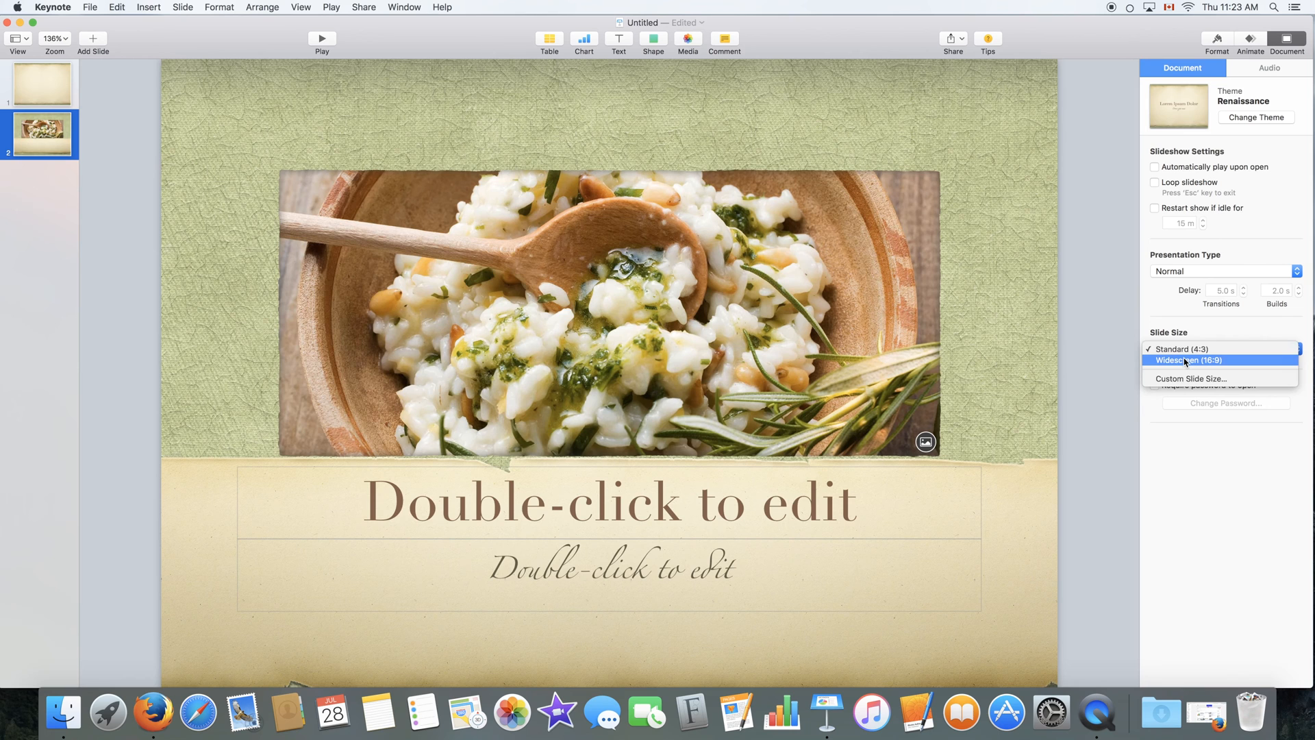
left_click(1194, 360)
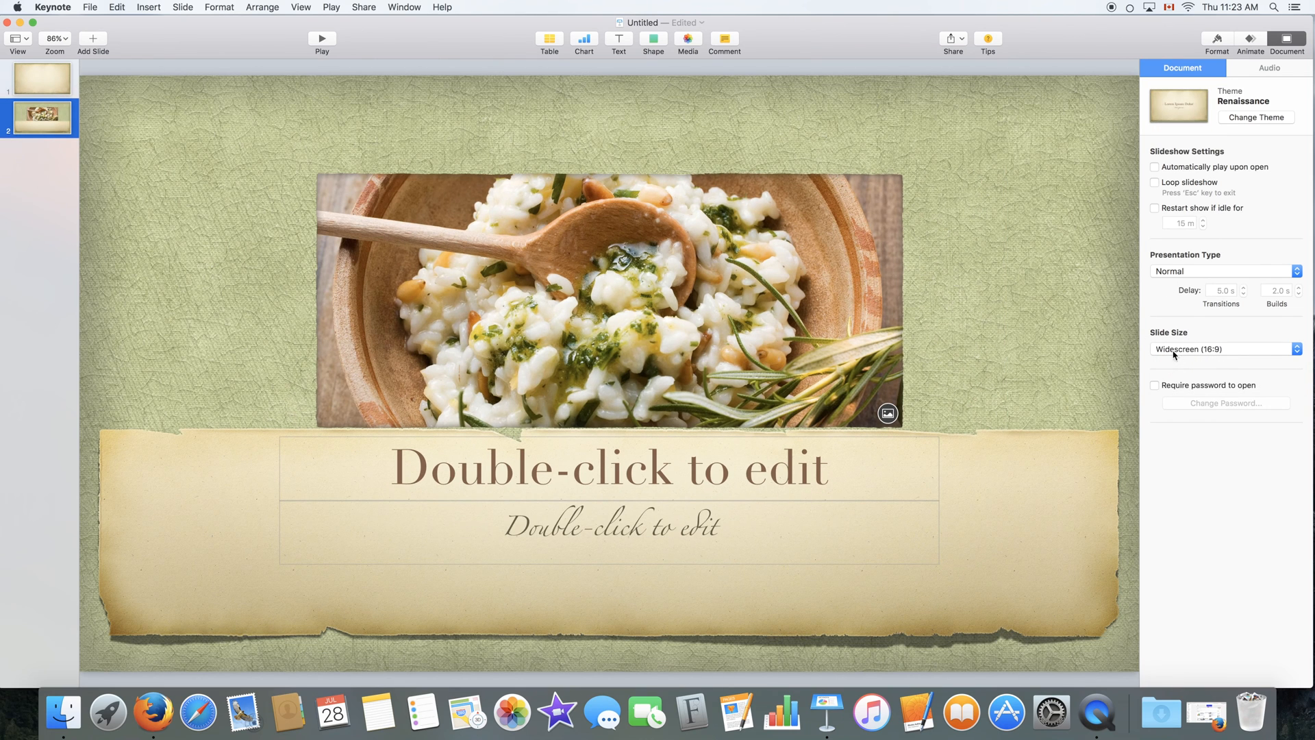
left_click(1222, 349)
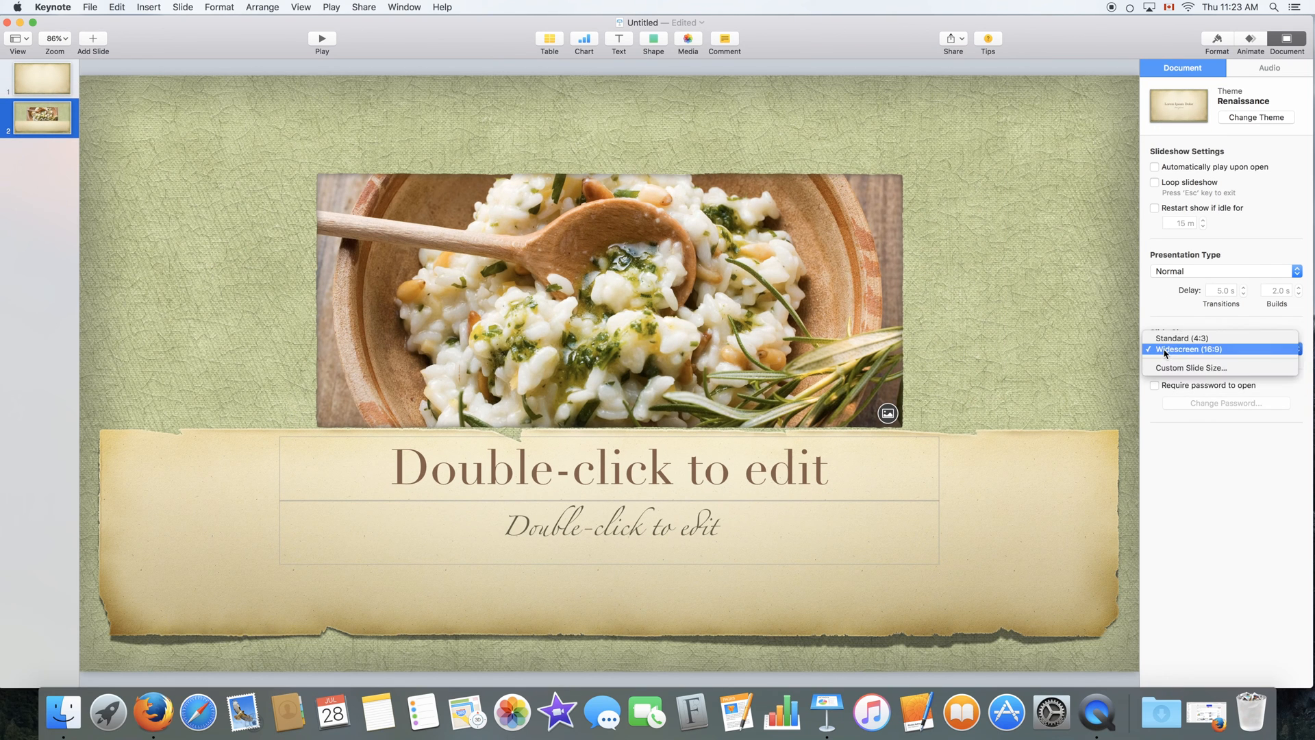
left_click(1181, 349)
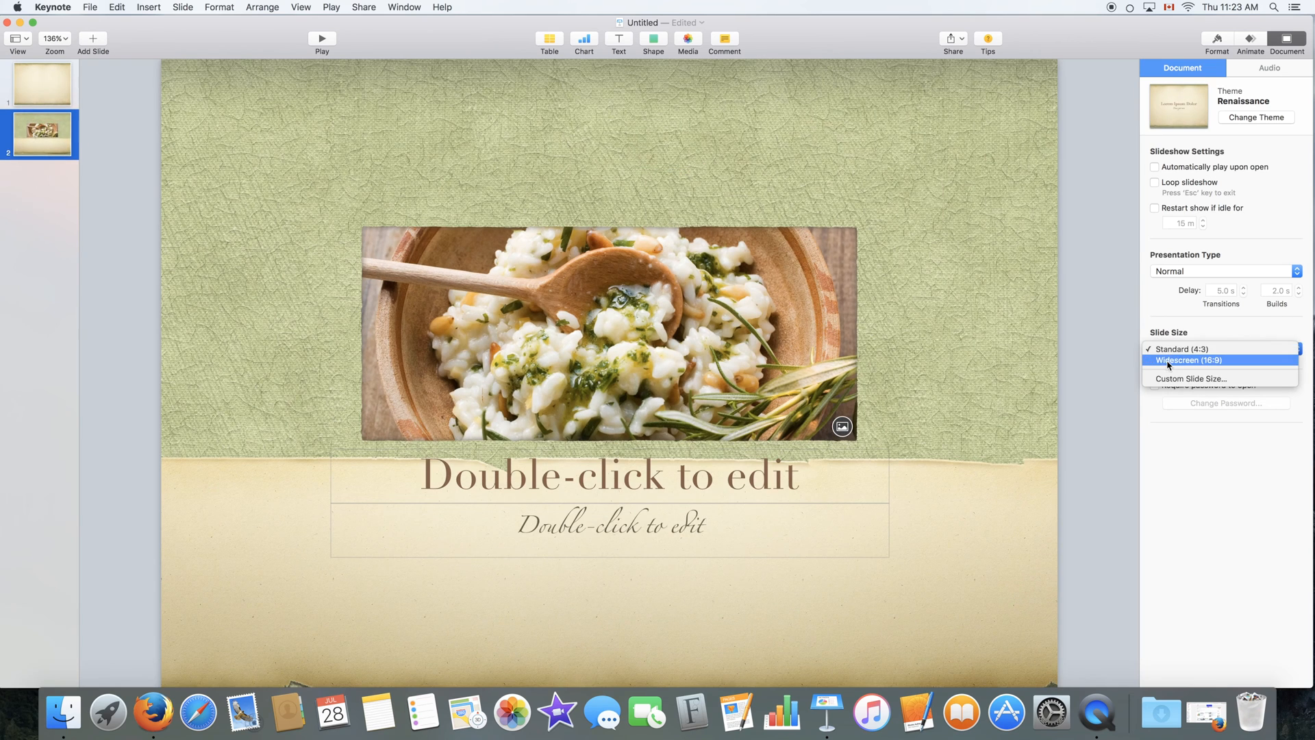
left_click(1199, 360)
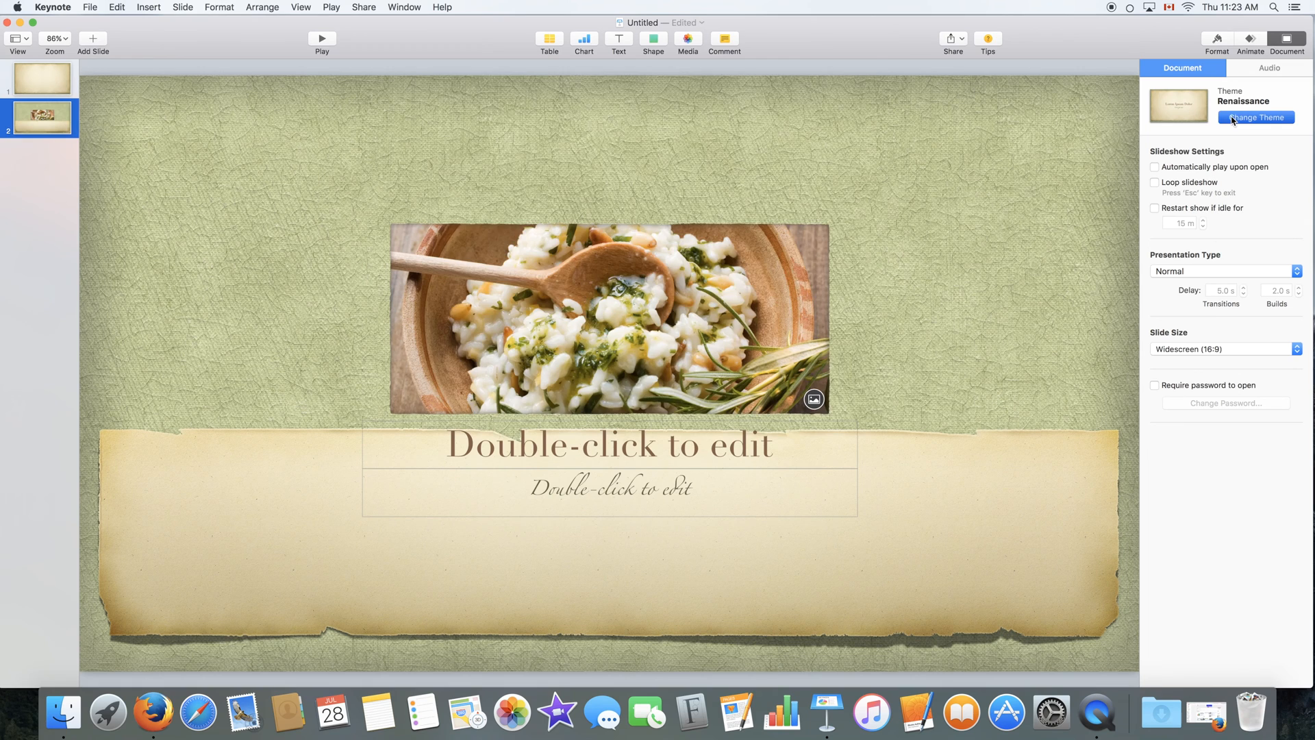
Open and cancel the theme chooser, check Audio settings, and hide the Document inspector
left_click(1255, 117)
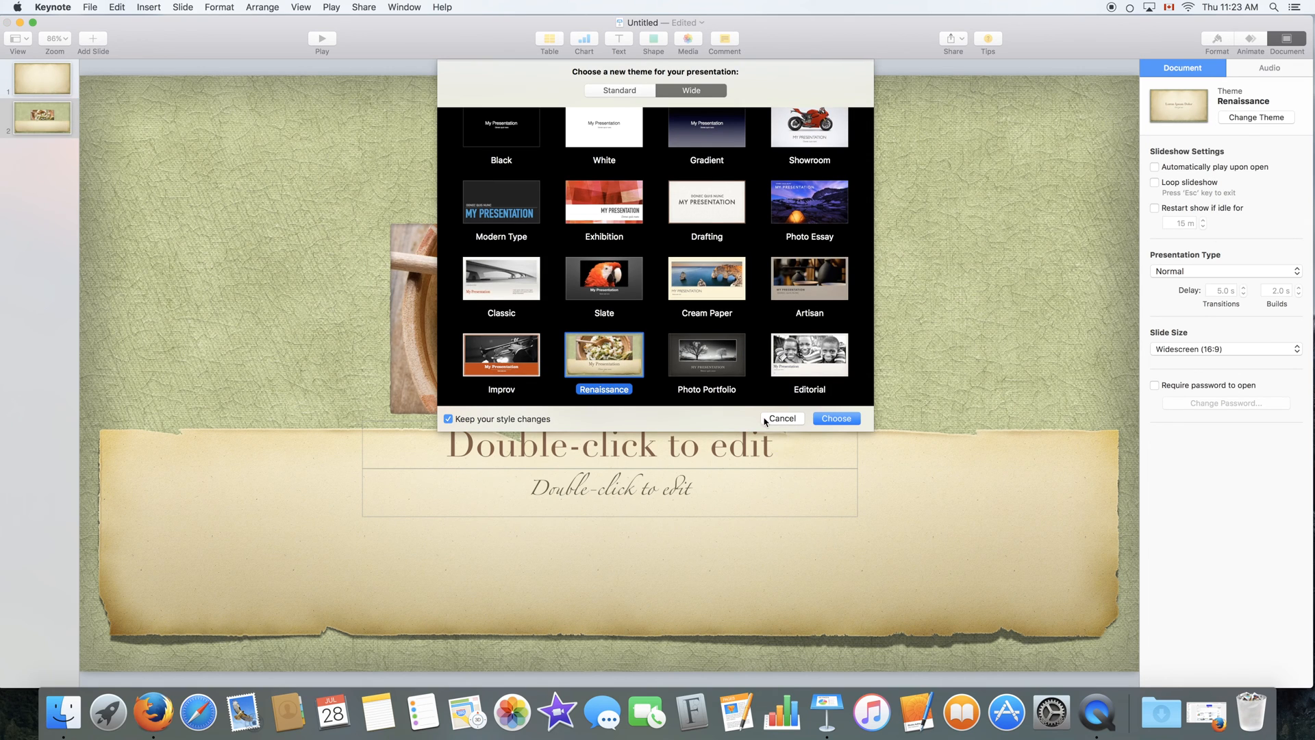
mouse_move(768, 419)
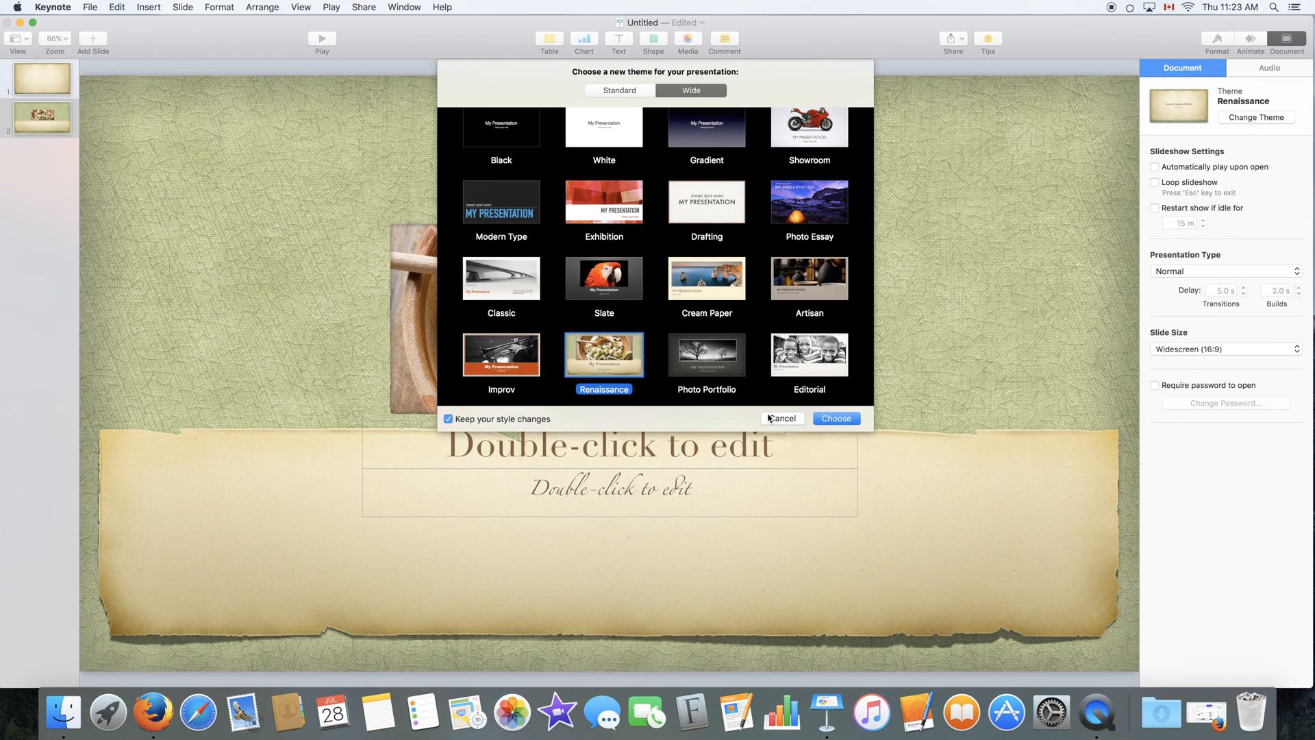
left_click(836, 418)
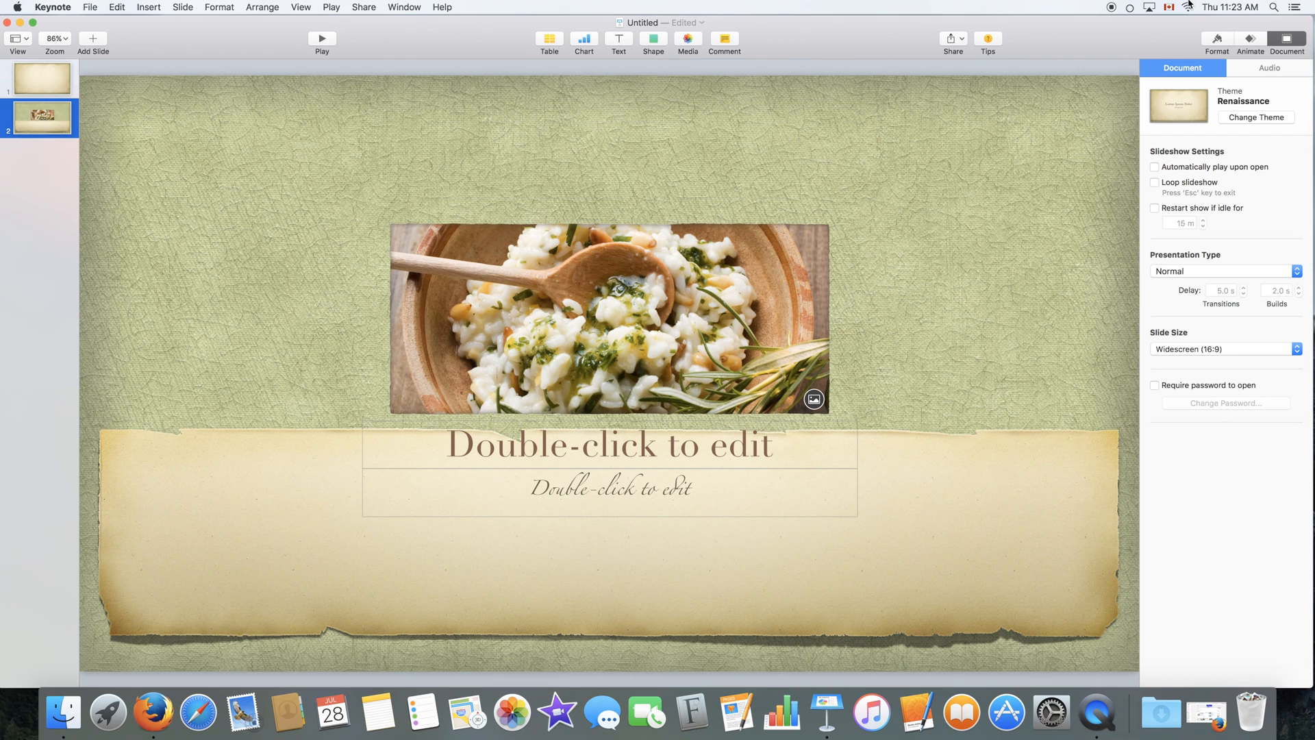
left_click(1269, 67)
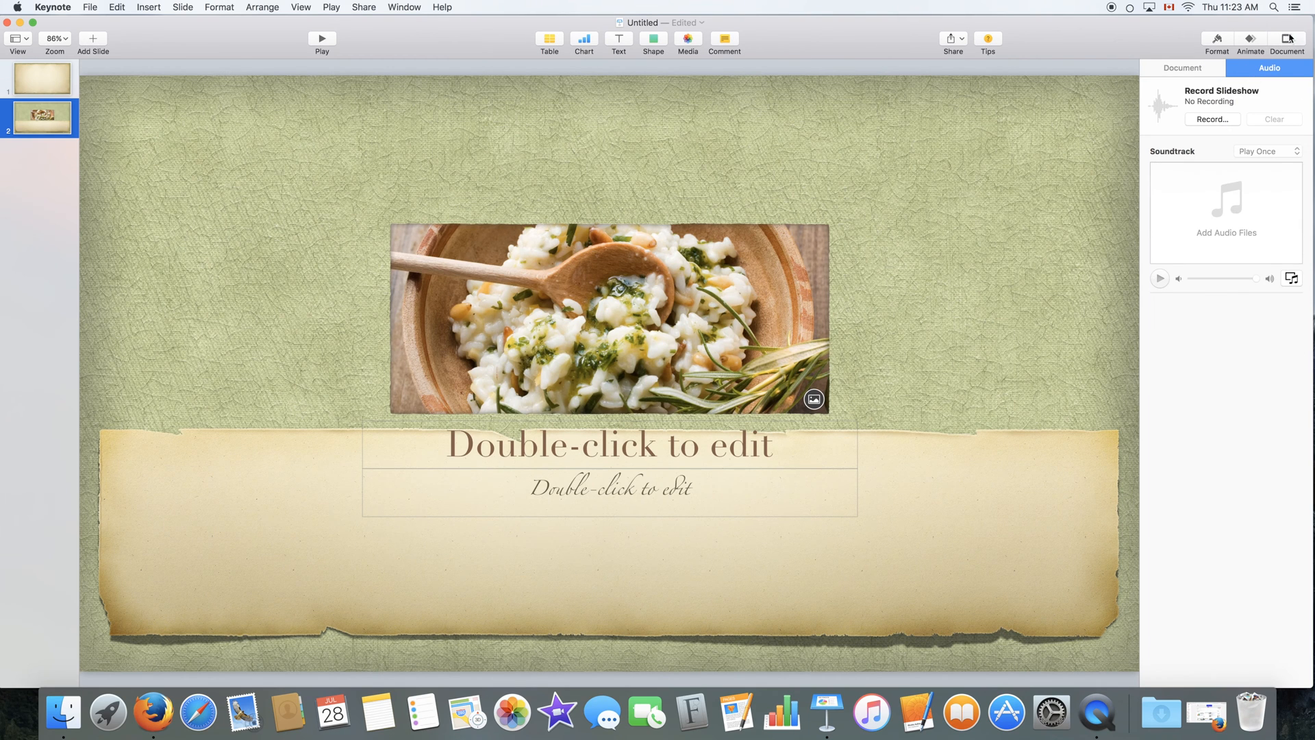
left_click(1287, 38)
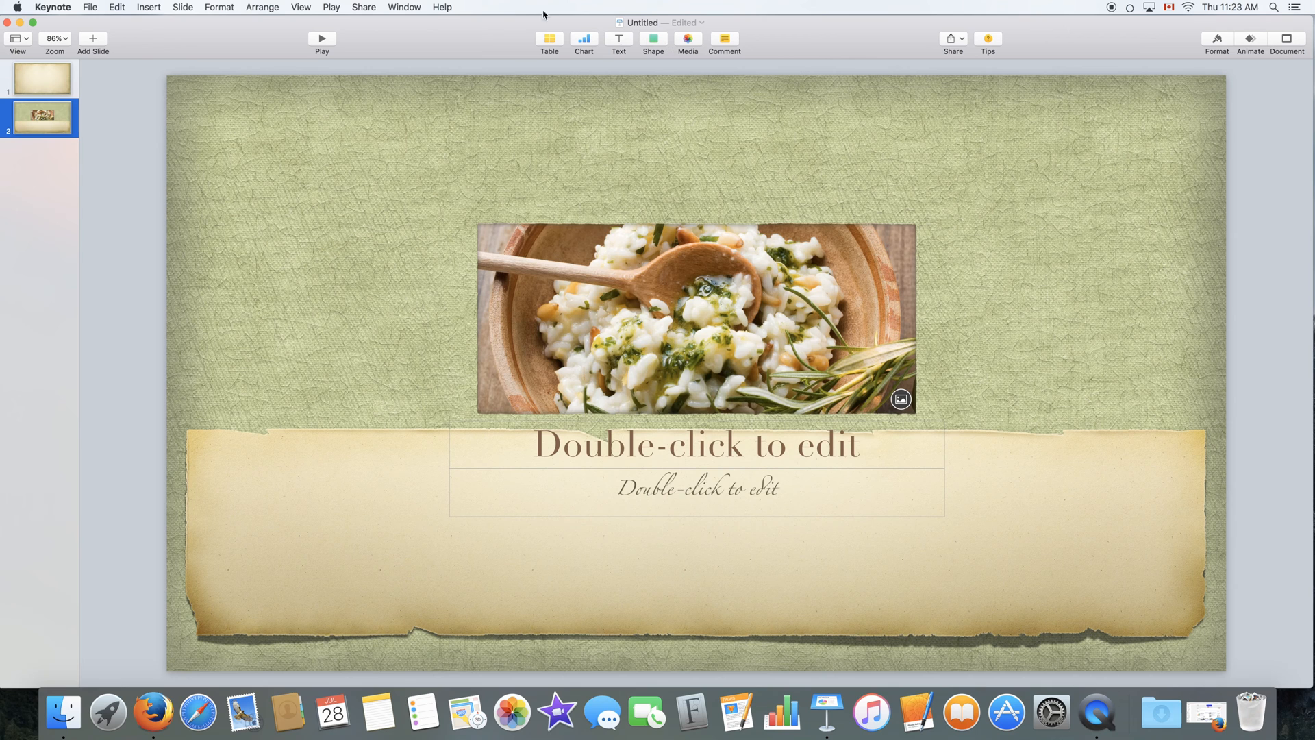
Browse the Edit and Window menus, then open the Keynote app menu
left_click(117, 7)
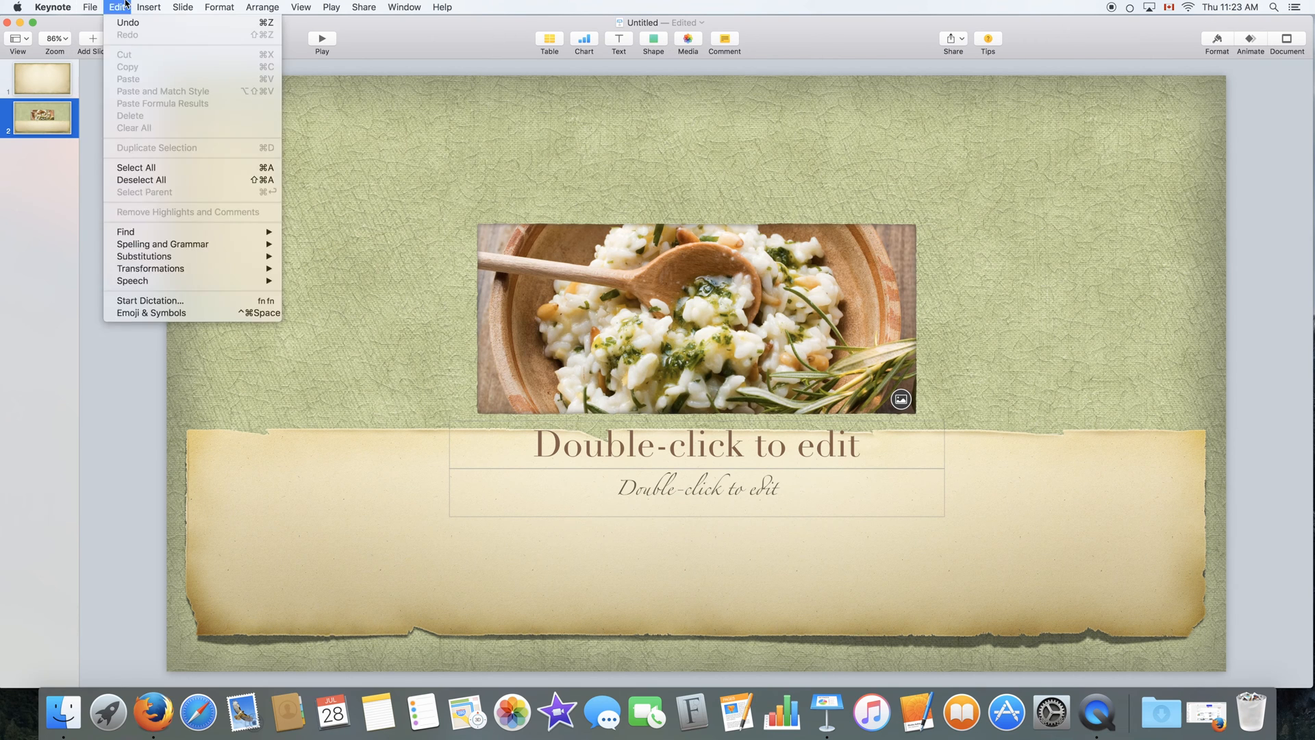
left_click(404, 7)
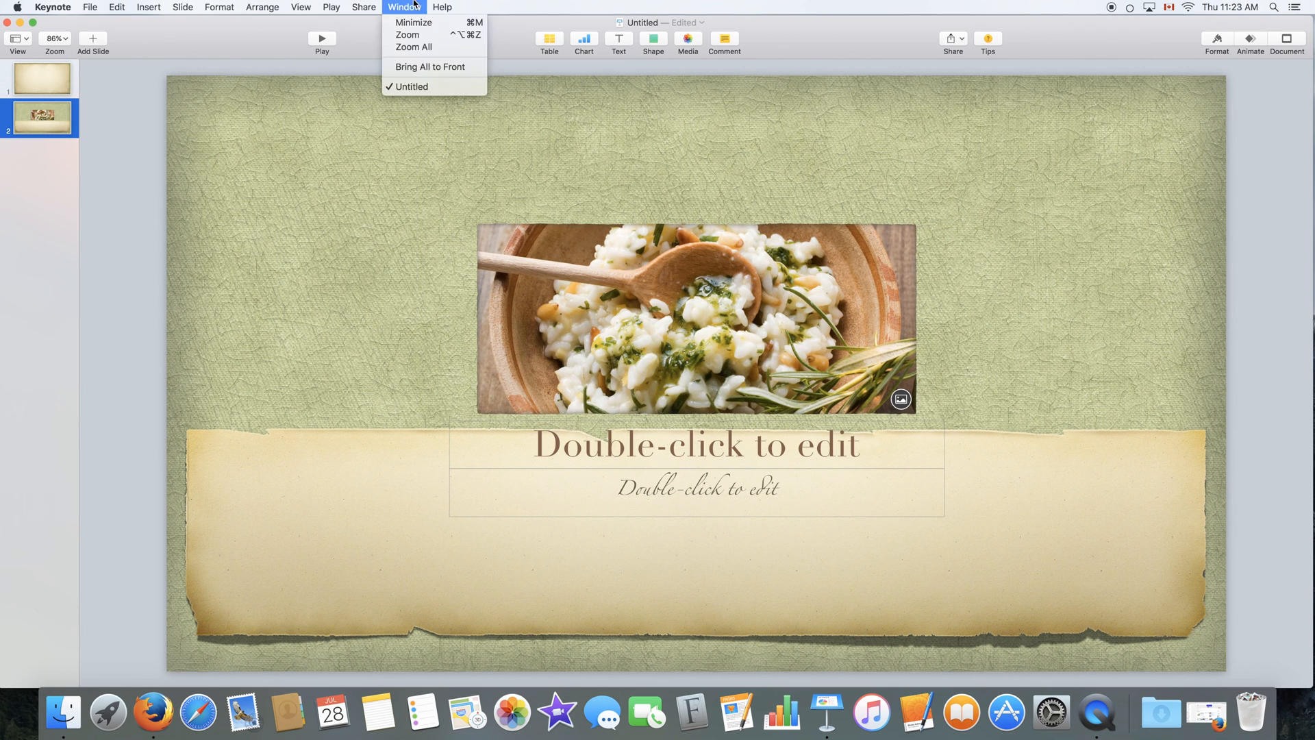
left_click(116, 7)
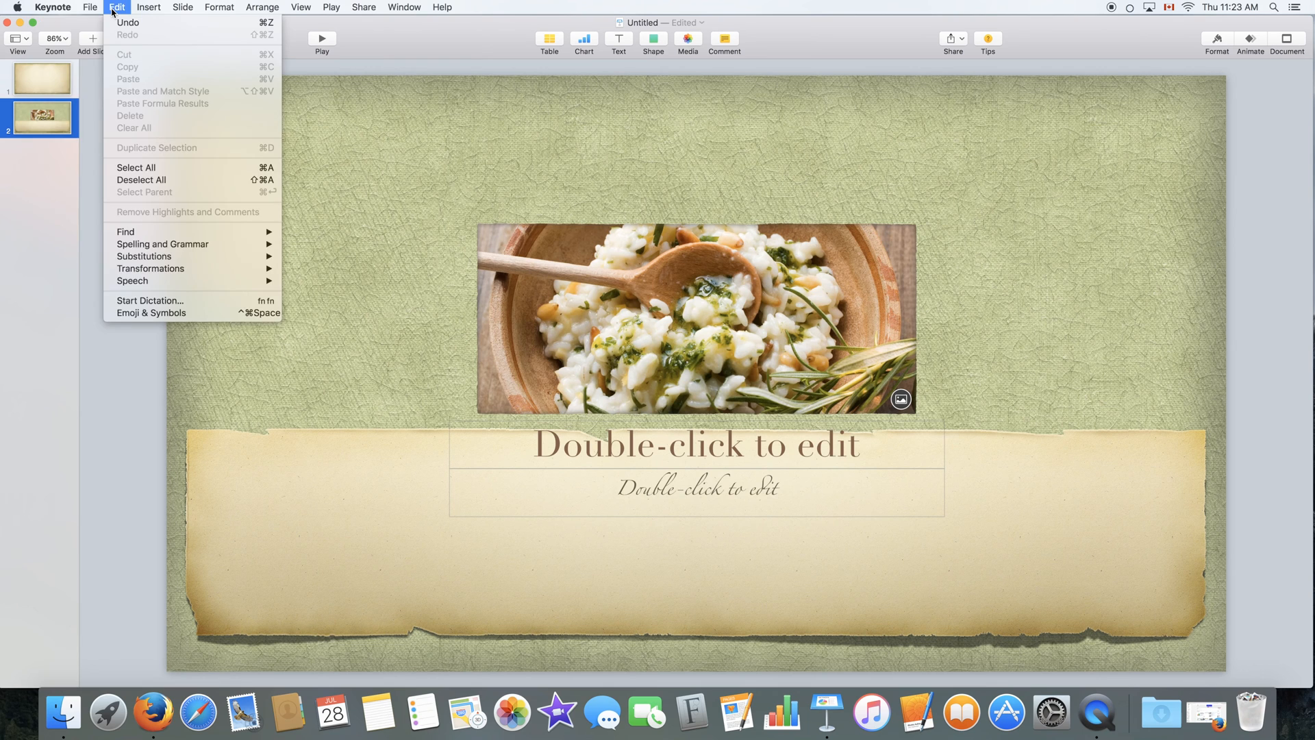
left_click(149, 7)
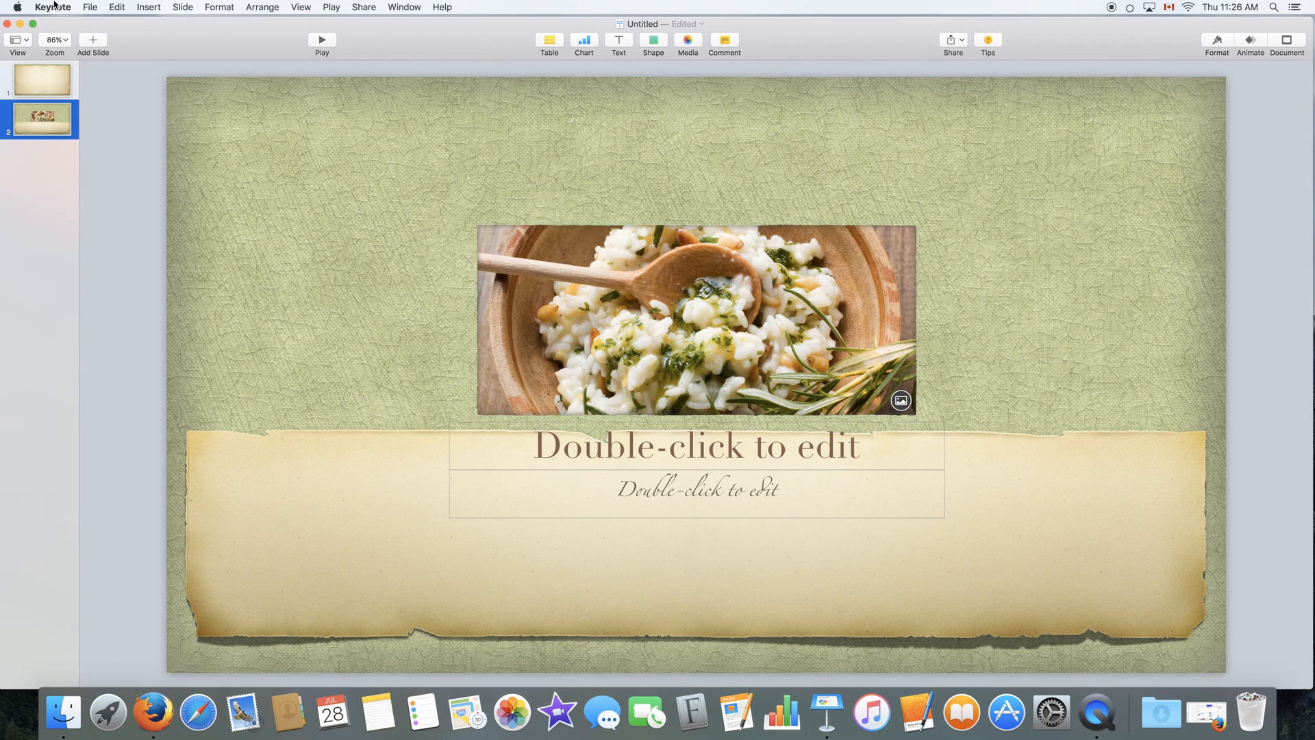
left_click(52, 7)
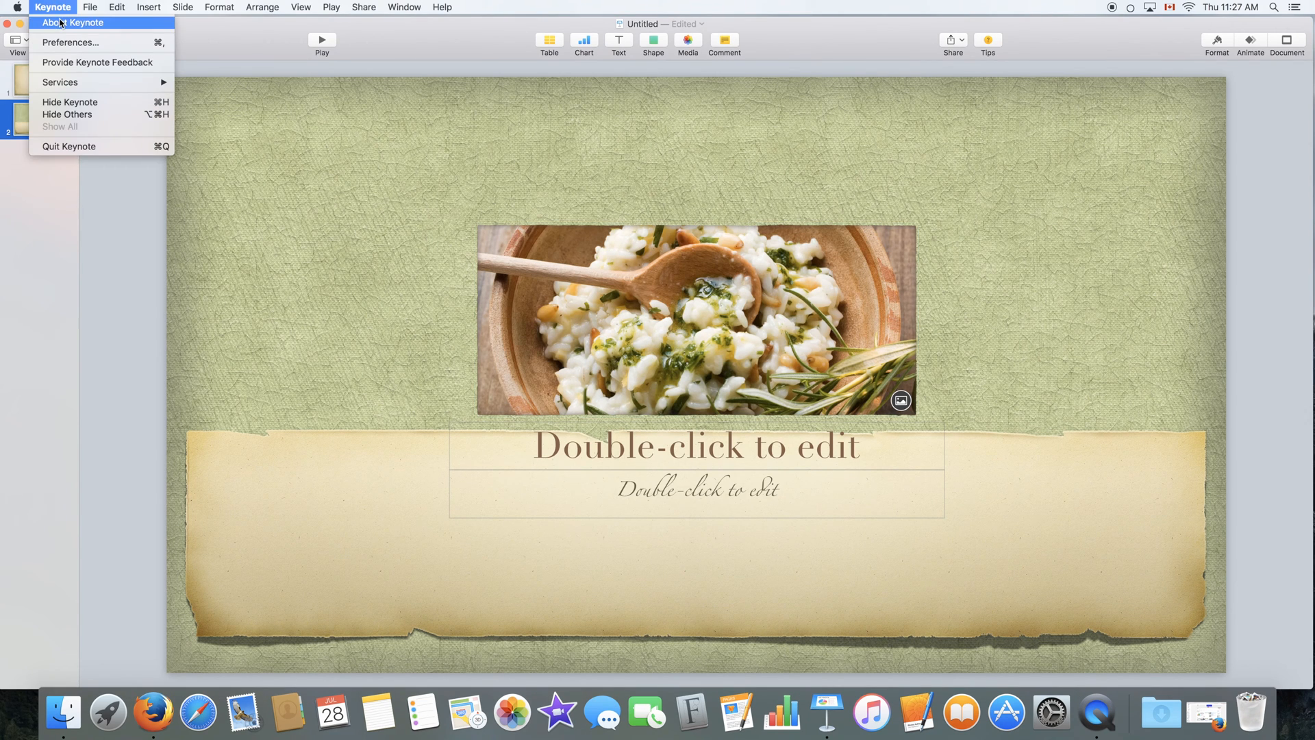
left_click(73, 22)
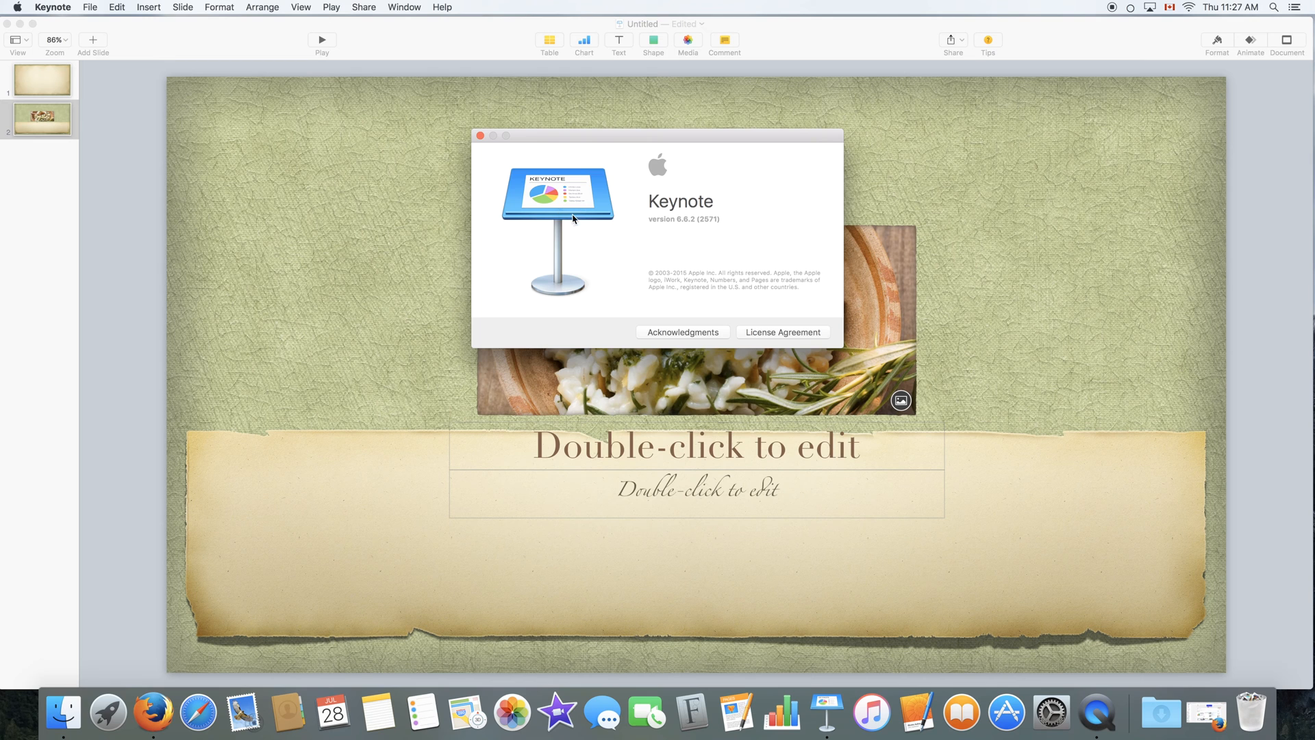
mouse_move(713, 222)
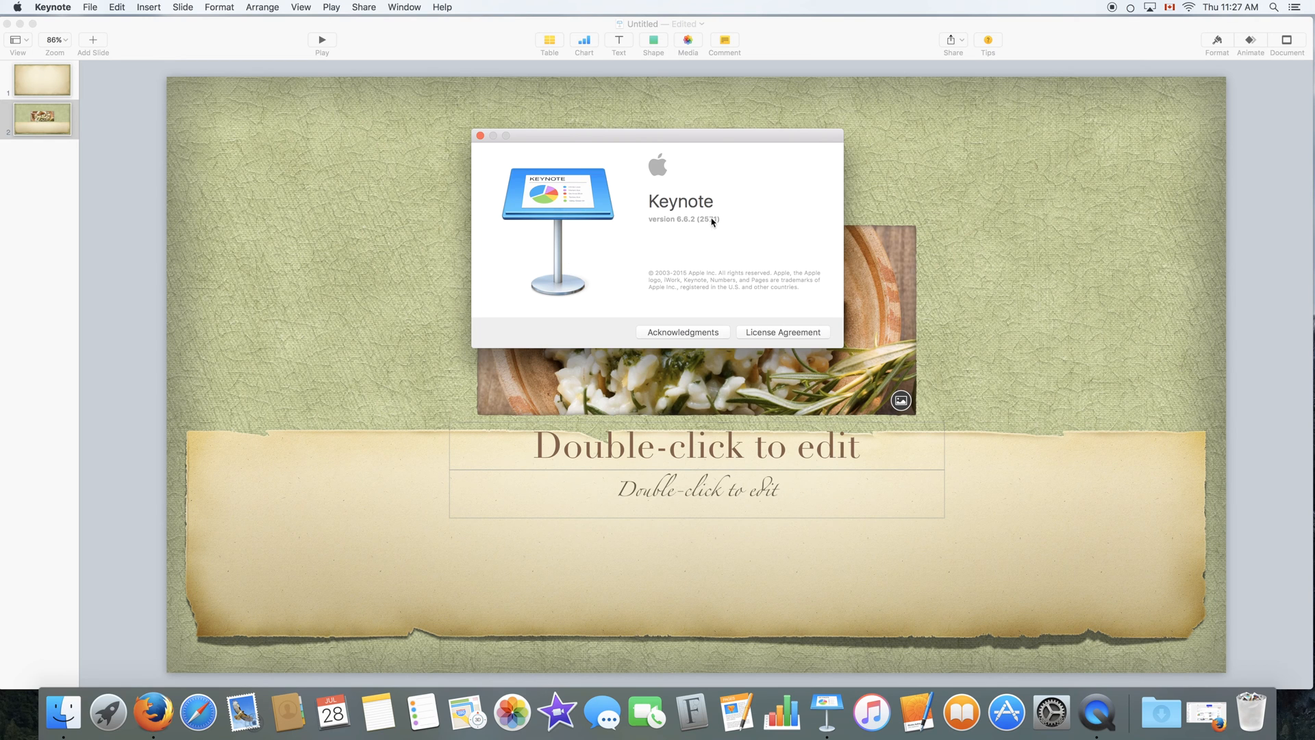
left_click(479, 136)
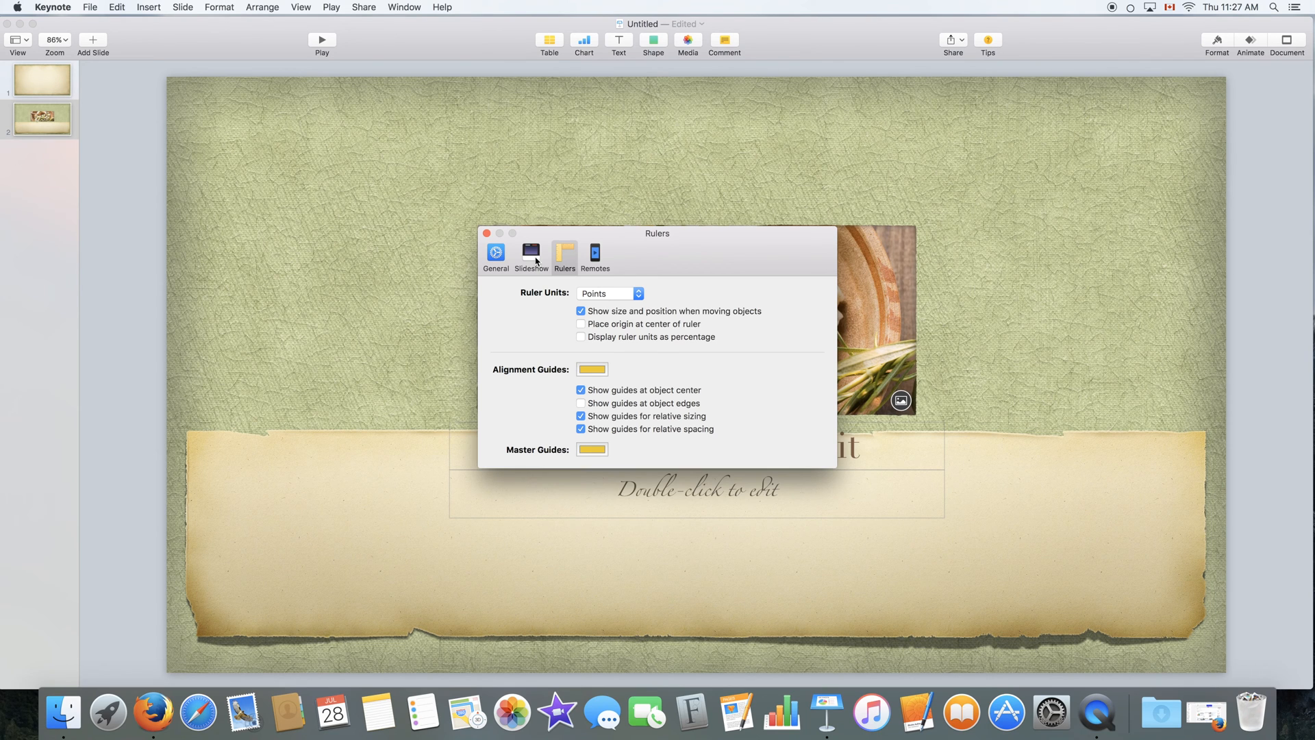
mouse_move(530, 254)
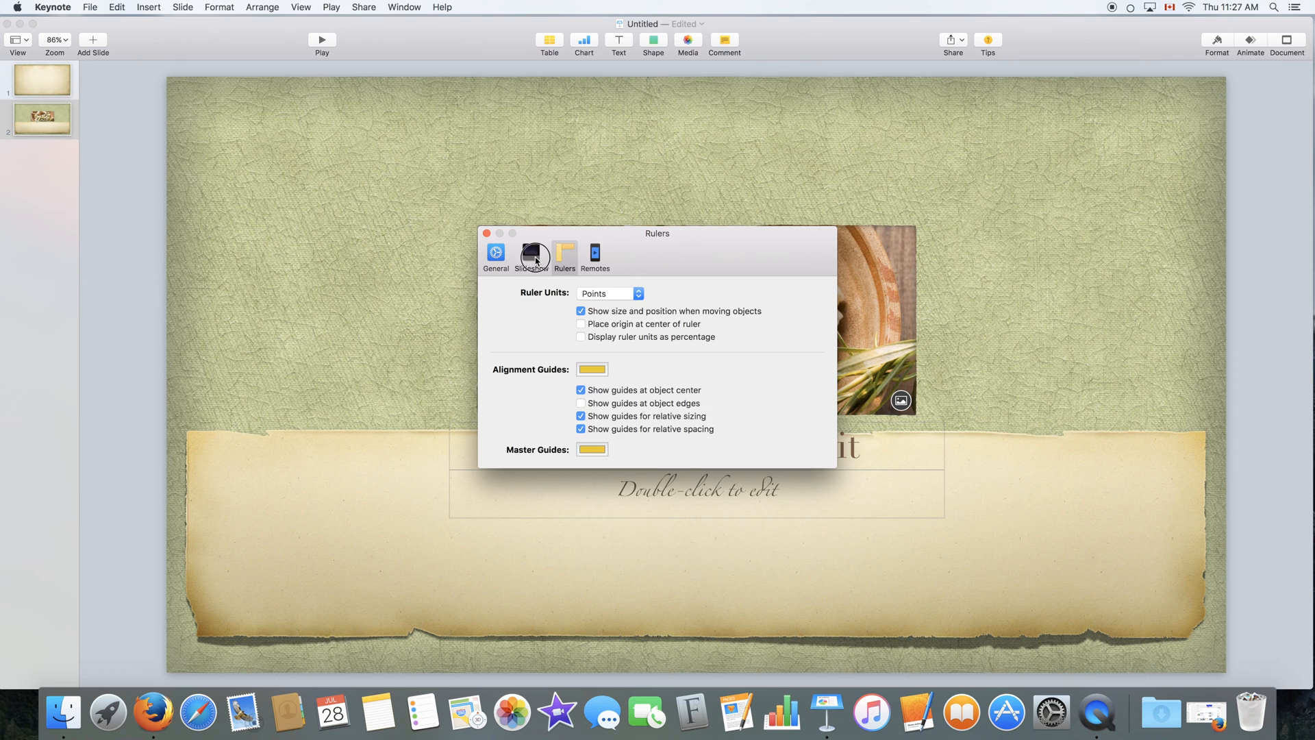
left_click(594, 255)
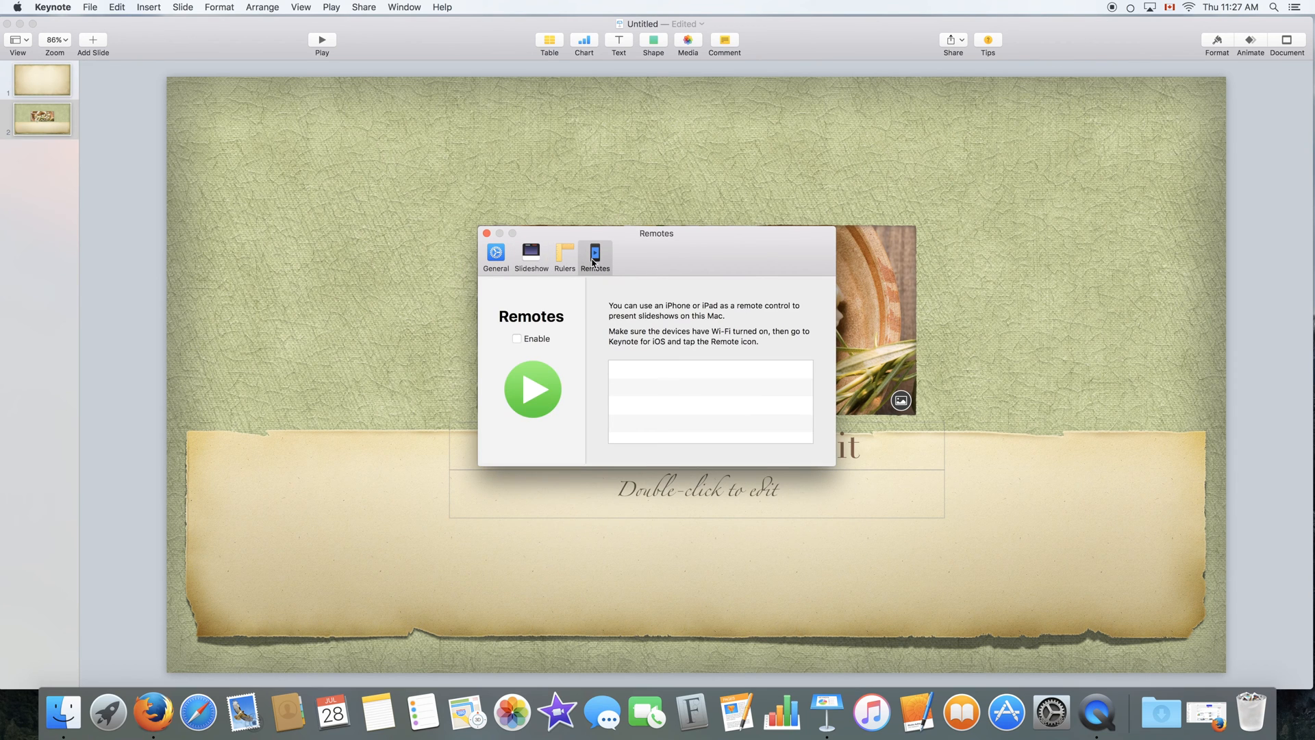
left_click(487, 233)
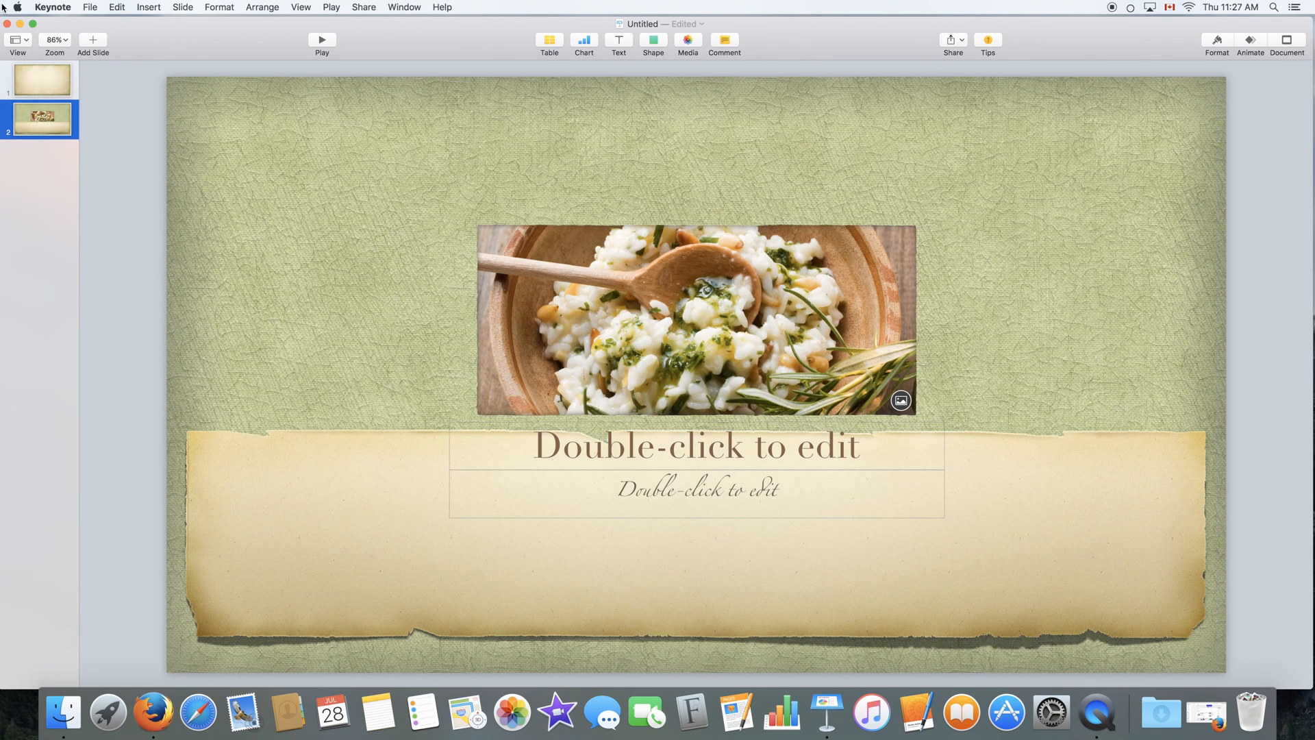
left_click(52, 7)
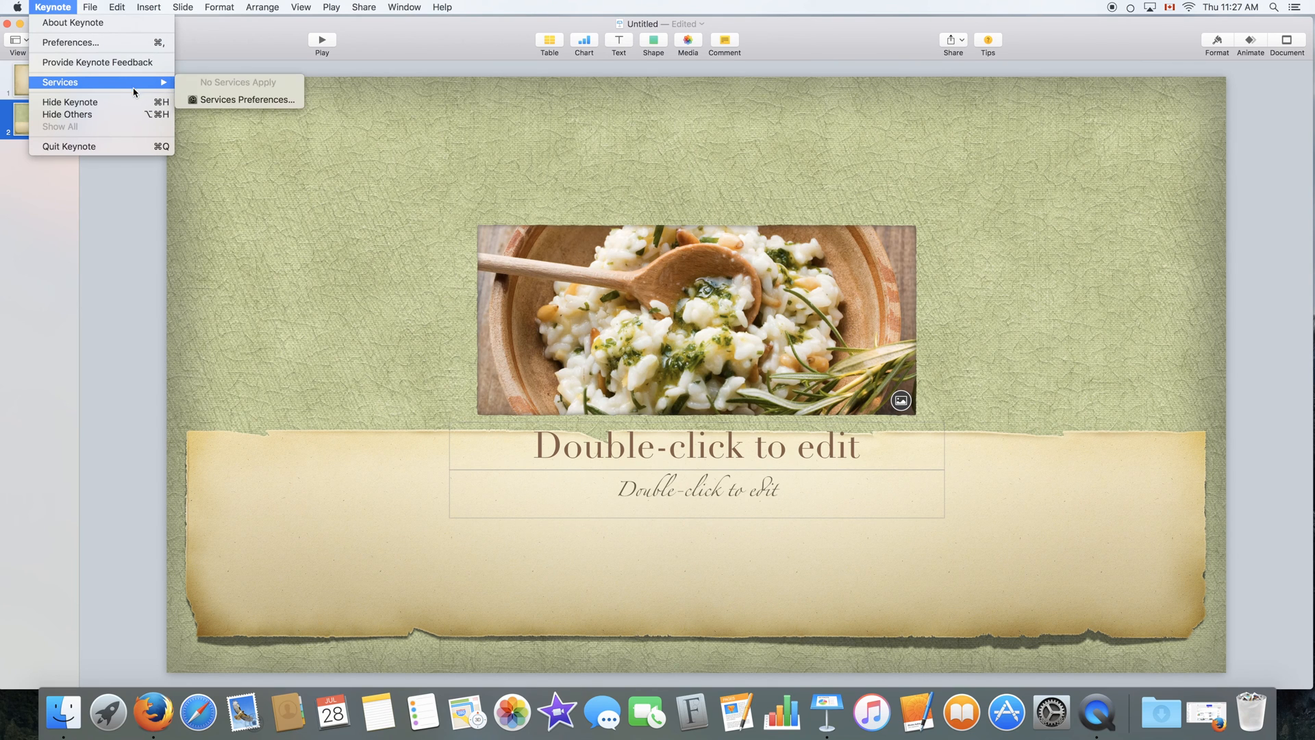
mouse_move(97, 62)
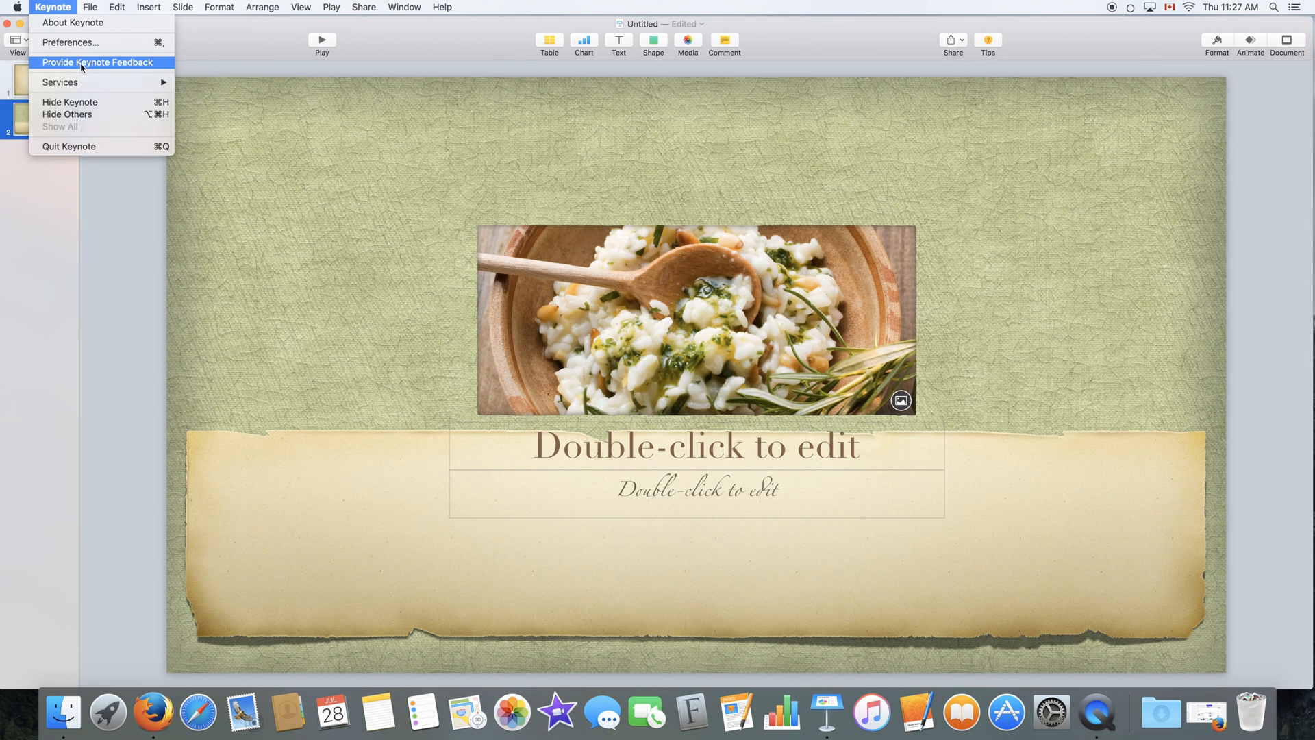
mouse_move(70, 101)
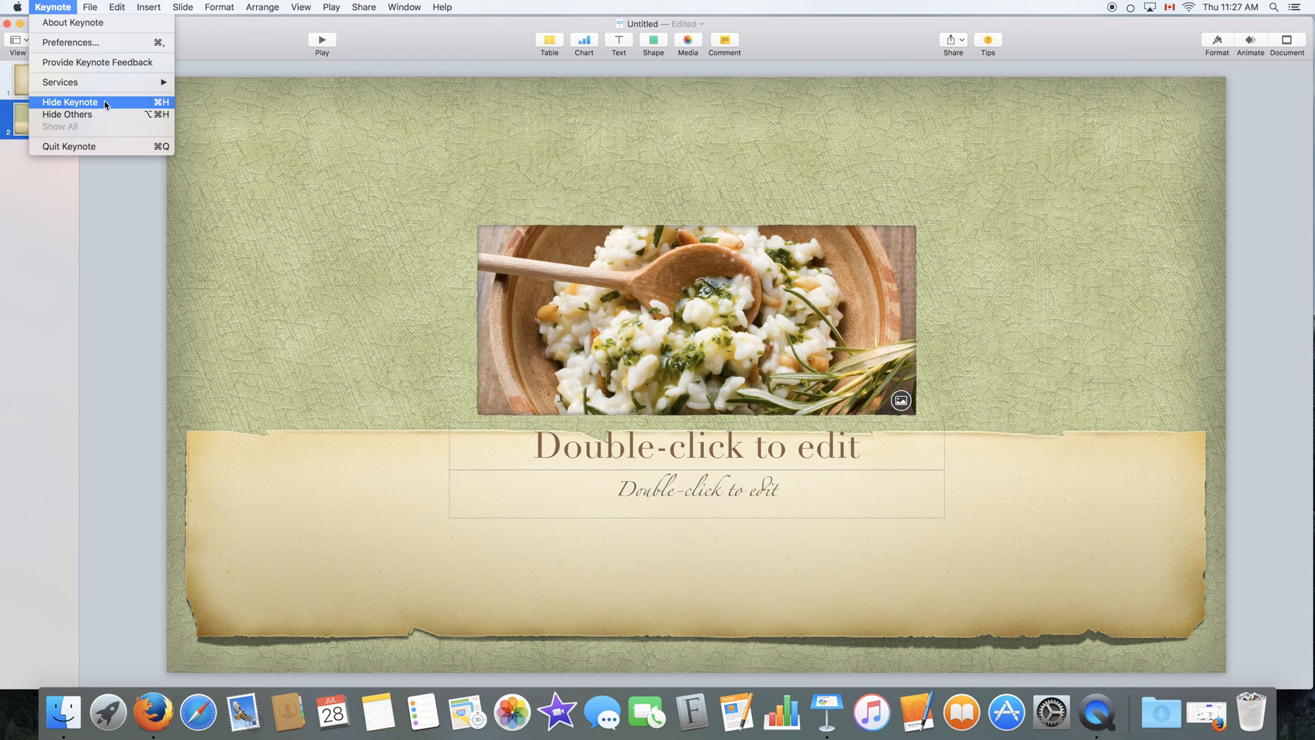
mouse_move(104, 230)
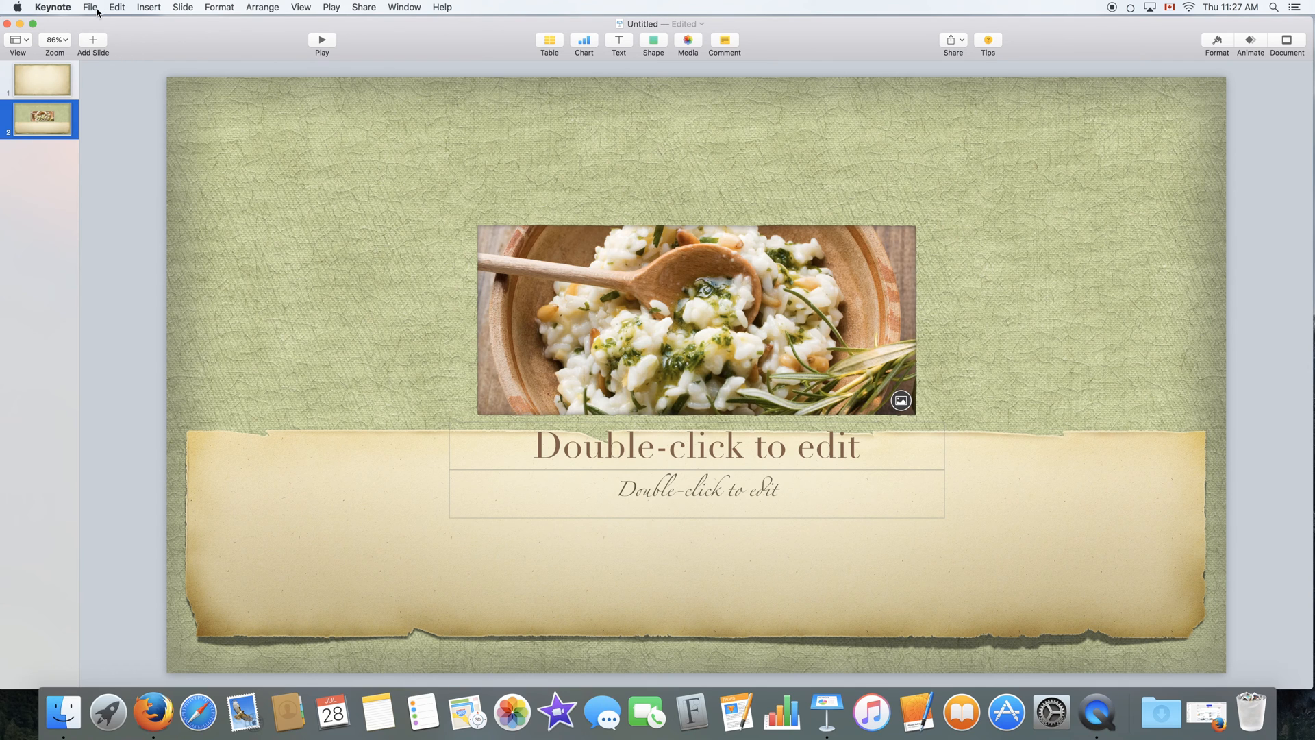
left_click(90, 7)
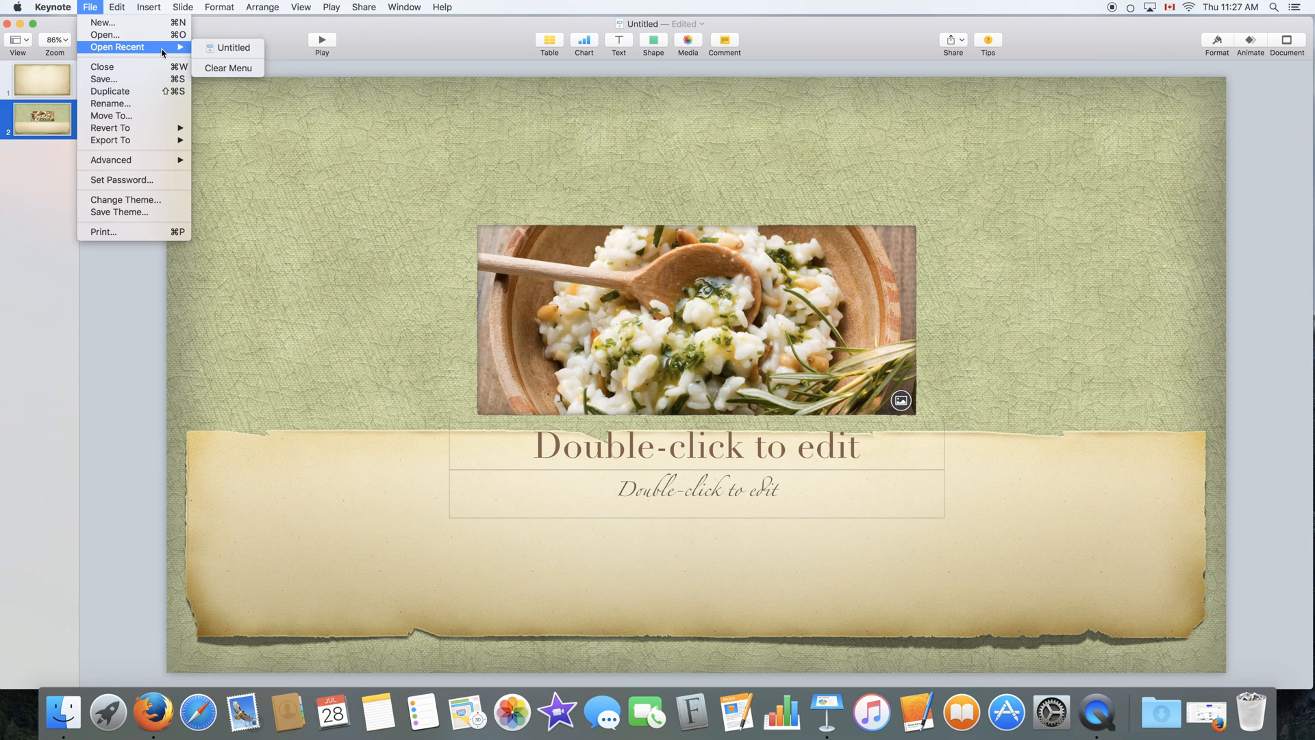
mouse_move(103, 79)
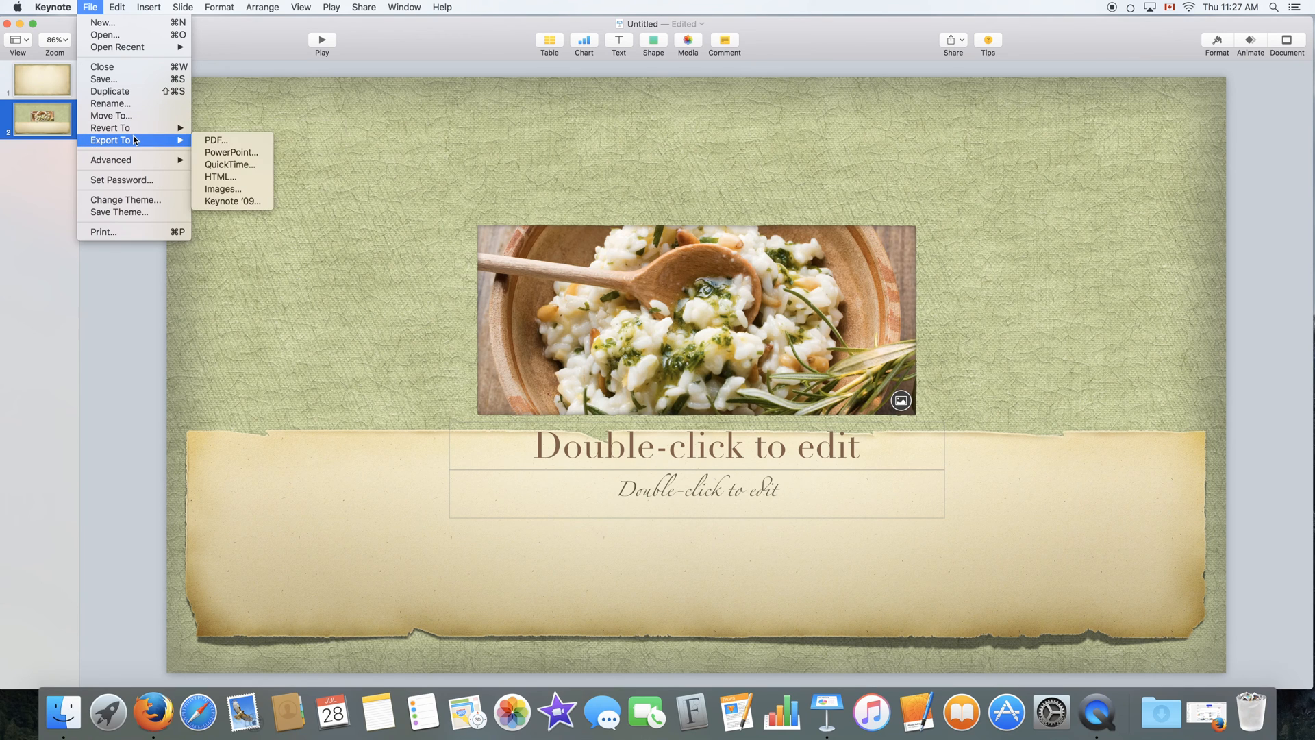
mouse_move(139, 145)
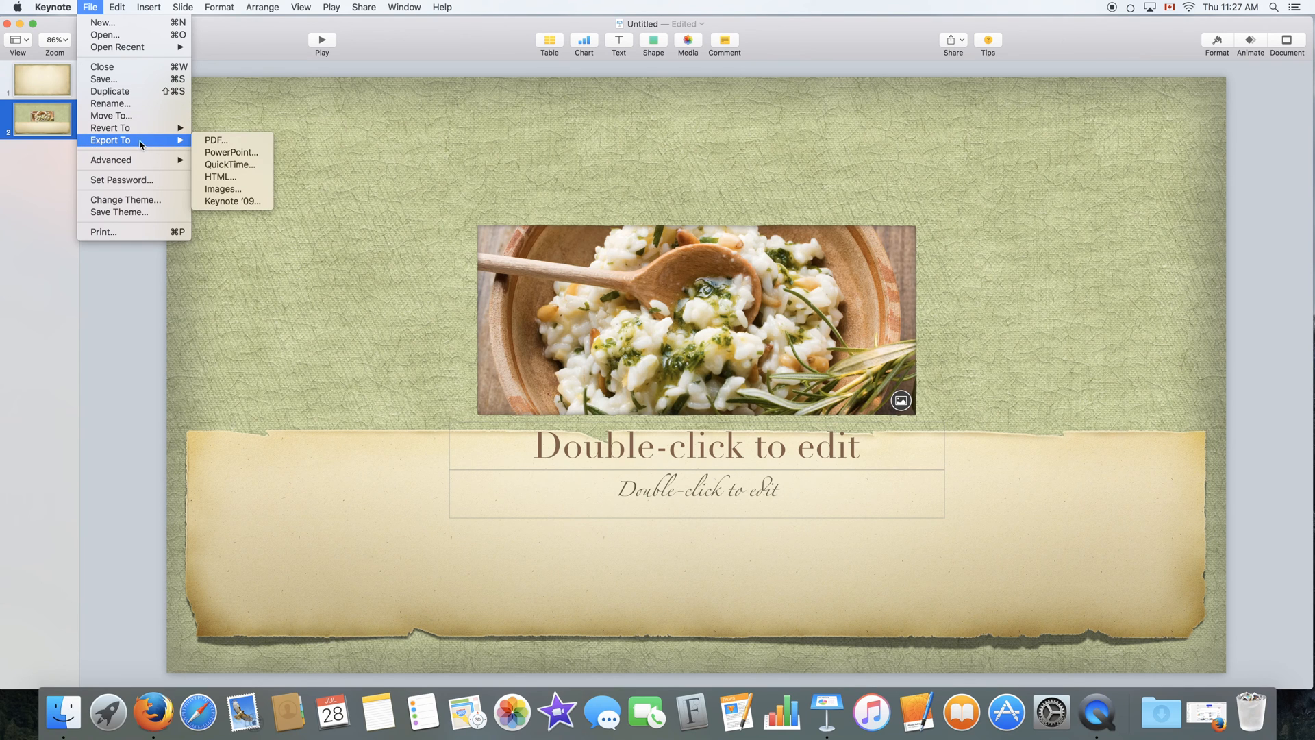
mouse_move(166, 144)
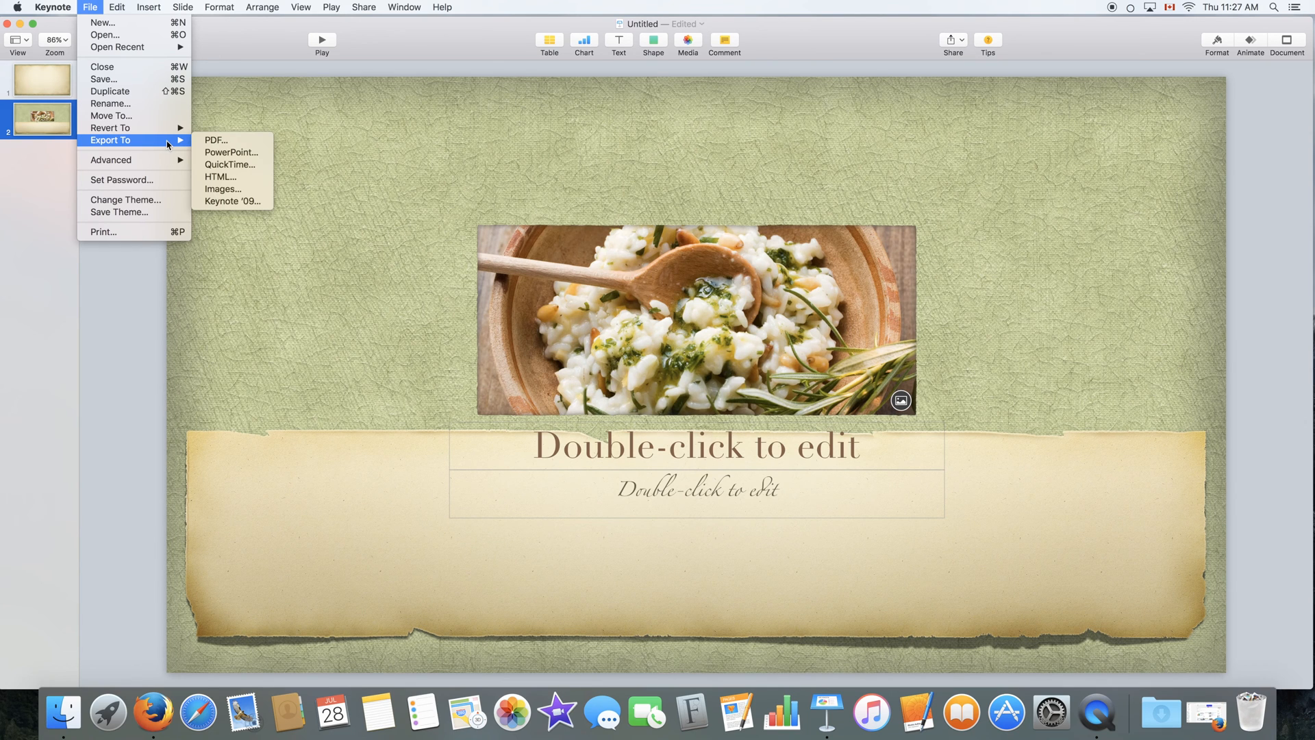
mouse_move(216, 140)
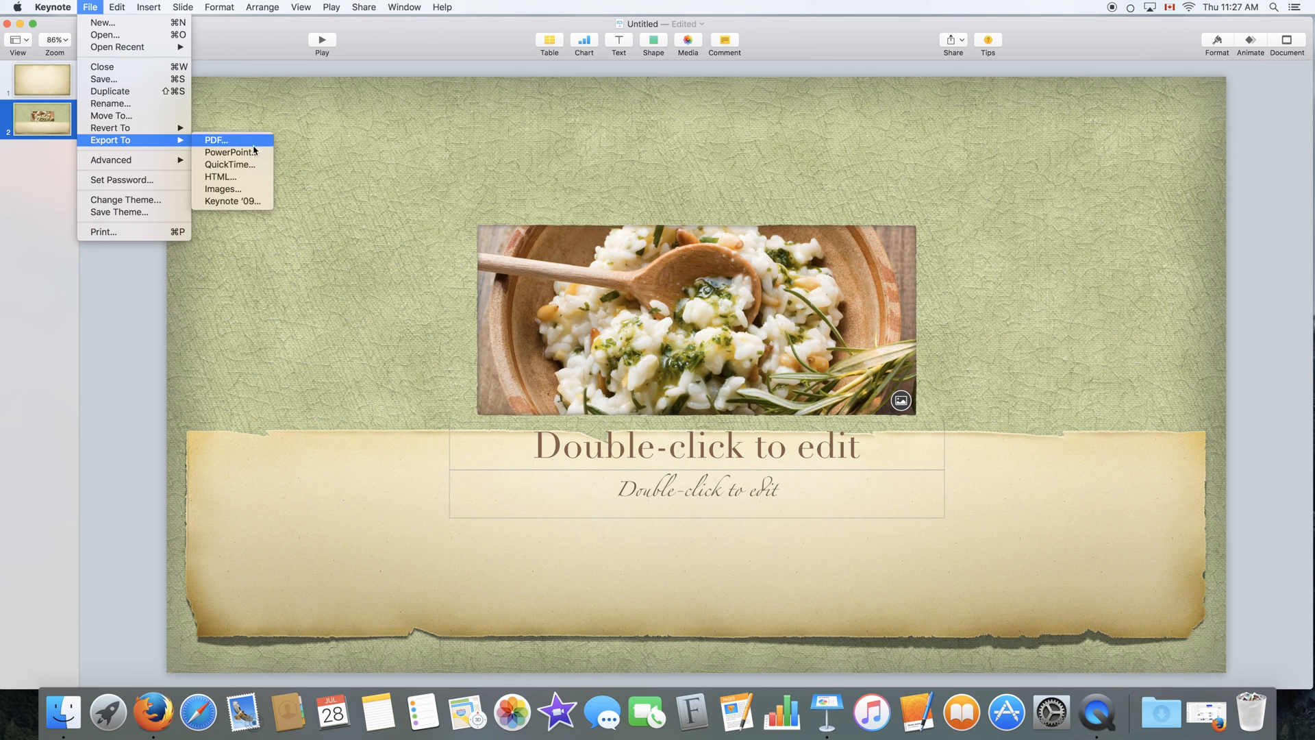
mouse_move(228, 152)
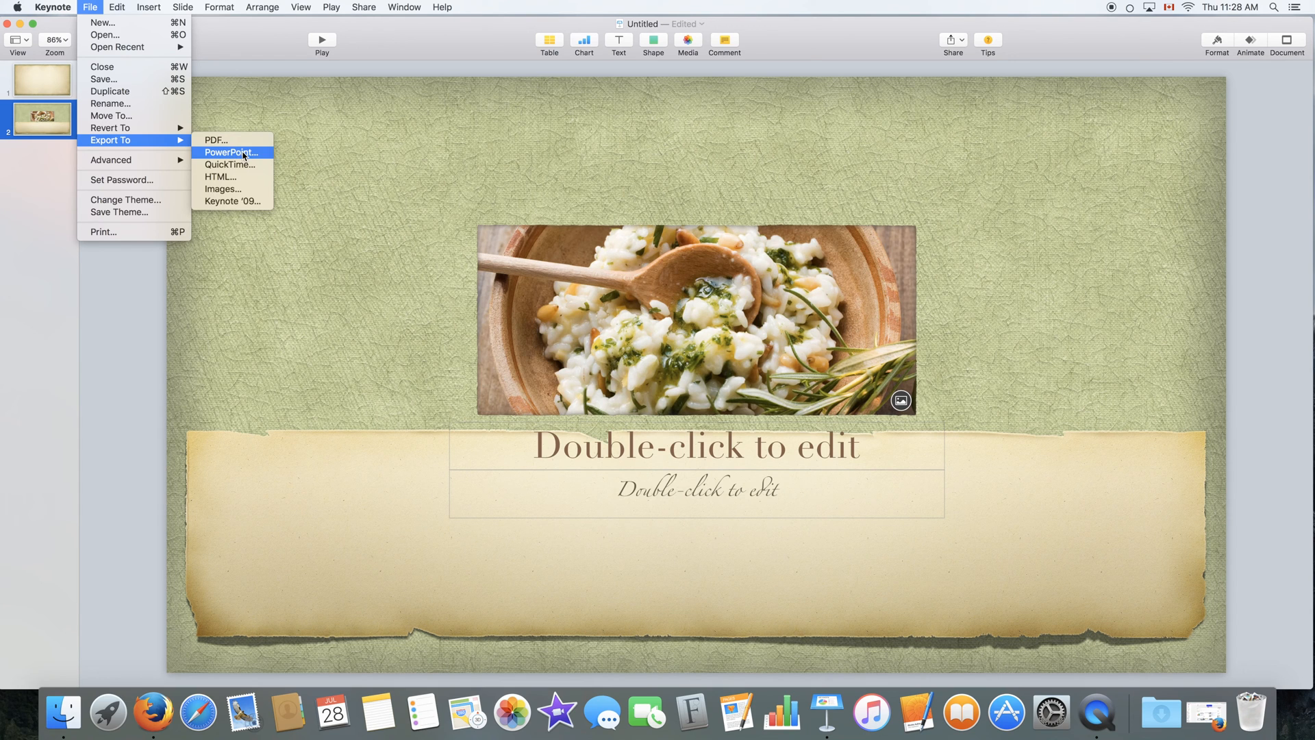
mouse_move(242, 156)
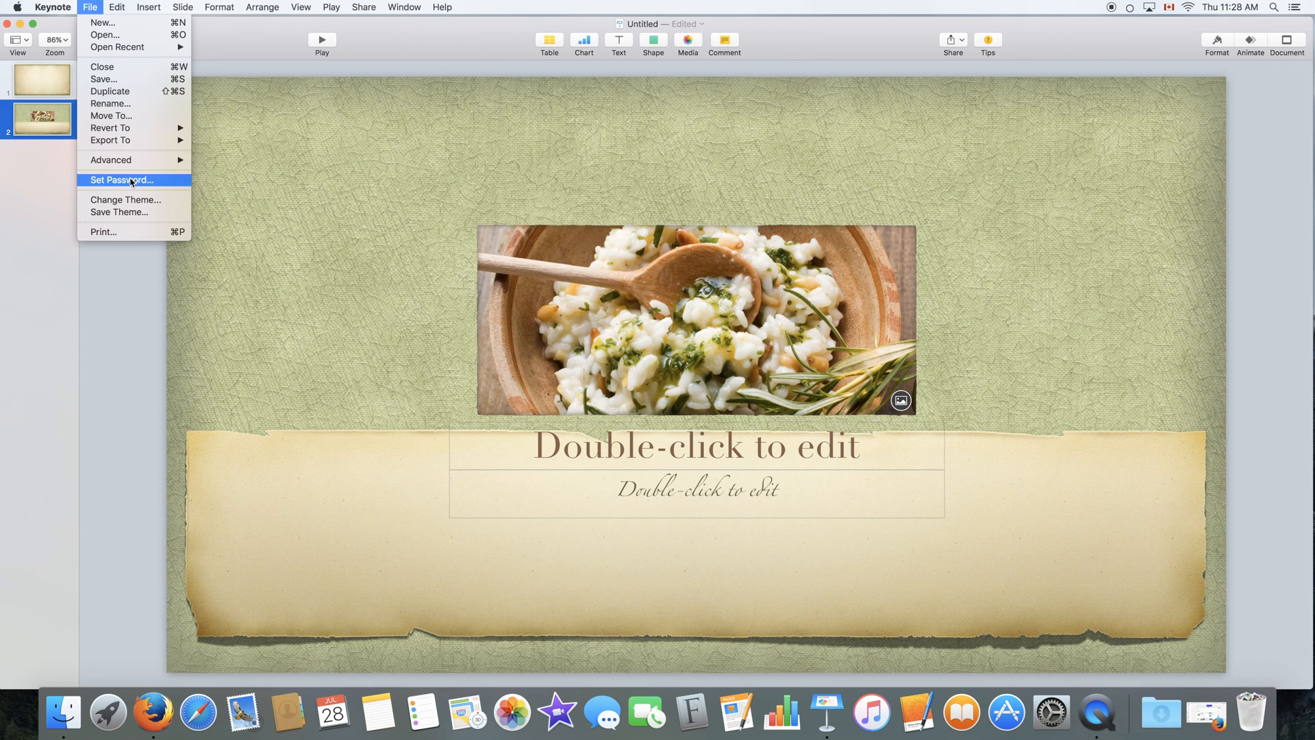
mouse_move(131, 184)
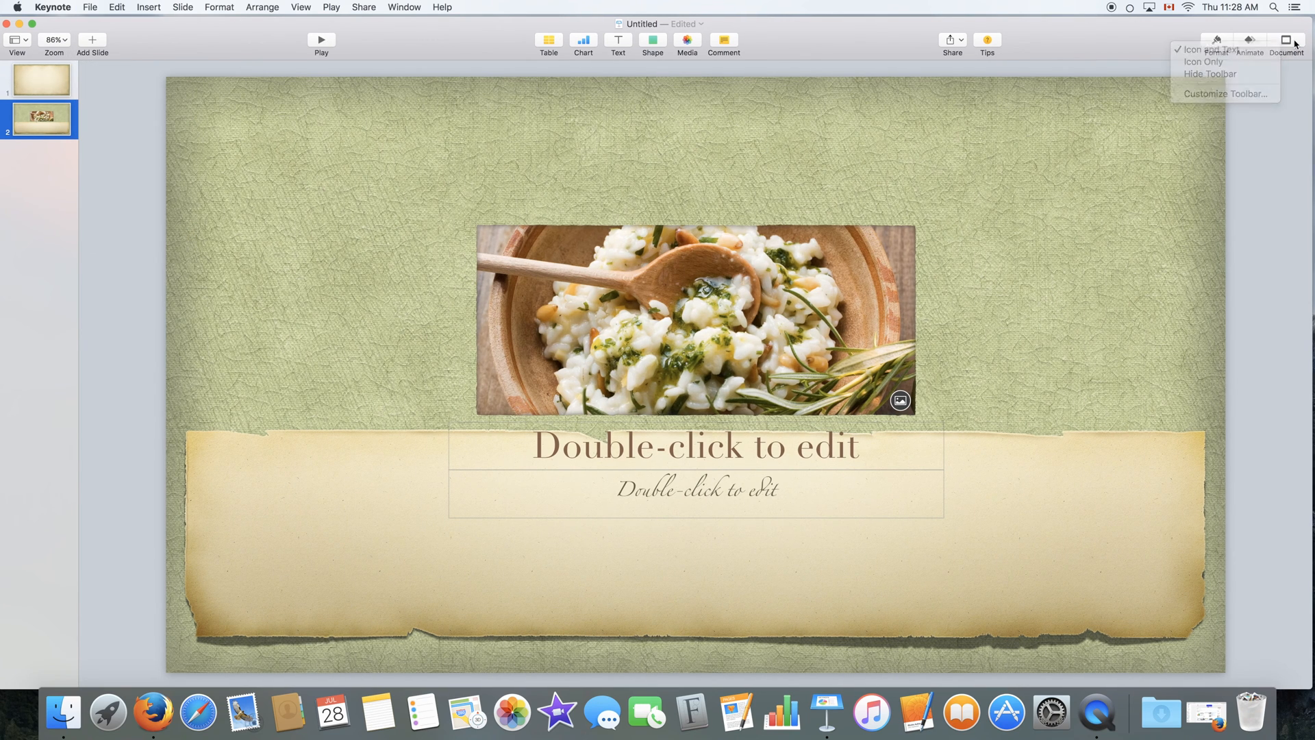
Open the Document inspector to show the Renaissance theme and slideshow settings beside the slide
left_click(1285, 39)
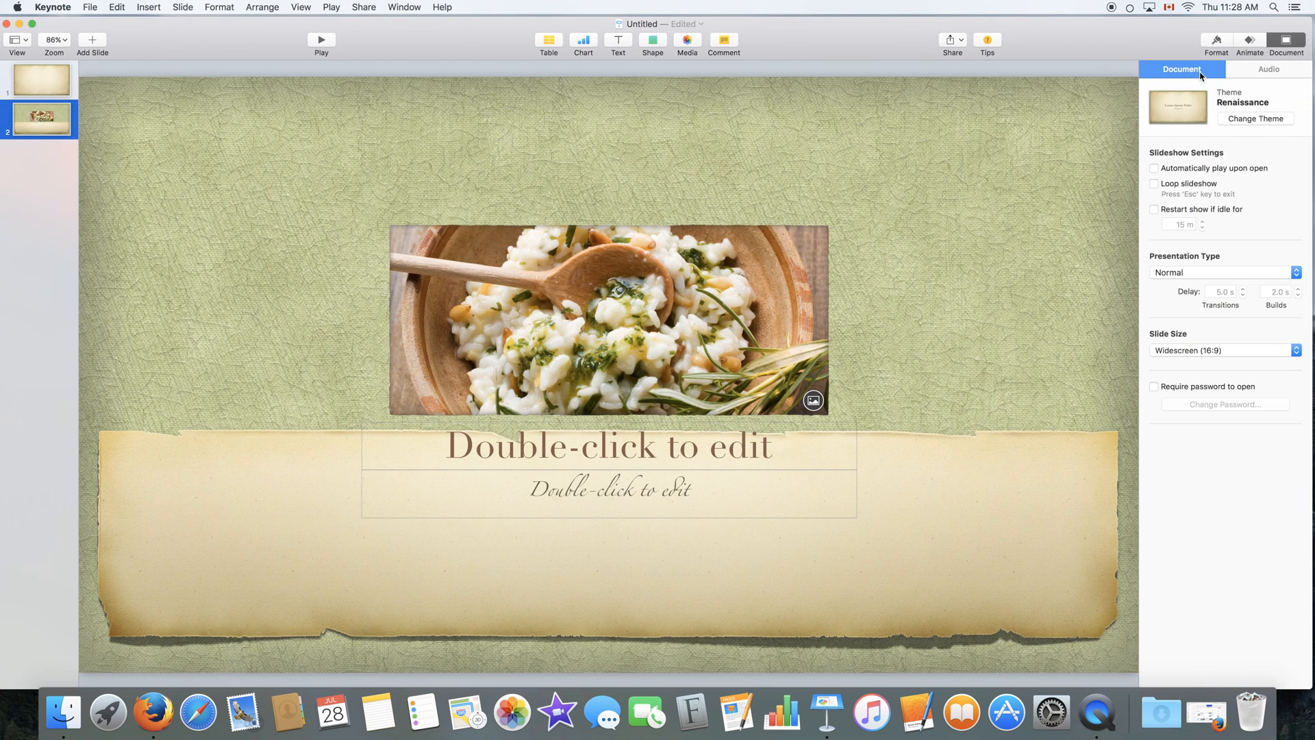
mouse_move(141, 7)
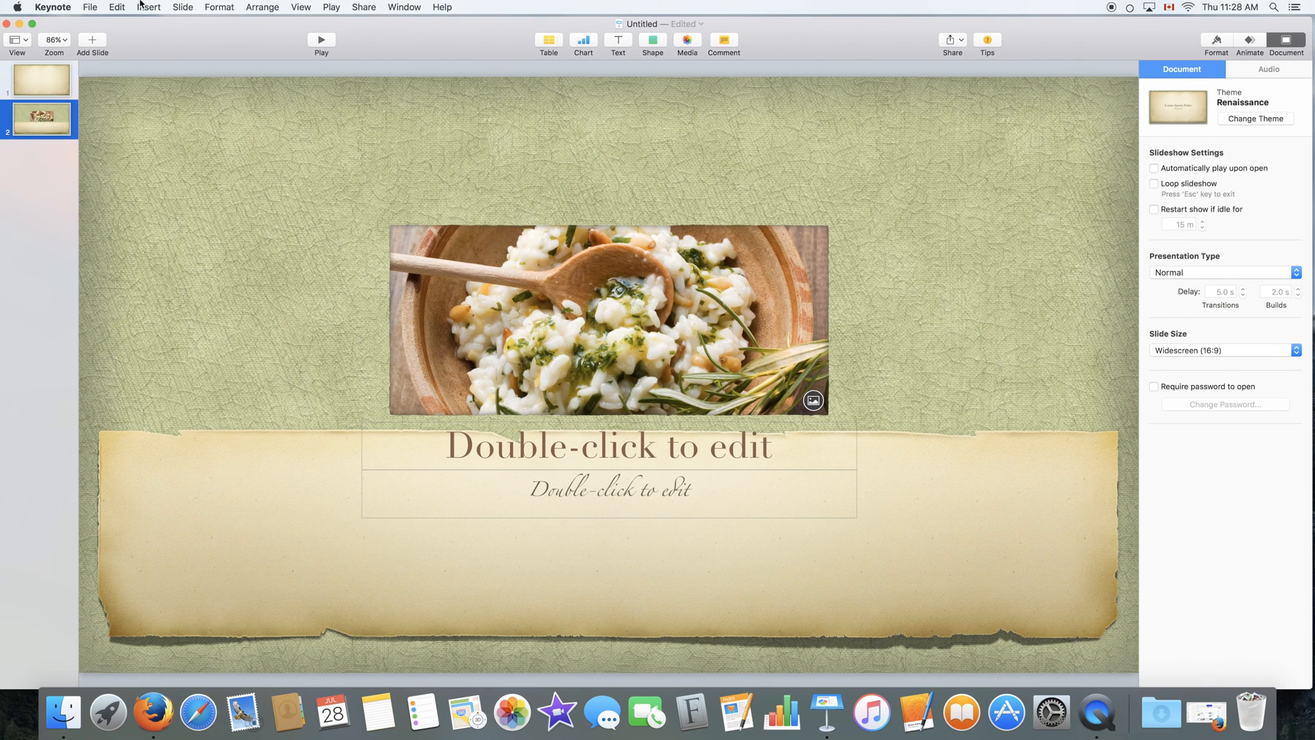
Replace the photo slide's title placeholder with a row of emojis and bring up the food photo's context options
left_click(117, 7)
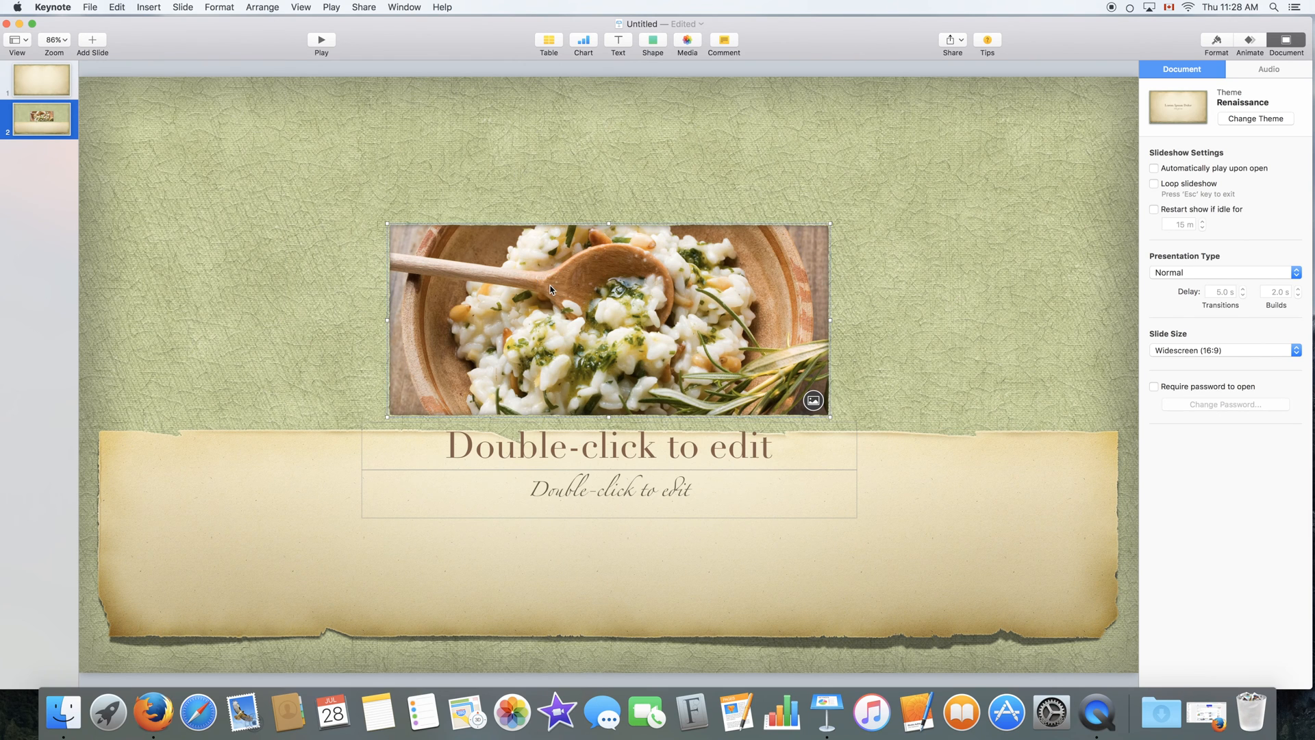
right_click(537, 289)
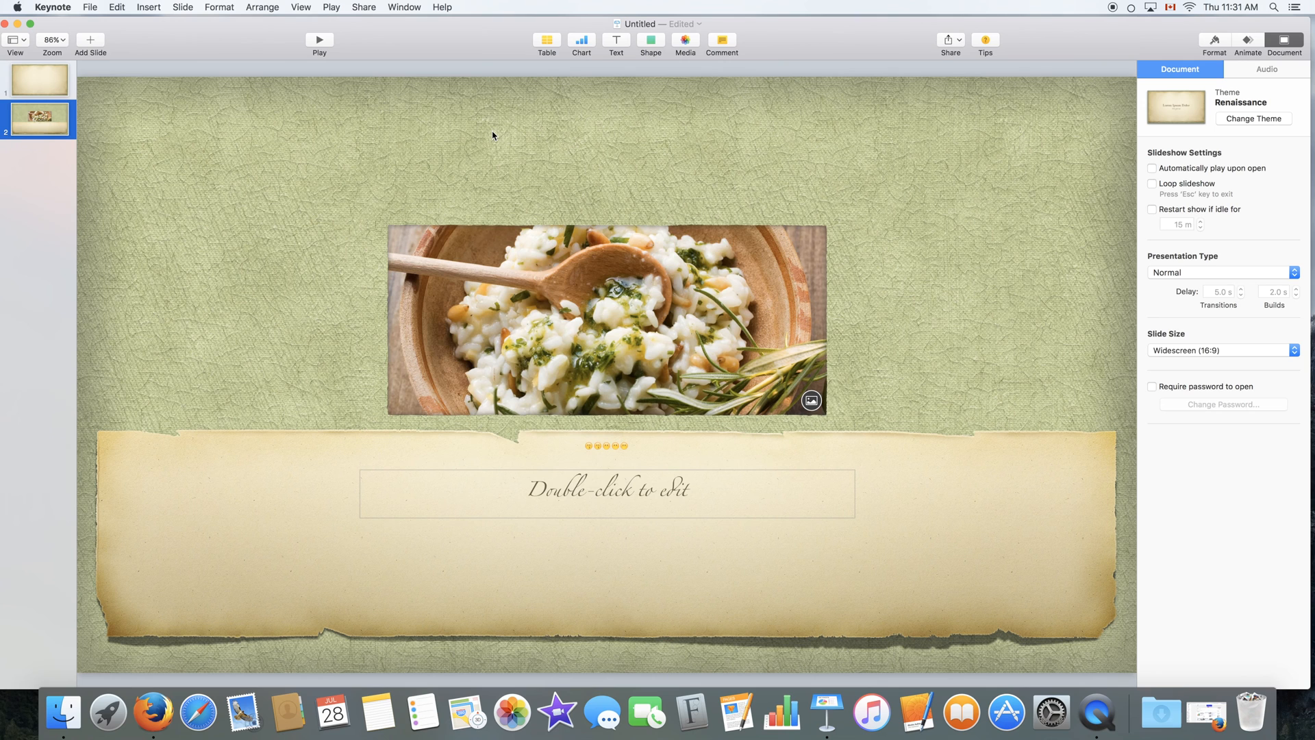
mouse_move(182, 7)
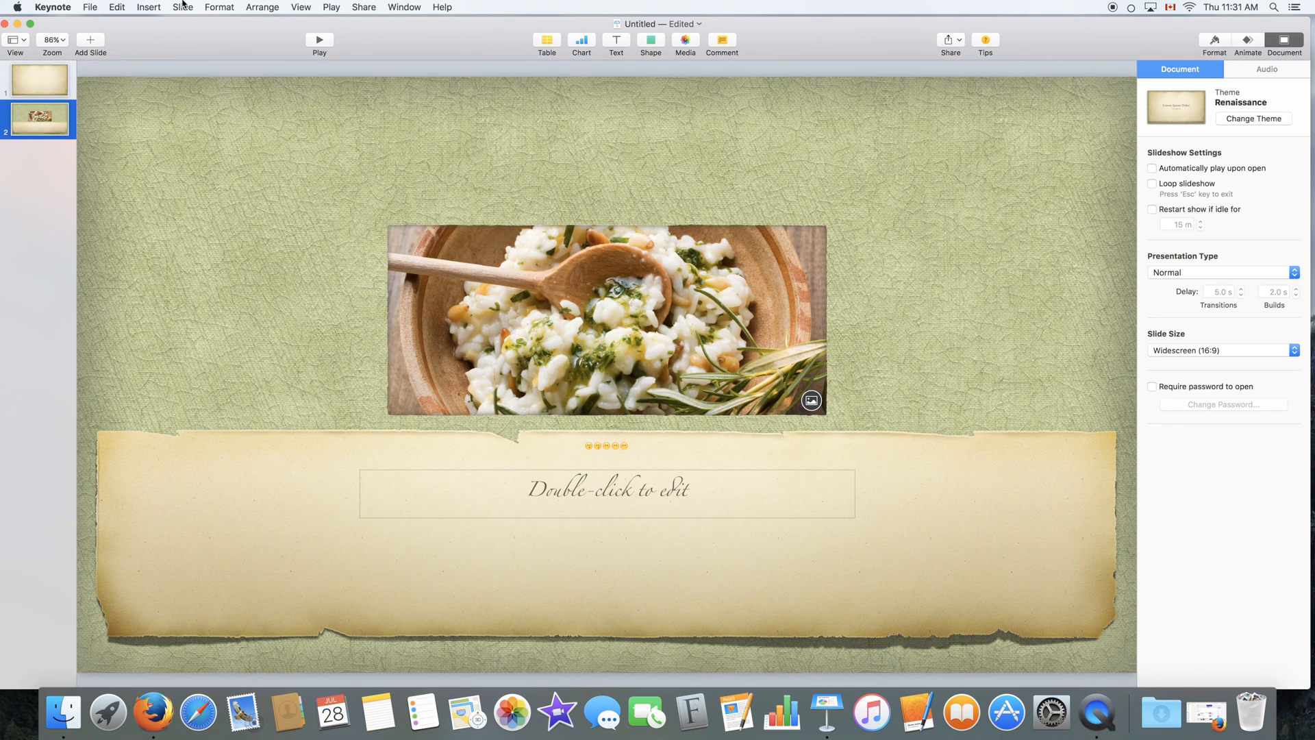
left_click(115, 7)
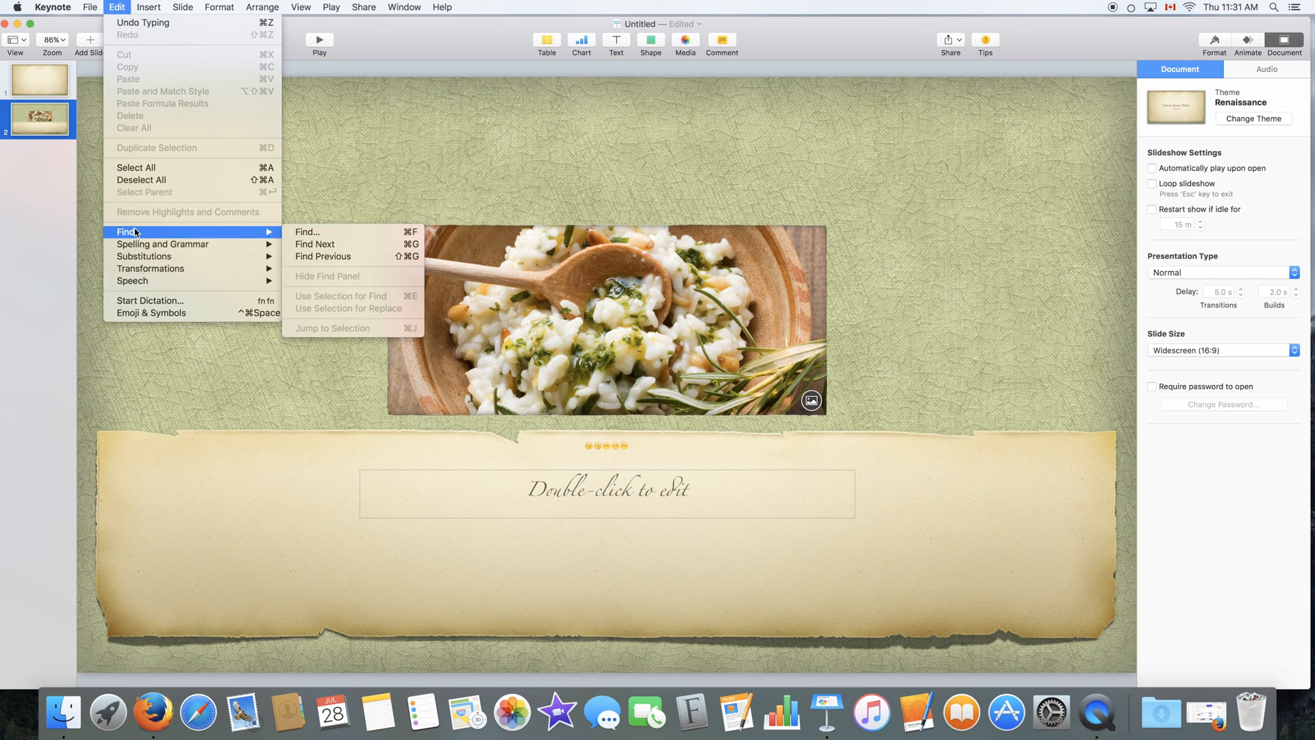
mouse_move(163, 244)
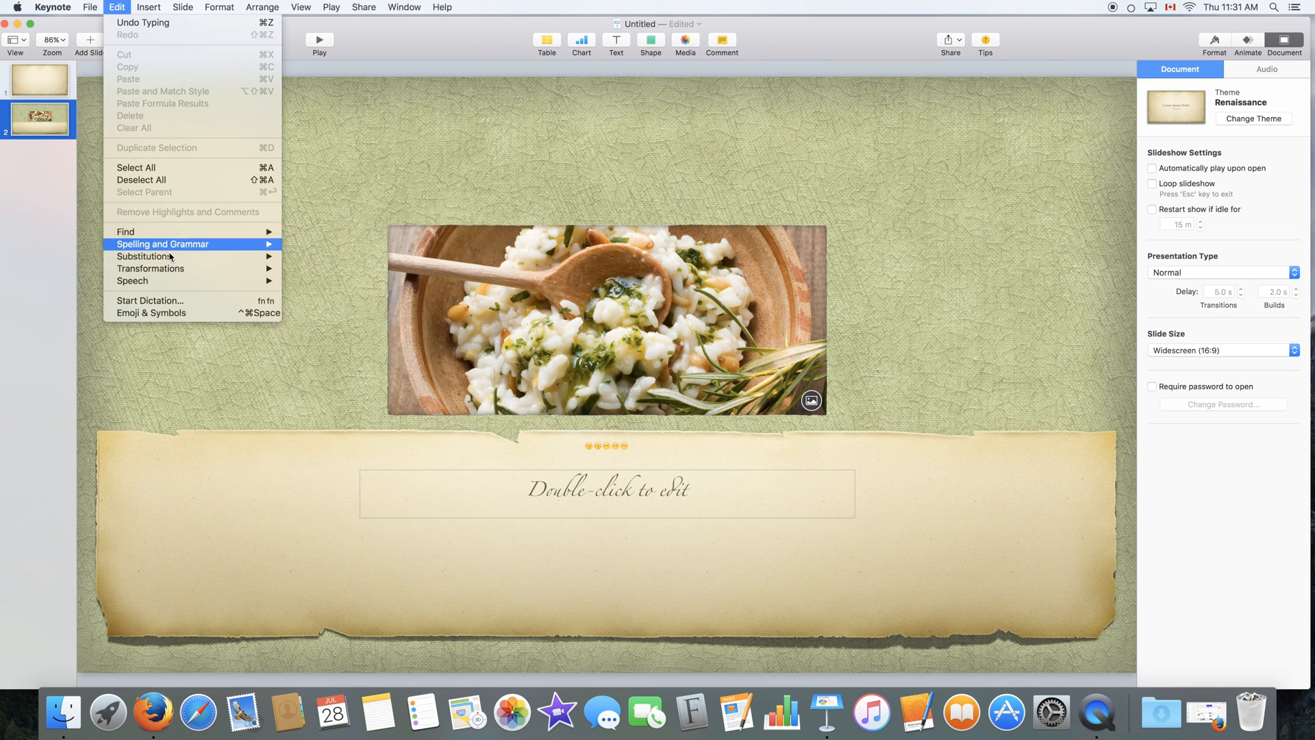
mouse_move(191, 281)
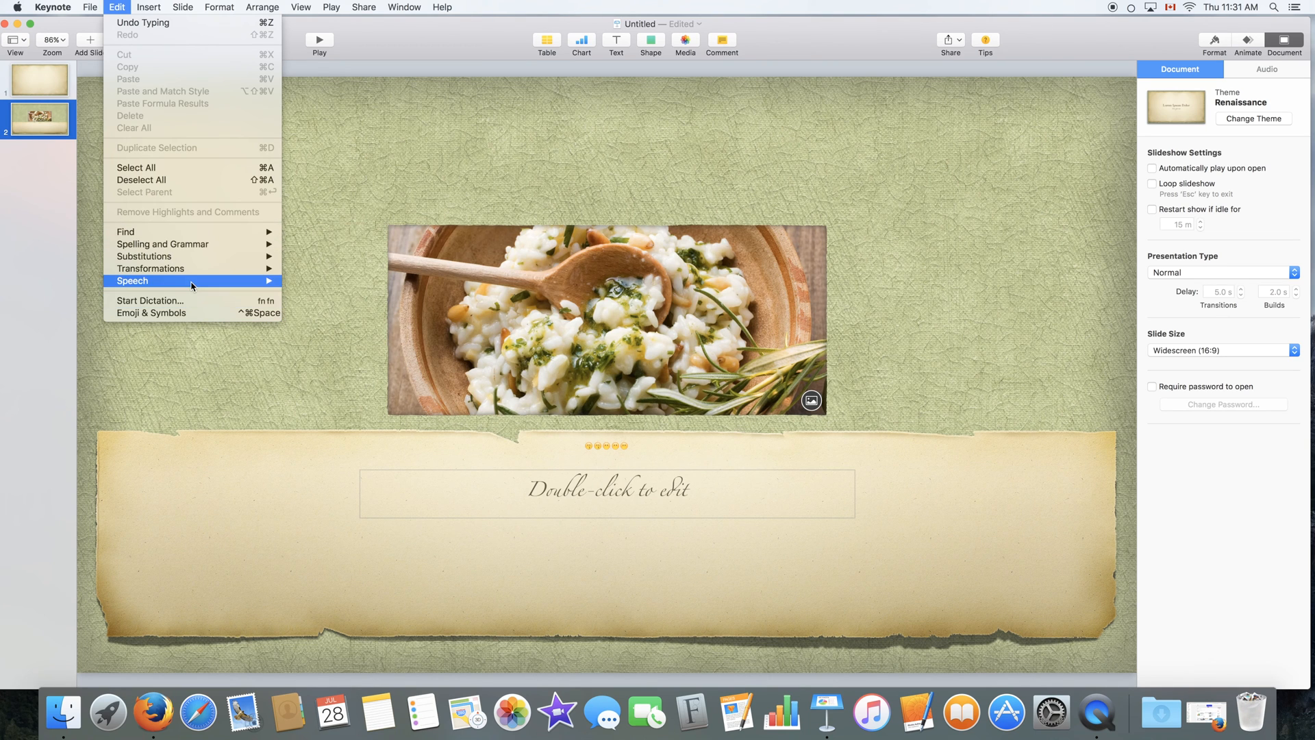
mouse_move(201, 313)
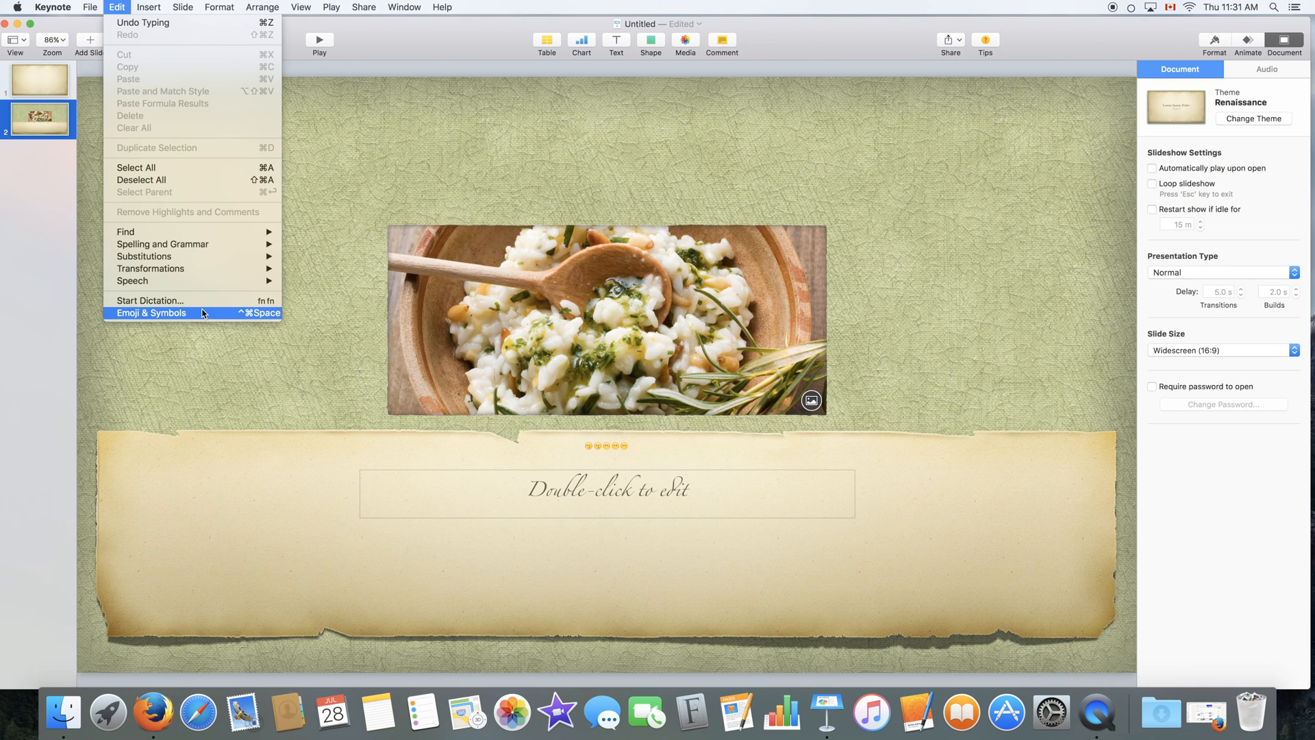
Choose Edit > Emoji & Symbols to open the character picker over the photo slide
left_click(151, 313)
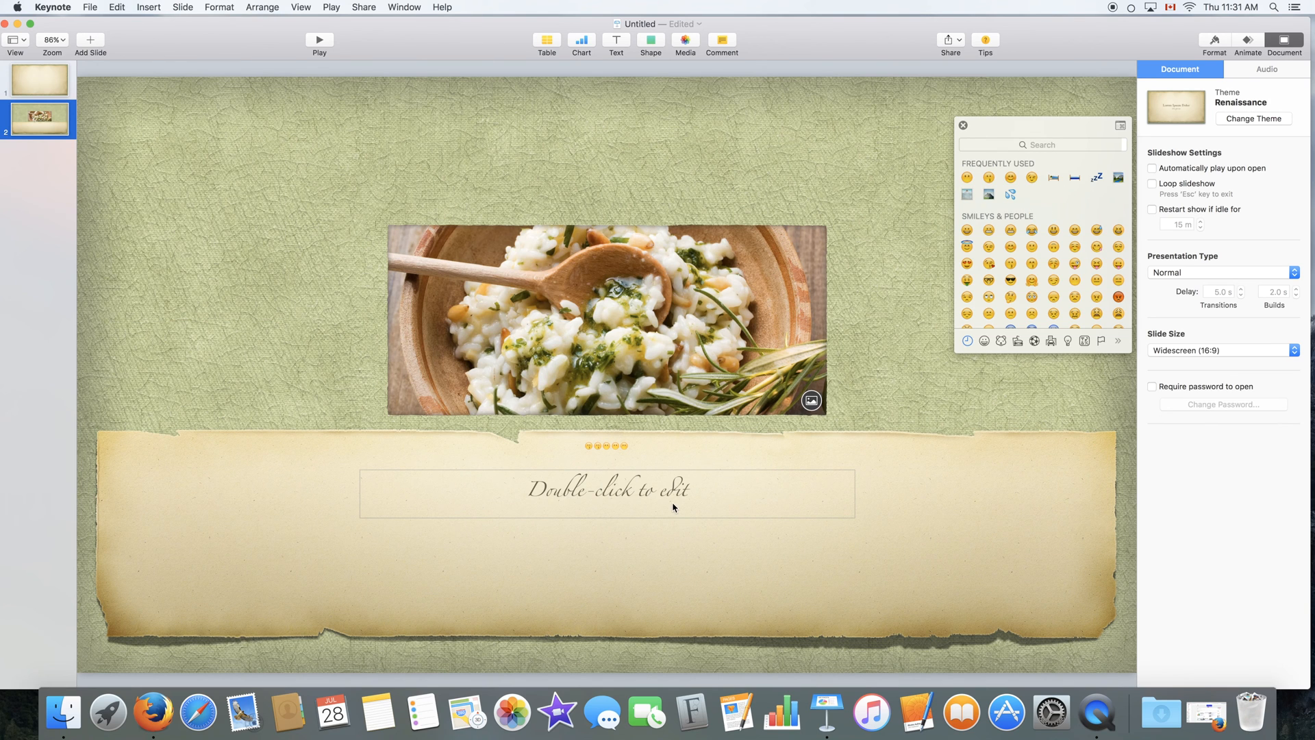
Insert a row of emojis into the subtitle line from the Character Viewer
left_click(1053, 246)
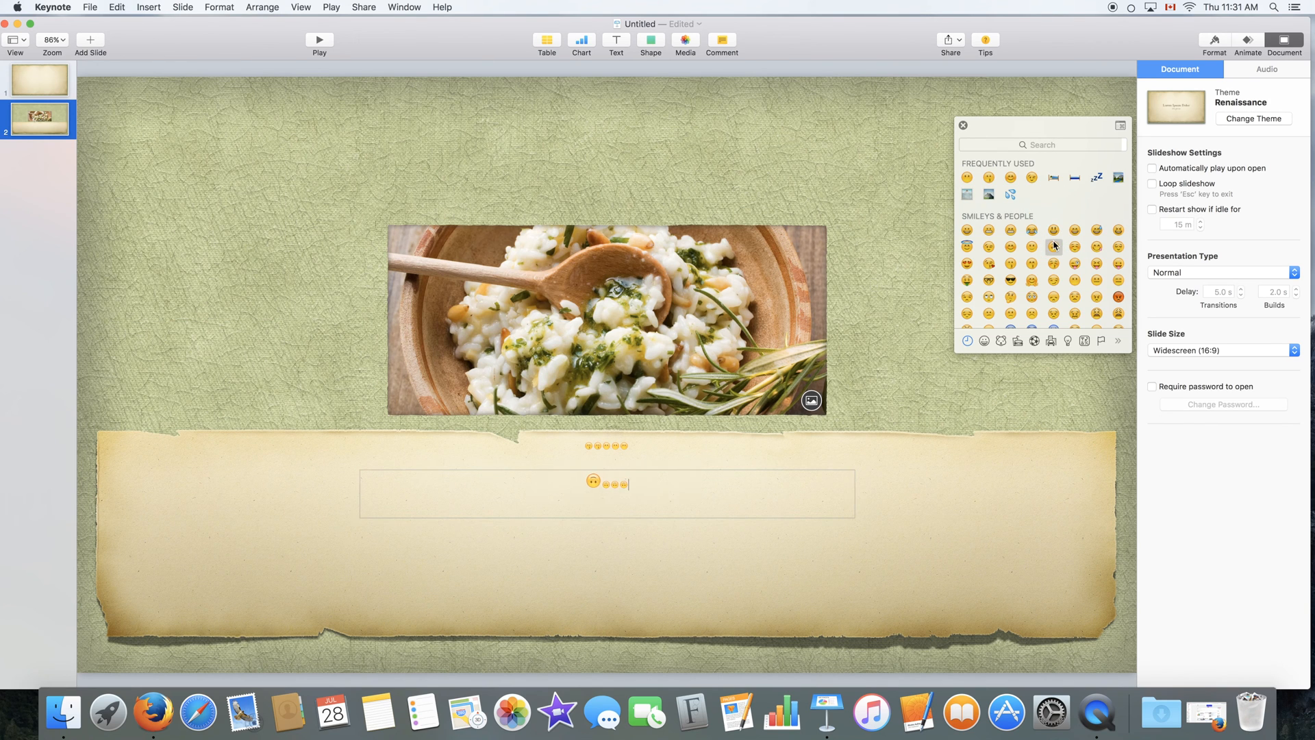
left_click(149, 7)
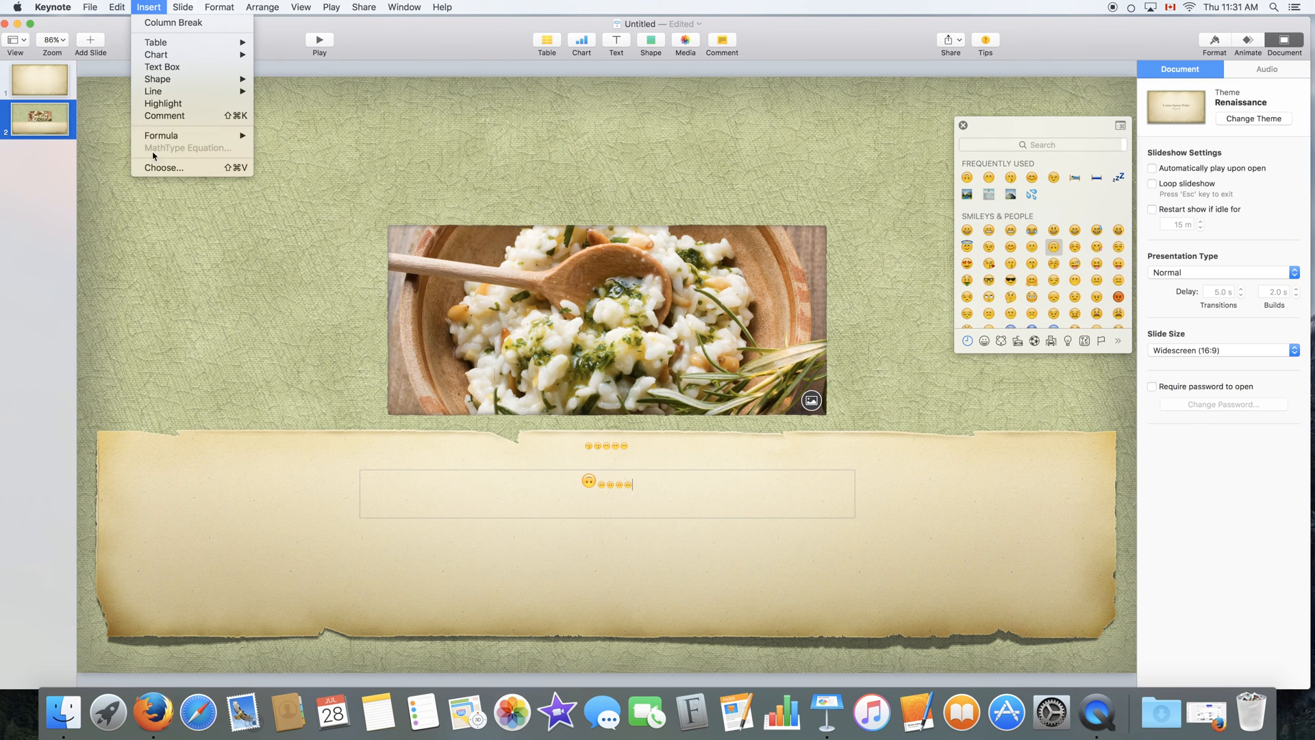
left_click(516, 63)
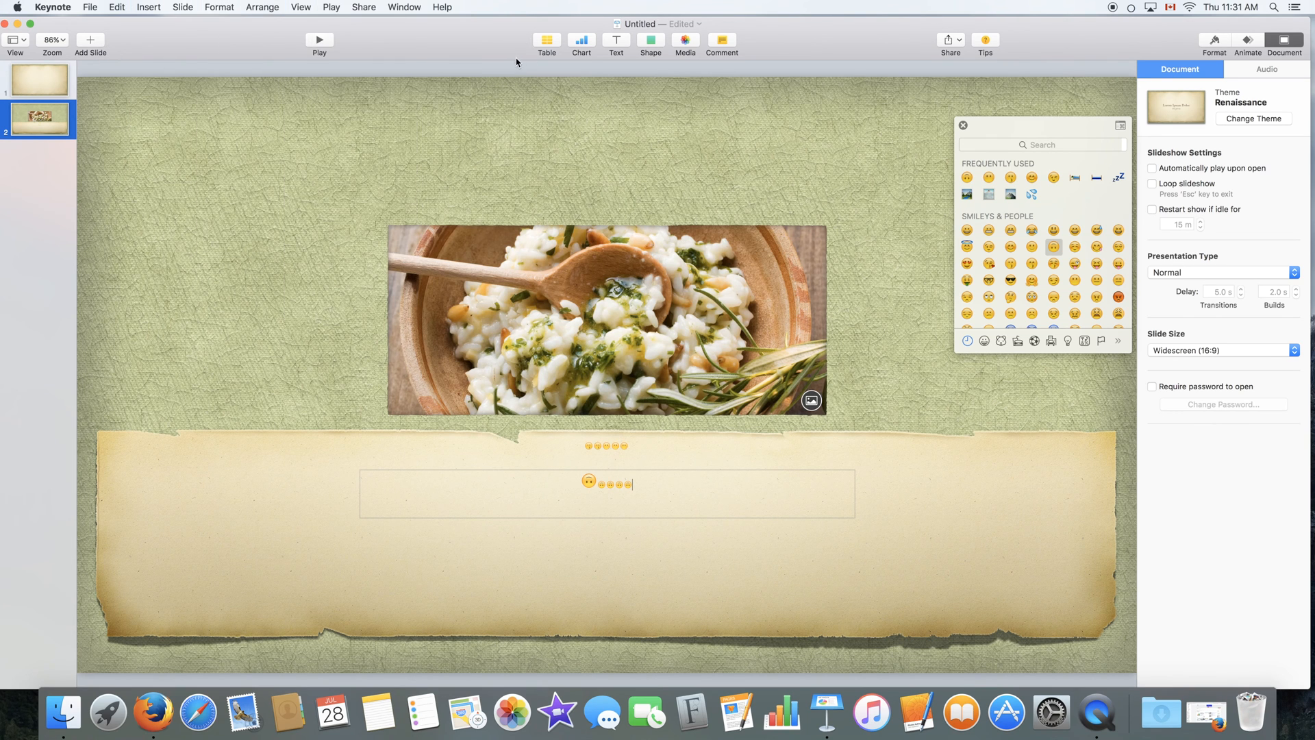
mouse_move(441, 62)
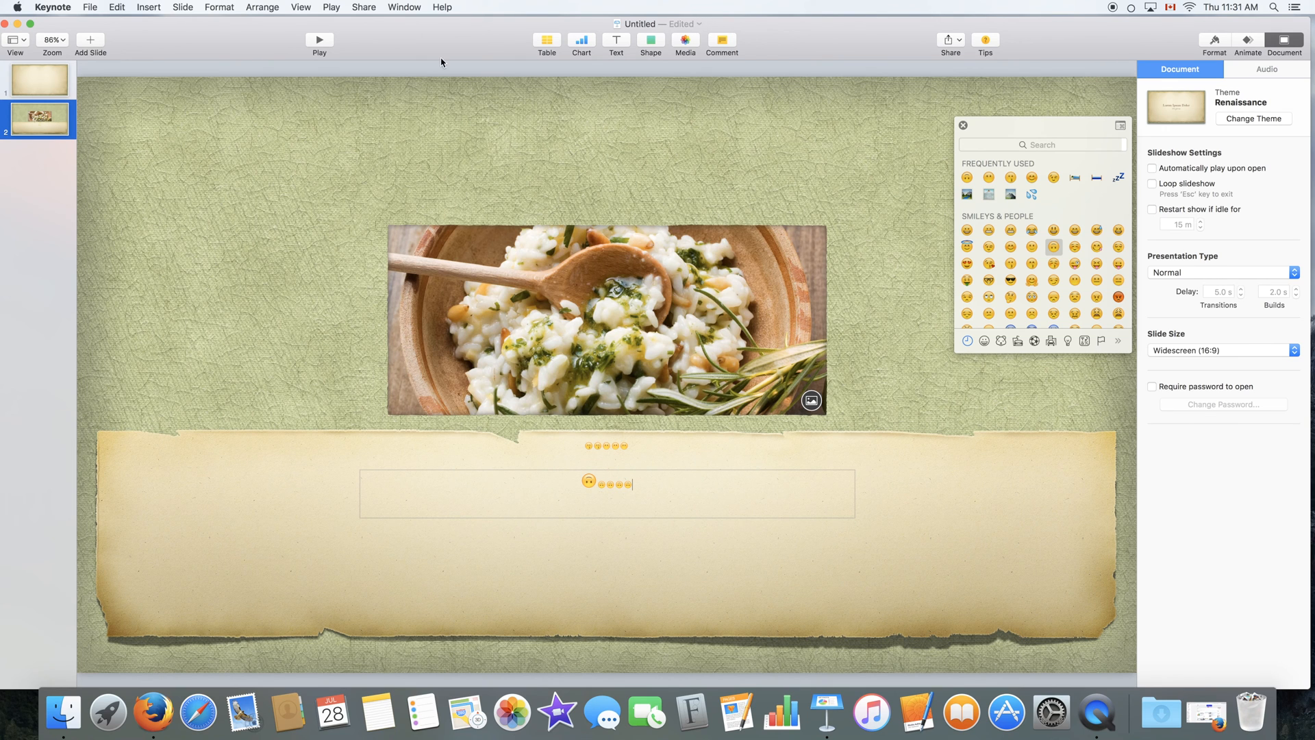
left_click(149, 7)
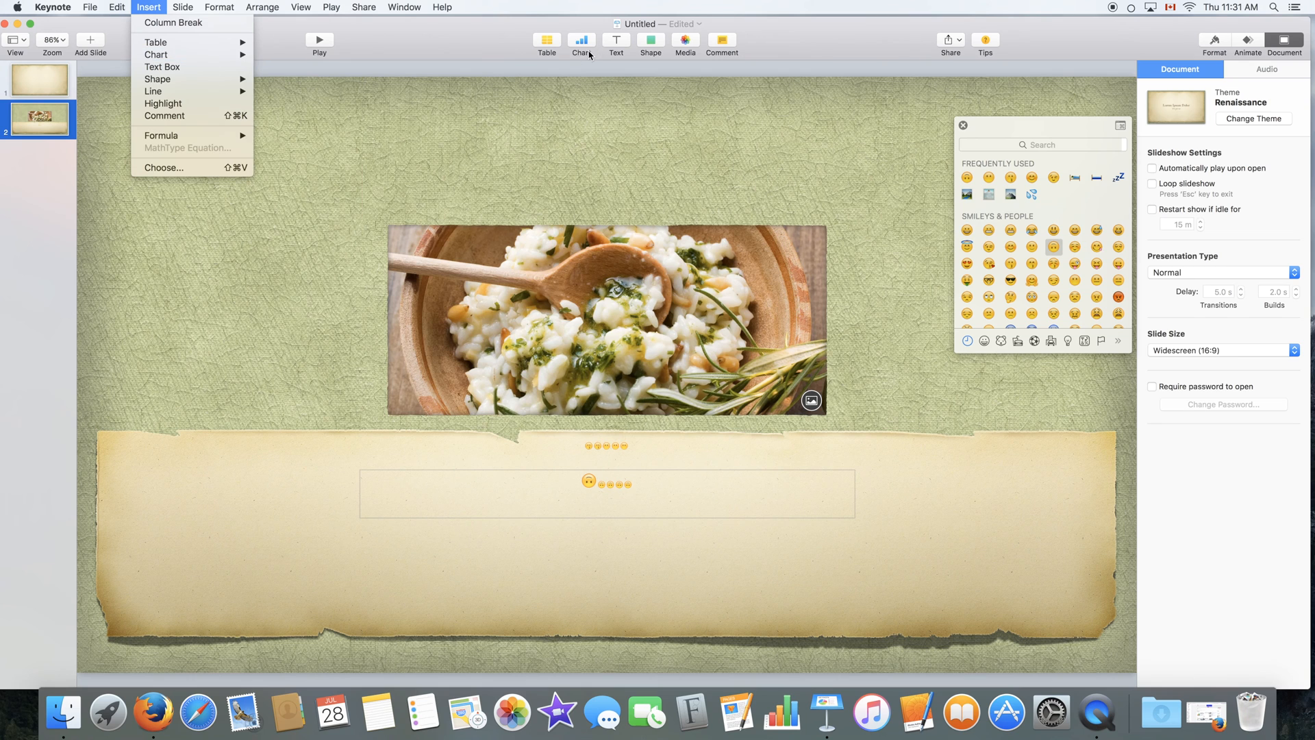
mouse_move(262, 116)
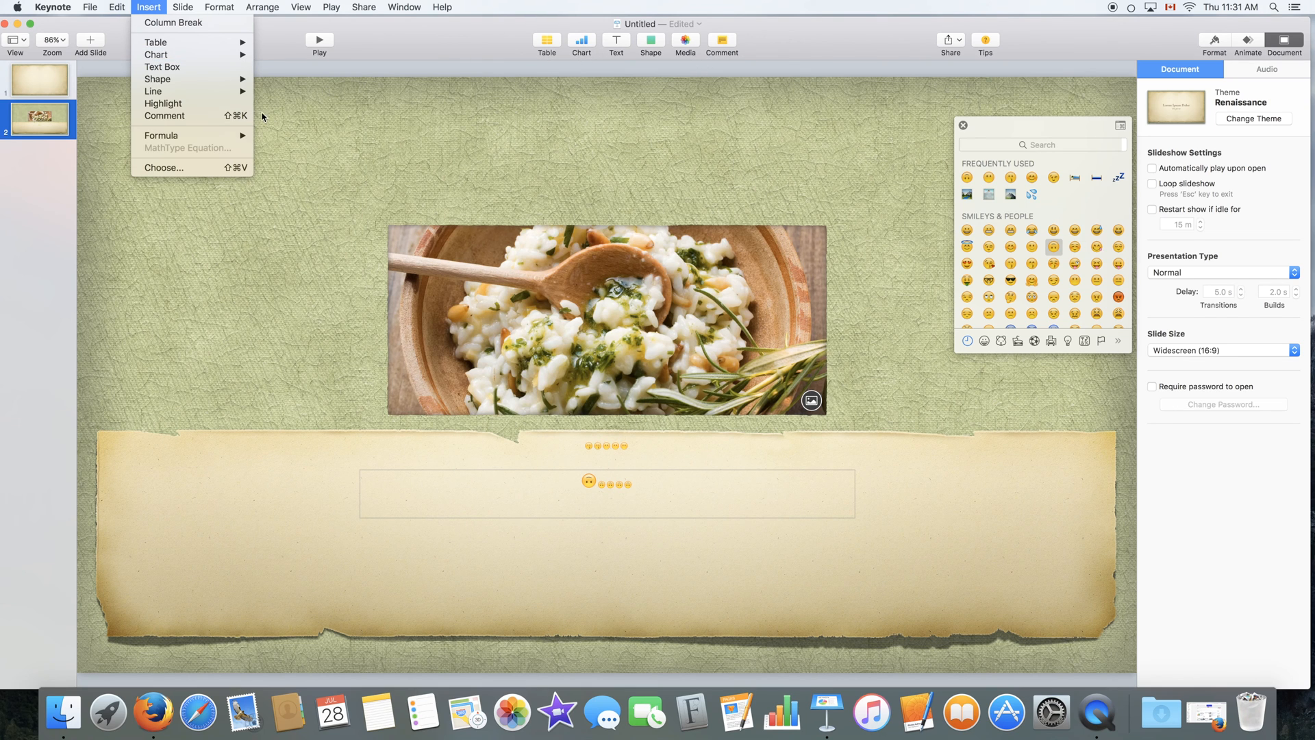
mouse_move(164, 168)
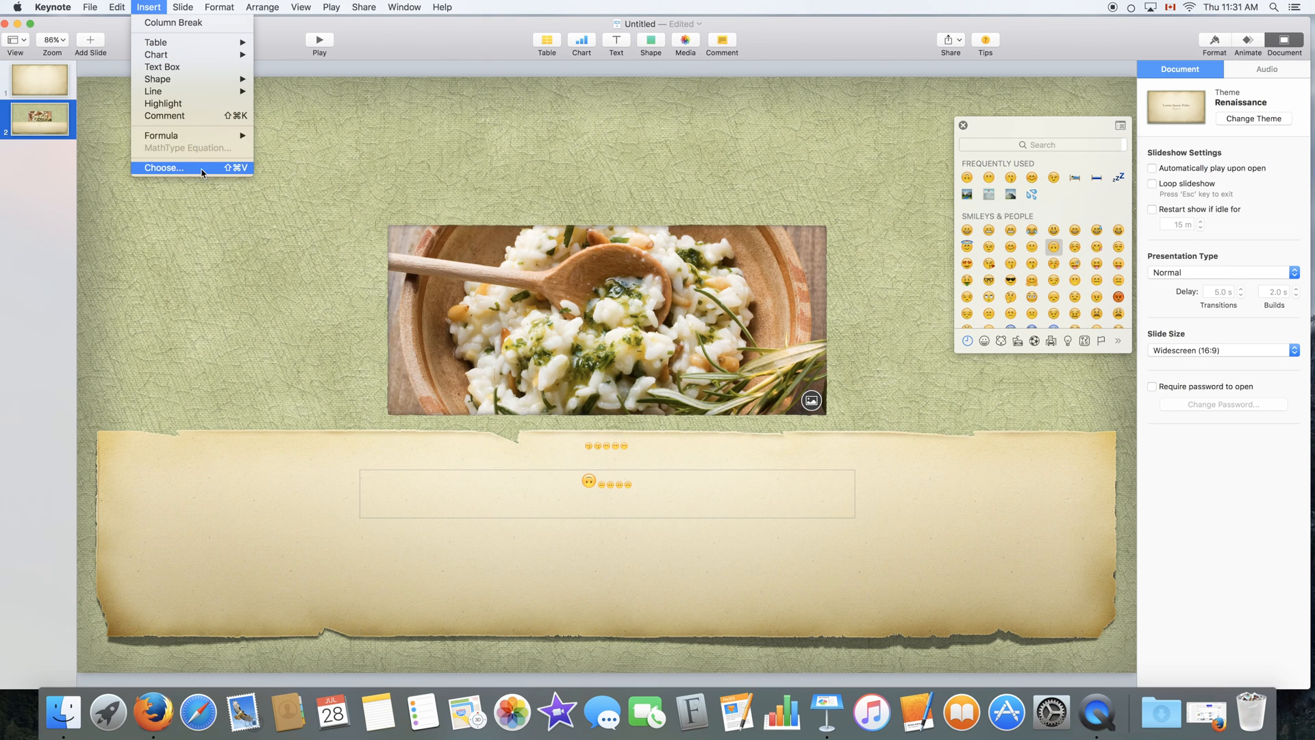
mouse_move(149, 168)
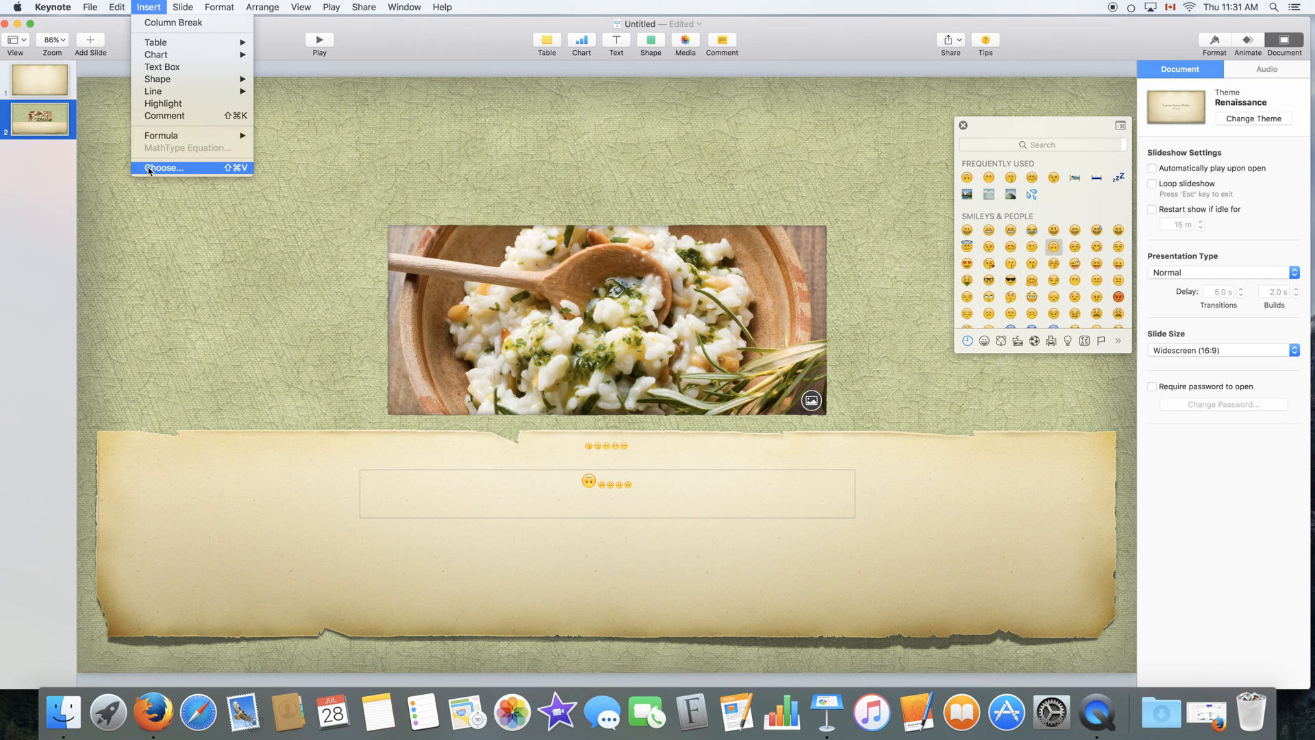
mouse_move(174, 22)
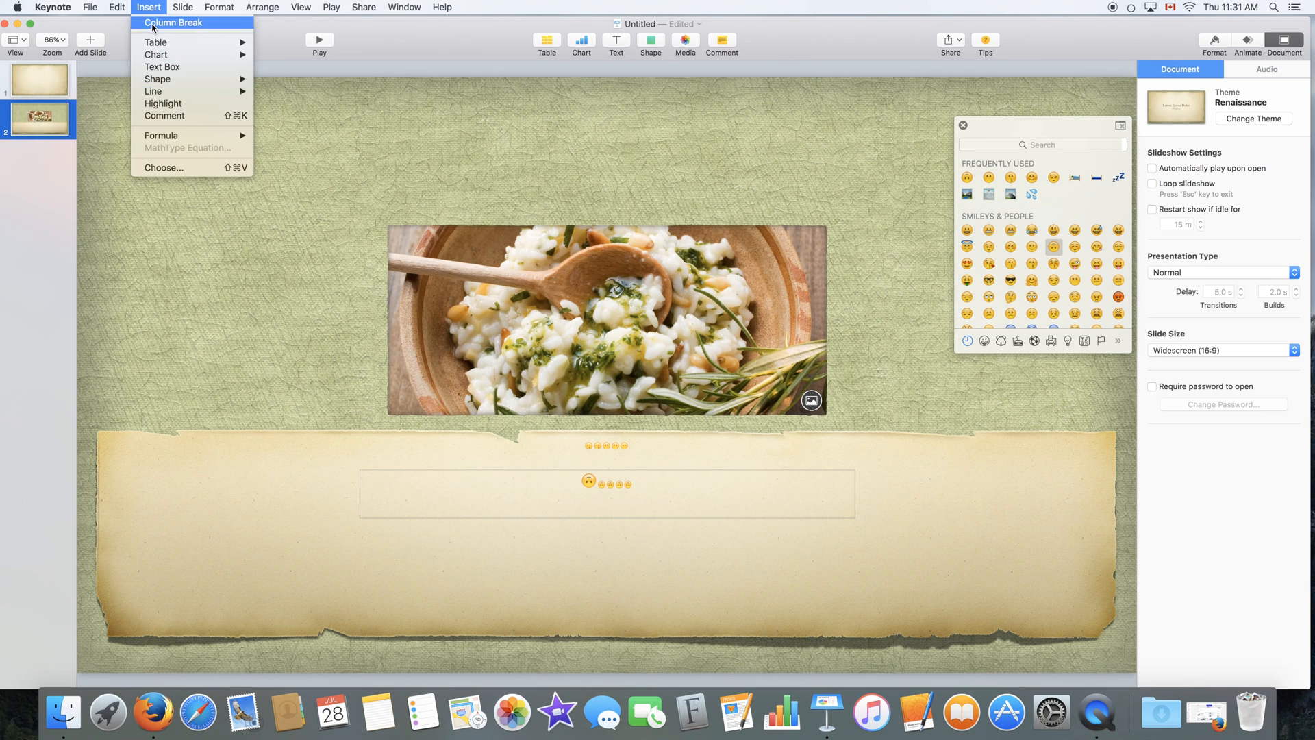
Show slide numbers on all slides and widen the '2' number box
left_click(183, 7)
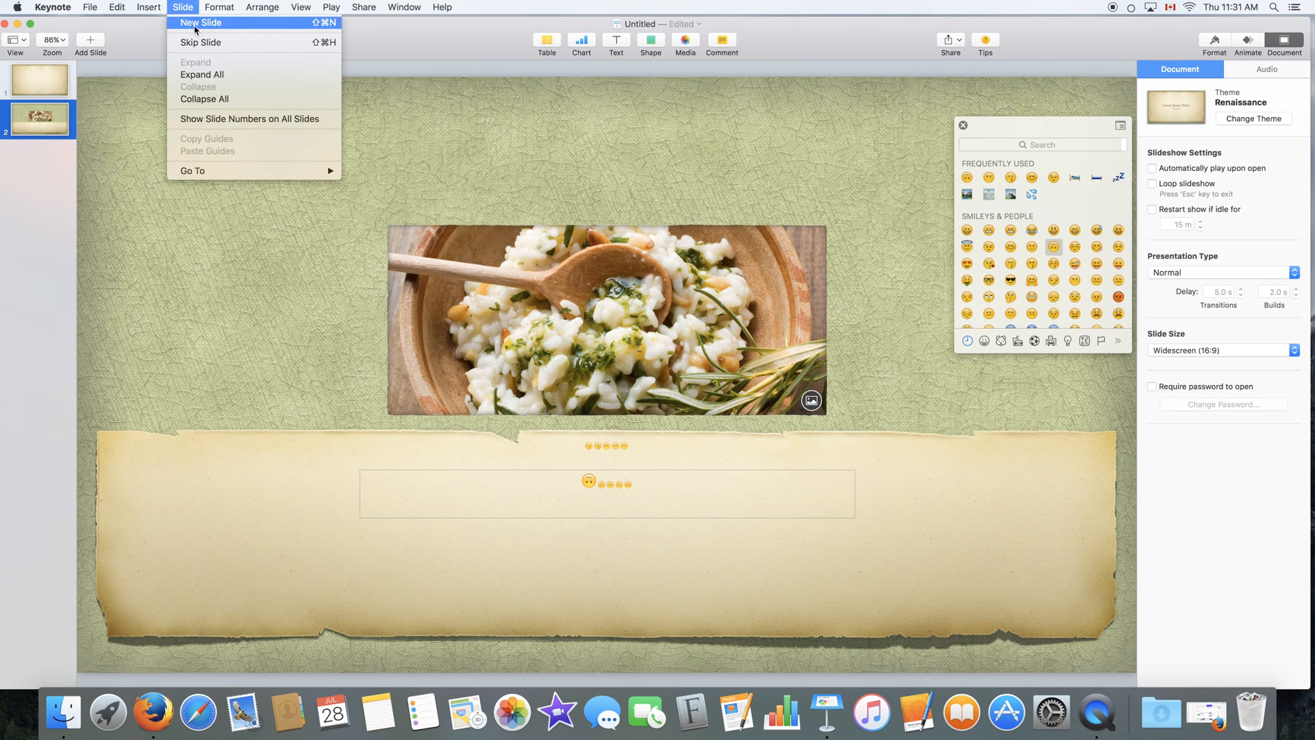
mouse_move(223, 26)
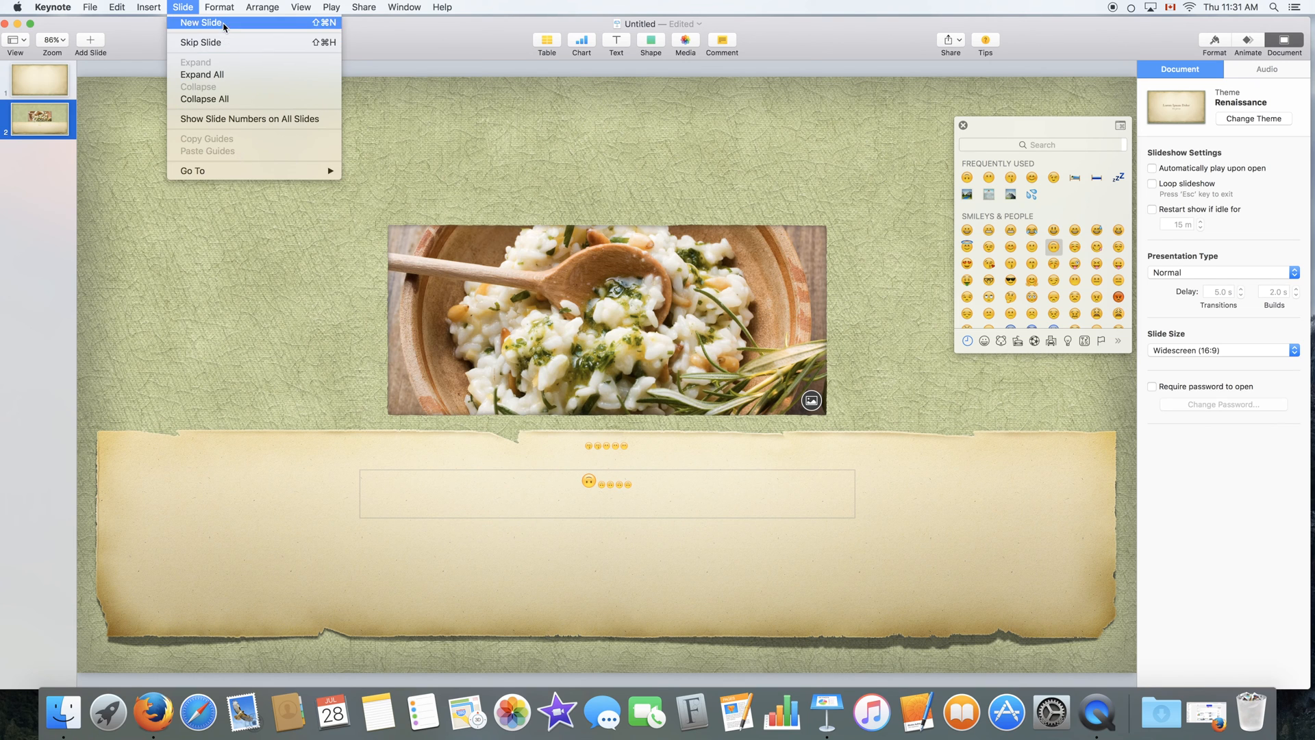
mouse_move(223, 75)
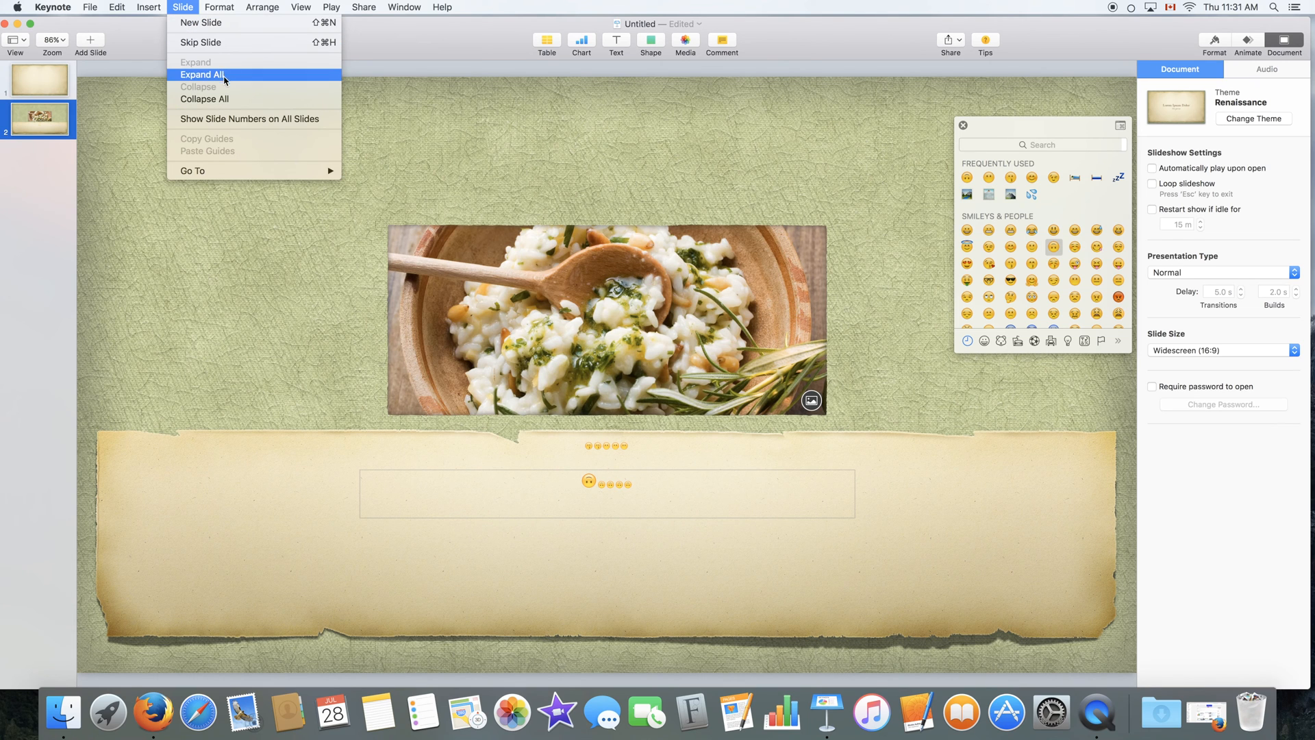
mouse_move(313, 129)
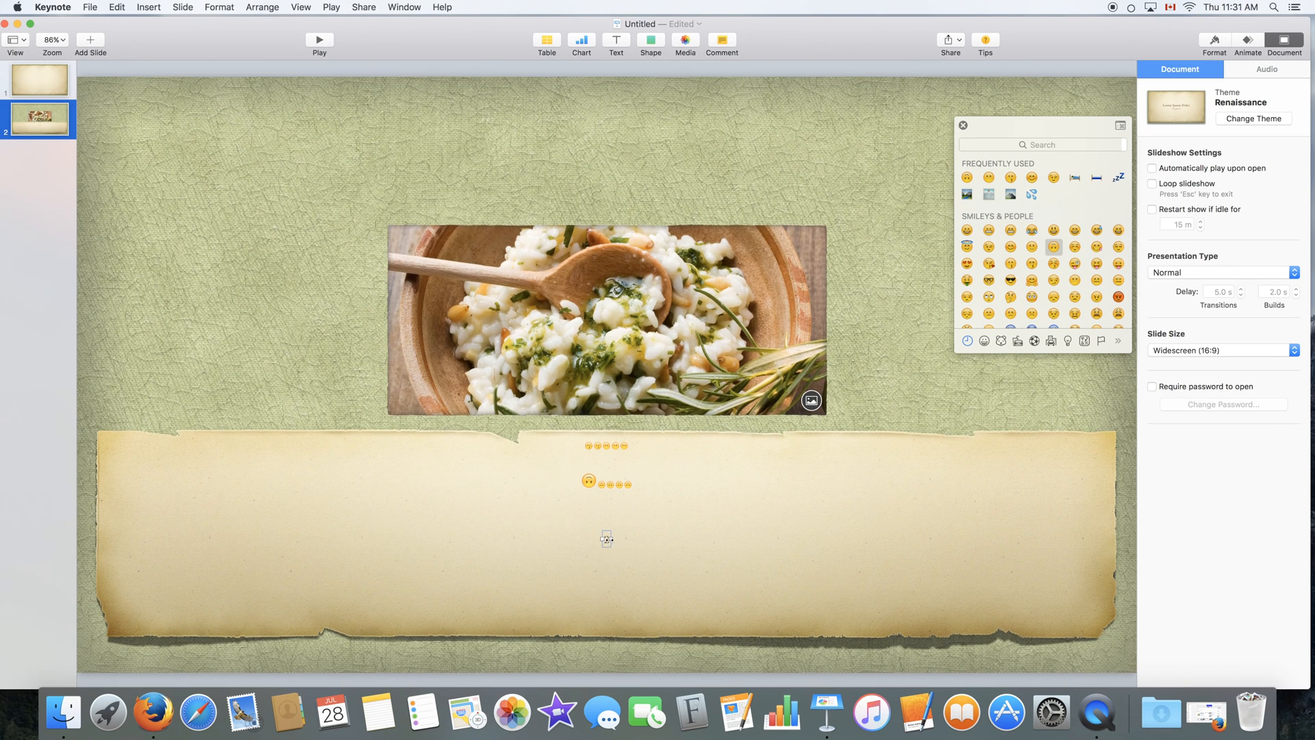
left_click_drag(608, 537, 641, 537)
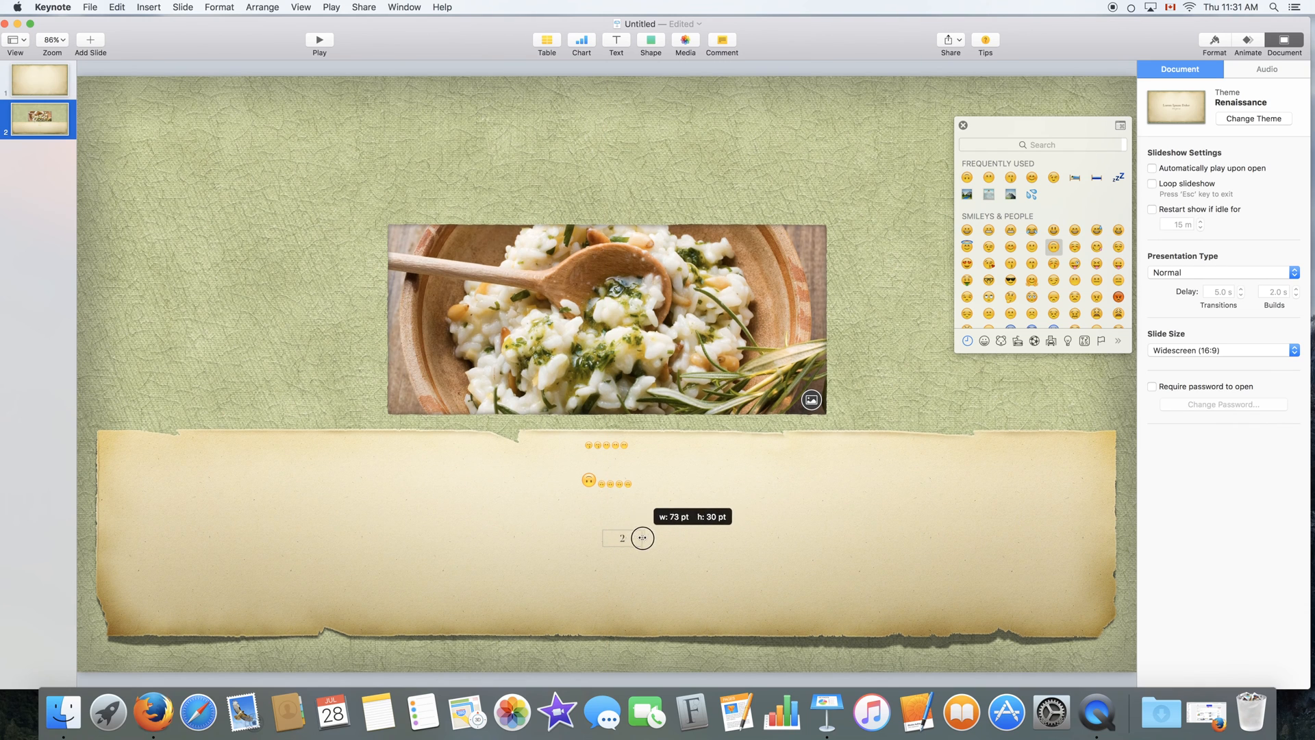
left_click(182, 7)
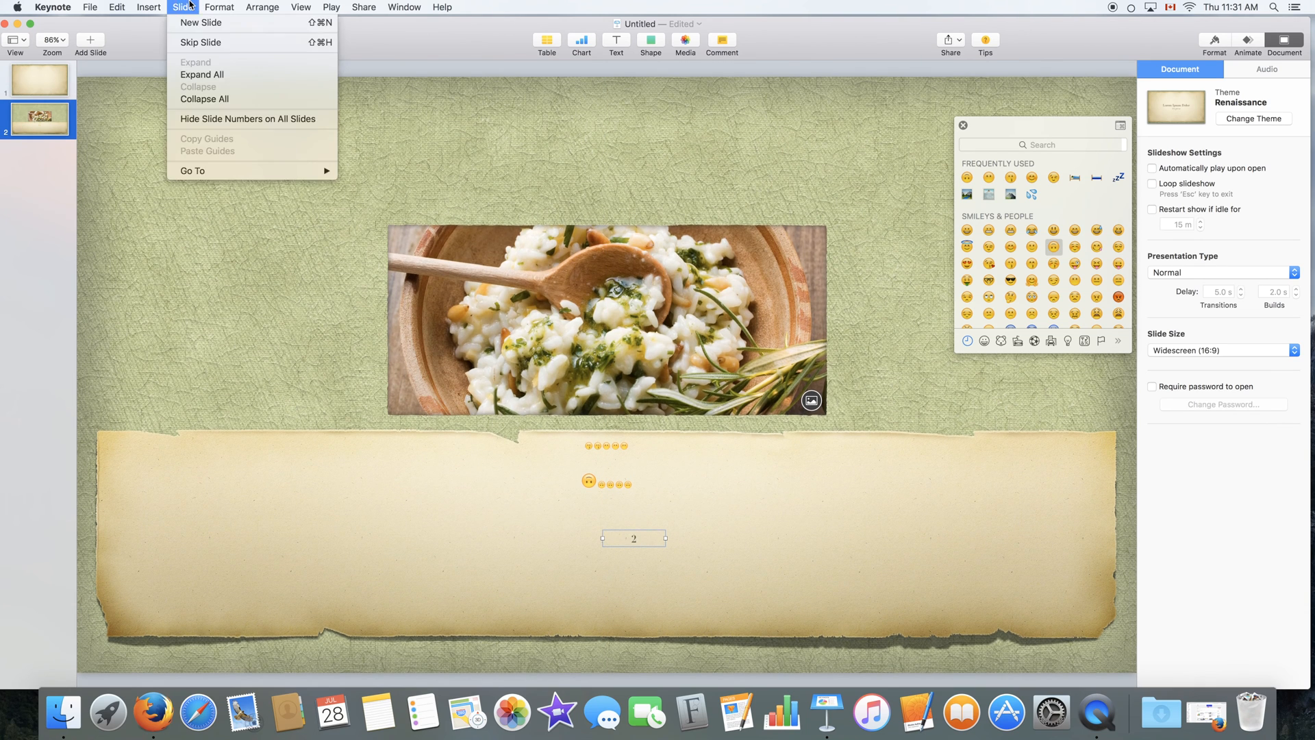
Move the food photo down onto the paper banner and bring it one layer forward
left_click(300, 6)
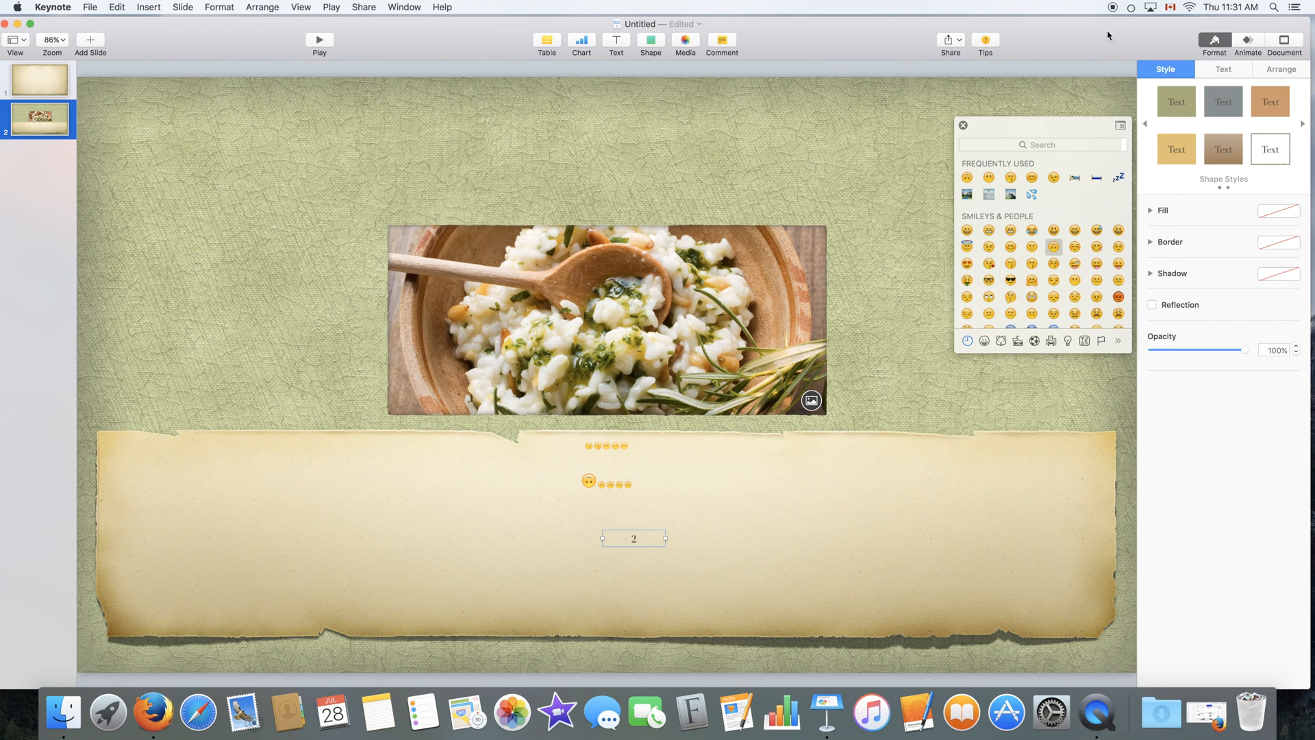
left_click(263, 6)
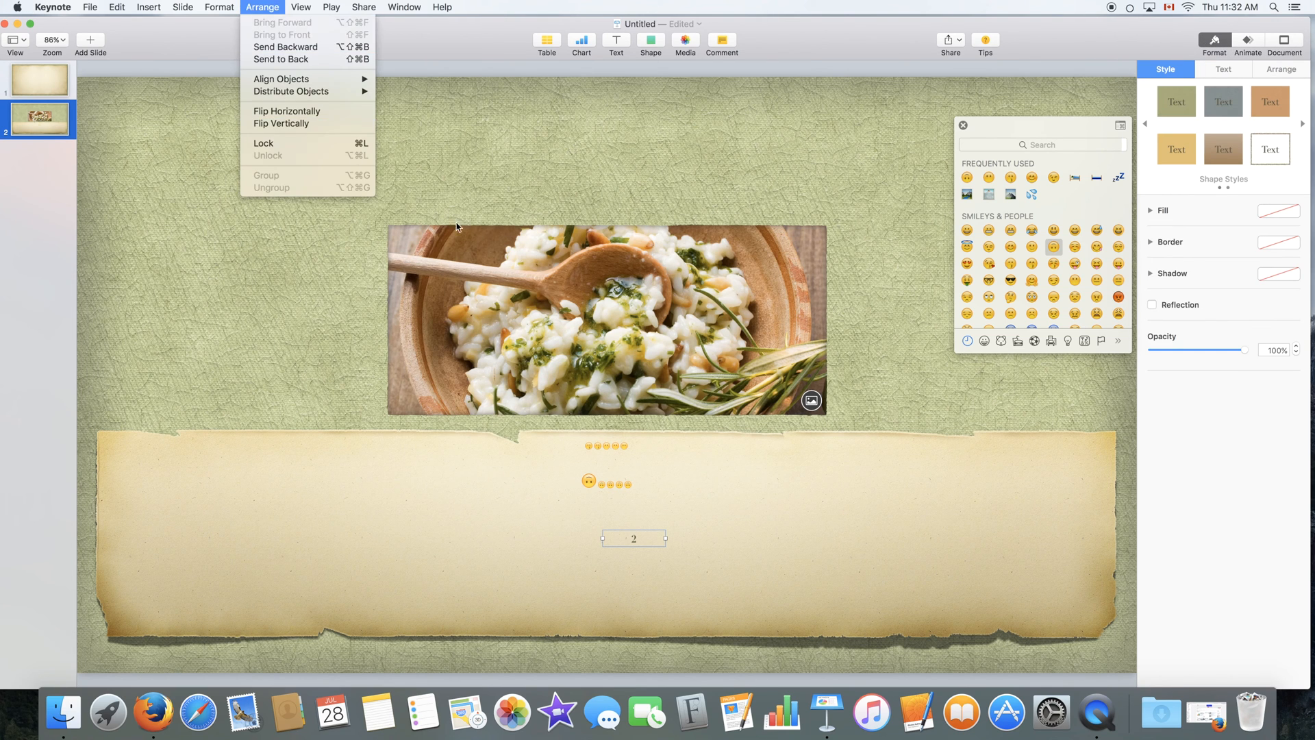
mouse_move(489, 334)
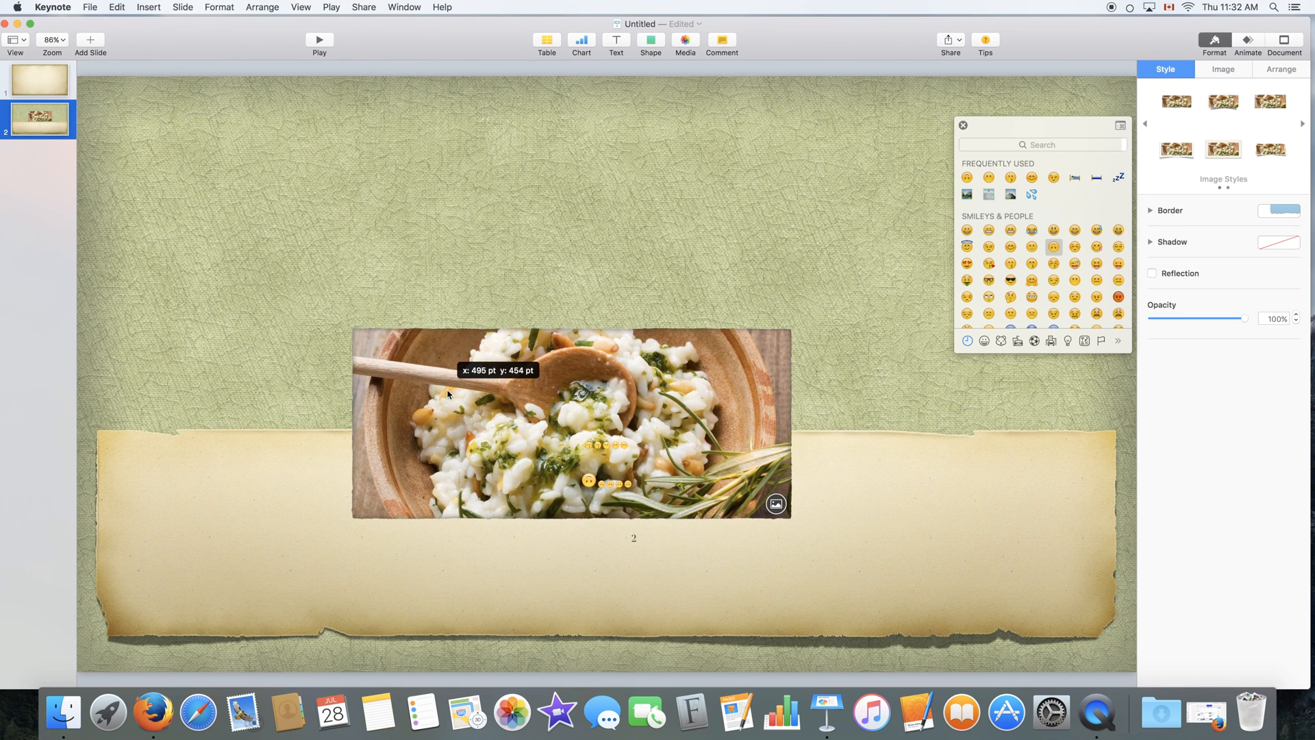
left_click(261, 7)
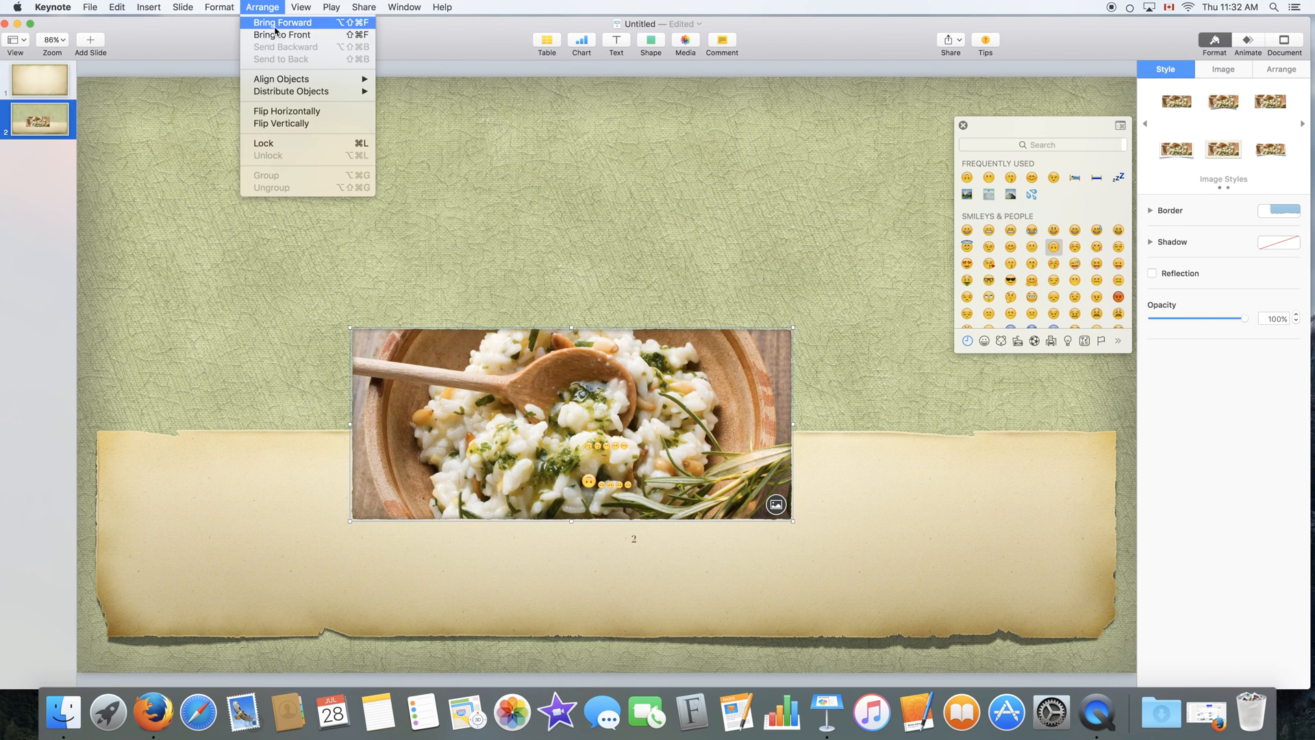
left_click(327, 474)
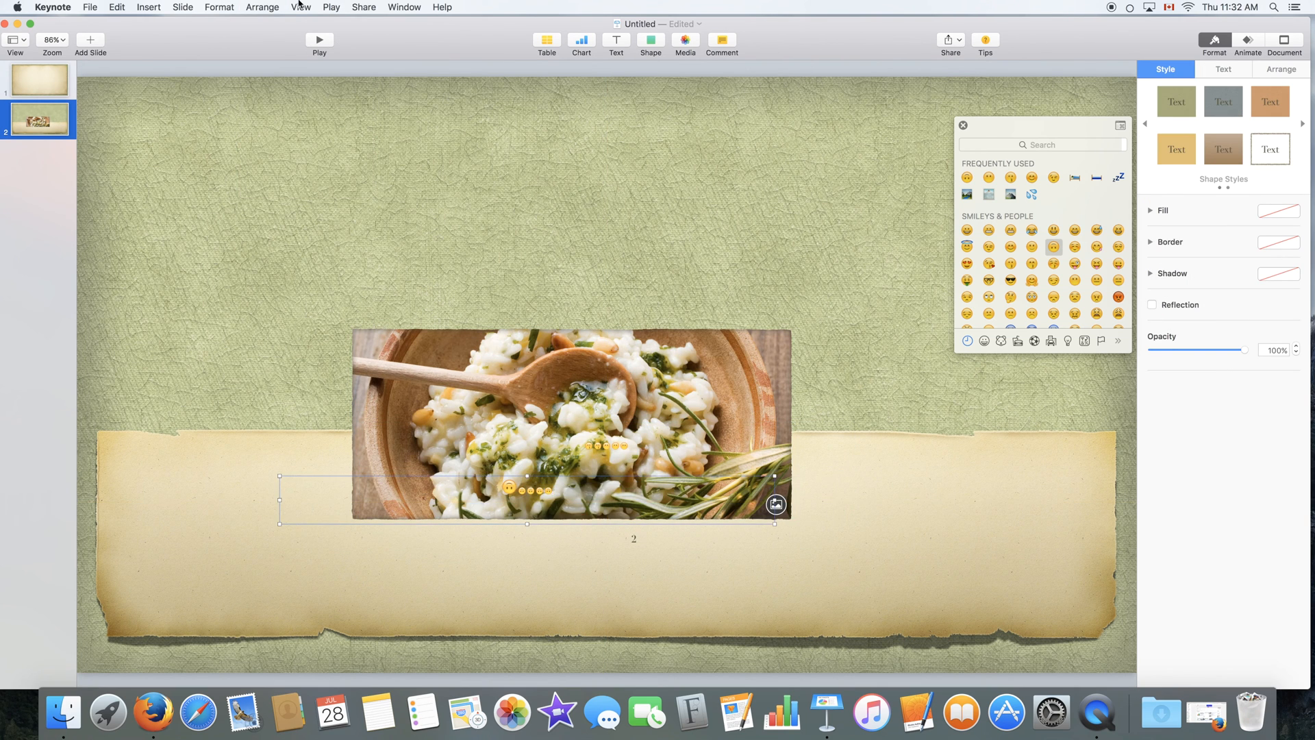
left_click(262, 7)
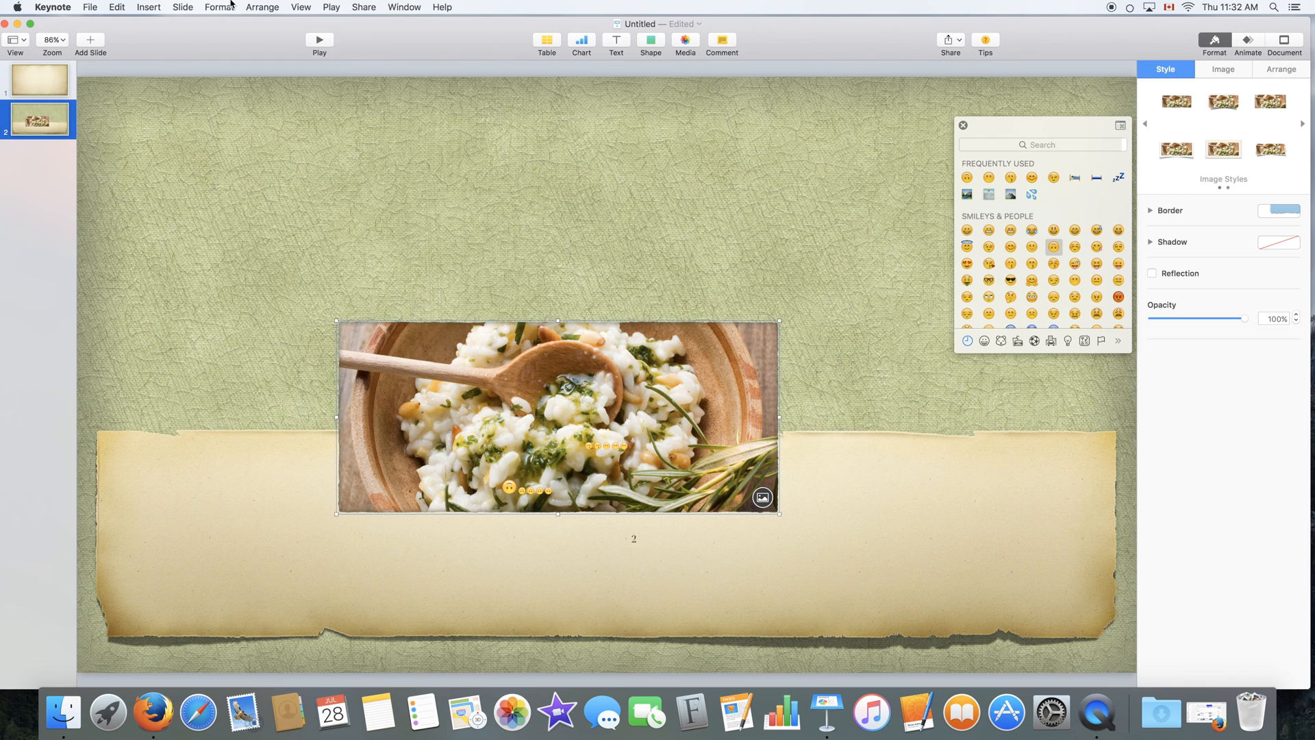
left_click(262, 6)
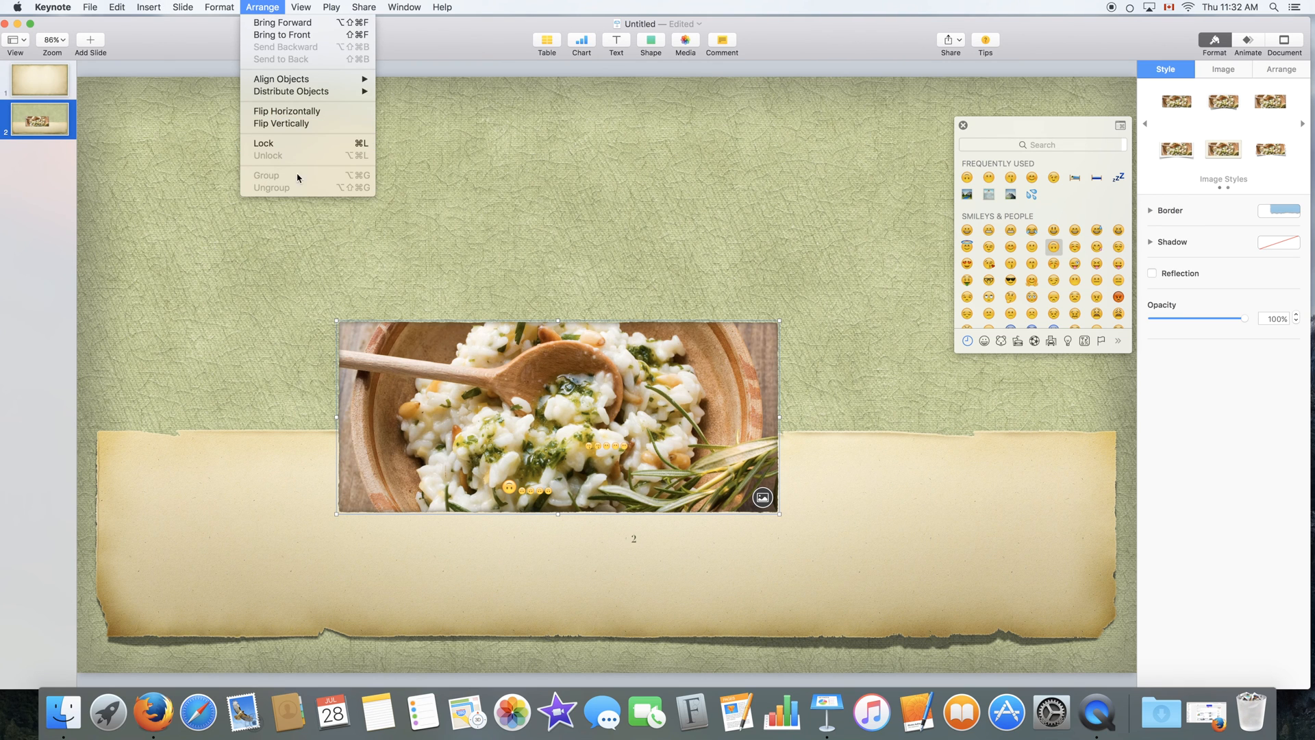
Dismiss the layering options and clear the selection, with the photo back above the banner
left_click(595, 395)
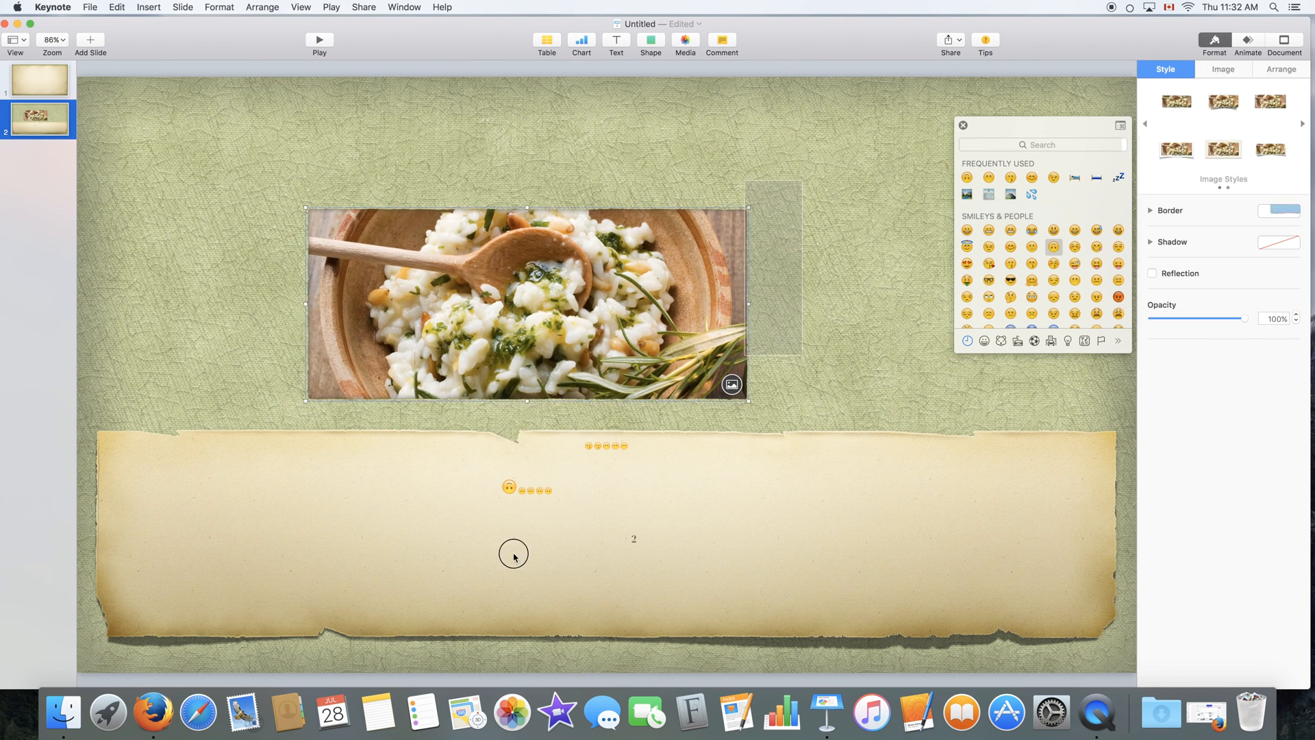
left_click(262, 7)
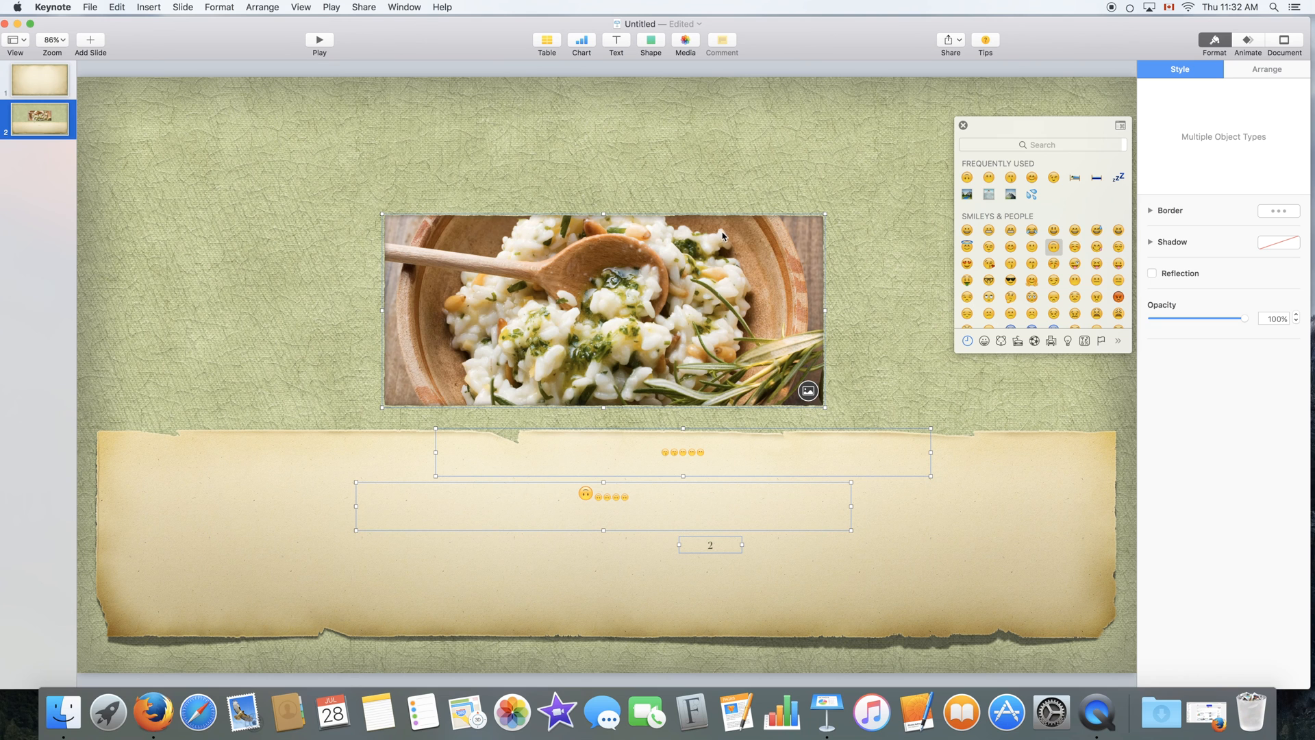
mouse_move(822, 212)
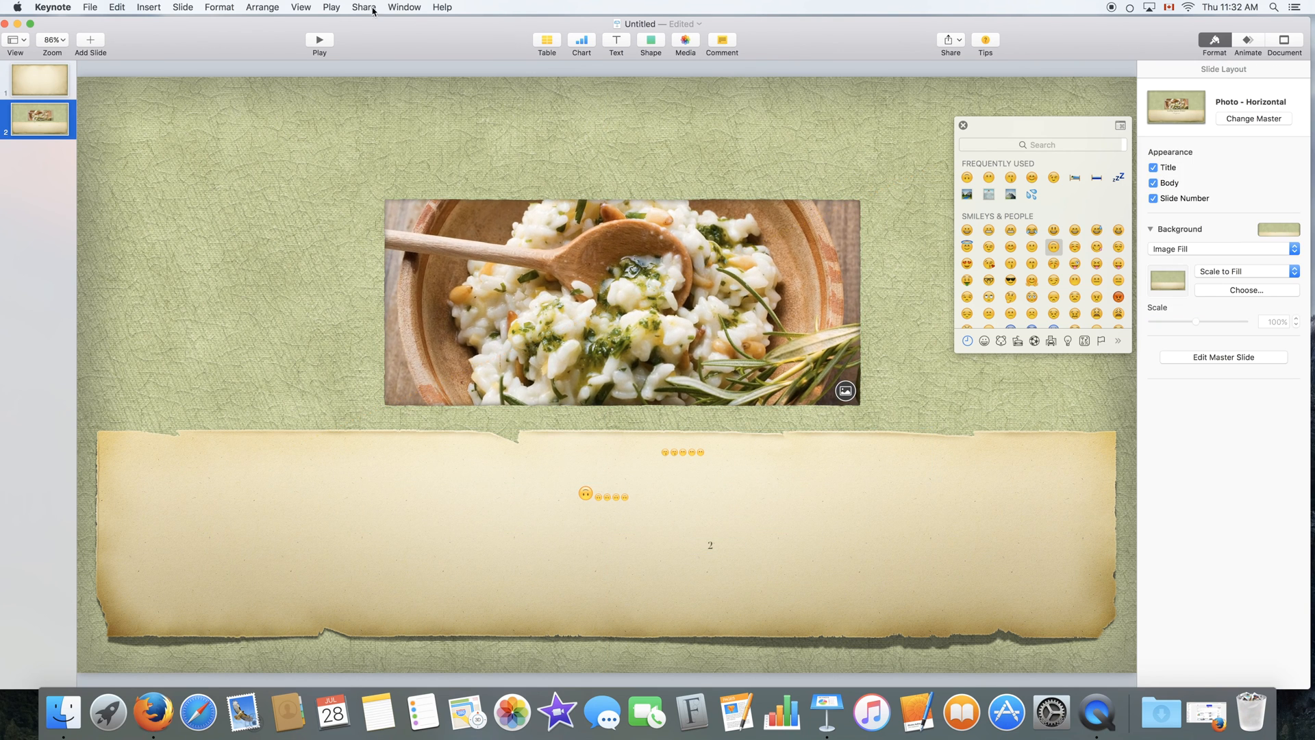
left_click(301, 7)
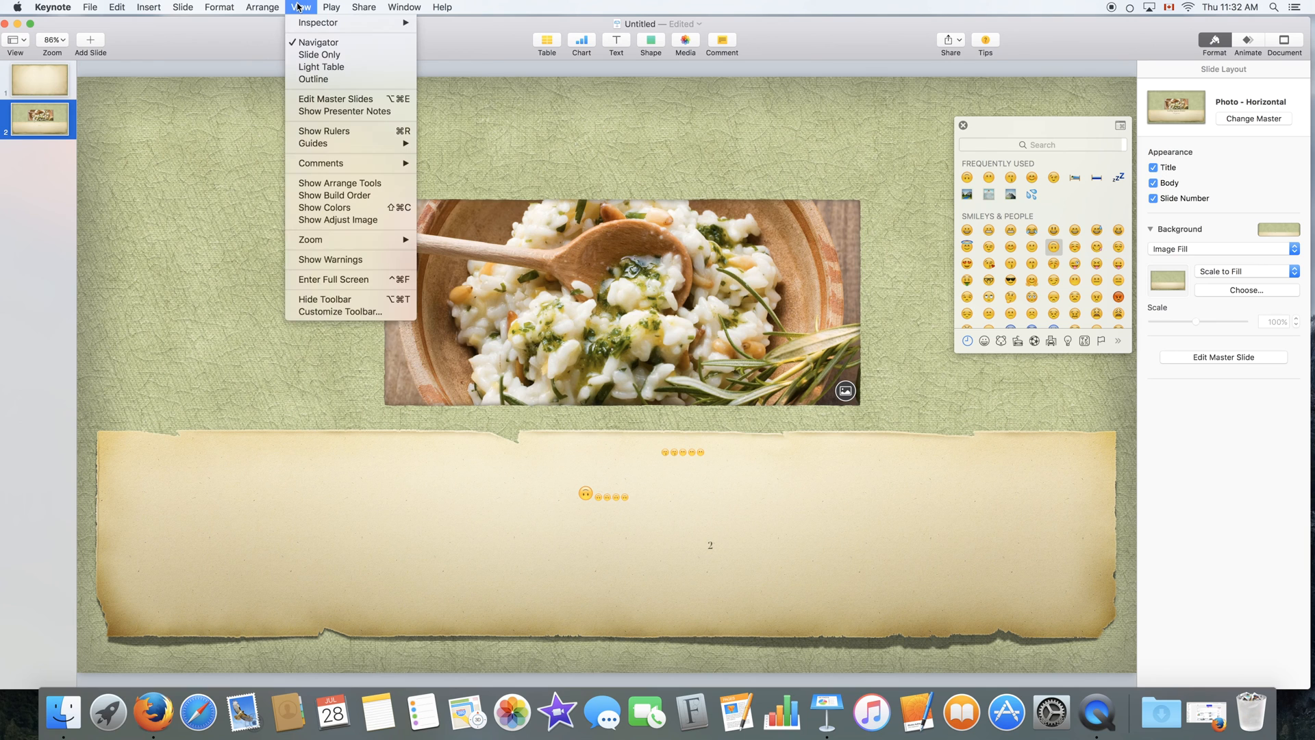
mouse_move(318, 22)
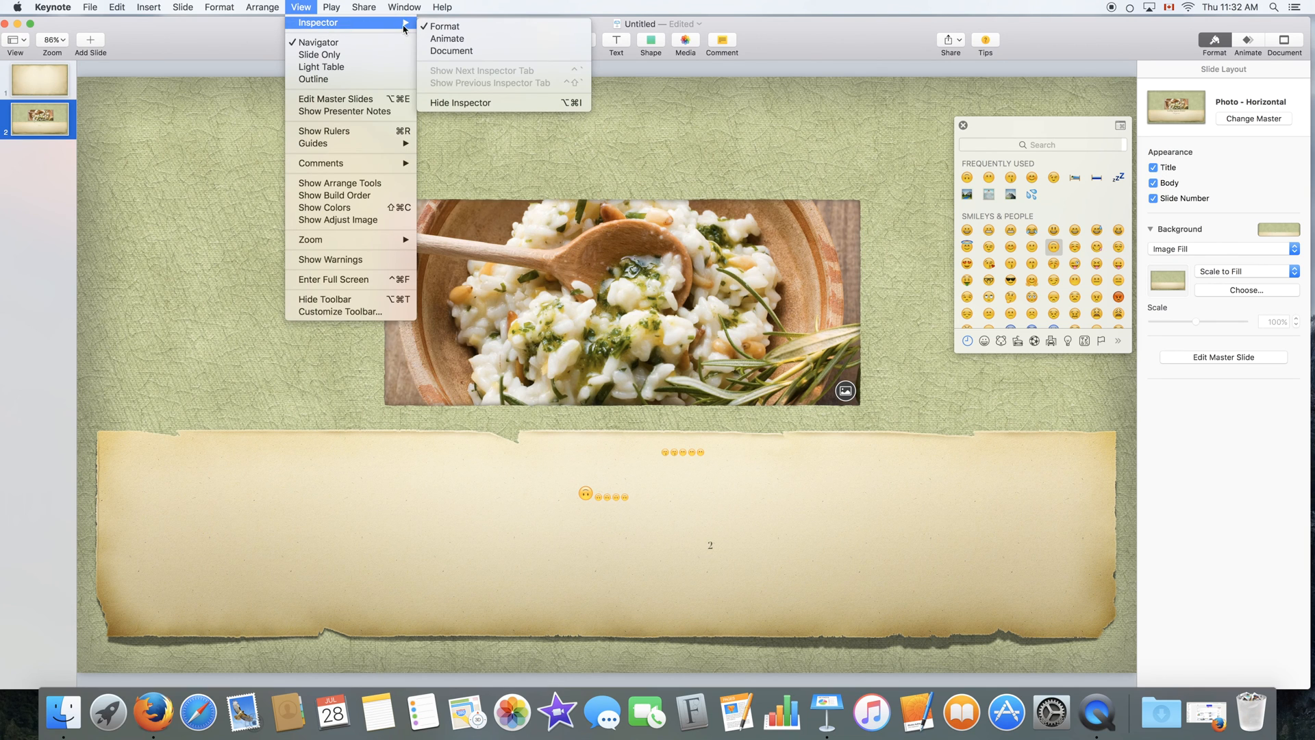
mouse_move(369, 26)
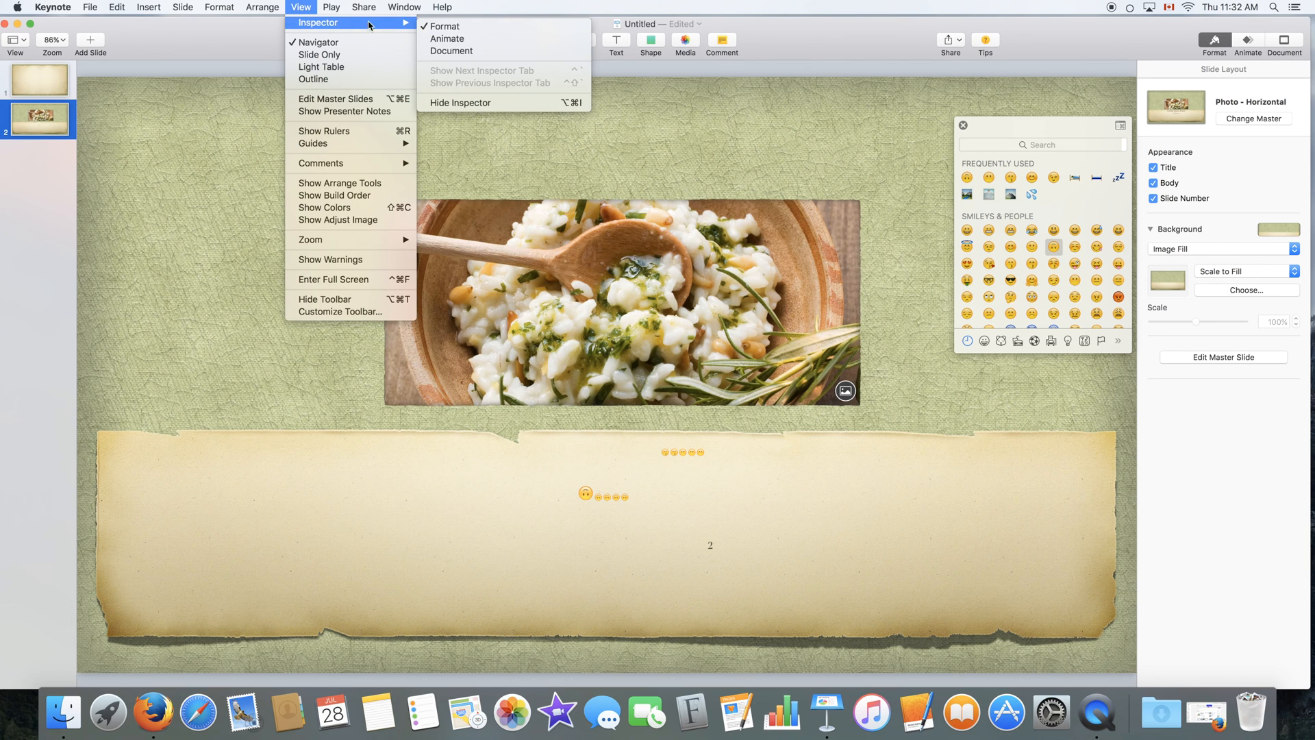
mouse_move(335, 99)
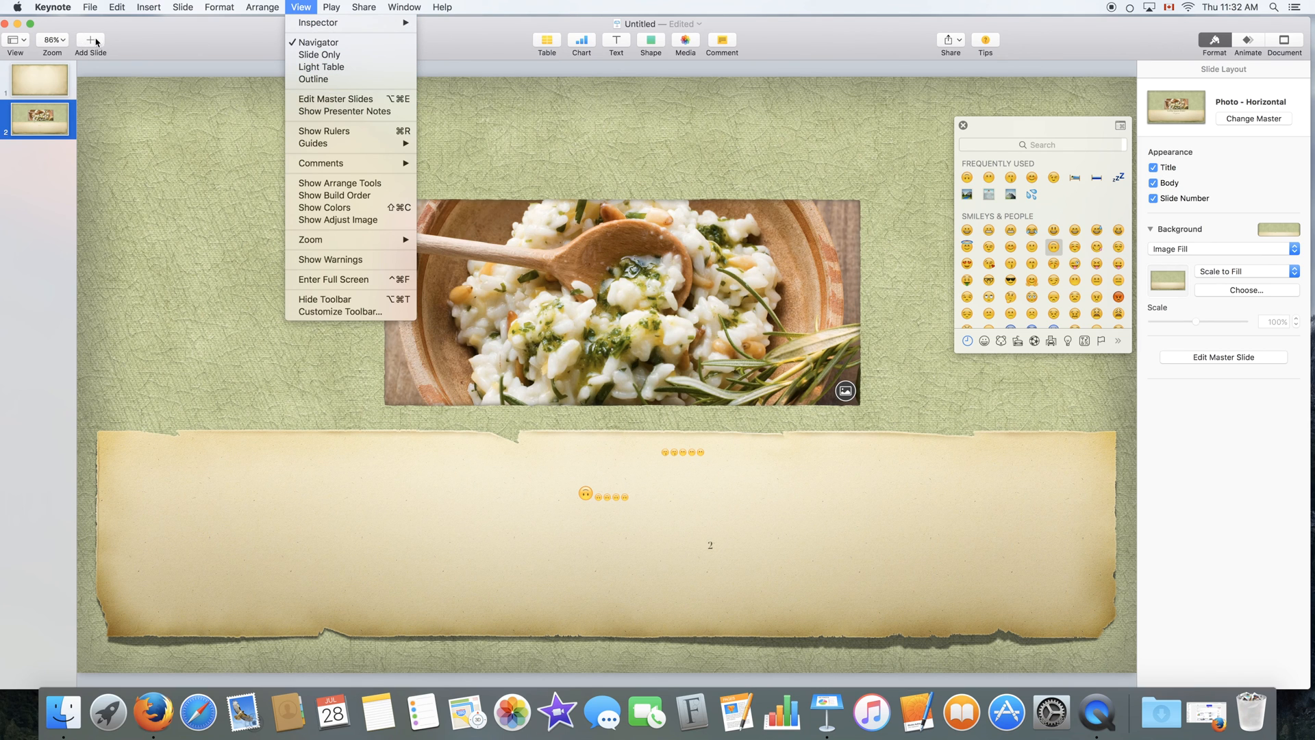
left_click(15, 40)
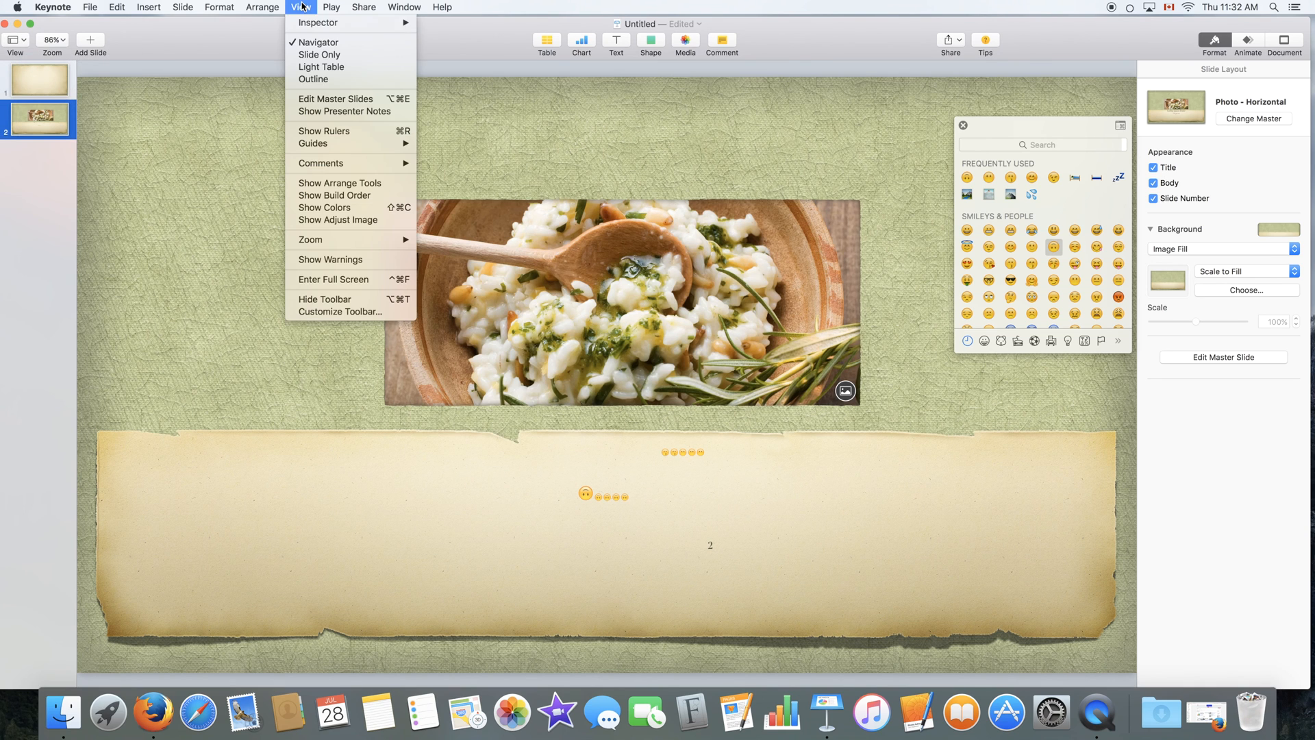
mouse_move(340, 131)
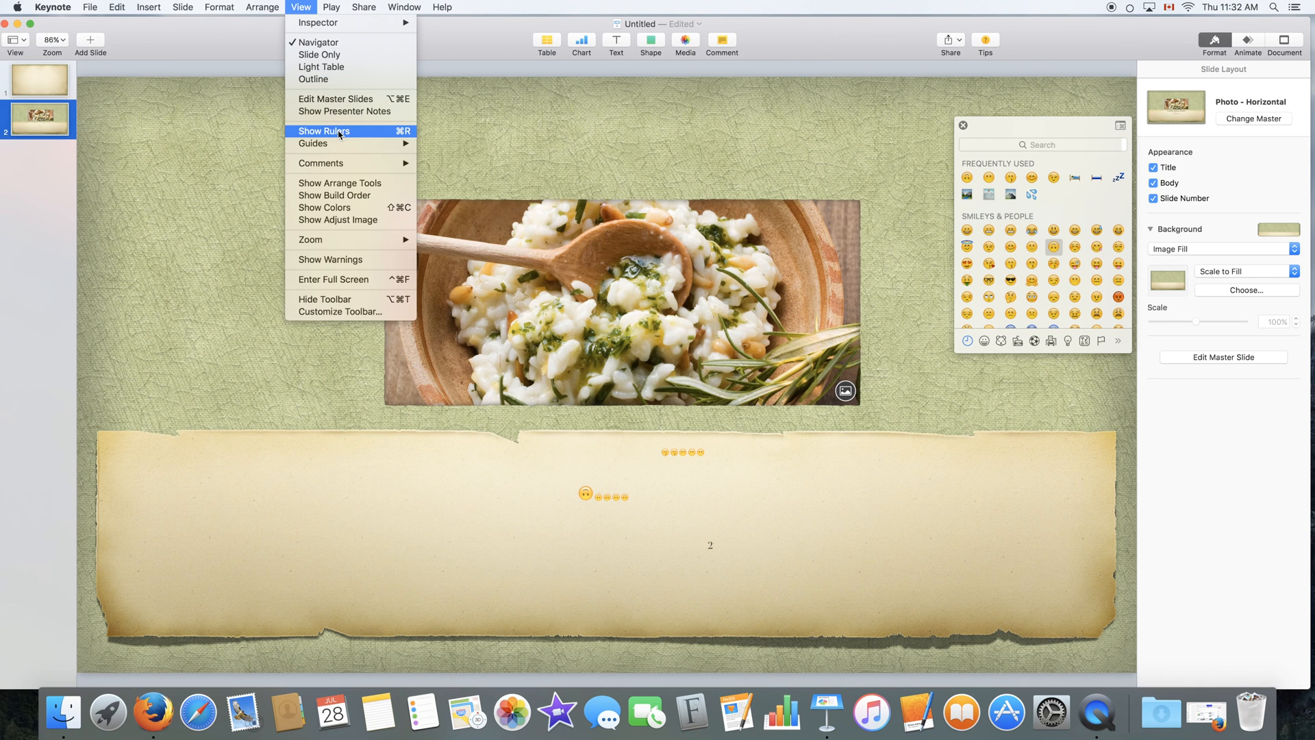
mouse_move(442, 201)
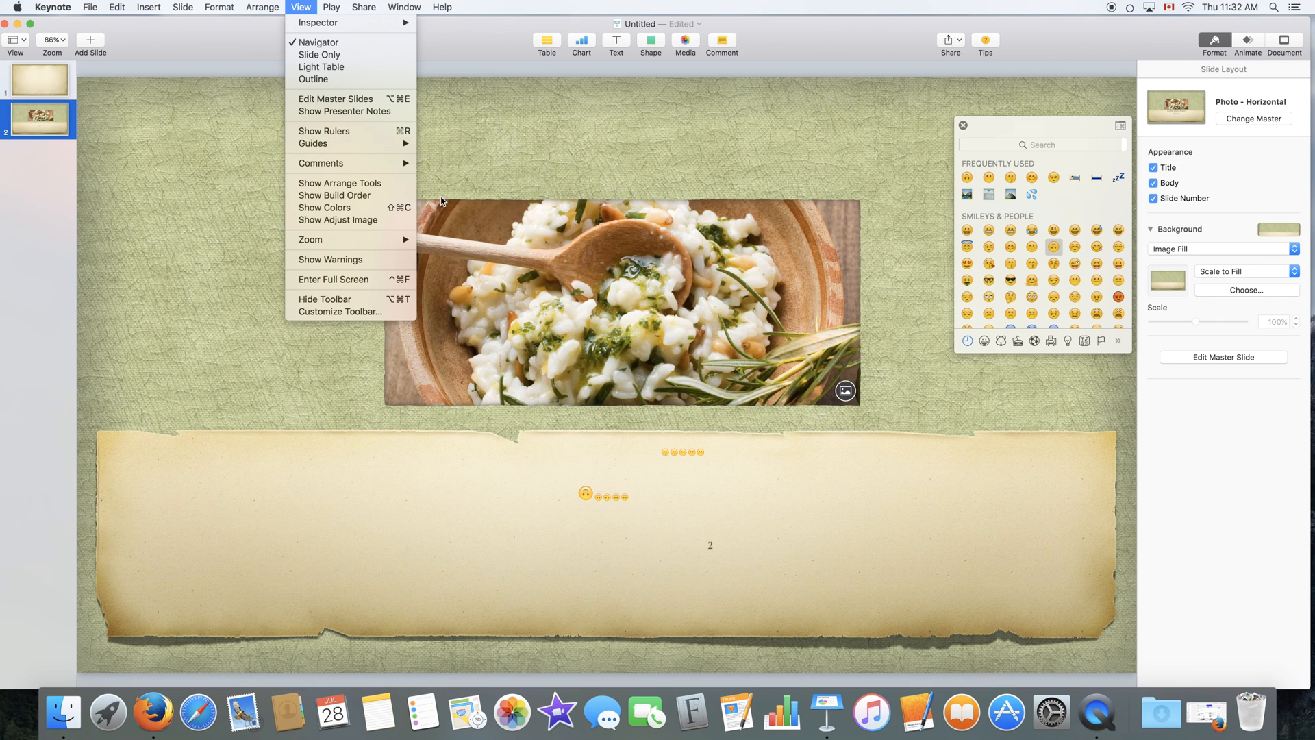
left_click(12, 40)
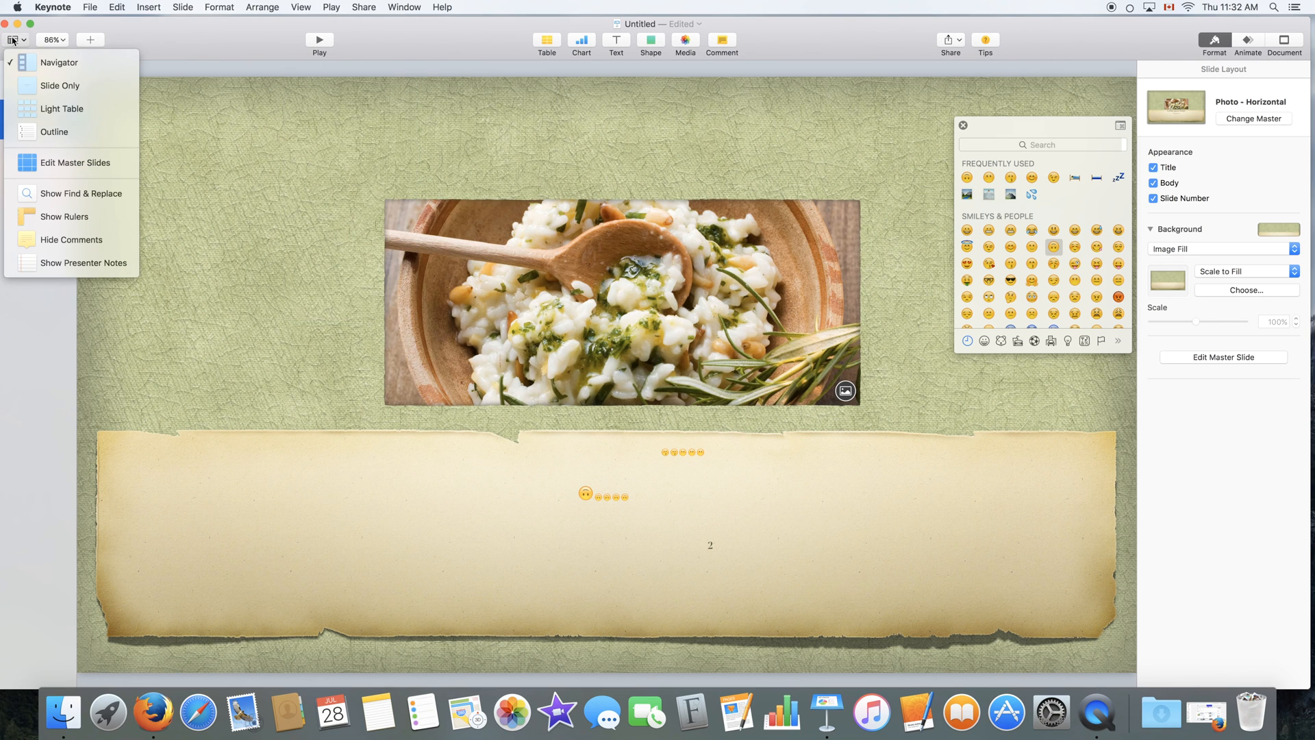
left_click(59, 62)
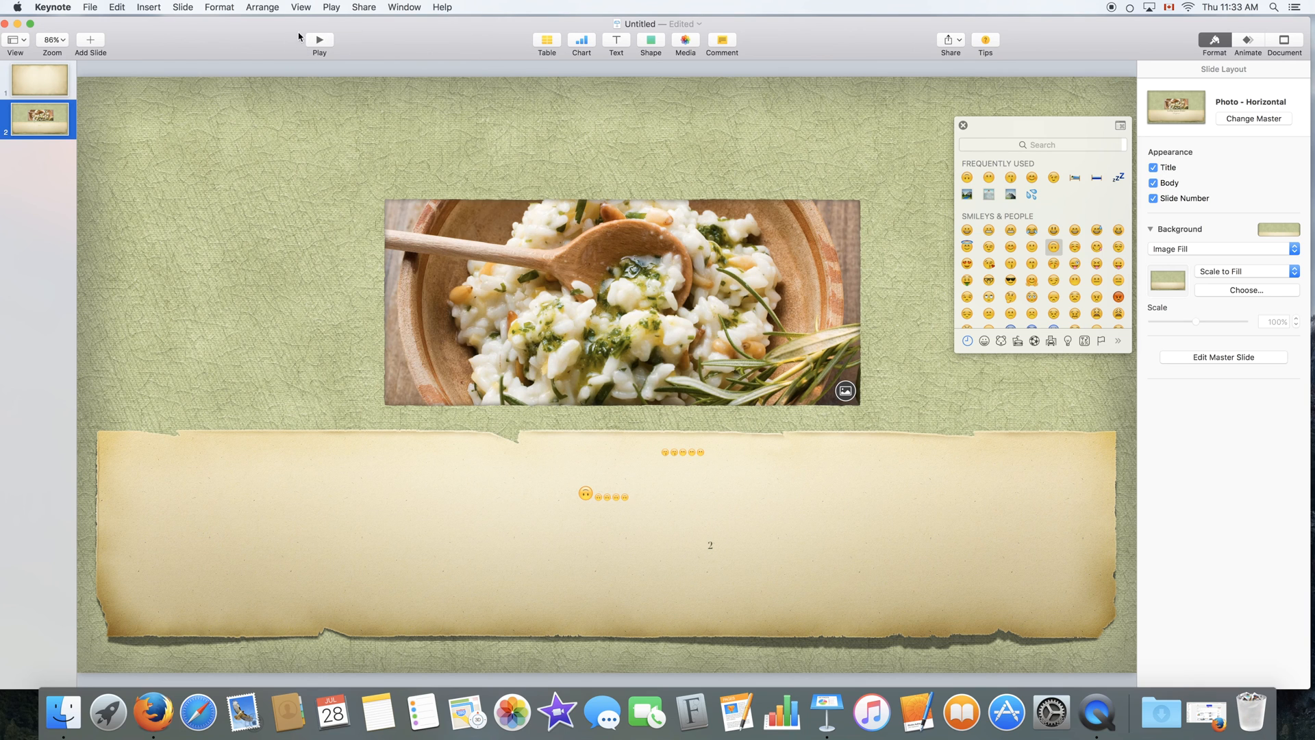
left_click(330, 7)
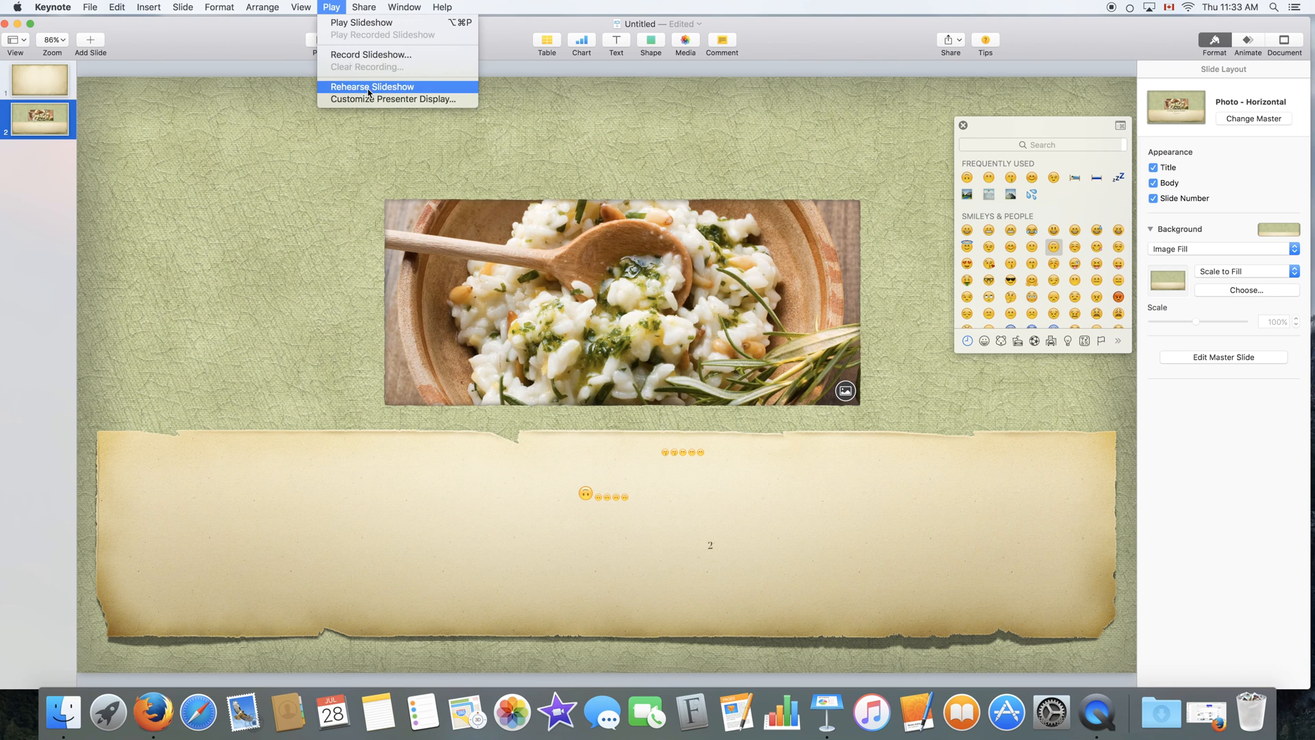
mouse_move(410, 99)
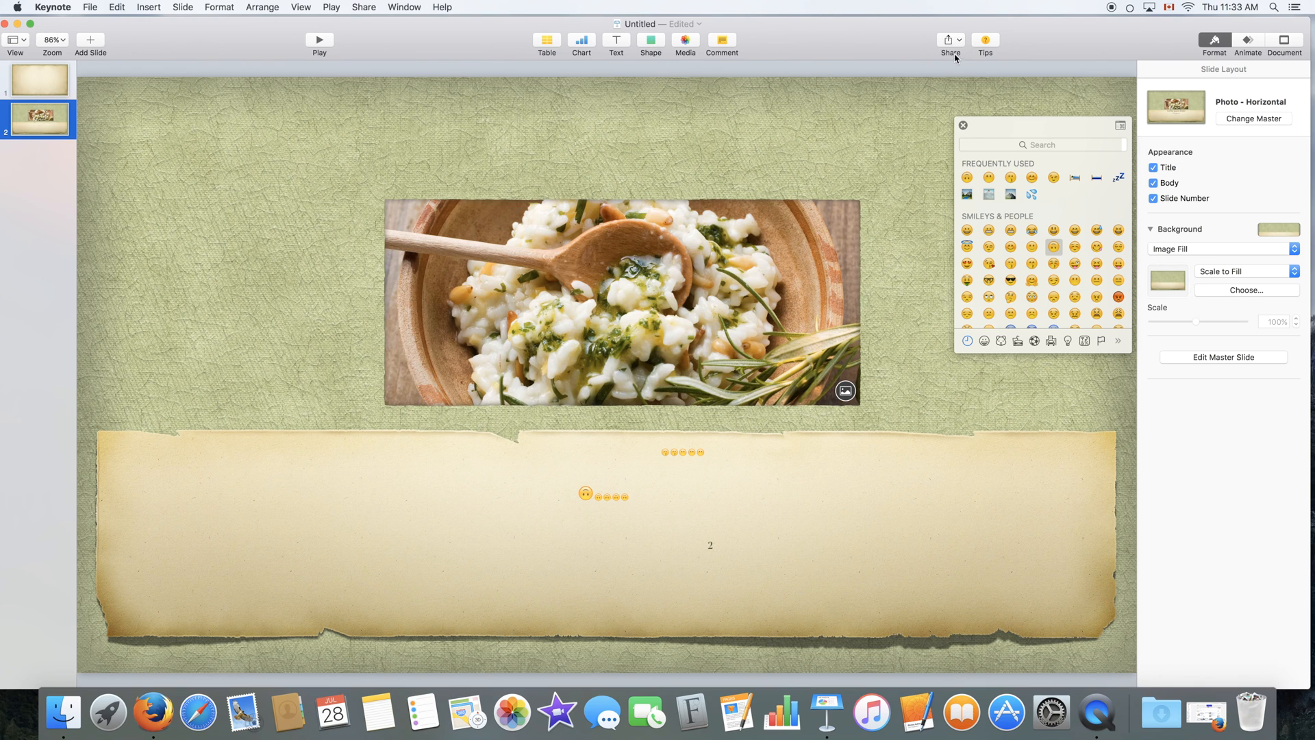
left_click(403, 7)
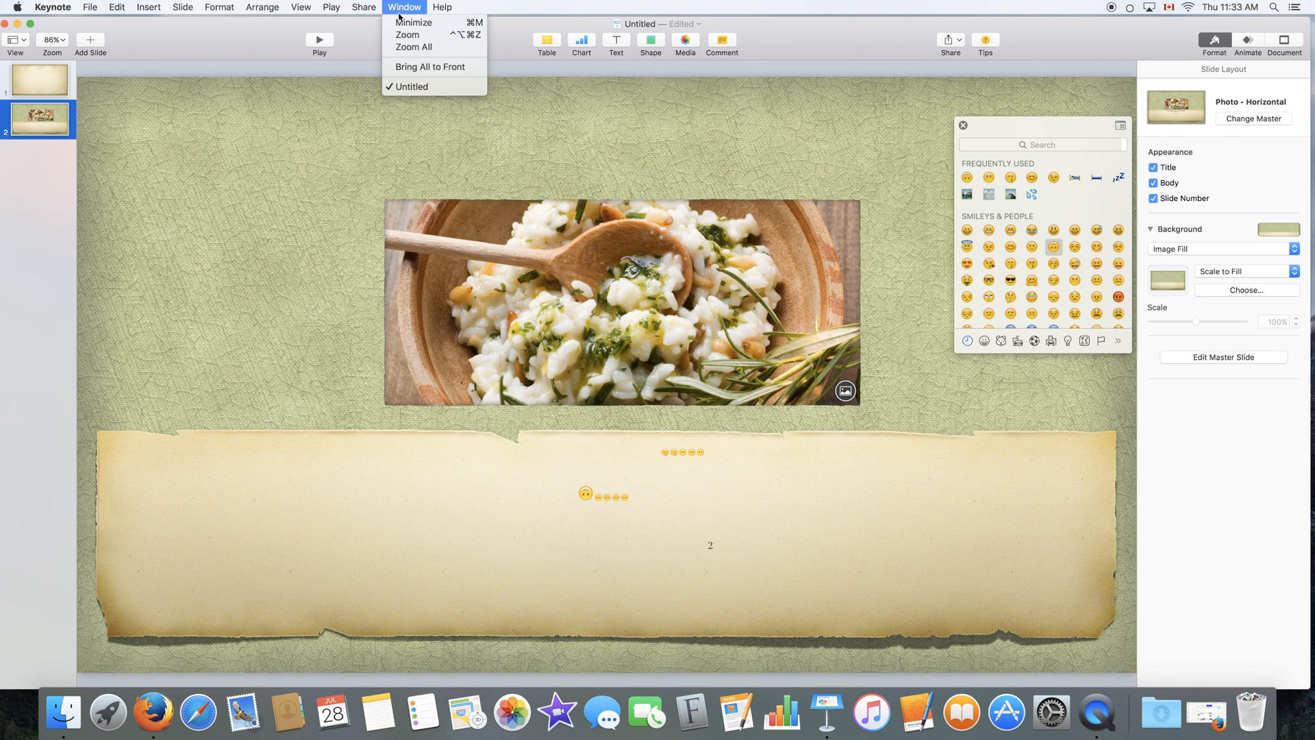
mouse_move(435, 85)
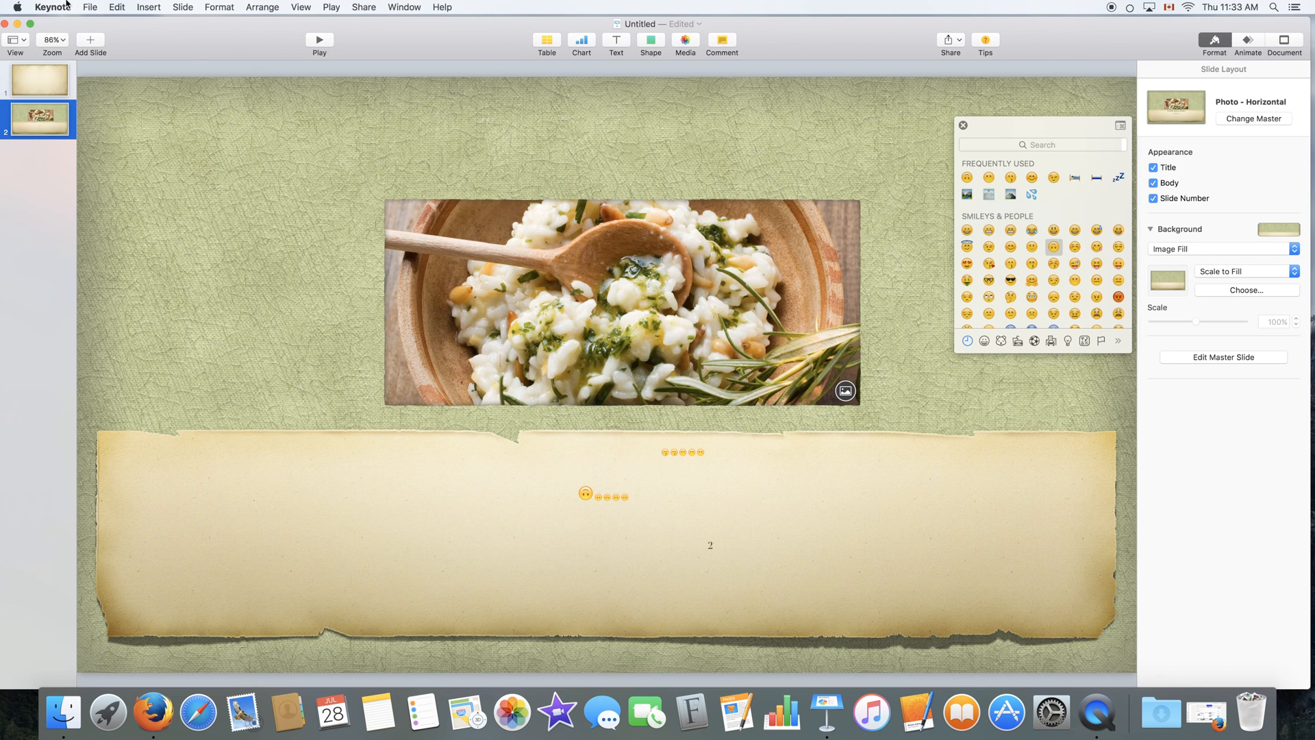
left_click(404, 7)
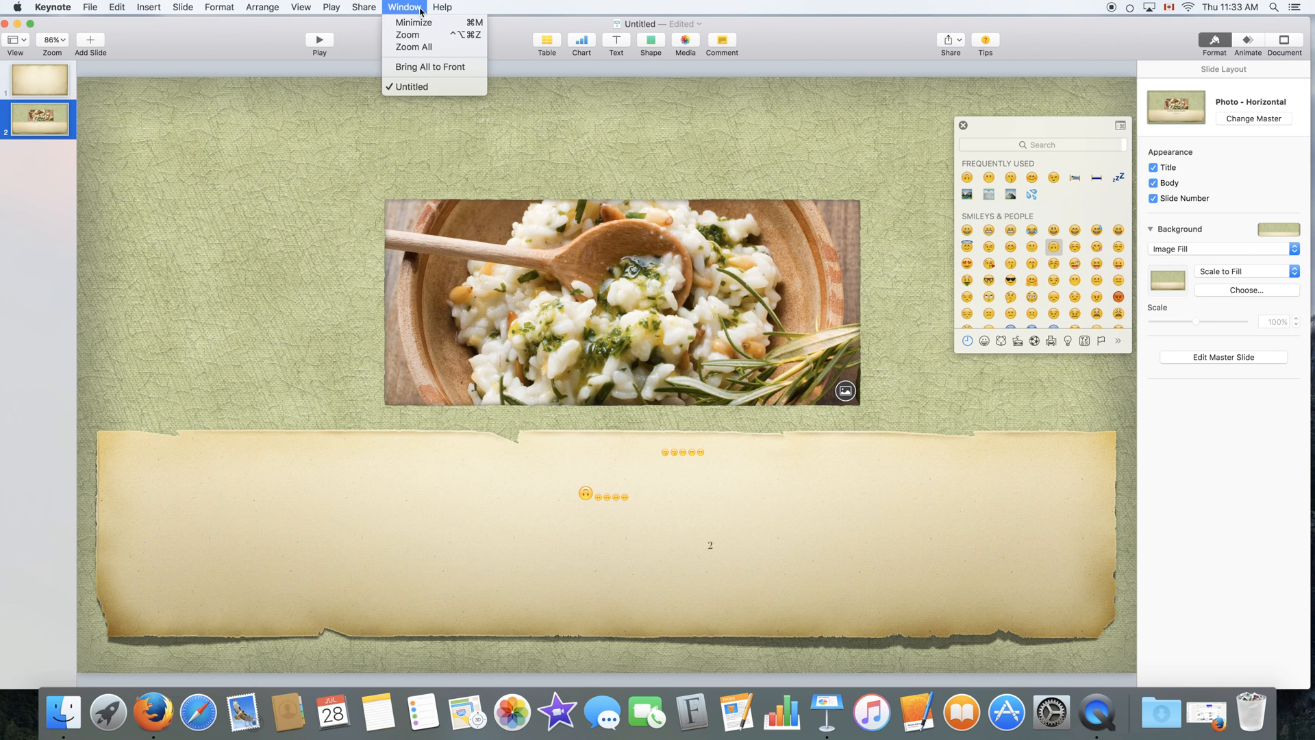
mouse_move(433, 34)
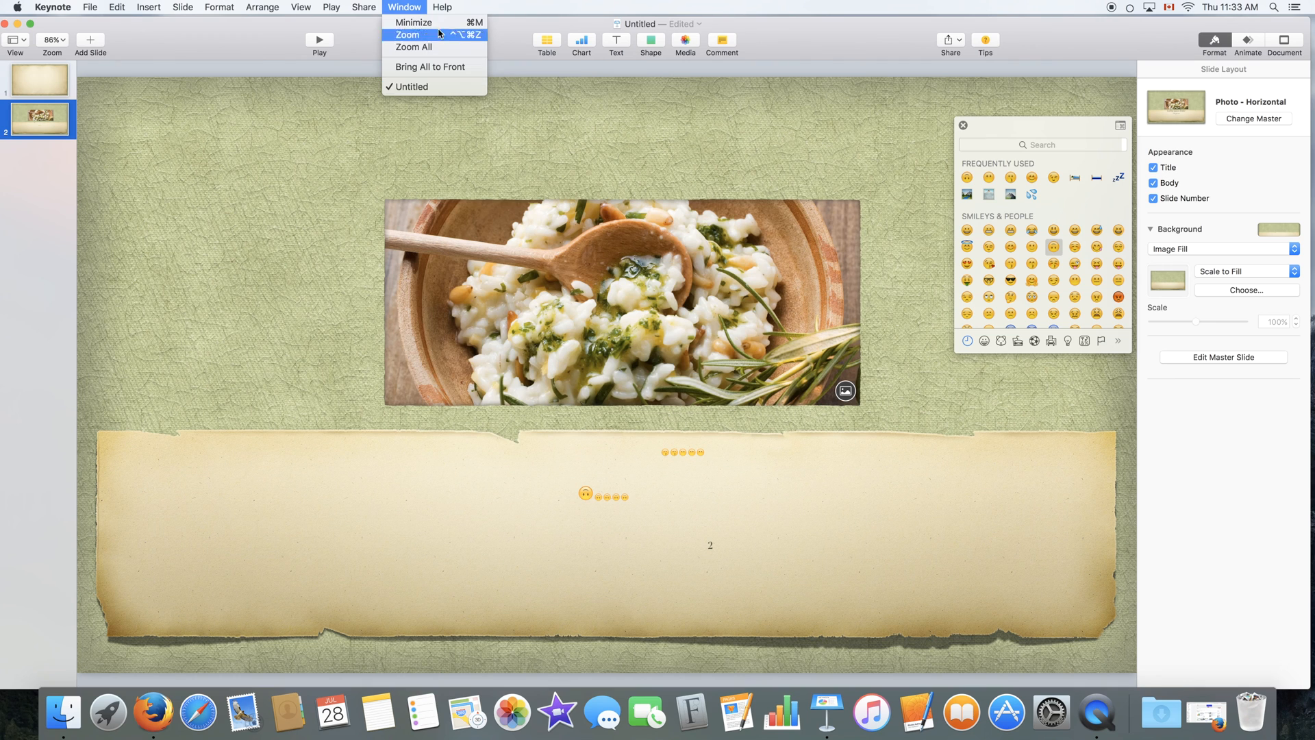
left_click(443, 6)
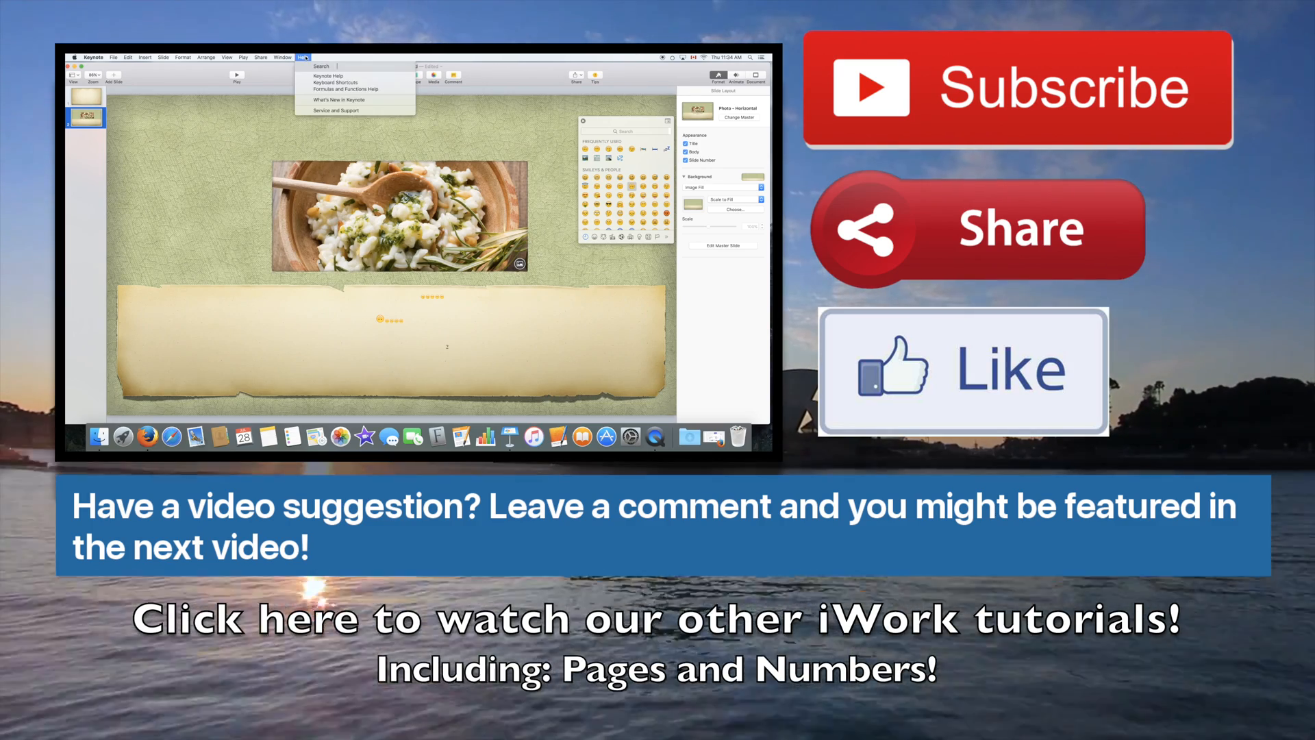
left_click(302, 57)
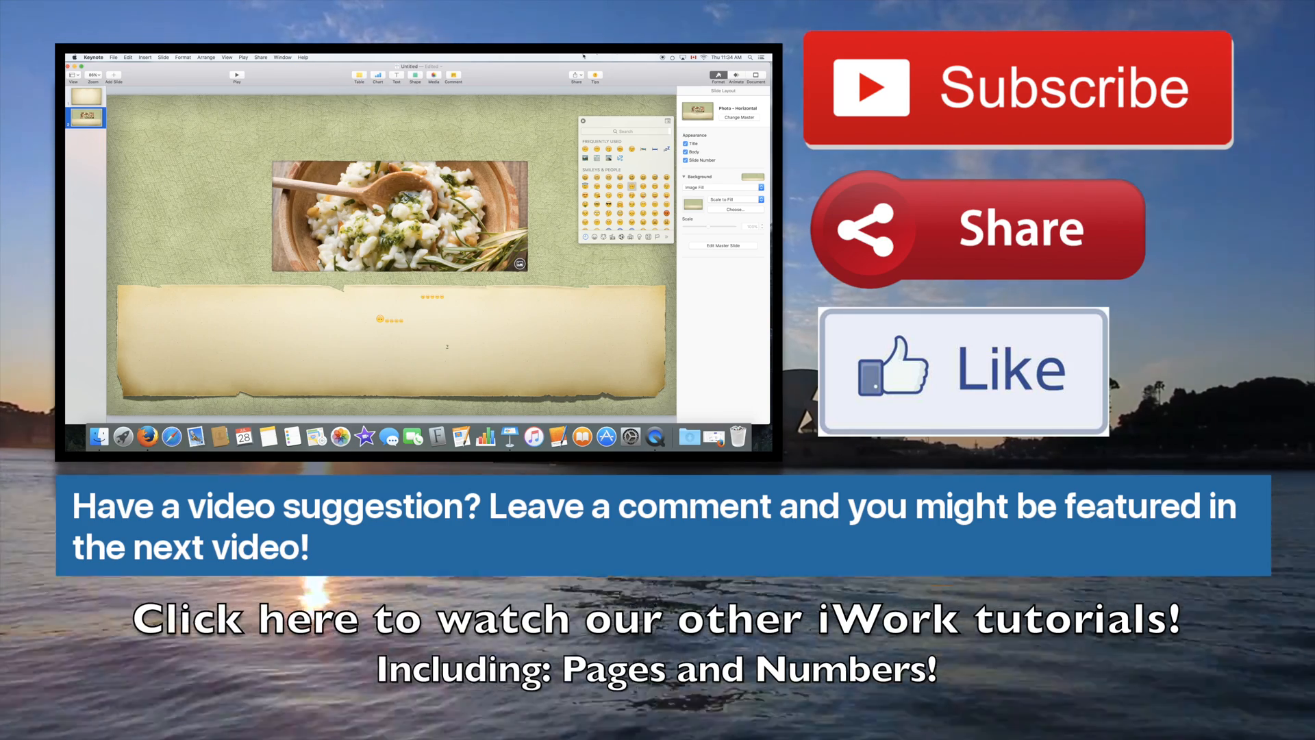